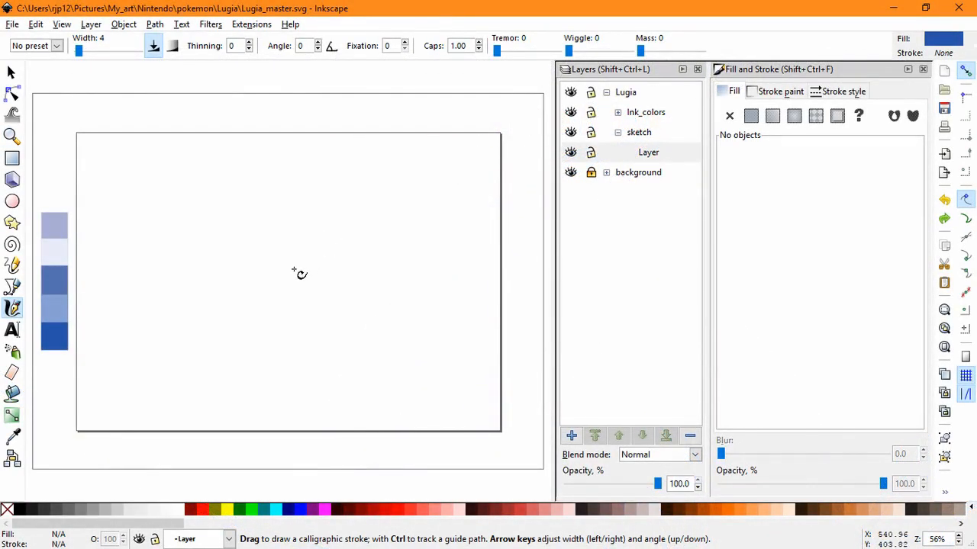
mouse_move(362, 248)
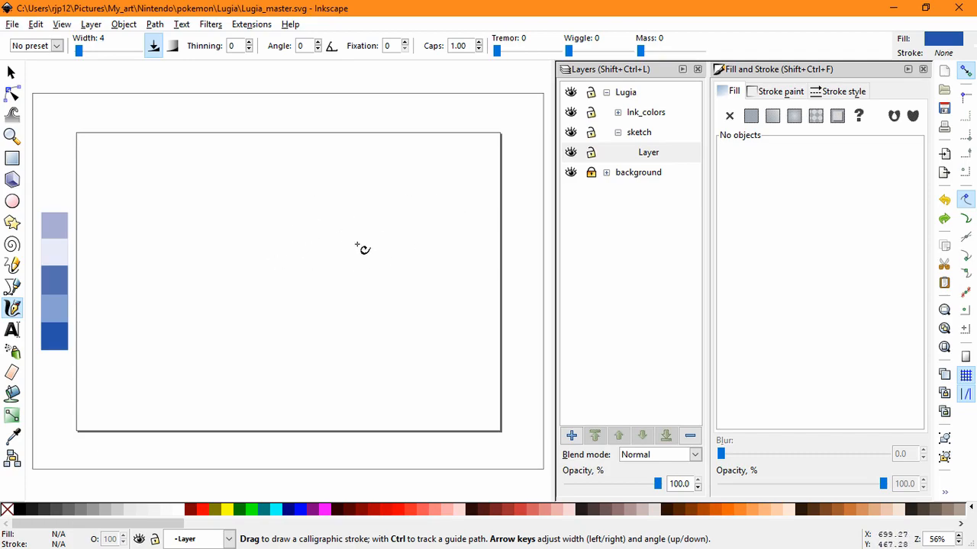
Step: Sketch the first body curve and a sweeping tail stroke in calligraphy, then add a sublayer
left_click_drag(362, 248, 362, 206)
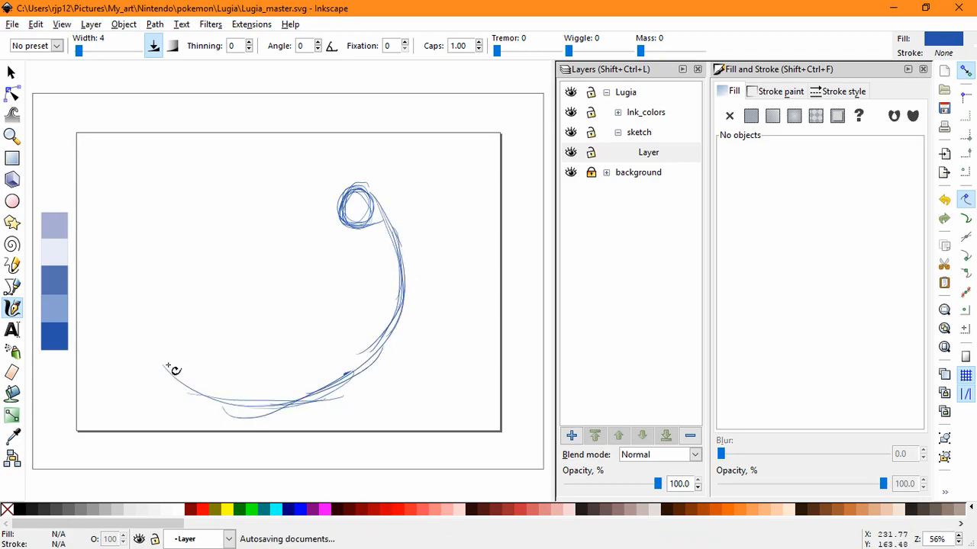
left_click_drag(174, 369, 416, 275)
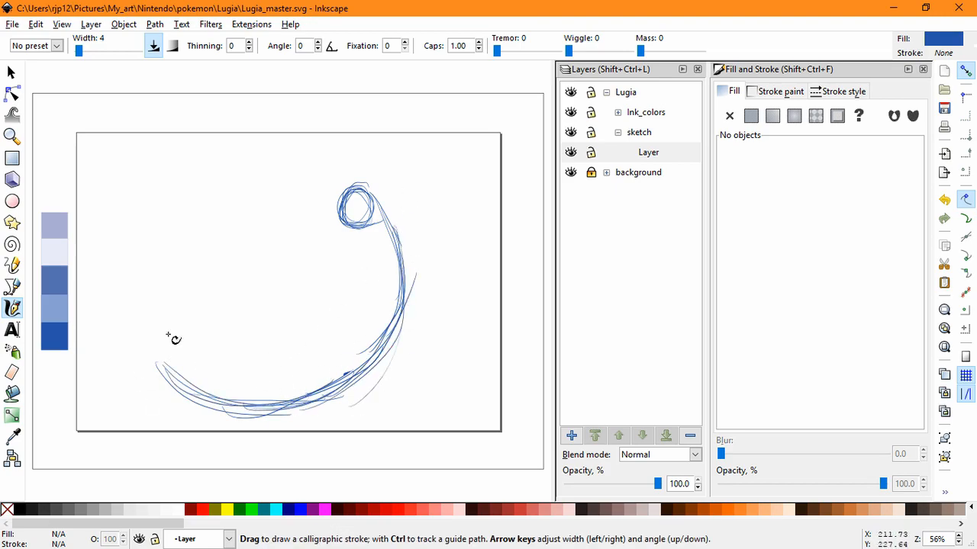
left_click(571, 435)
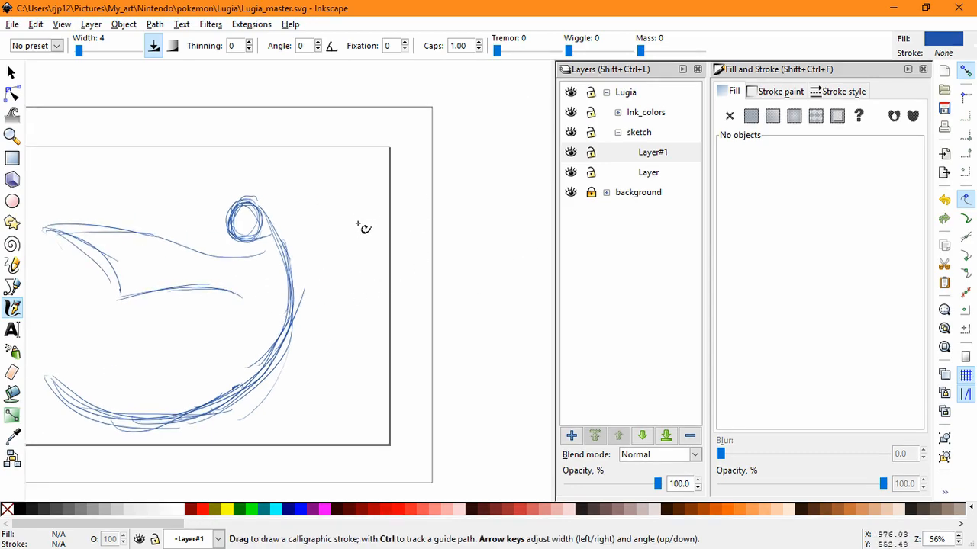
mouse_move(299, 243)
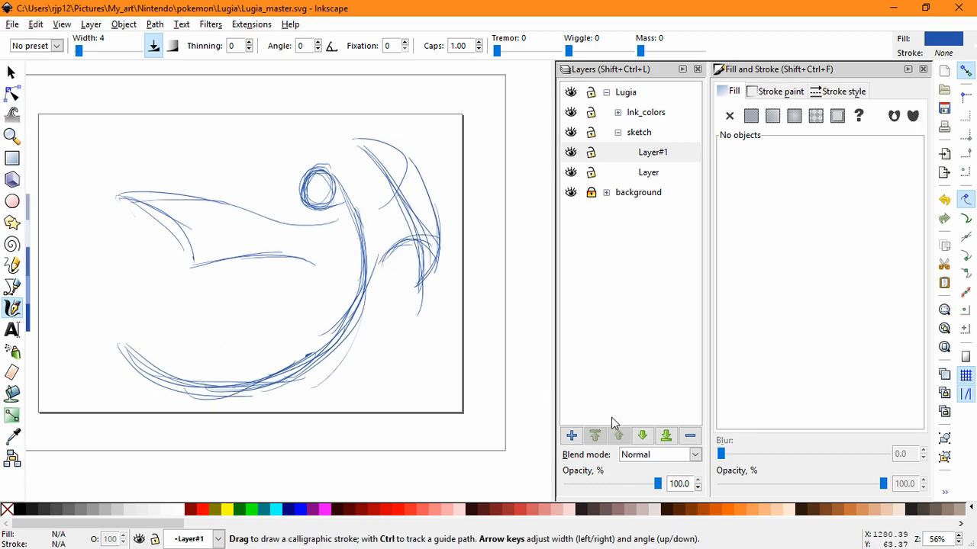
Step: Add a new sketch sublayer and rough in a neck stroke and the body loop
left_click(571, 436)
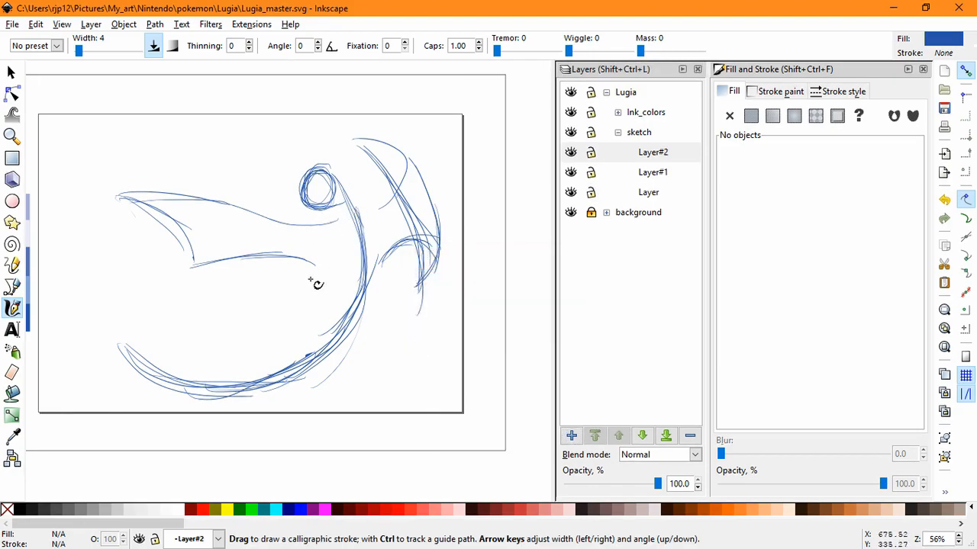
mouse_move(348, 232)
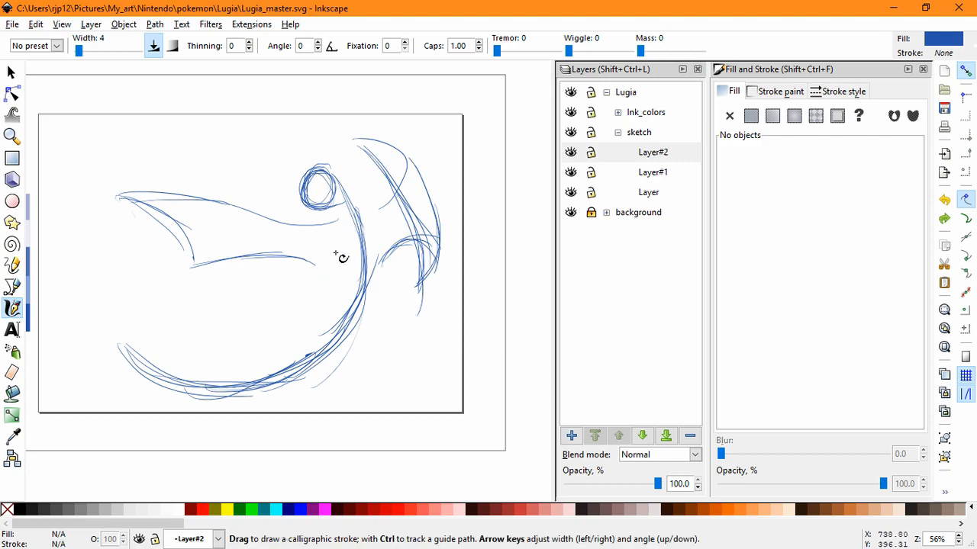
mouse_move(345, 257)
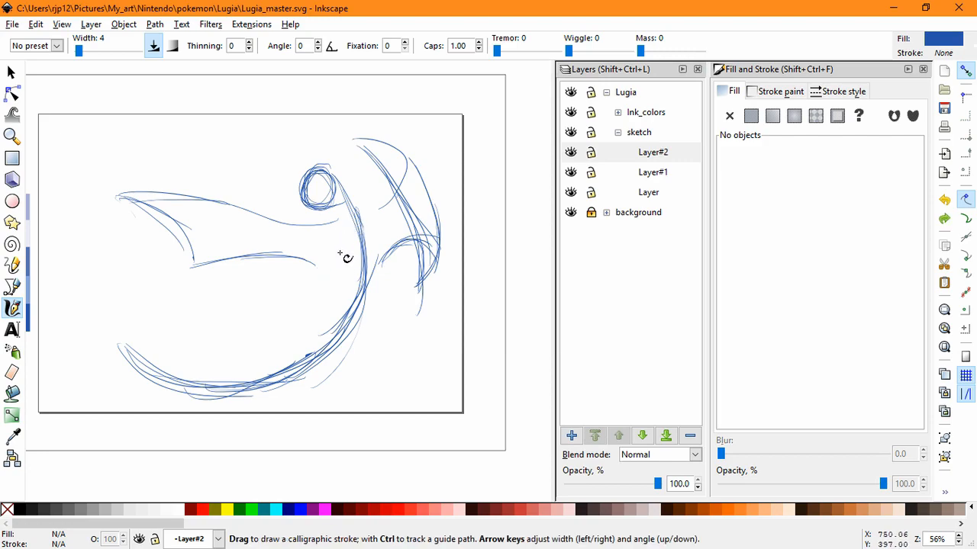
mouse_move(341, 217)
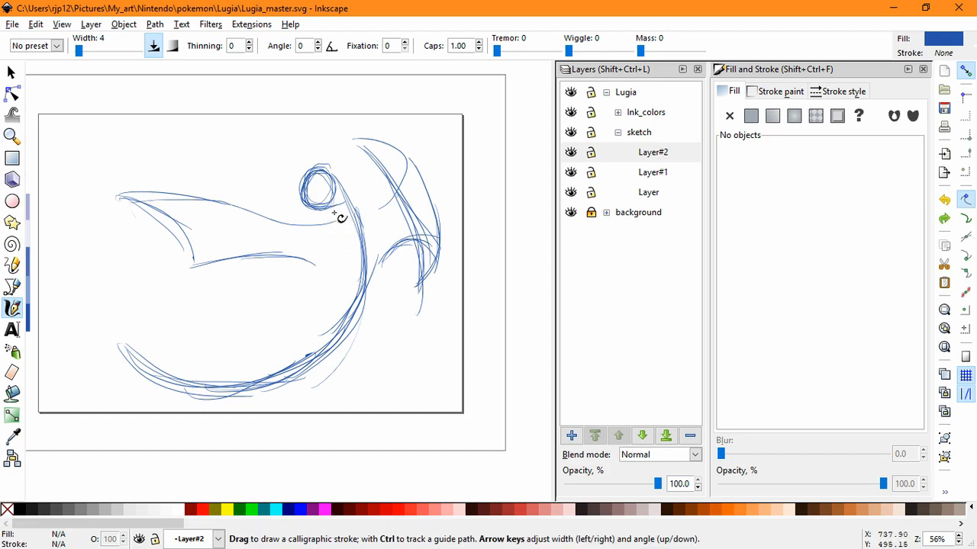
left_click_drag(332, 210, 355, 233)
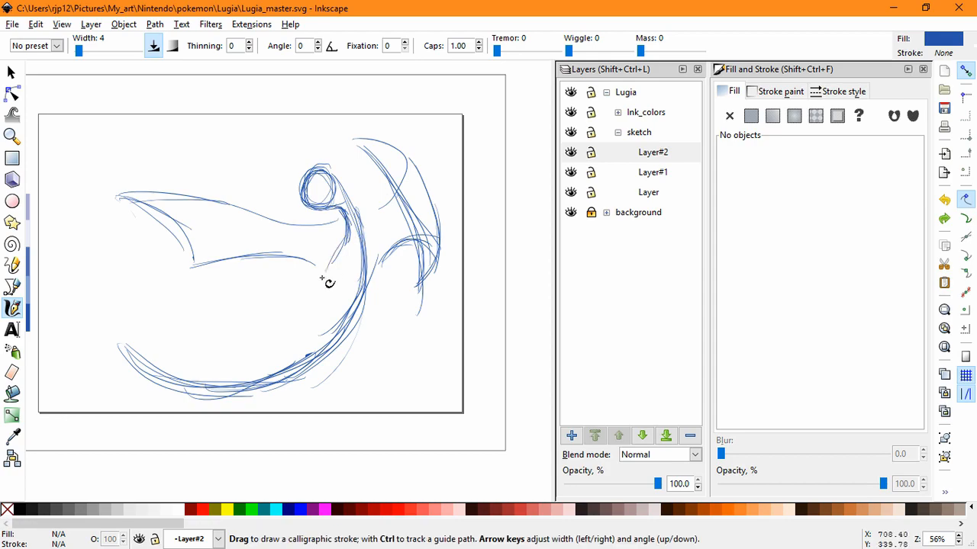
left_click_drag(321, 280, 370, 301)
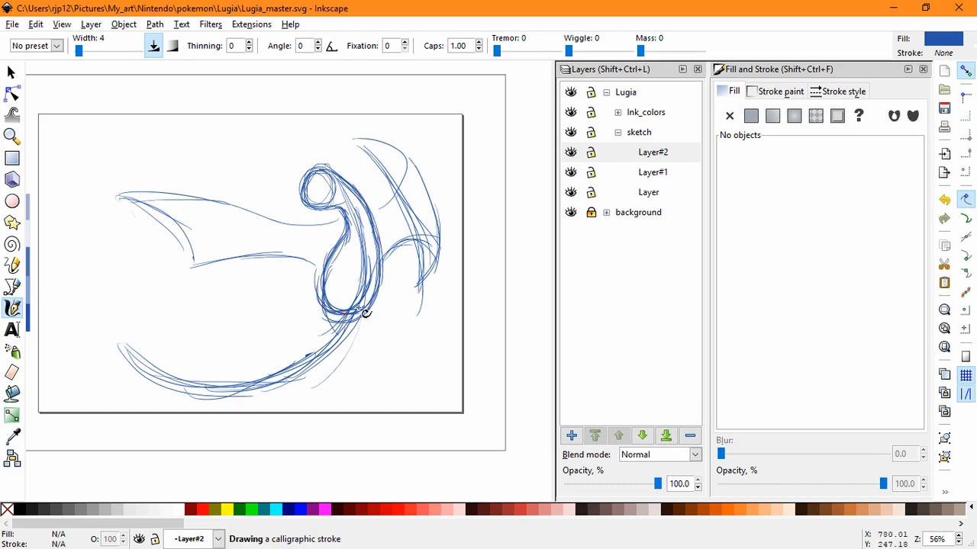
Step: Select the sketch strokes and nudge the head and neck strokes into place
left_click(11, 71)
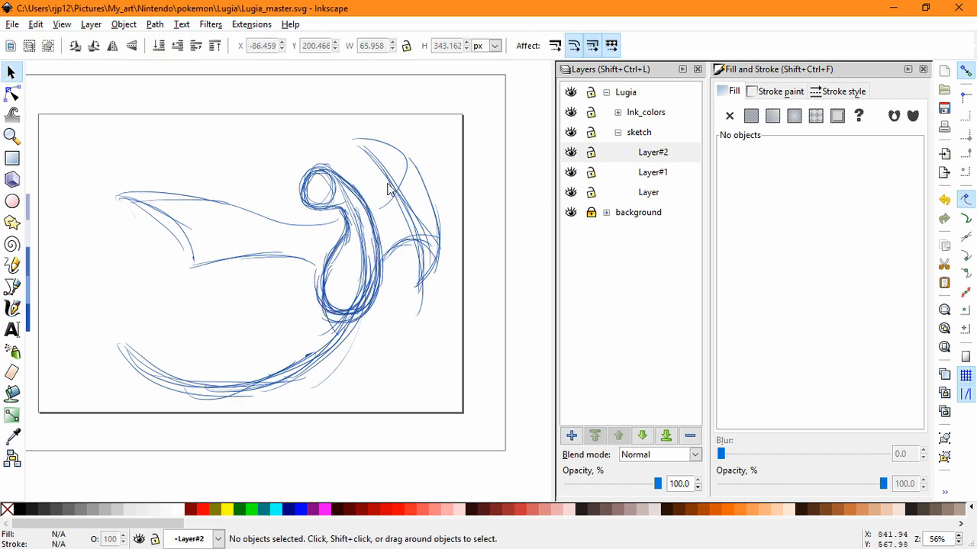
key("ctrl+a")
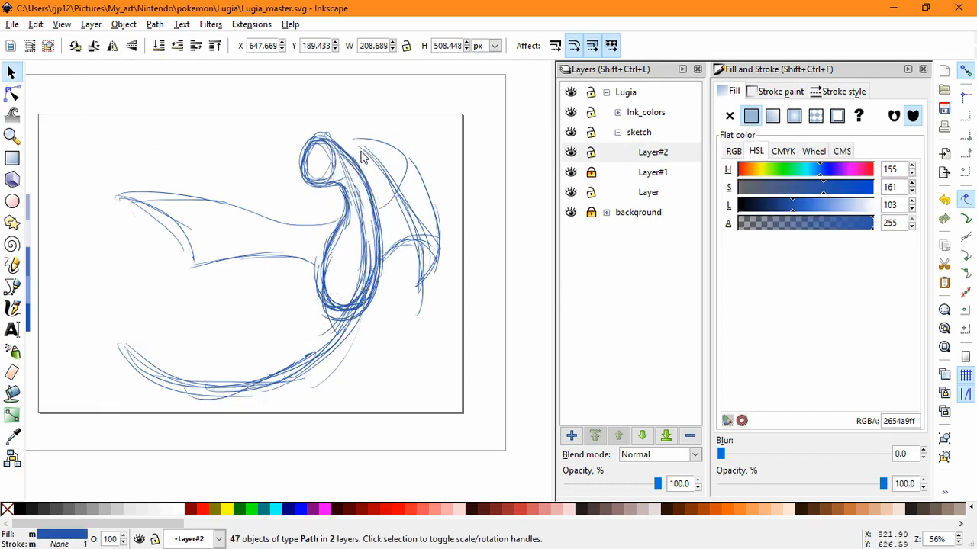
left_click(274, 122)
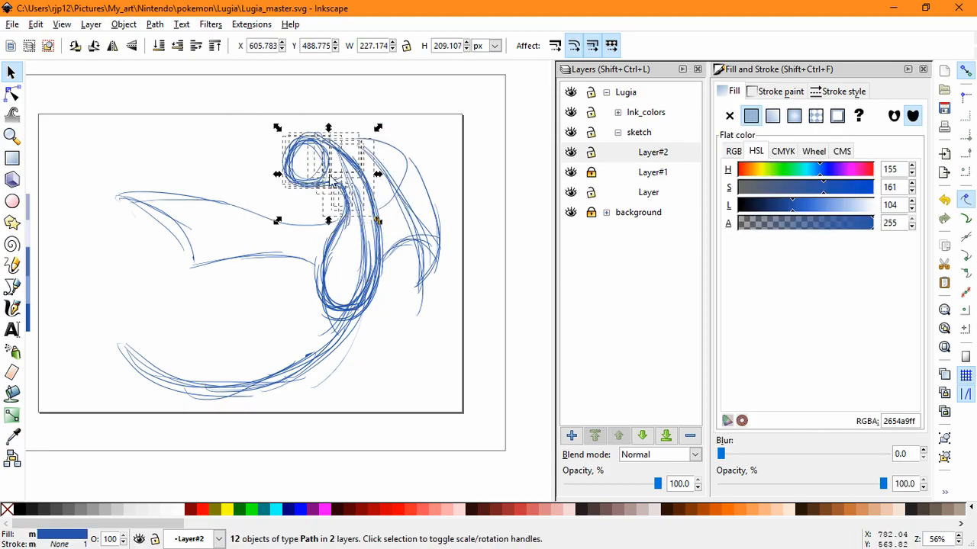
left_click_drag(328, 175, 382, 221)
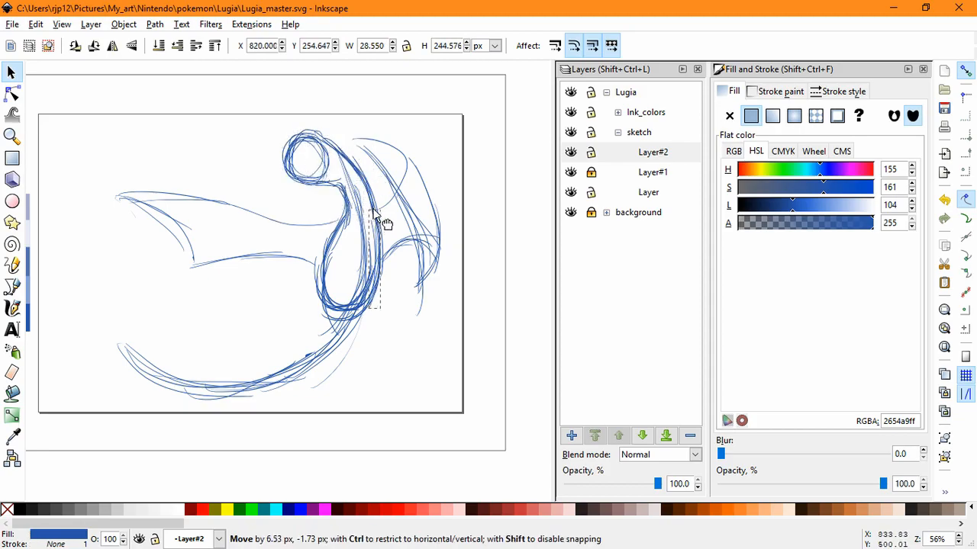
left_click_drag(385, 221, 374, 172)
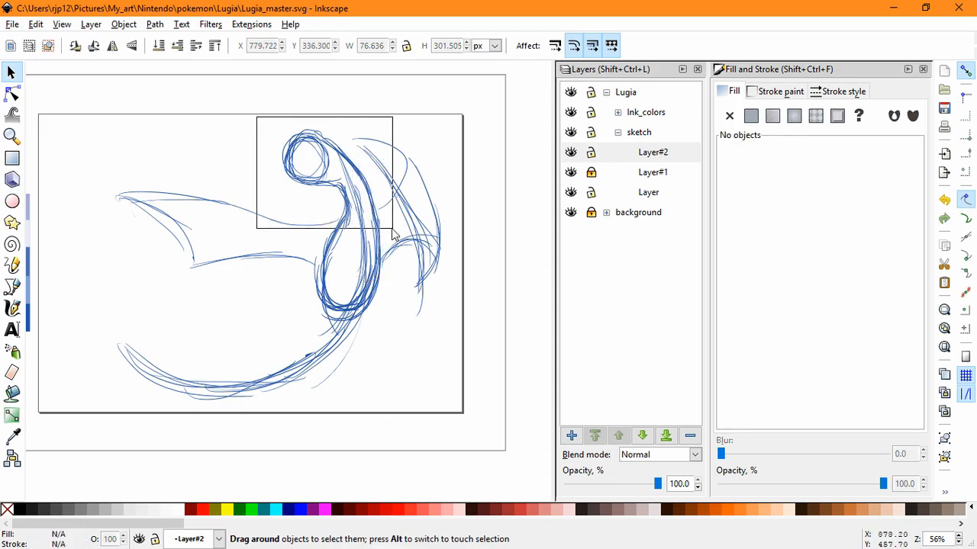
Step: Rubber-band the head strokes, make 'Layer' current, and pick an upper wing-edge stroke
left_click_drag(257, 116, 392, 230)
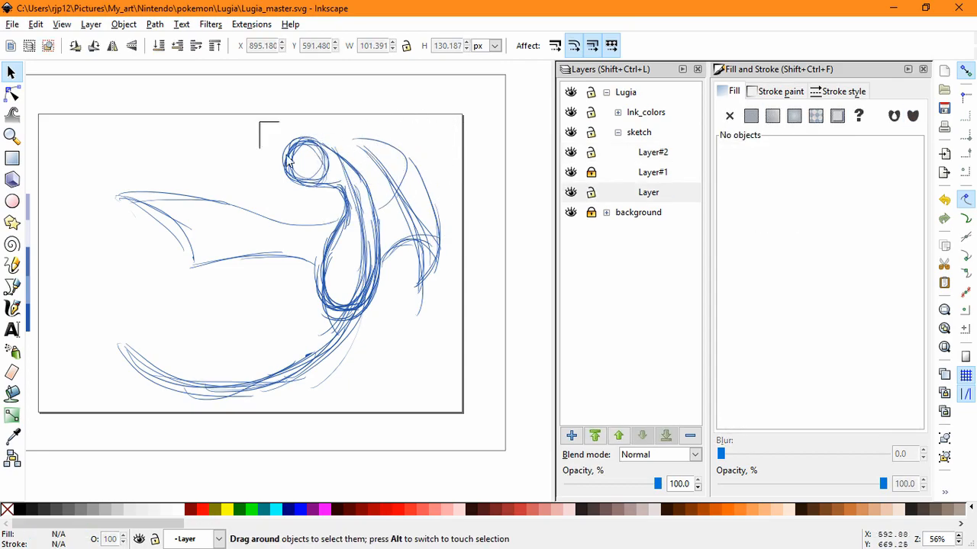
left_click(263, 222)
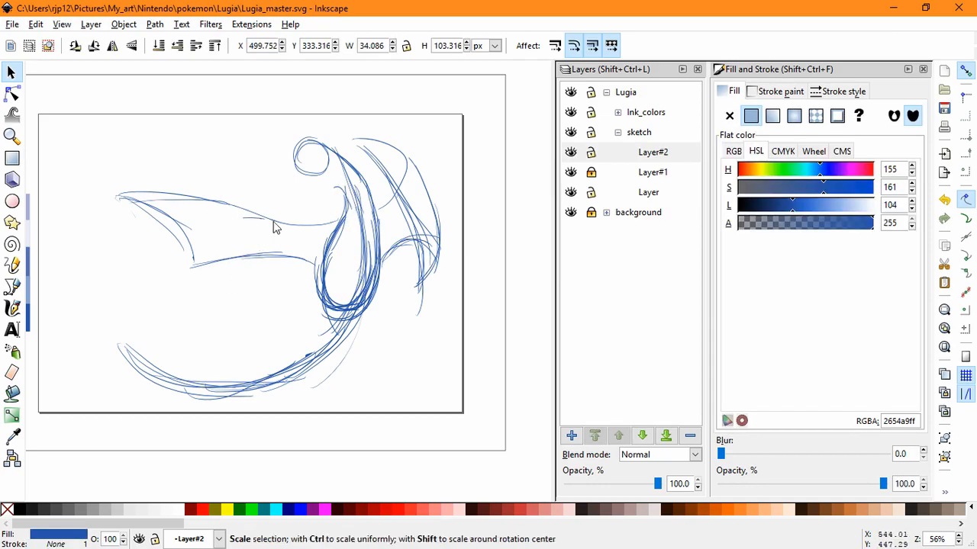
left_click(151, 252)
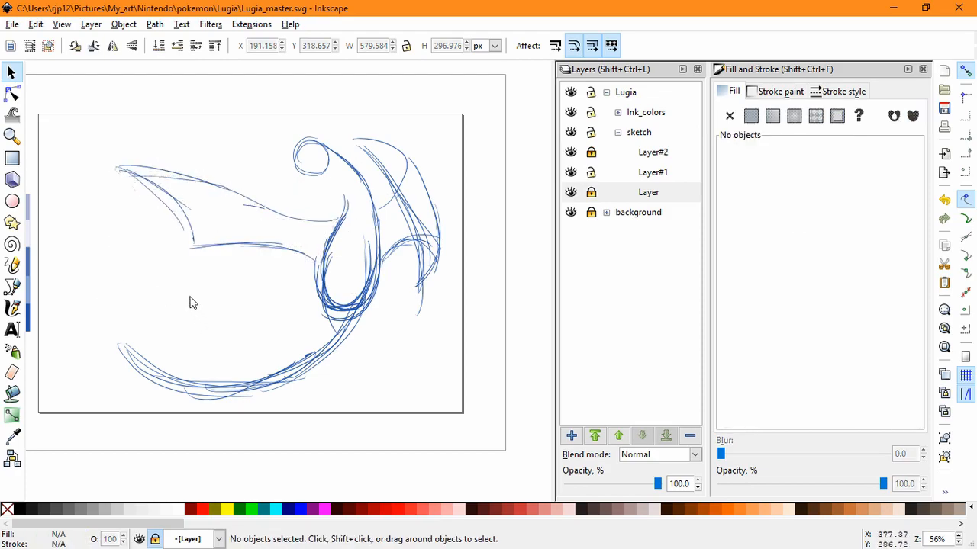
mouse_move(154, 215)
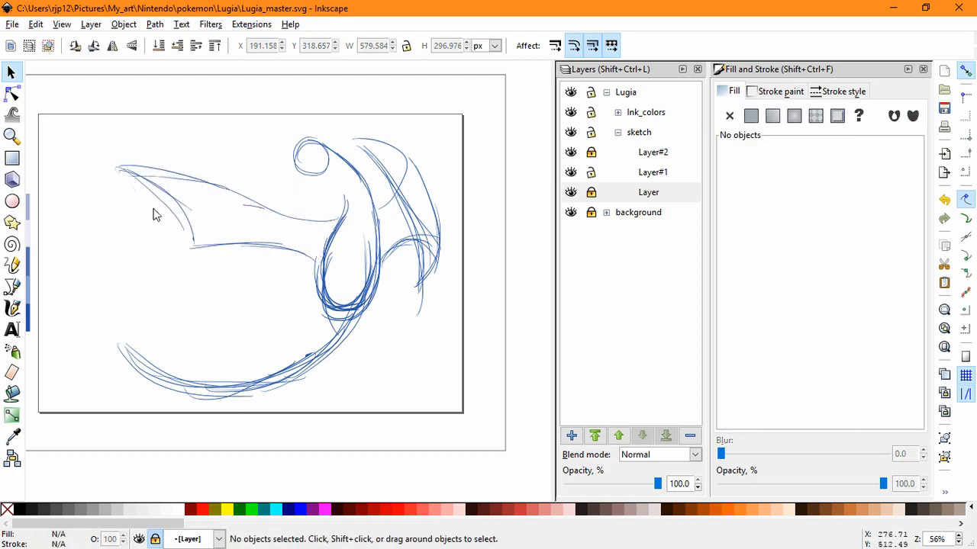
Step: Scale the left wing-tip strokes wider and taller, then make Layer#2 the current sublayer
left_click_drag(110, 160, 200, 252)
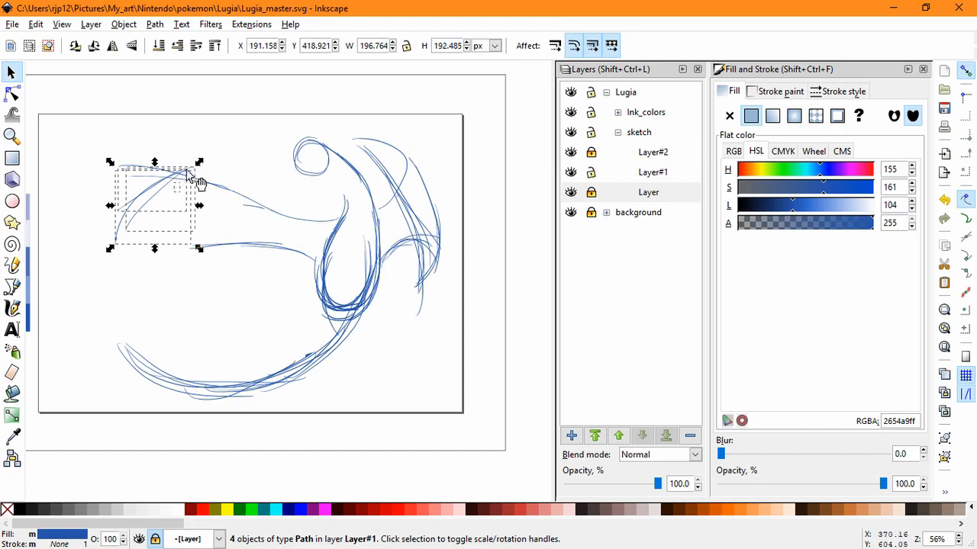
left_click_drag(191, 183, 149, 252)
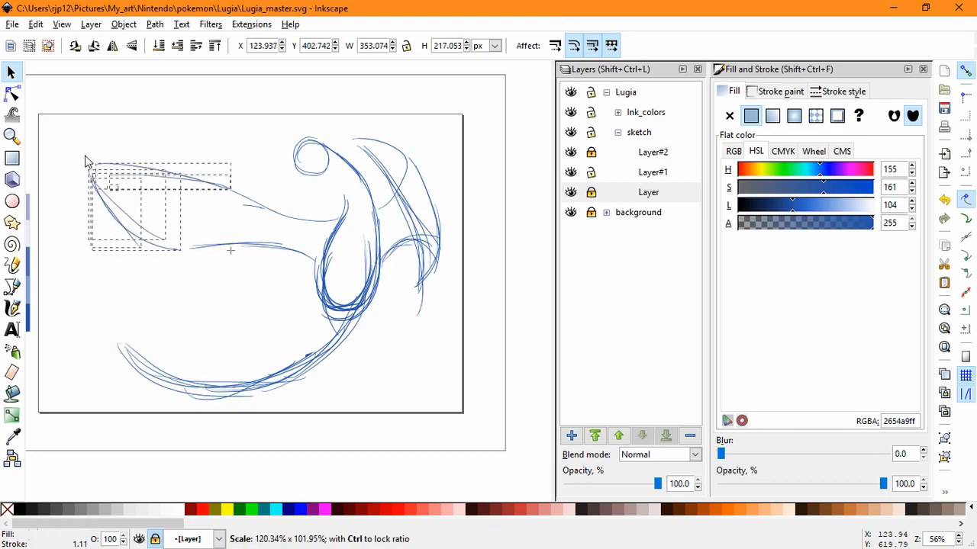
left_click(152, 214)
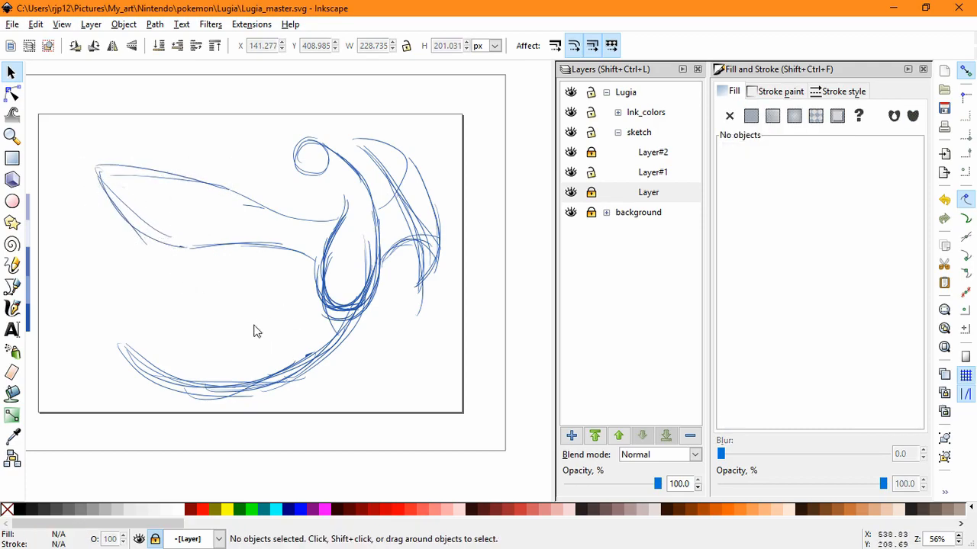
mouse_move(261, 297)
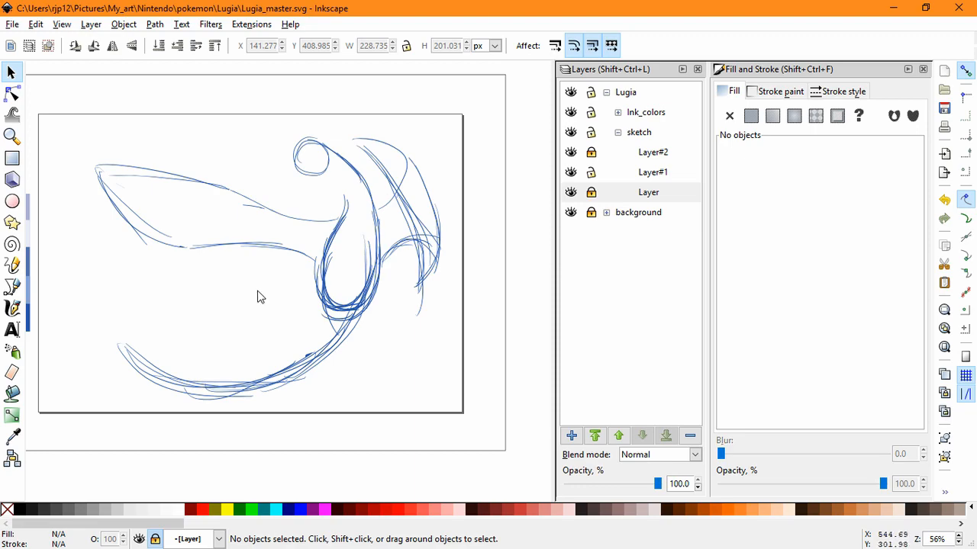
mouse_move(265, 342)
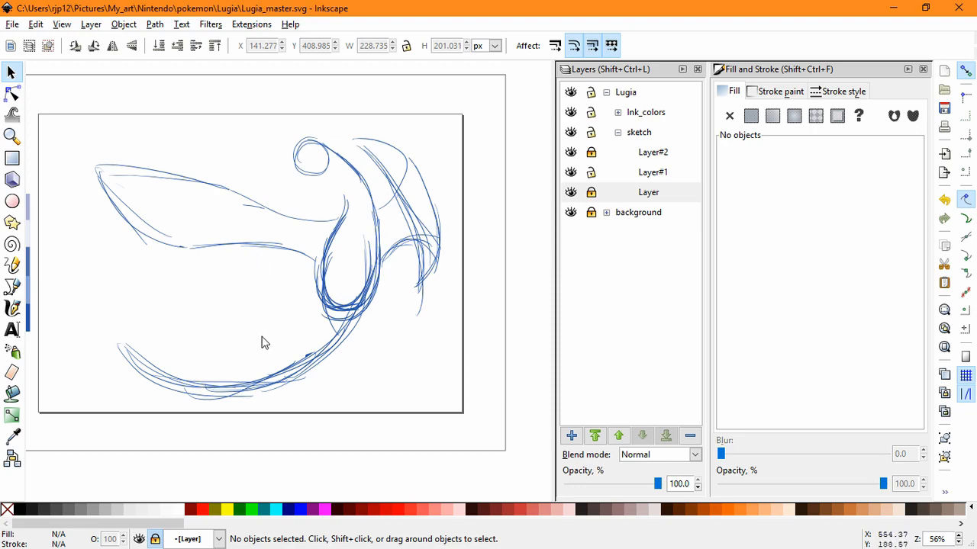
left_click(13, 309)
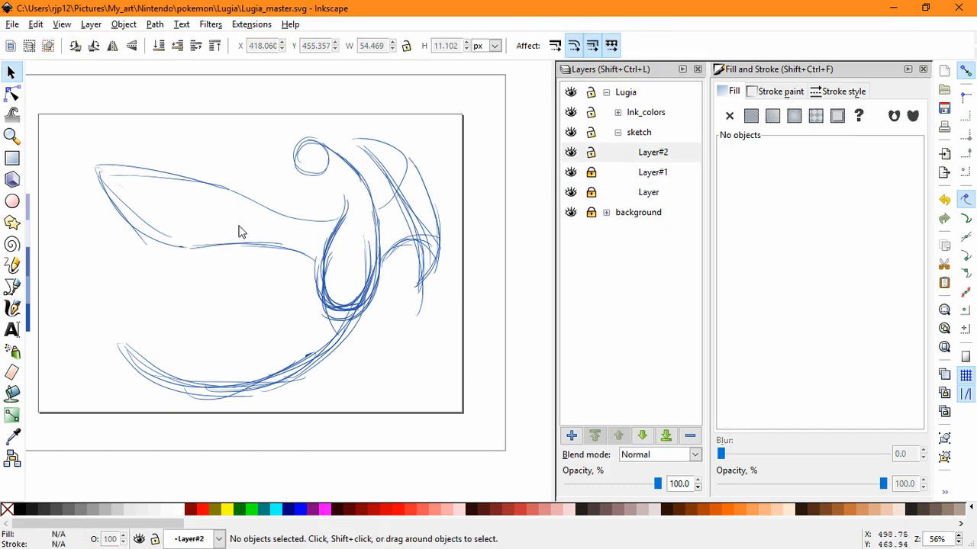
left_click(653, 152)
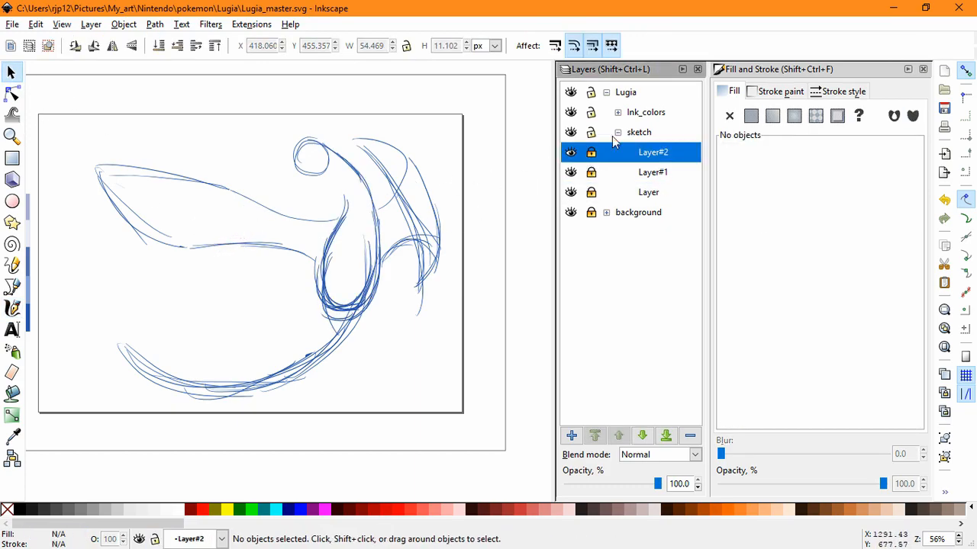
Step: Unlock the sketch sublayer and stretch the Layer#1 wing-tip strokes upward
left_click(12, 308)
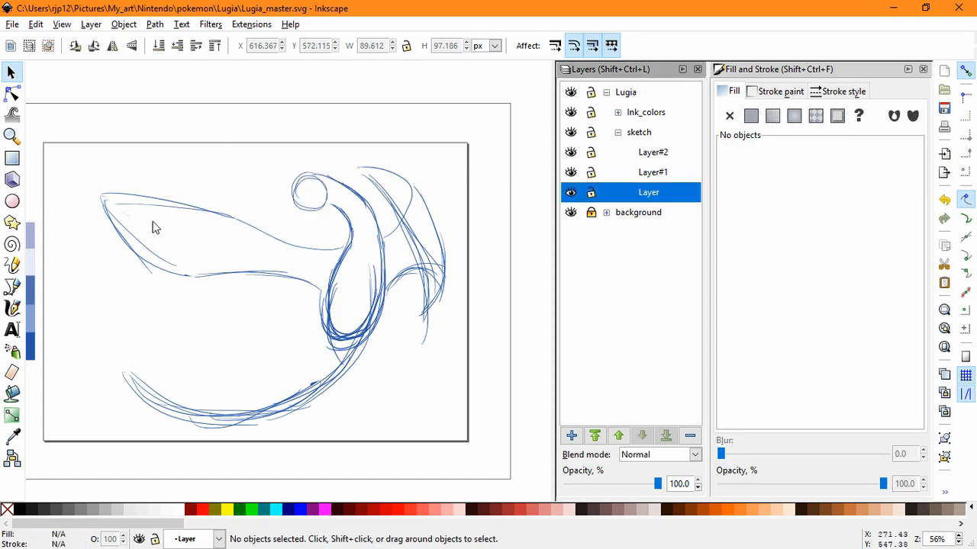
left_click(653, 172)
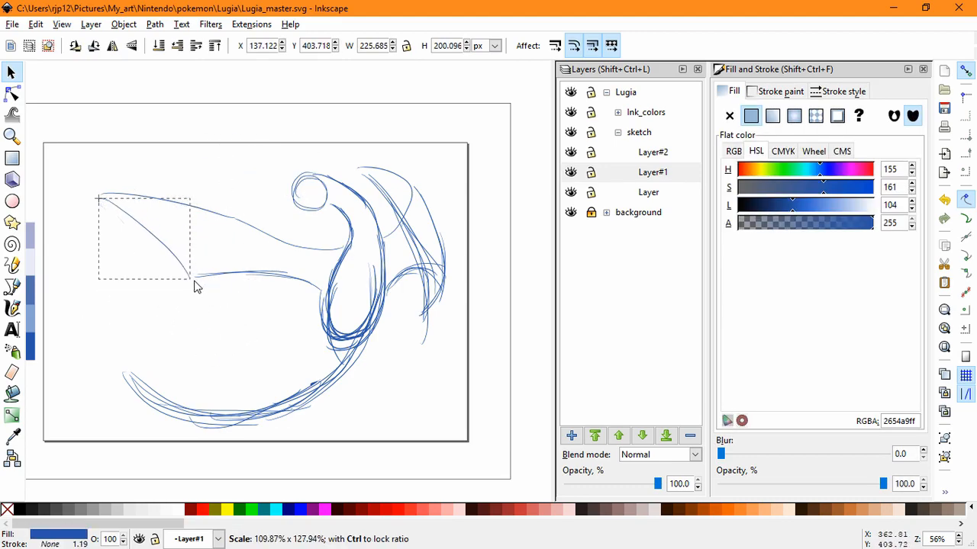
left_click(172, 267)
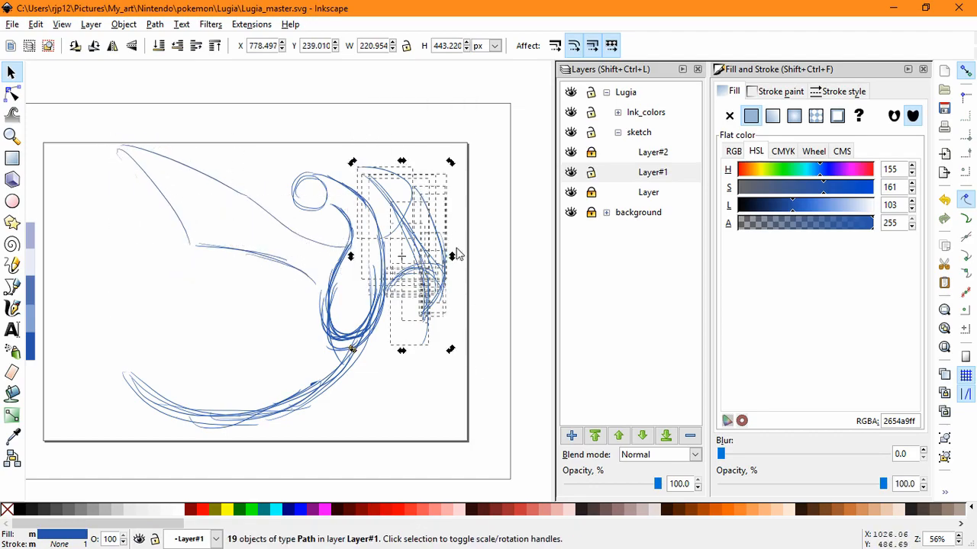
Step: Reshape the lower and upper right-wing strokes into a taller, pointed wing beside the neck
left_click(467, 368)
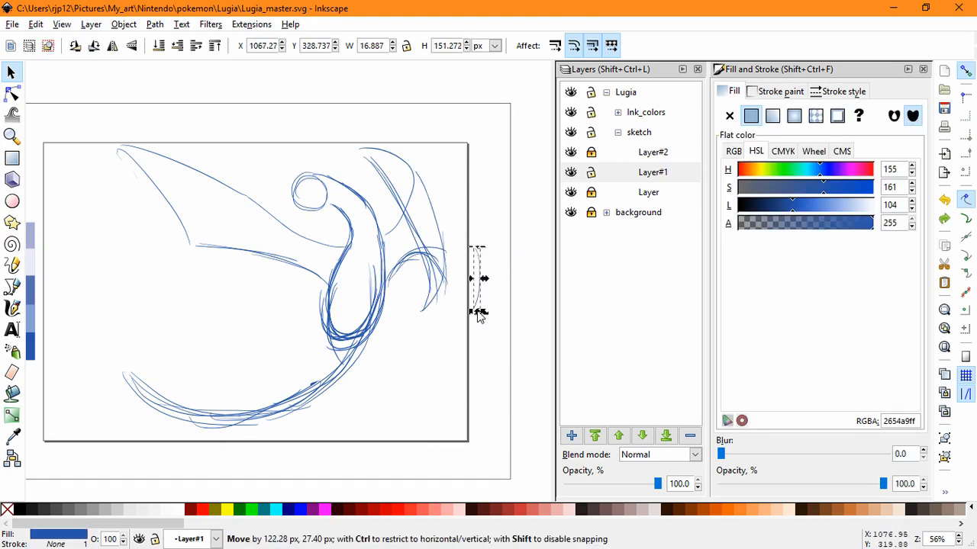
left_click(458, 306)
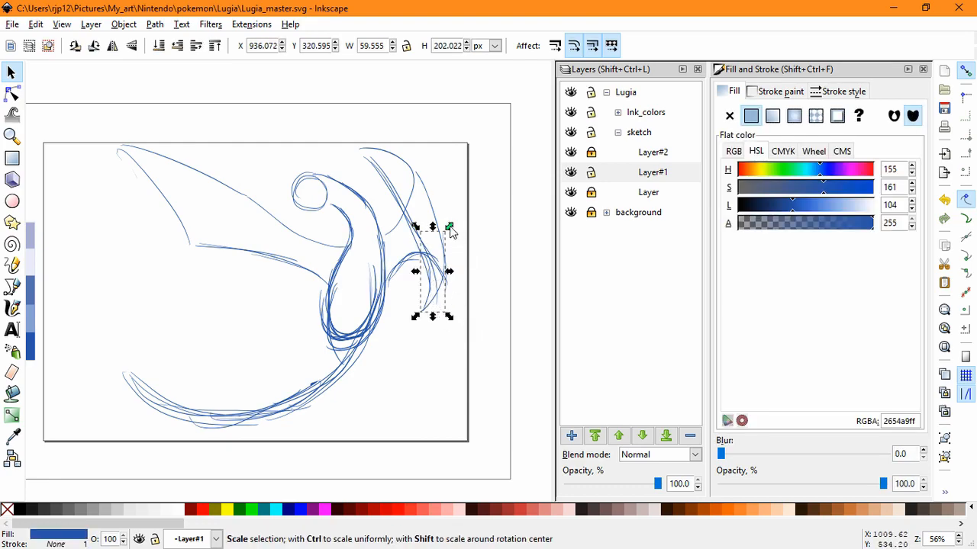
left_click(471, 237)
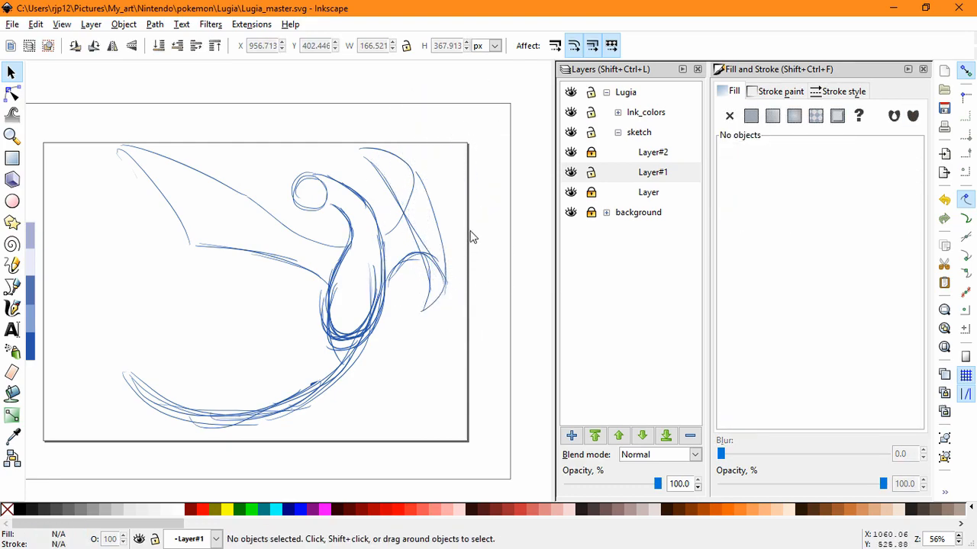
left_click(424, 282)
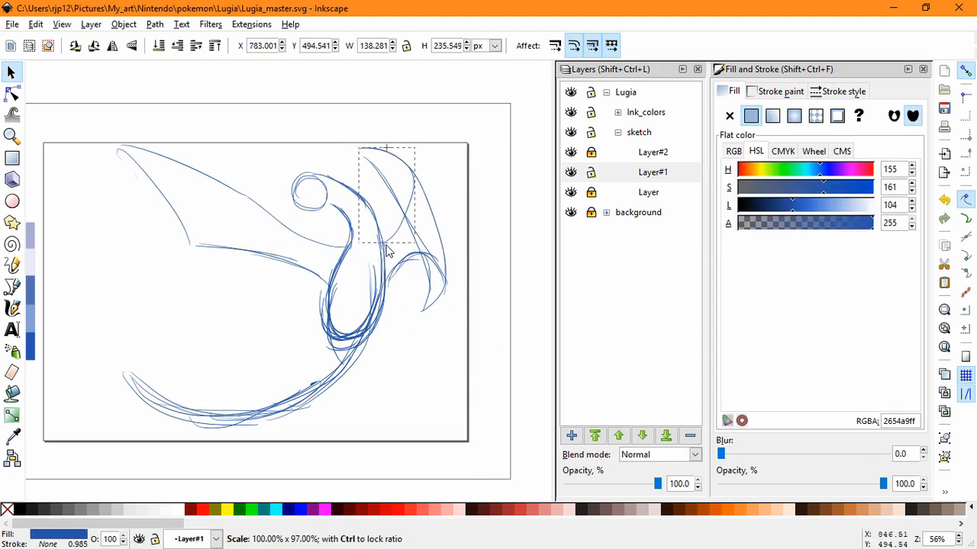
left_click(402, 128)
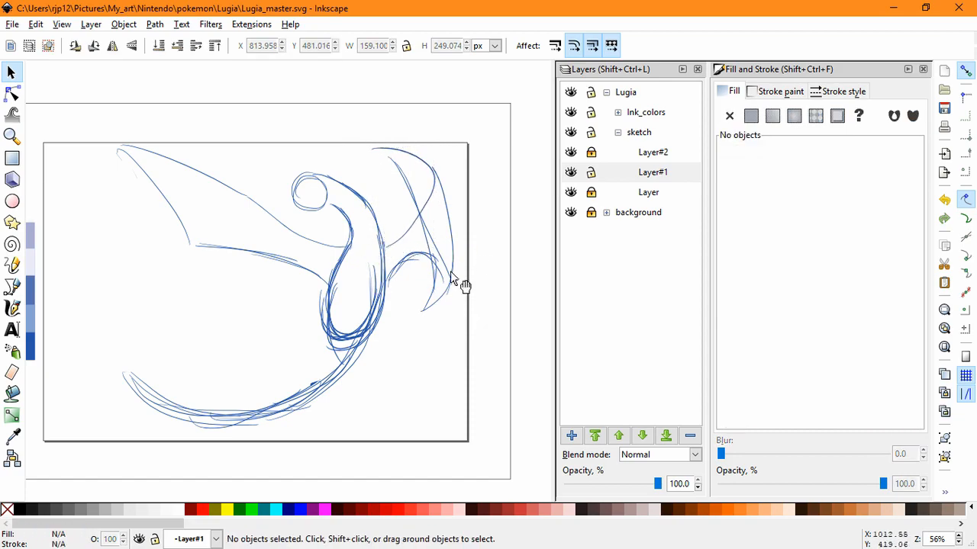
mouse_move(456, 193)
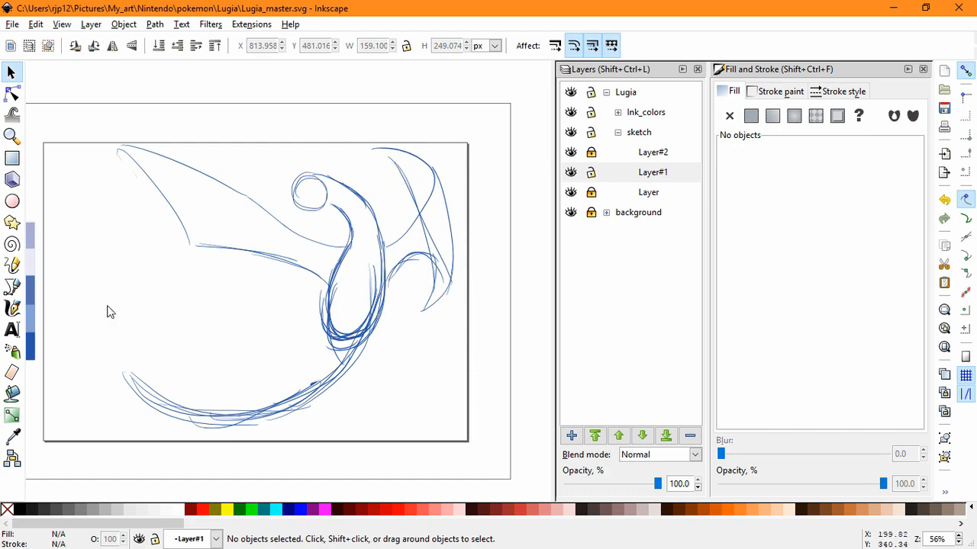
Step: Ink a new calligraphic stroke along the right wing and shift it upward
left_click(13, 308)
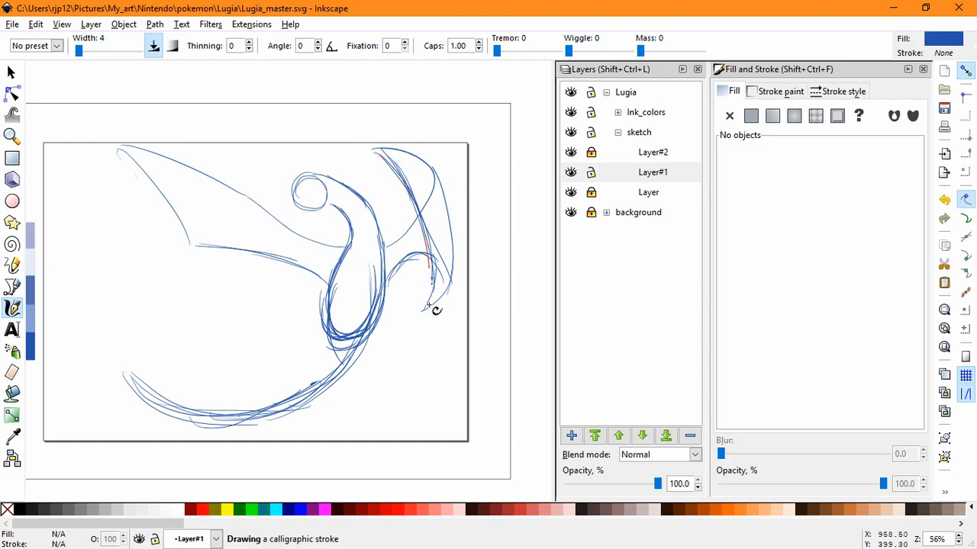
left_click_drag(436, 310, 458, 231)
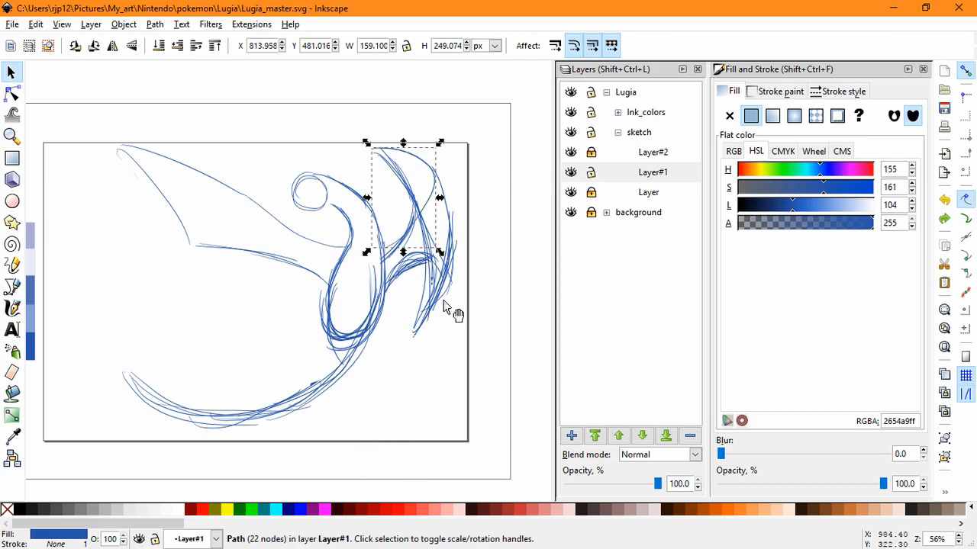
left_click(477, 302)
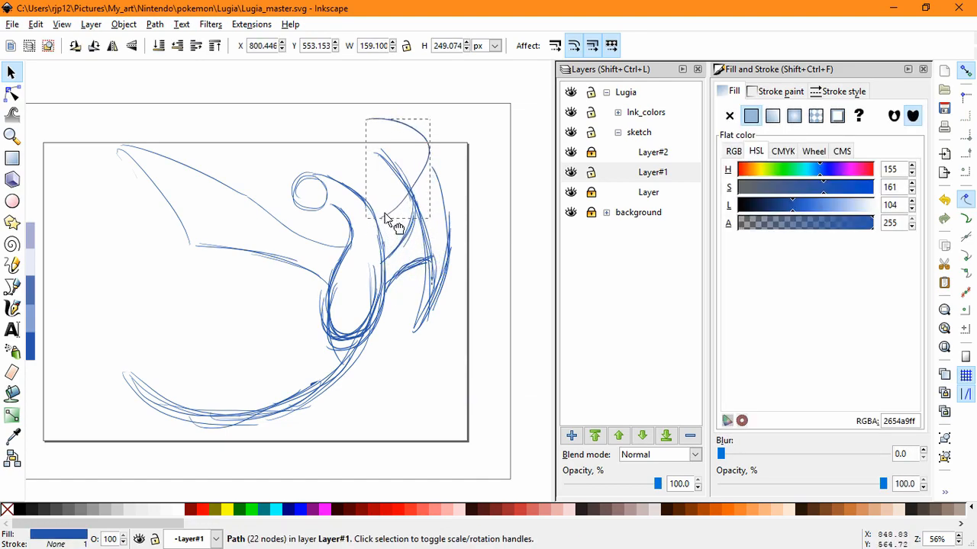
left_click(12, 309)
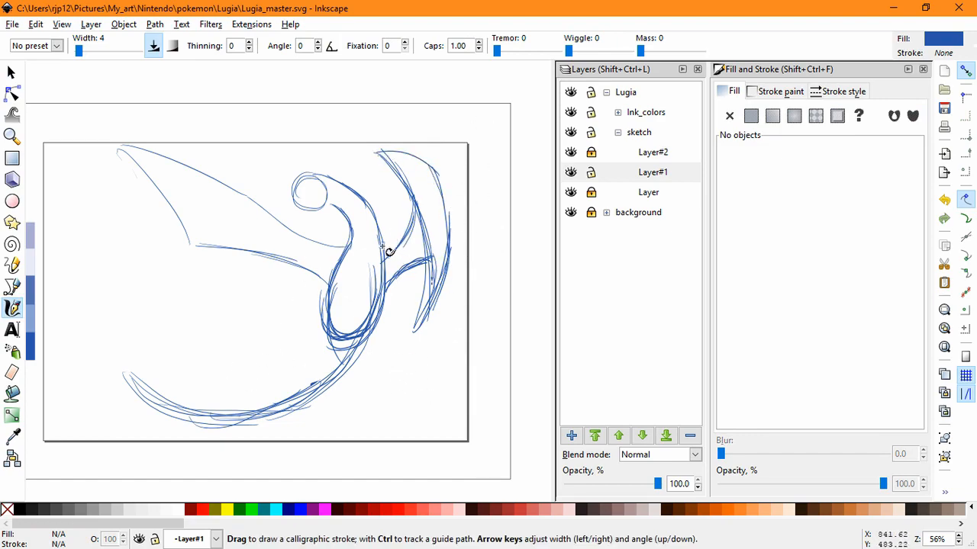
mouse_move(250, 222)
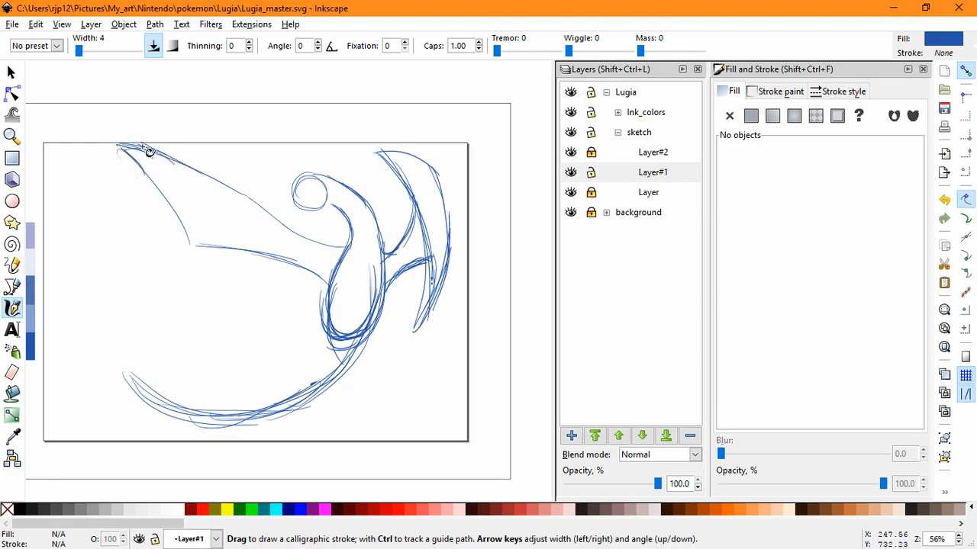
Step: Ink the left wing's leading edge, feathers, lower edge and tip
left_click_drag(145, 148, 161, 187)
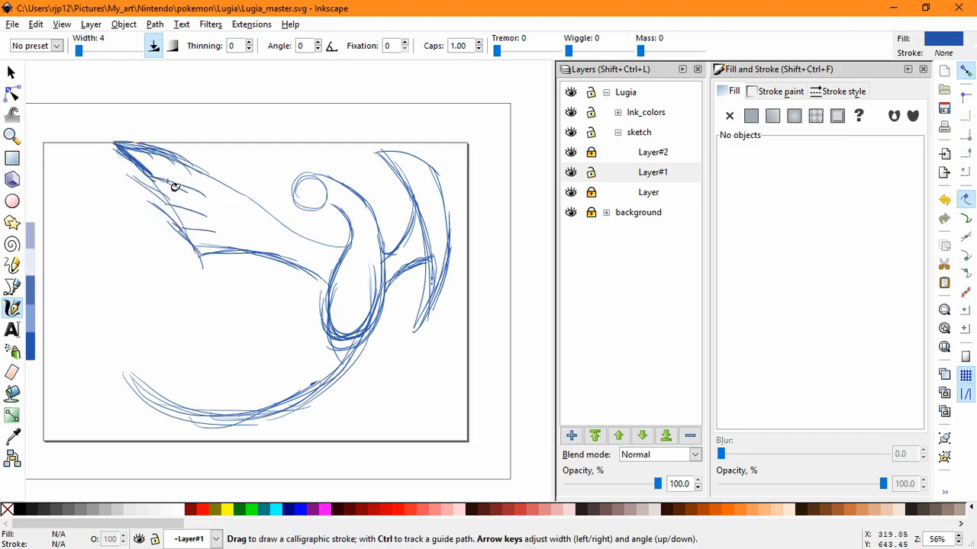
left_click_drag(152, 183, 213, 237)
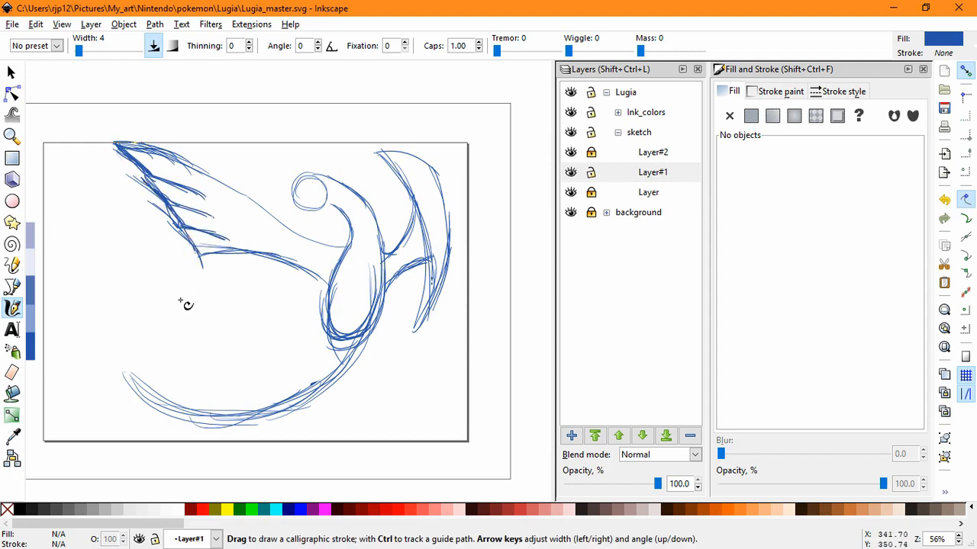
mouse_move(242, 359)
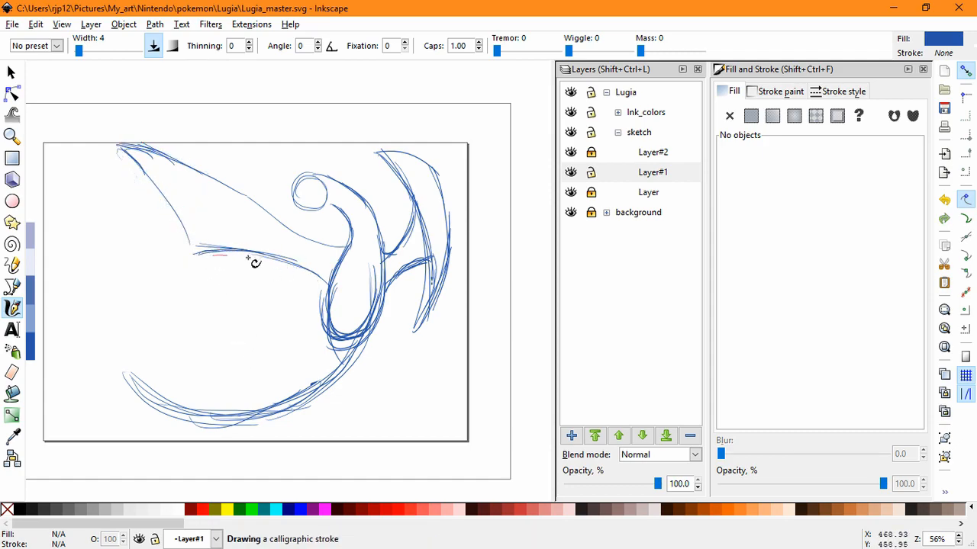
left_click_drag(244, 263, 309, 275)
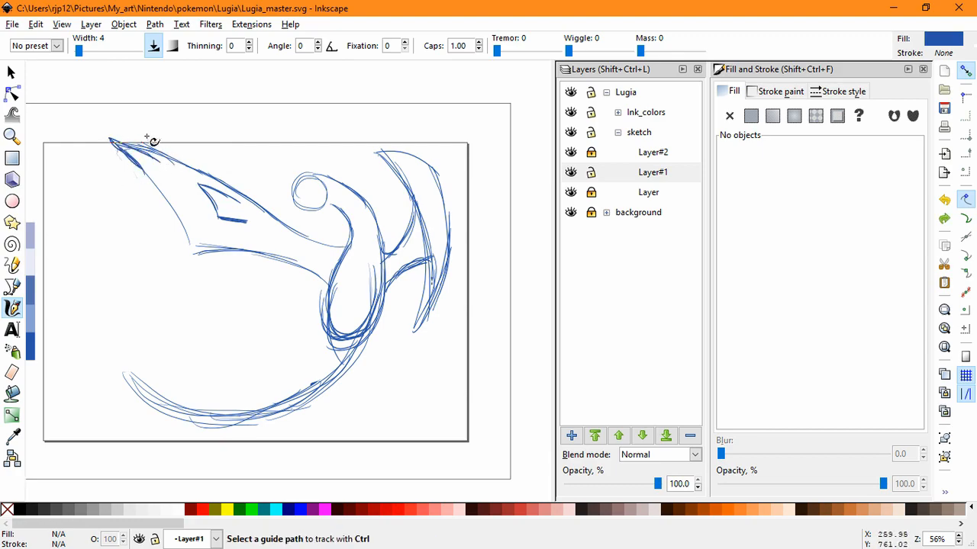
left_click_drag(146, 140, 185, 161)
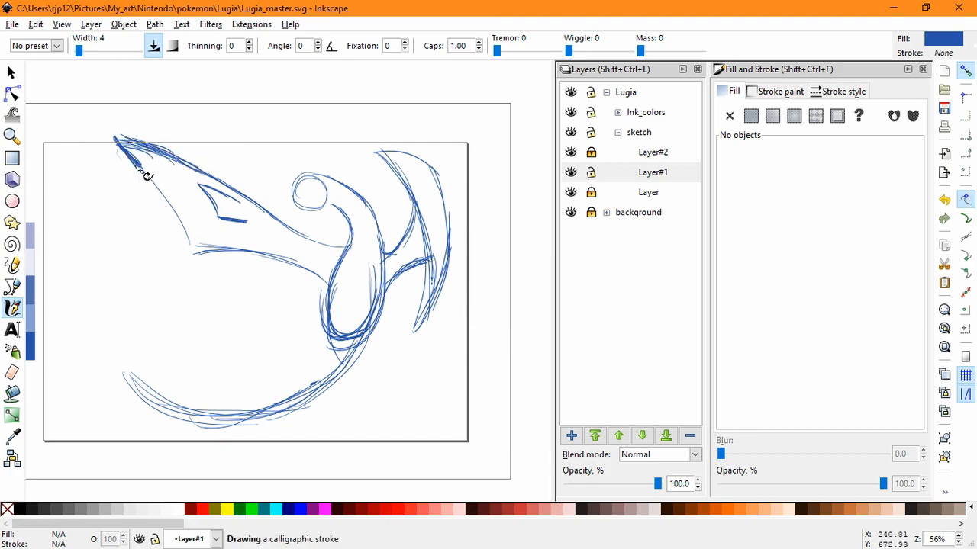
mouse_move(164, 184)
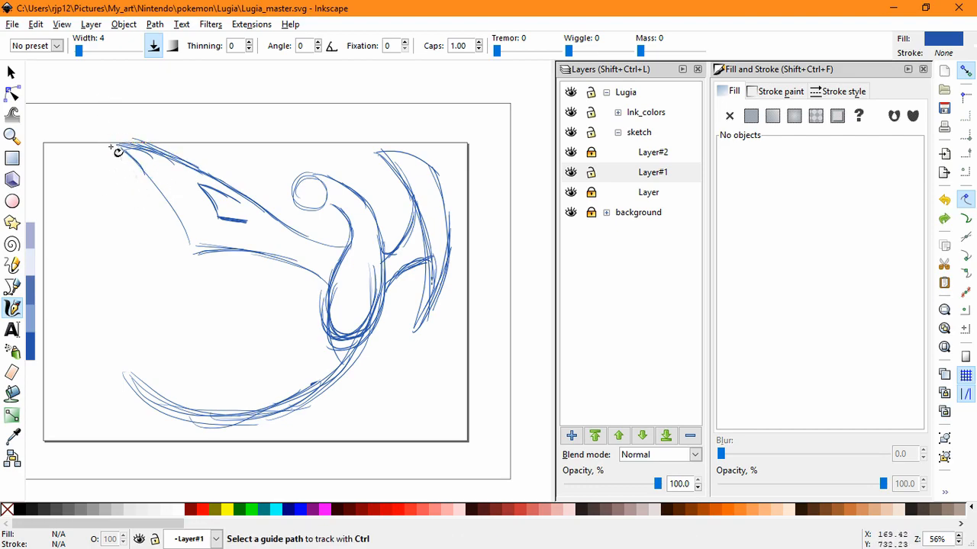
mouse_move(164, 185)
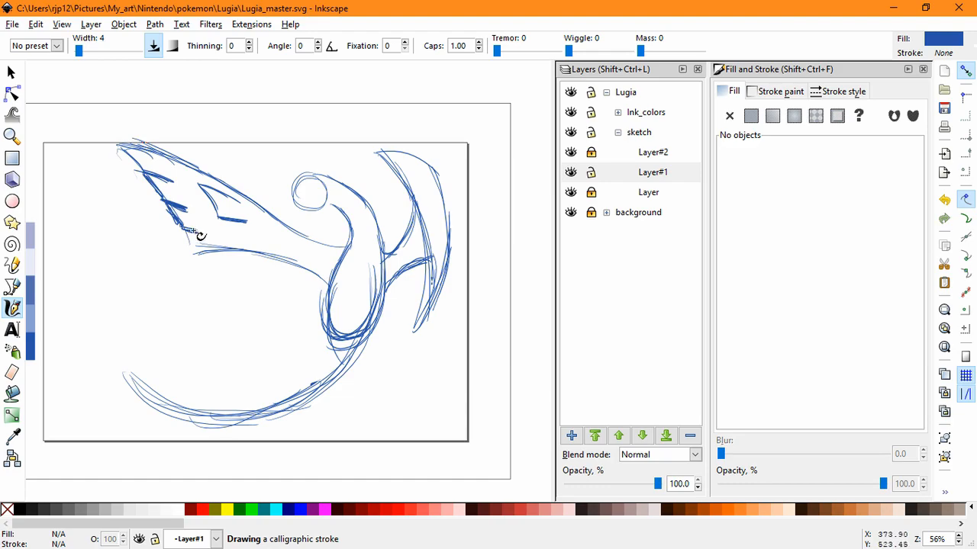
mouse_move(215, 265)
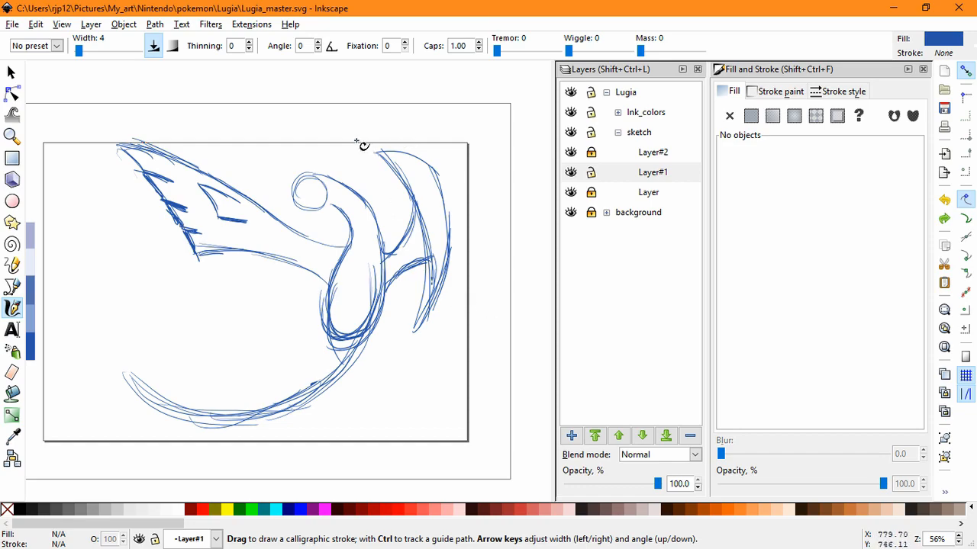
Step: Ink the right wing's top and outer edge and add inner feather detail strokes
left_click_drag(363, 145, 418, 197)
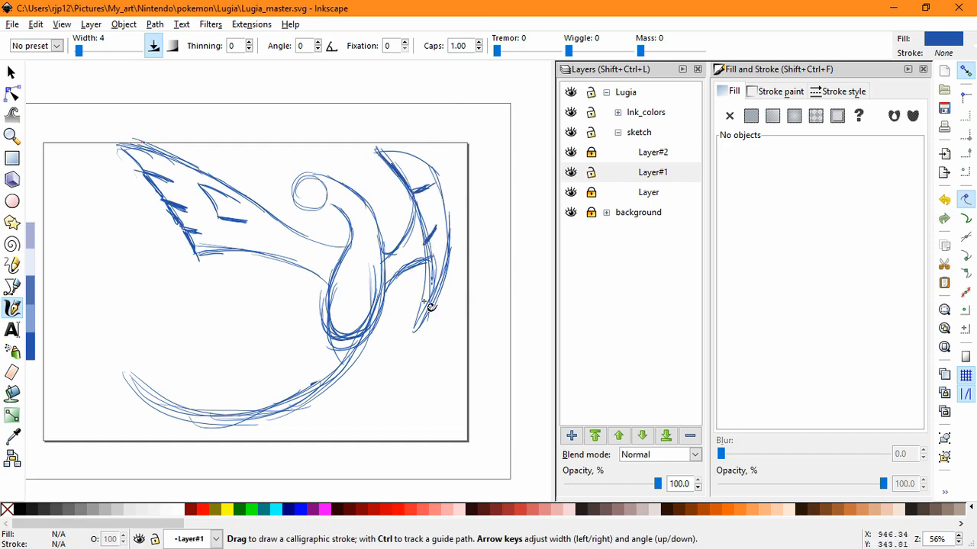
left_click_drag(431, 307, 449, 288)
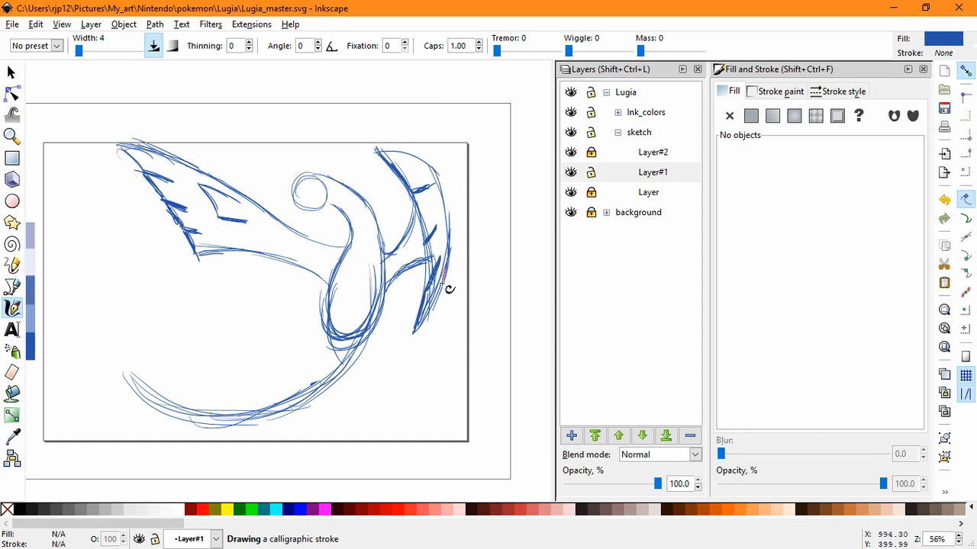
left_click_drag(439, 289, 423, 202)
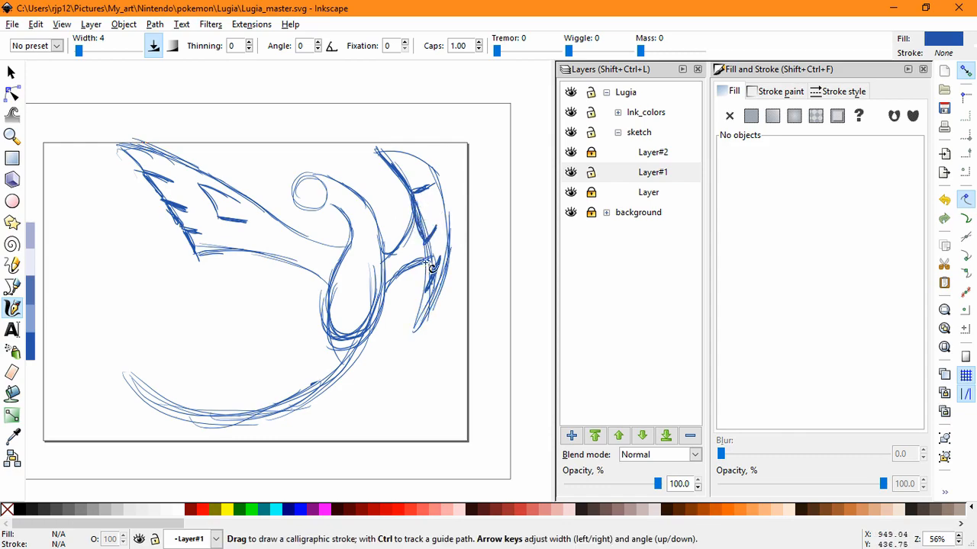
left_click_drag(427, 263, 416, 328)
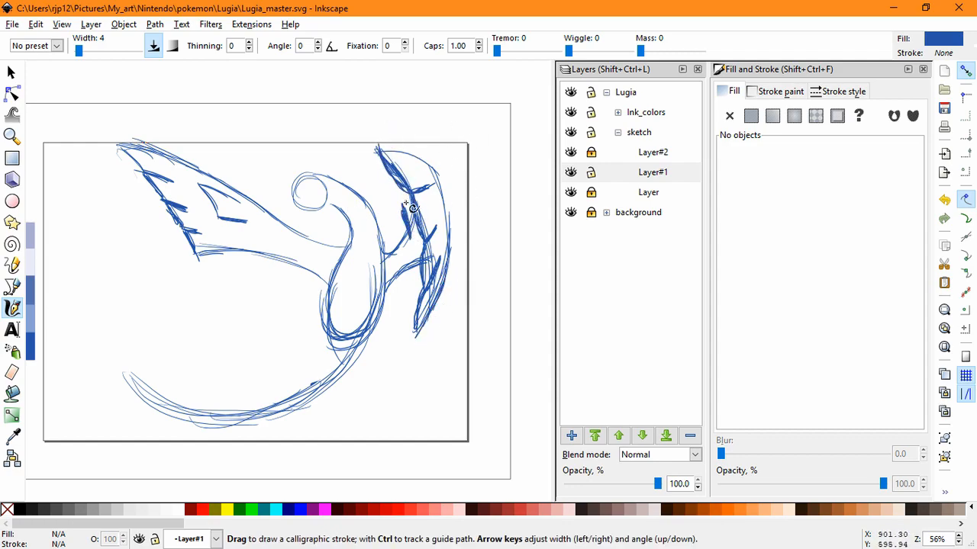
left_click_drag(413, 208, 418, 242)
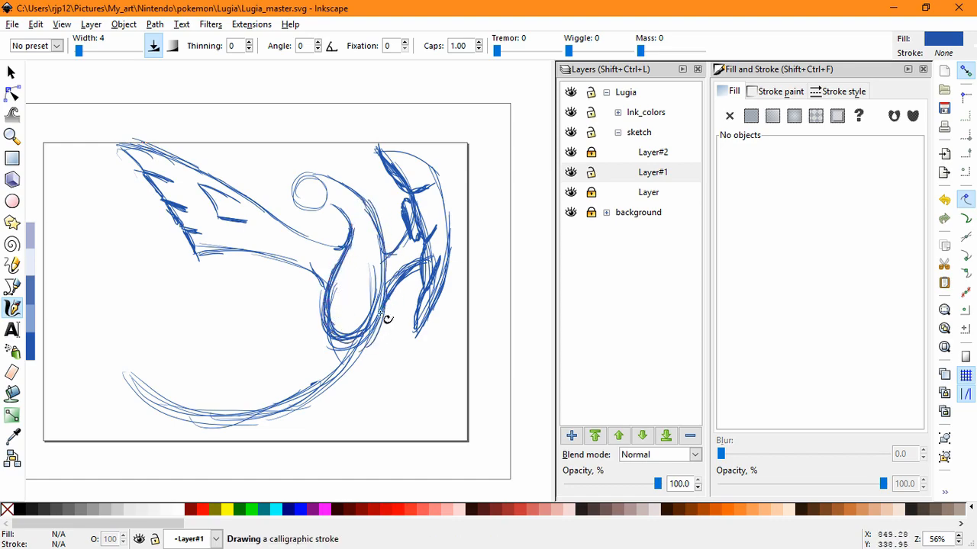
Step: Add Layer#3 from Layer#1 and ink dense strokes along the tail's outer curve
left_click(652, 171)
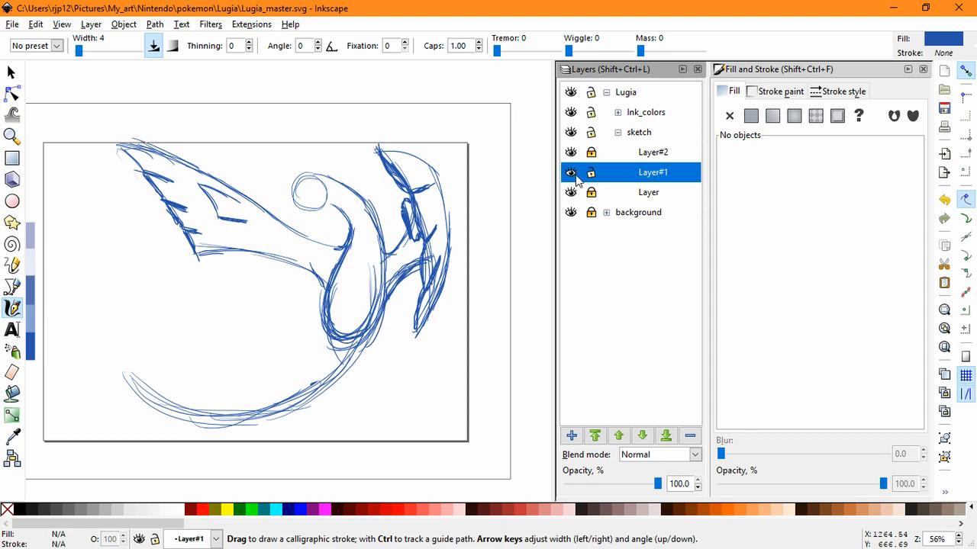
left_click(571, 435)
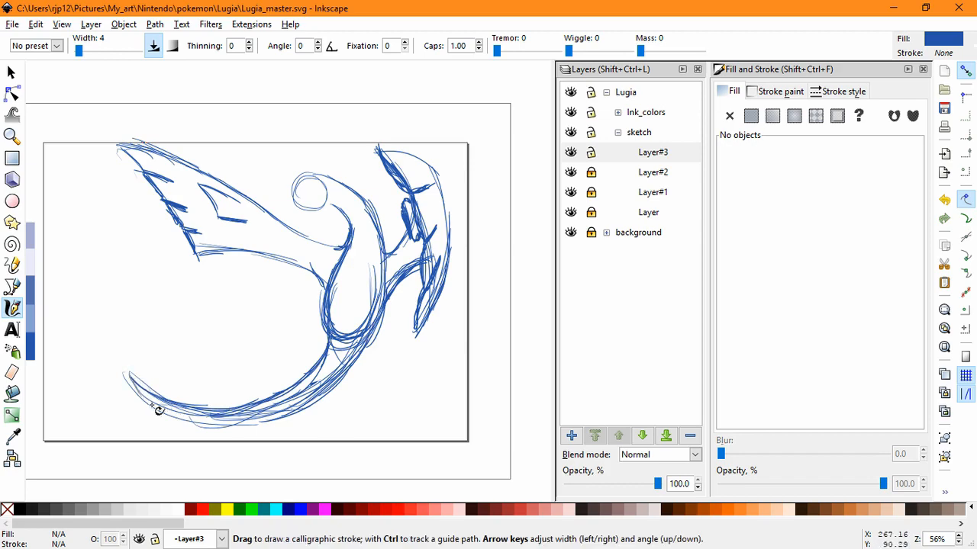
left_click_drag(156, 410, 267, 425)
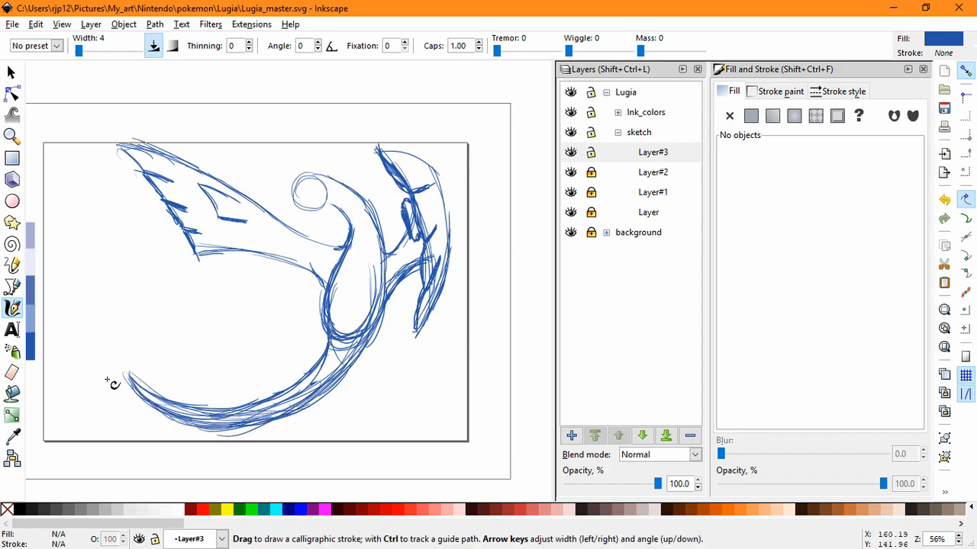
scroll("up", 3)
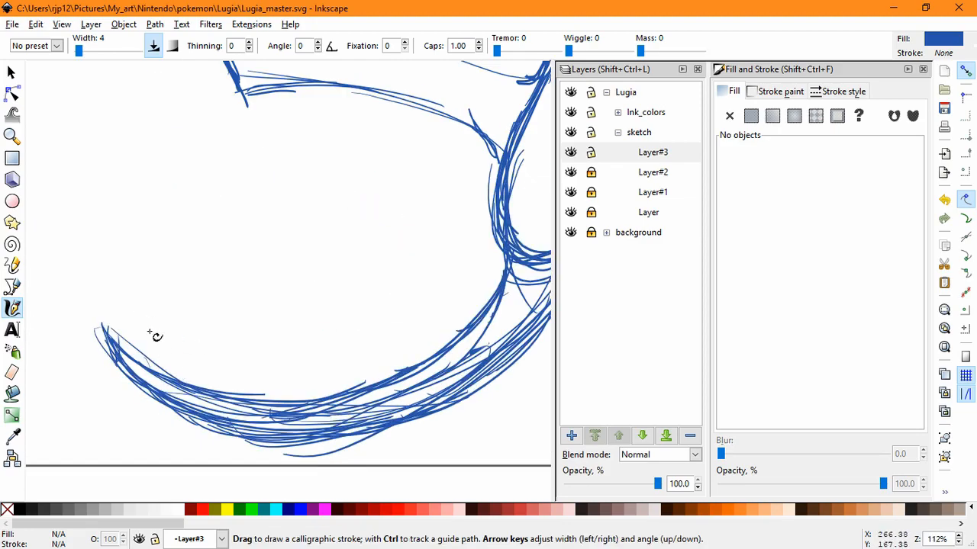
left_click_drag(138, 332, 168, 385)
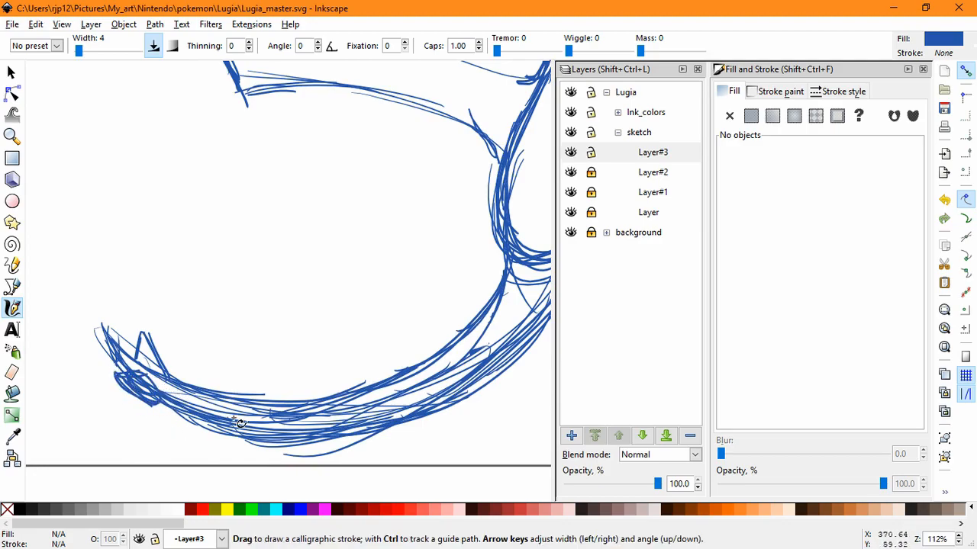
Step: Add a fourth sketch sublayer, Layer#4
left_click(571, 436)
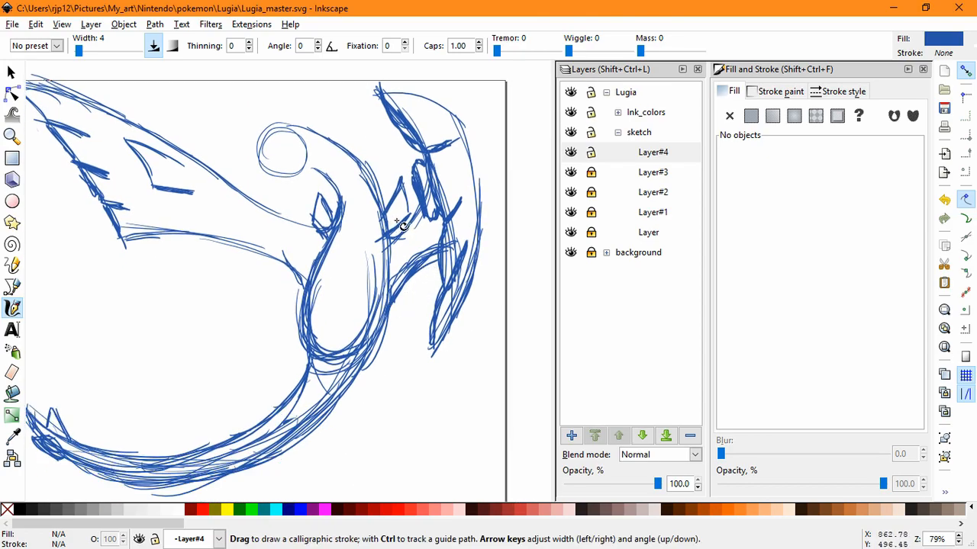
mouse_move(397, 235)
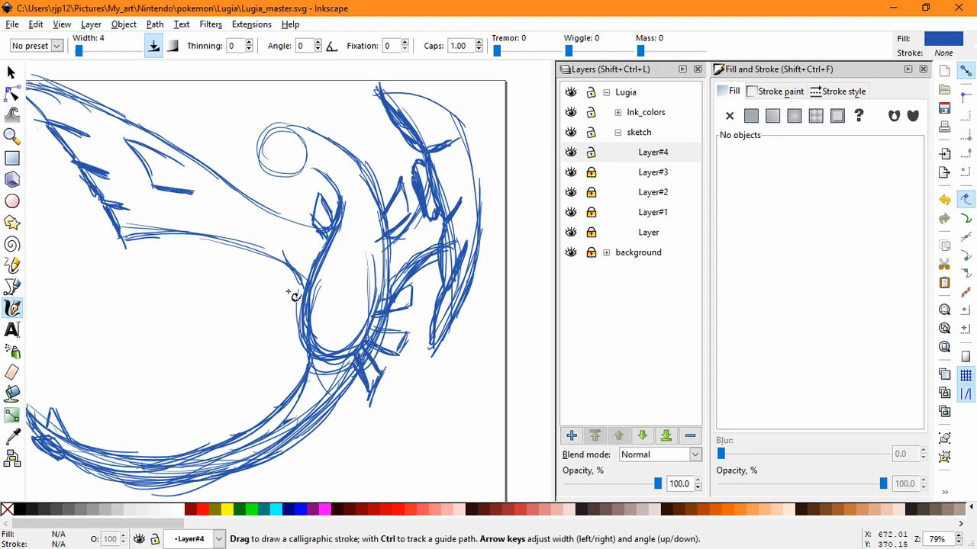
mouse_move(299, 299)
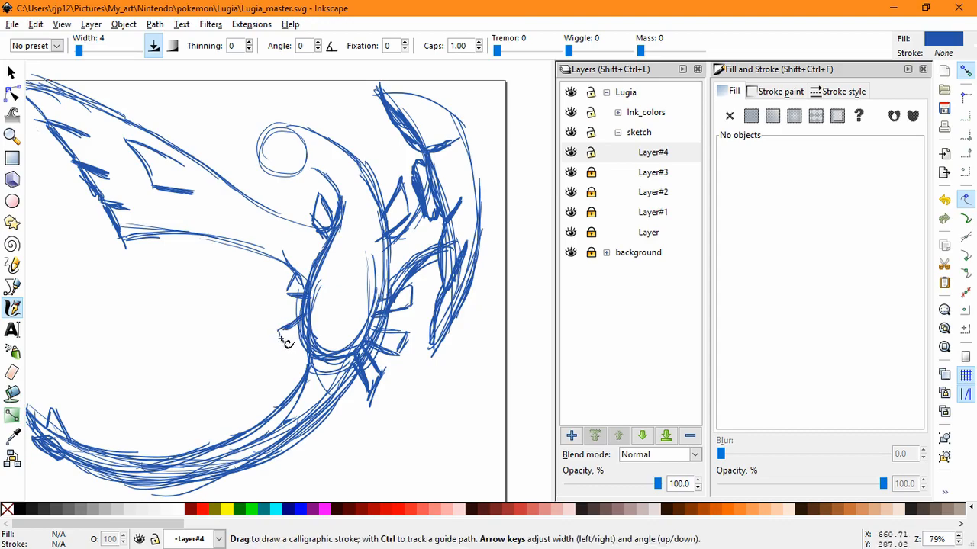
mouse_move(311, 348)
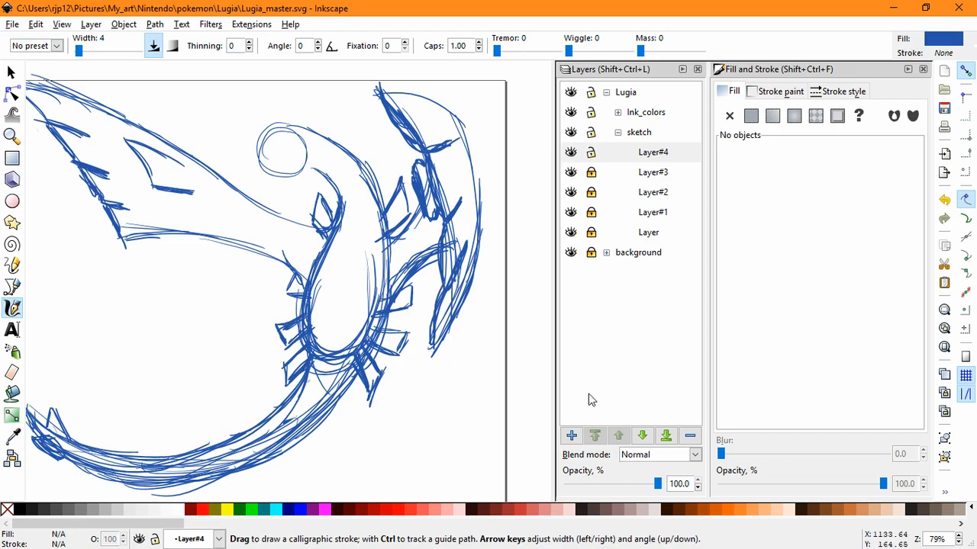
Step: Add sublayer Layer#5, lock Layer#4, and fill every sketch stroke with 86a6e3ff
left_click(571, 436)
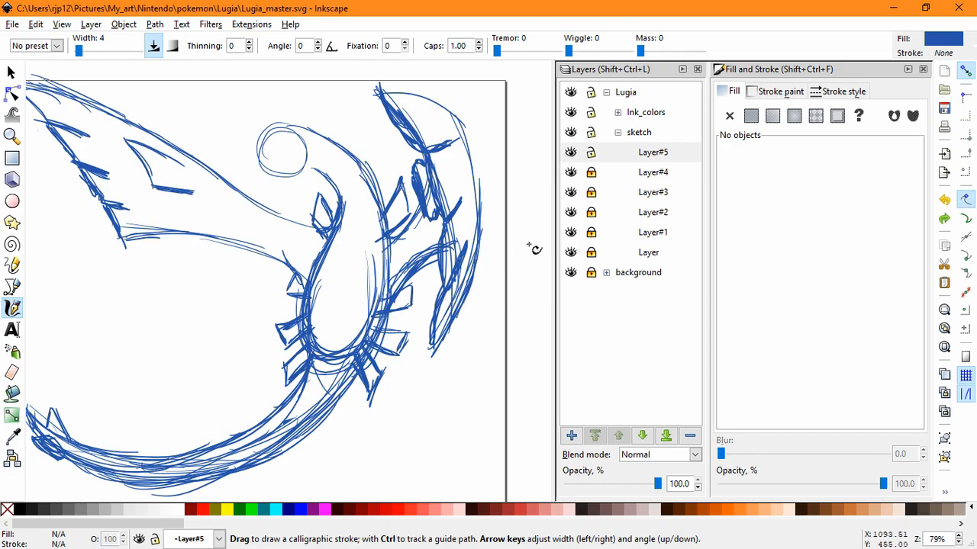
left_click_drag(118, 244, 161, 389)
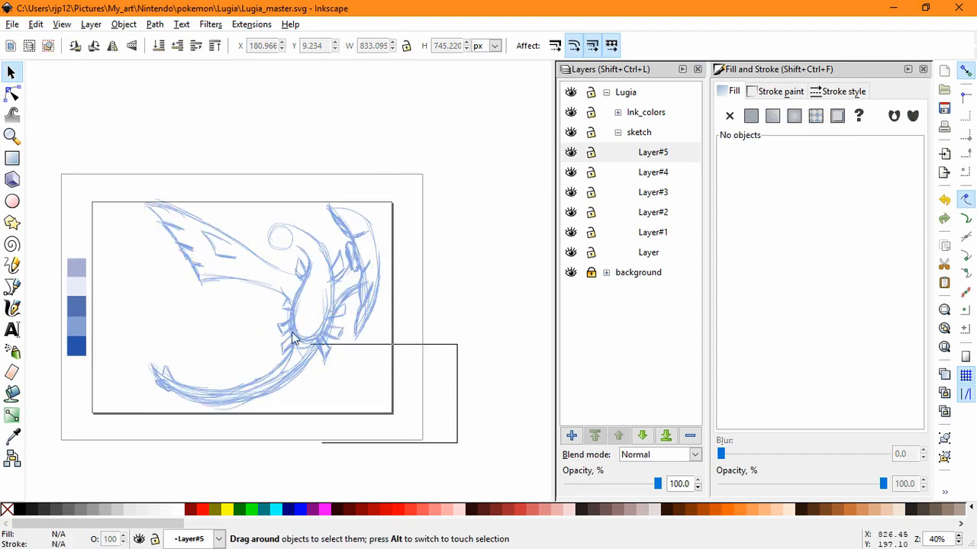
key("ctrl+a")
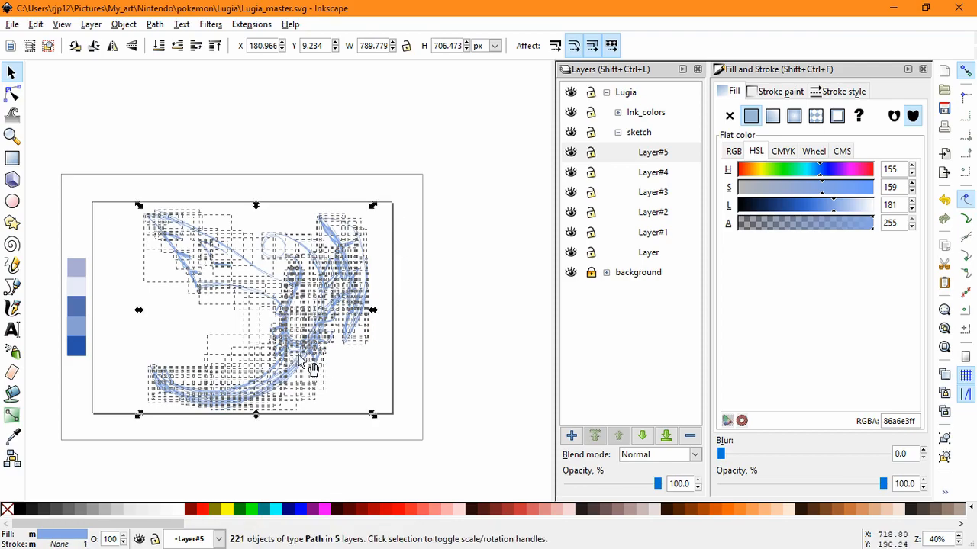
left_click(463, 328)
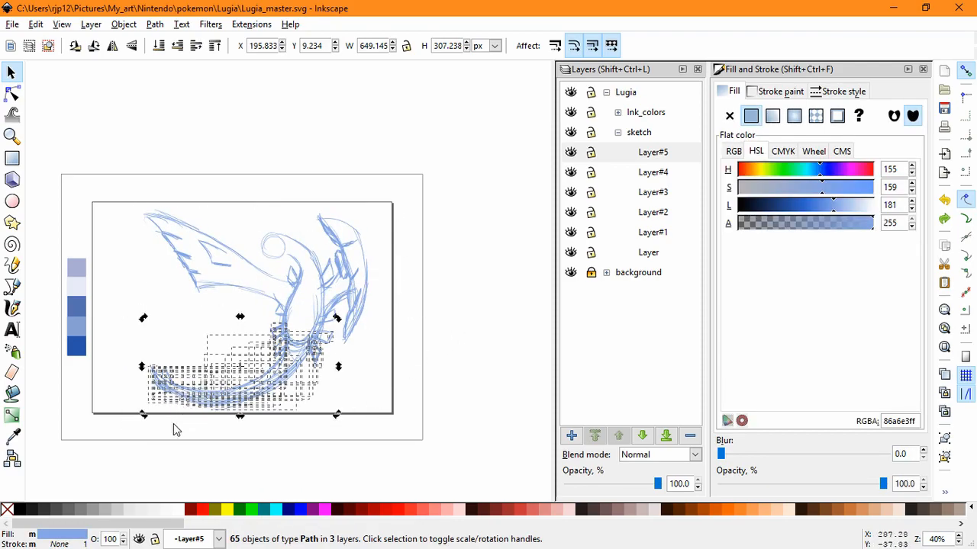
Step: Deselect the strokes and make Layer#5 current for calligraphic drawing
left_click(336, 455)
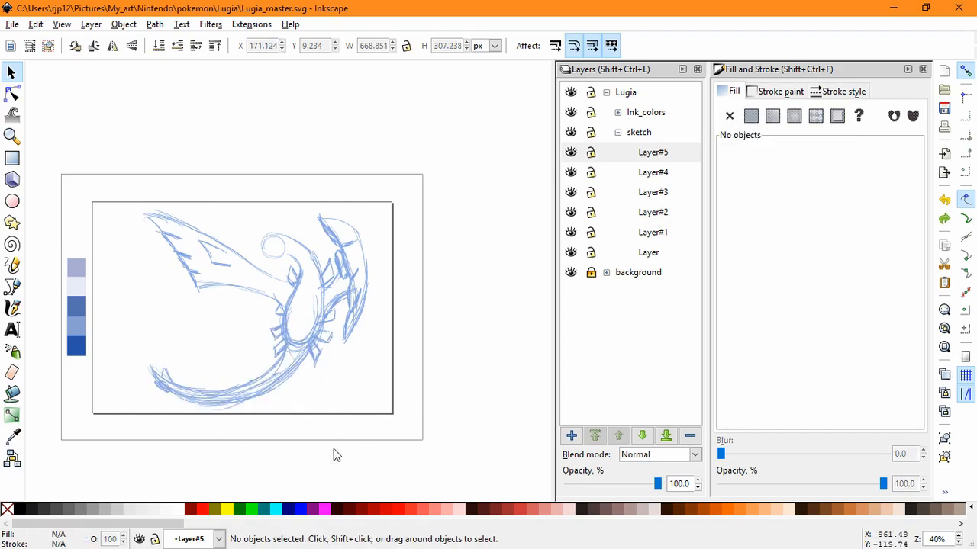
left_click(652, 152)
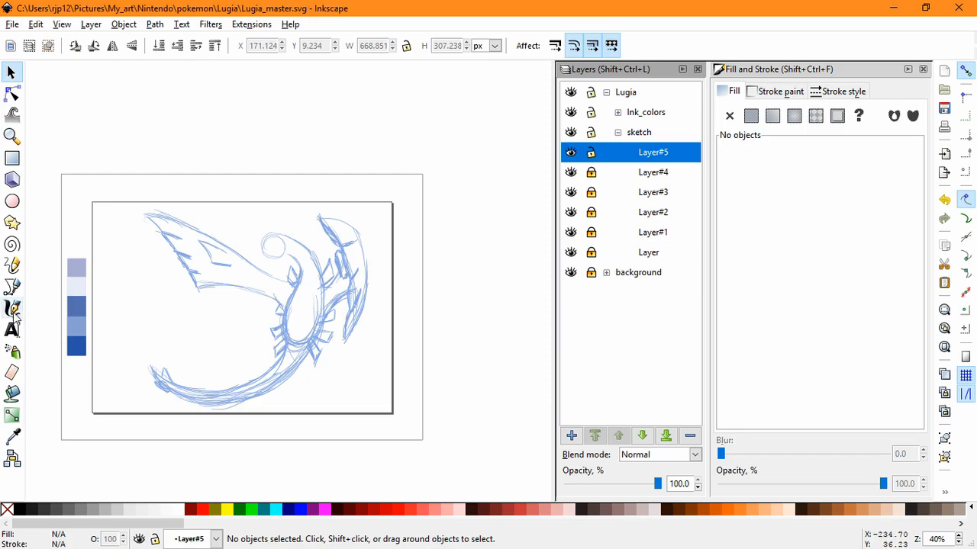
left_click(13, 309)
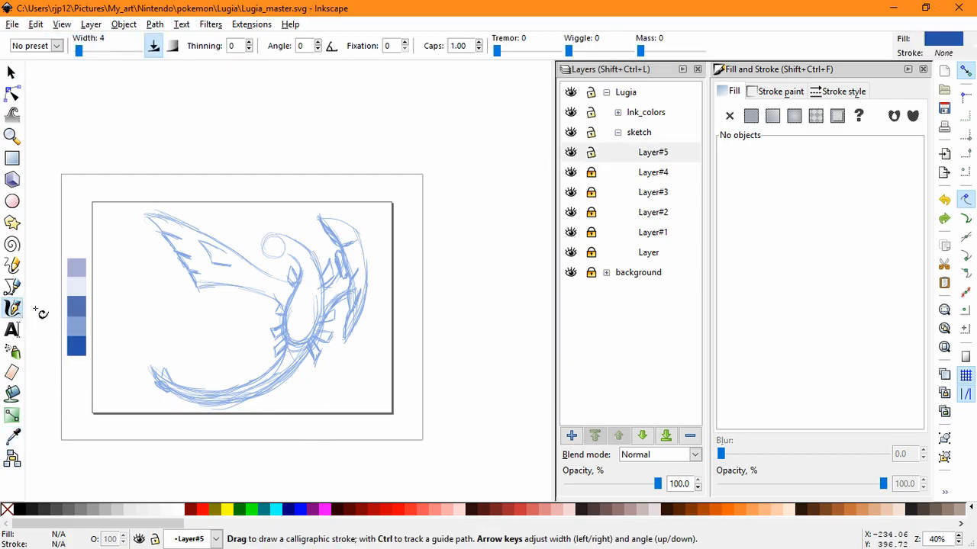
mouse_move(290, 191)
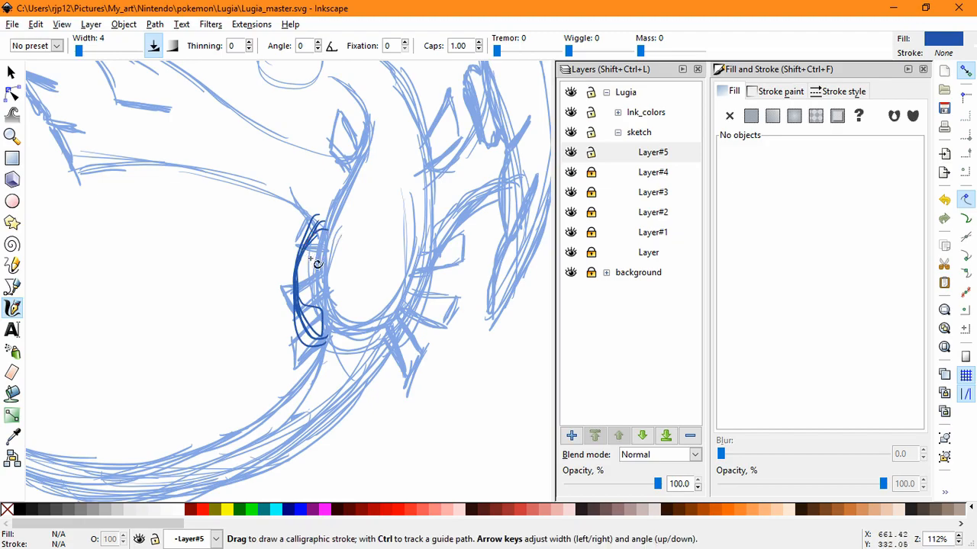
mouse_move(407, 258)
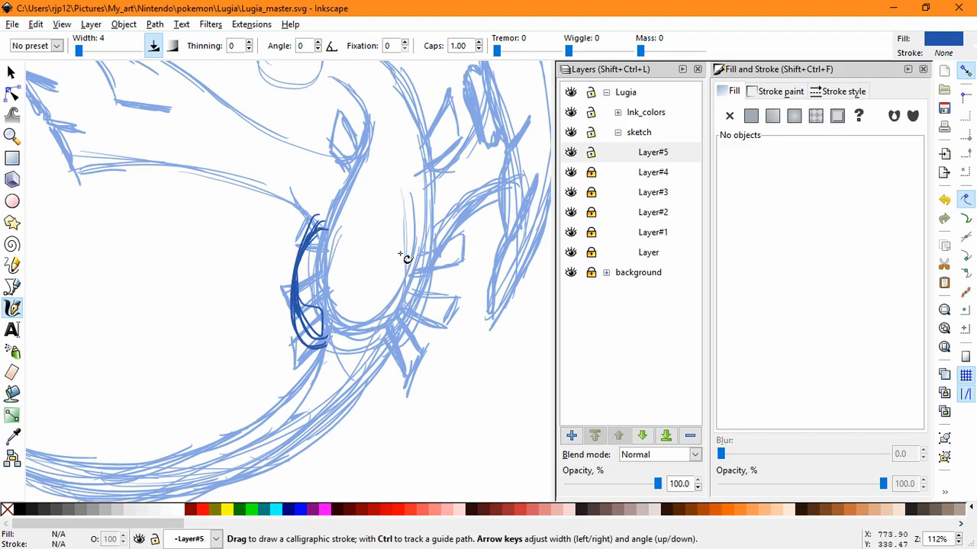
Step: Ink a dark blue oval loop at Lugia's neck base, then create sublayer Layer#6
left_click_drag(405, 244, 412, 343)
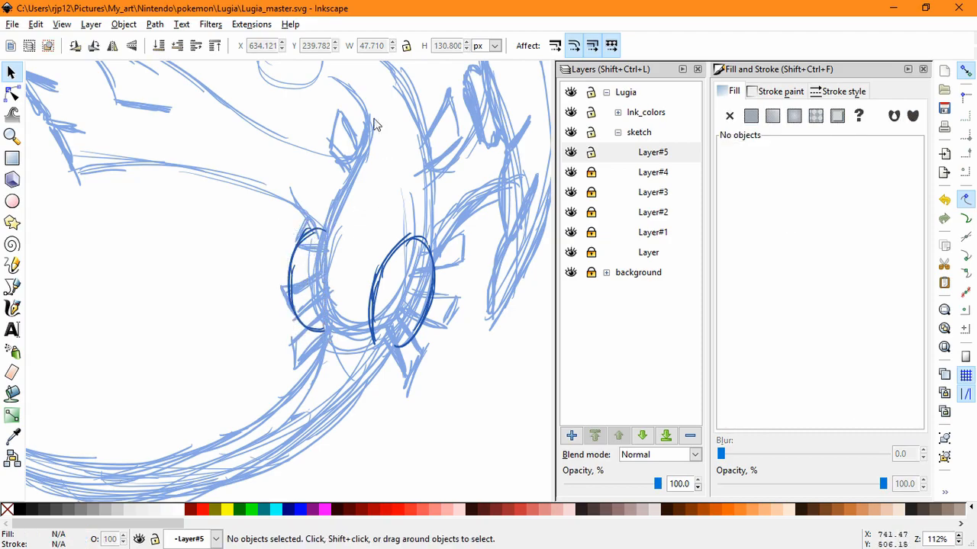
left_click(12, 307)
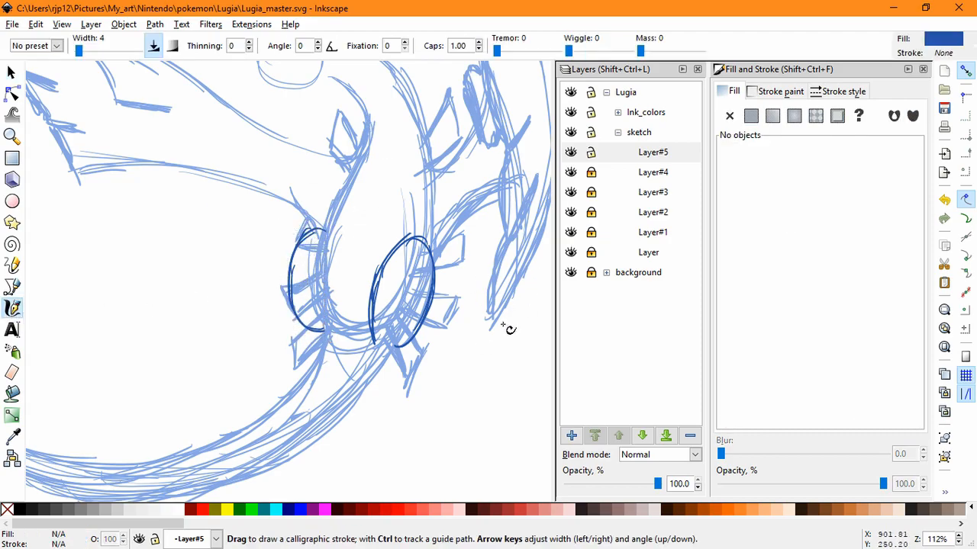
mouse_move(380, 372)
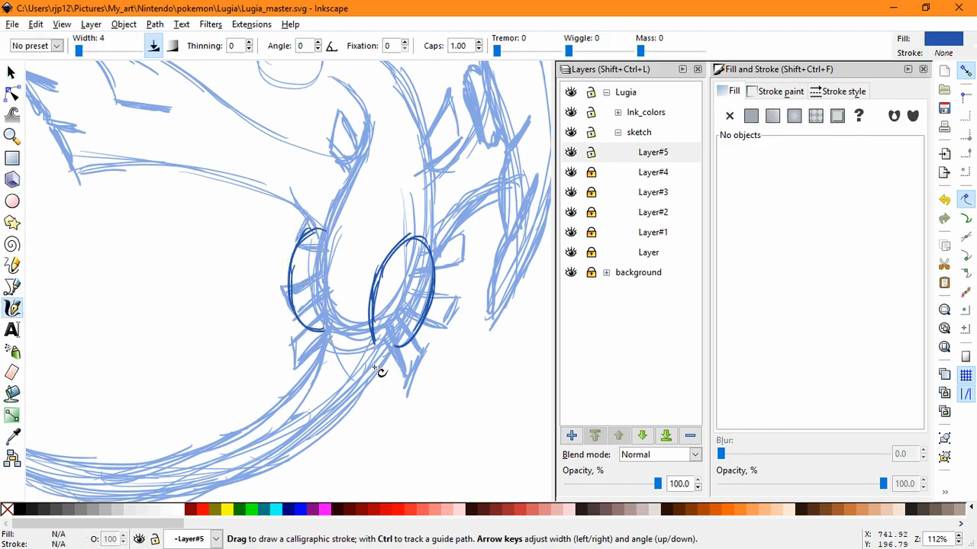
left_click(571, 435)
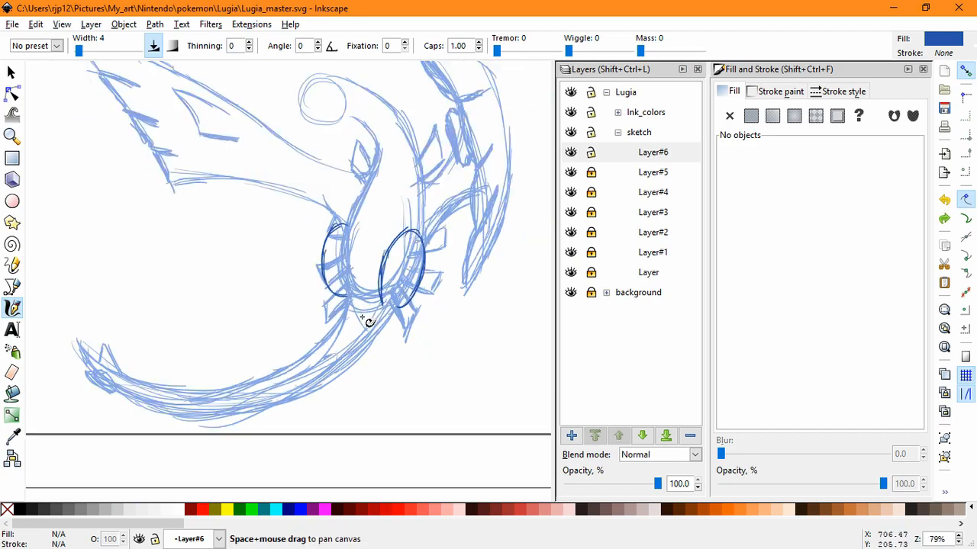
Step: On Layer#6, draw long dark blue lines down-left and down from the two oval loops
scroll("down", 3)
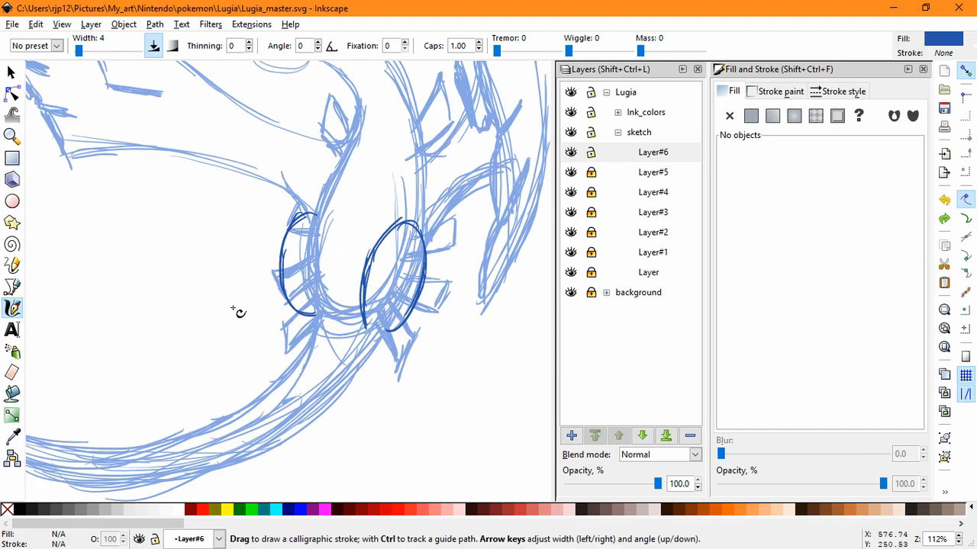
mouse_move(151, 292)
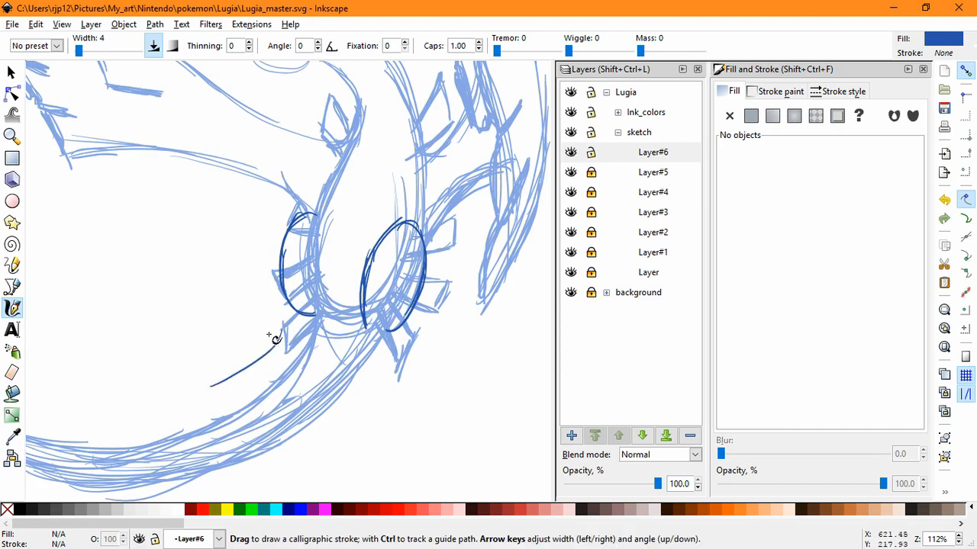
left_click_drag(268, 338, 243, 403)
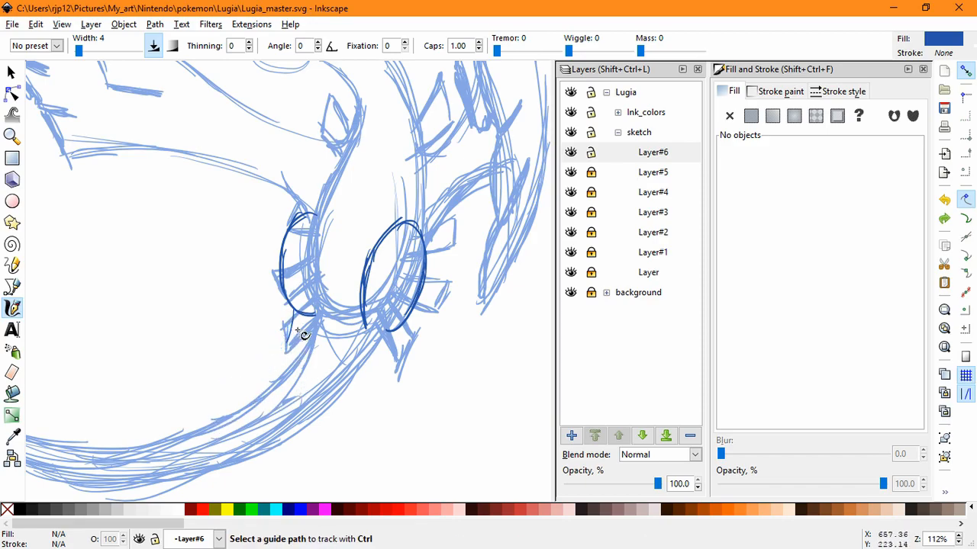
mouse_move(289, 339)
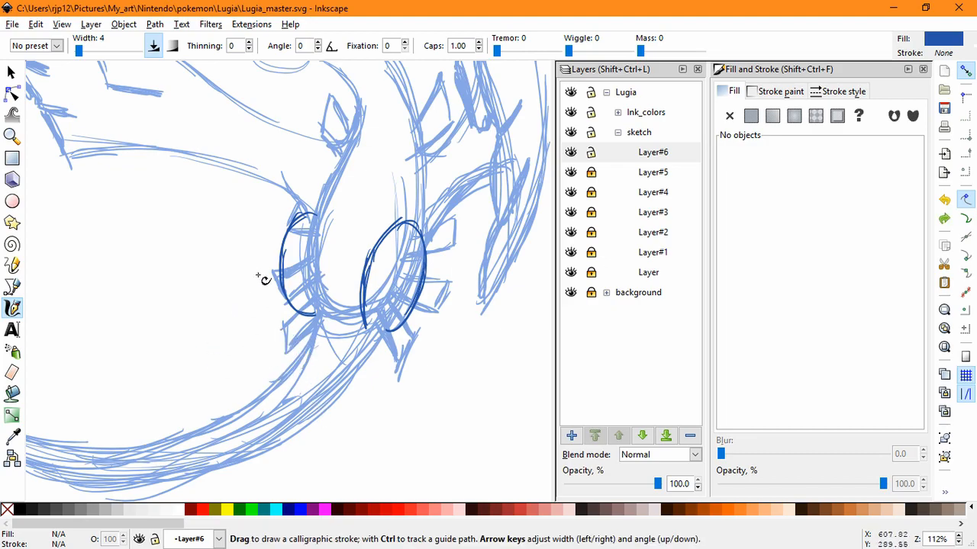
mouse_move(408, 309)
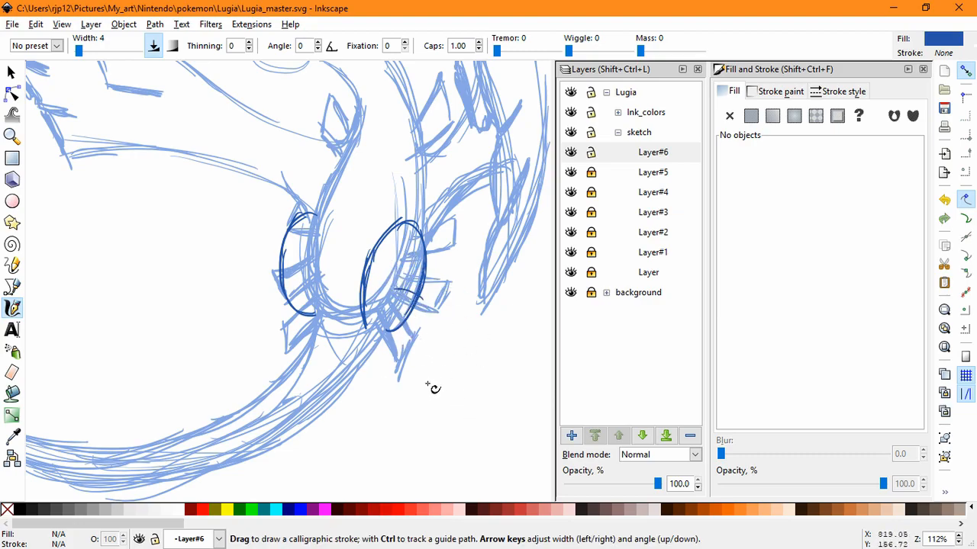
mouse_move(404, 328)
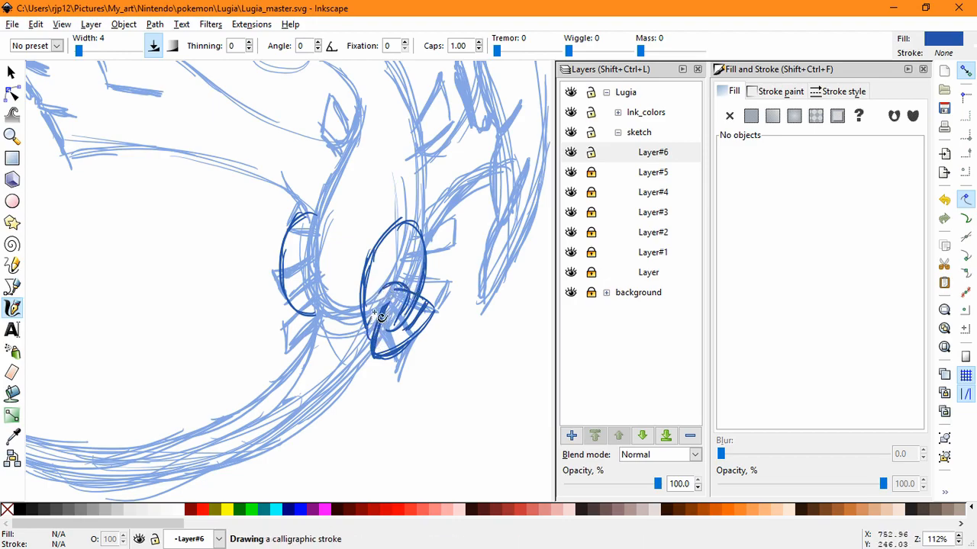
left_click_drag(382, 317, 359, 351)
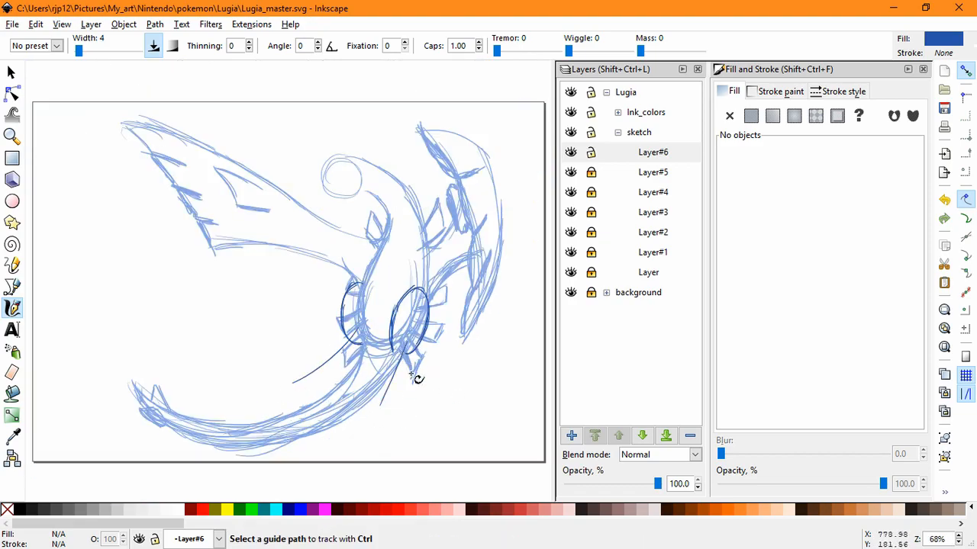
Step: At 135% zoom, ink tapered clawed limbs below the right loop and off the left loop
scroll("up", 3)
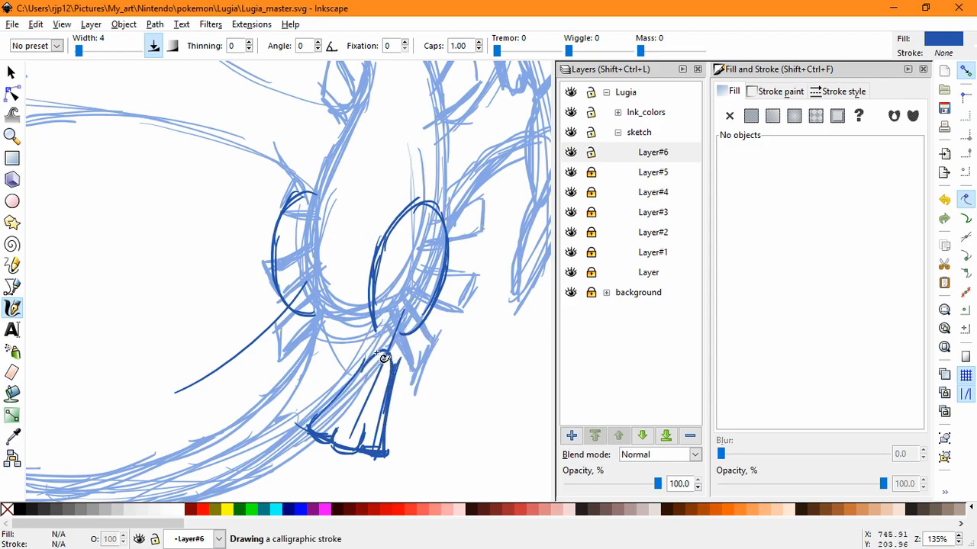
left_click_drag(381, 358, 328, 435)
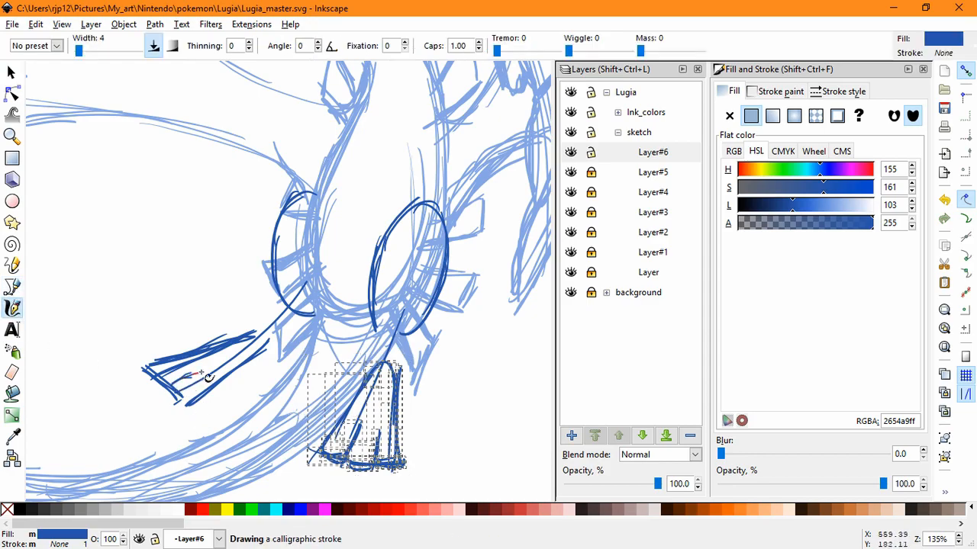
left_click_drag(208, 377, 156, 380)
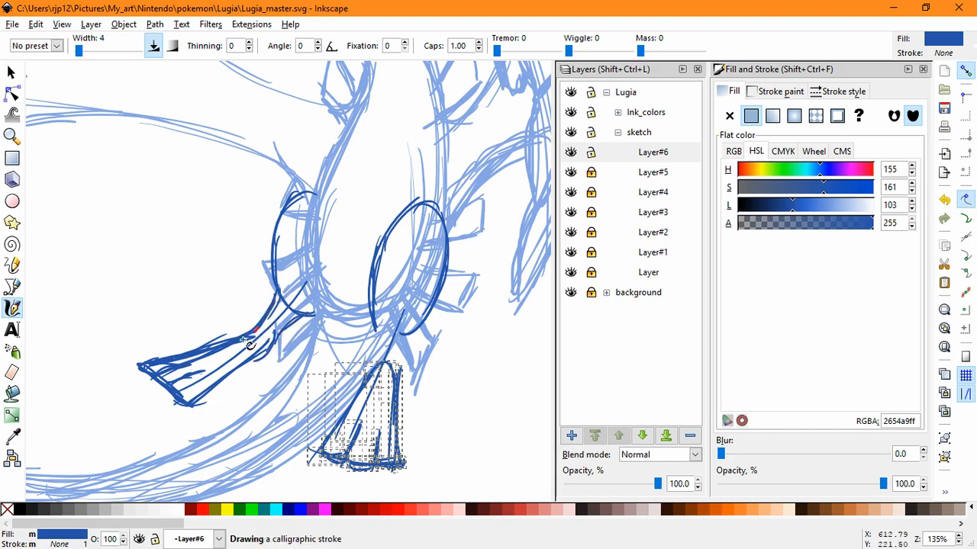
left_click_drag(251, 344, 213, 403)
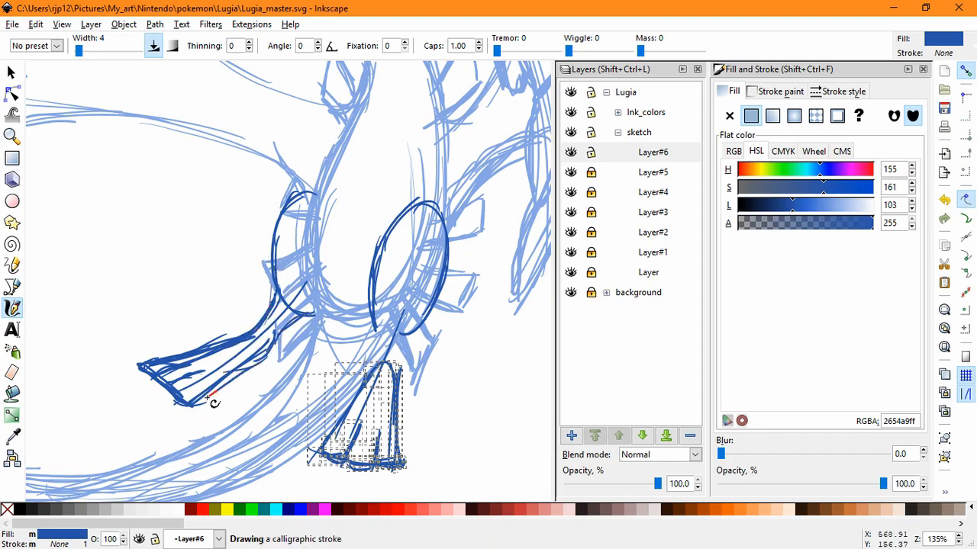
left_click_drag(191, 404, 389, 344)
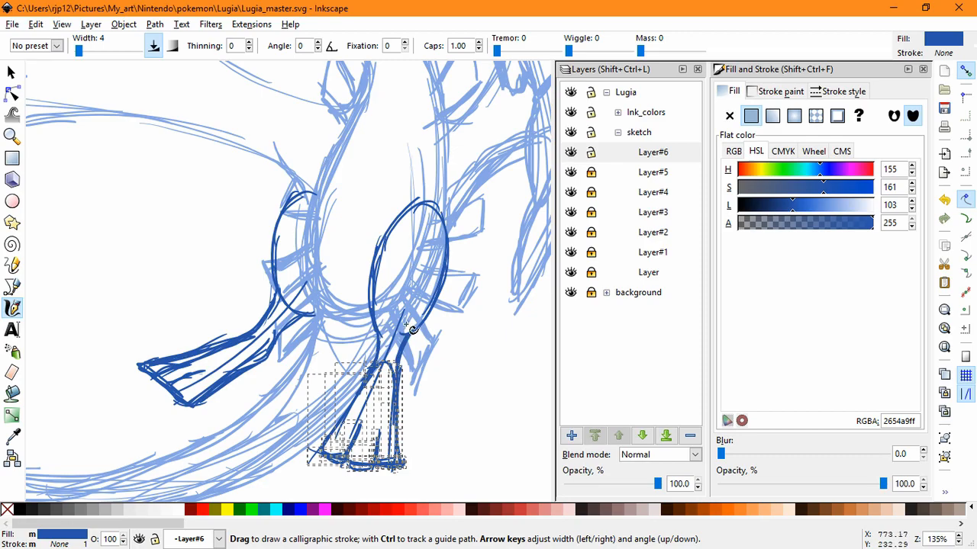
left_click_drag(405, 328, 385, 340)
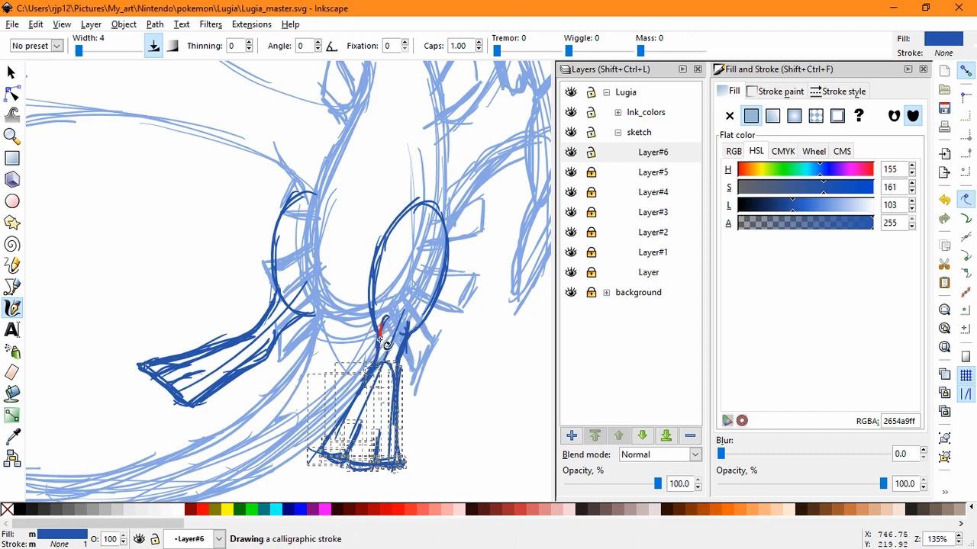
Step: Nudge the right loop and its tapered limb strokes slightly upward
scroll("down", 3)
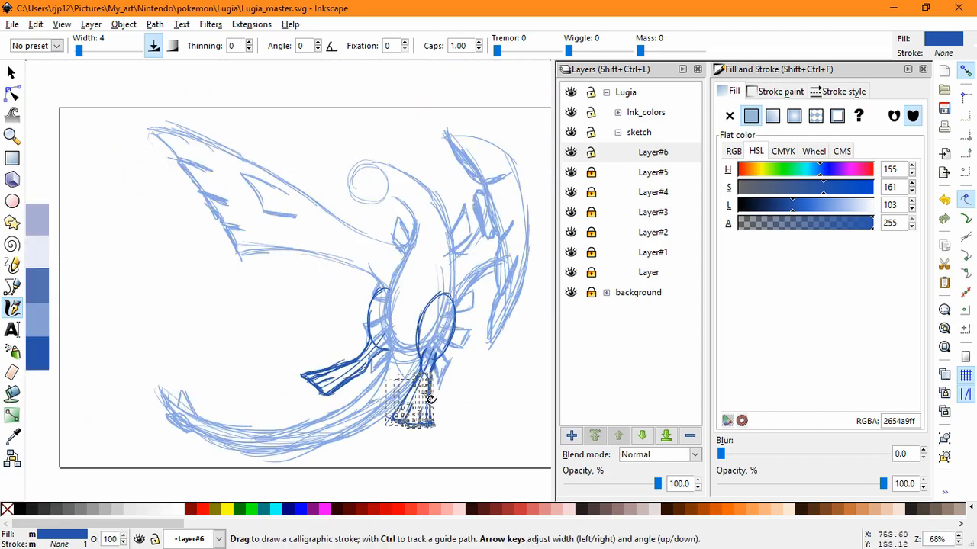
left_click(11, 71)
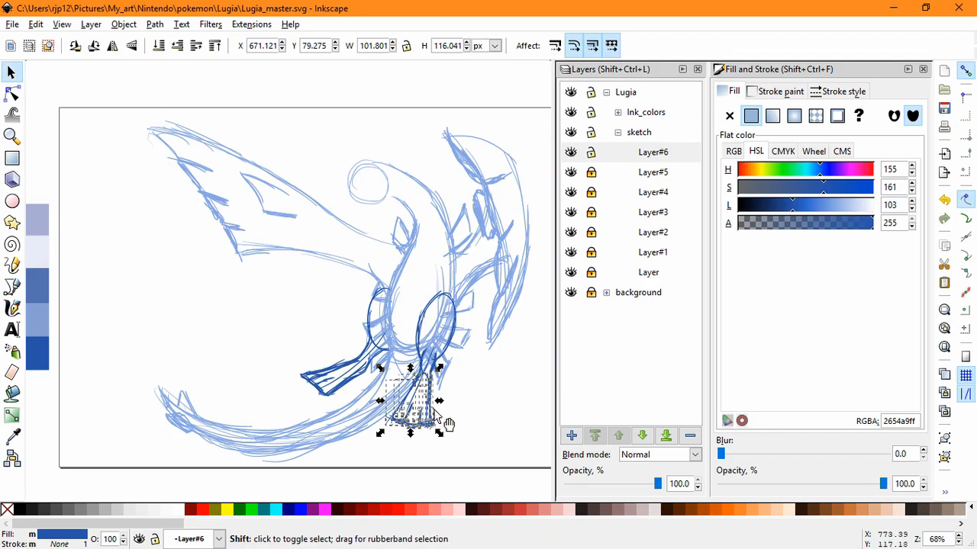
left_click(496, 404)
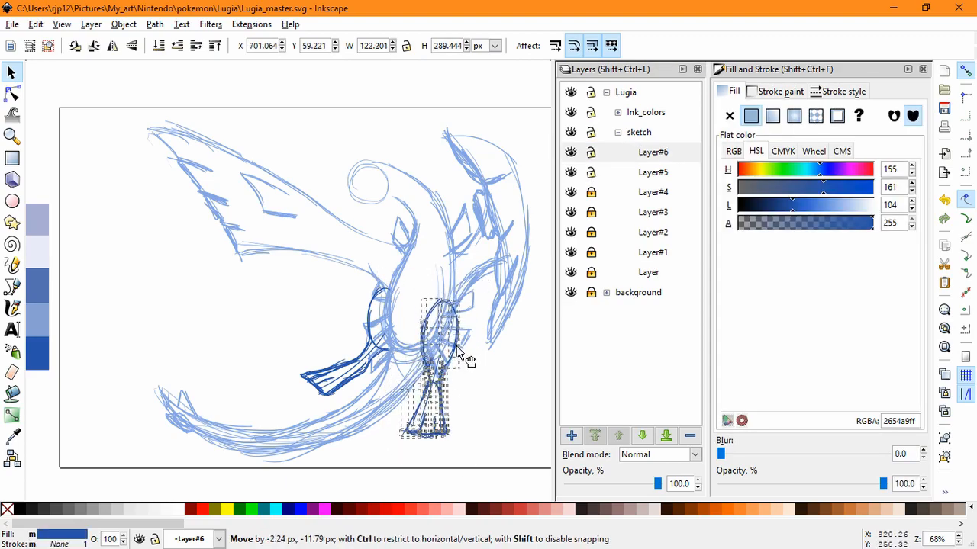
left_click_drag(457, 358, 373, 373)
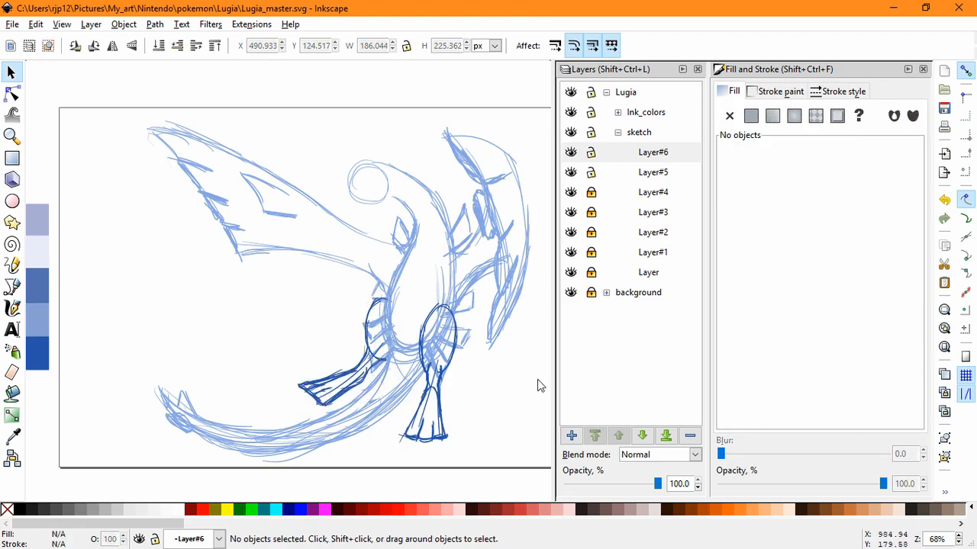
Step: Deselect the limb strokes and lock Layer#6
left_click(427, 396)
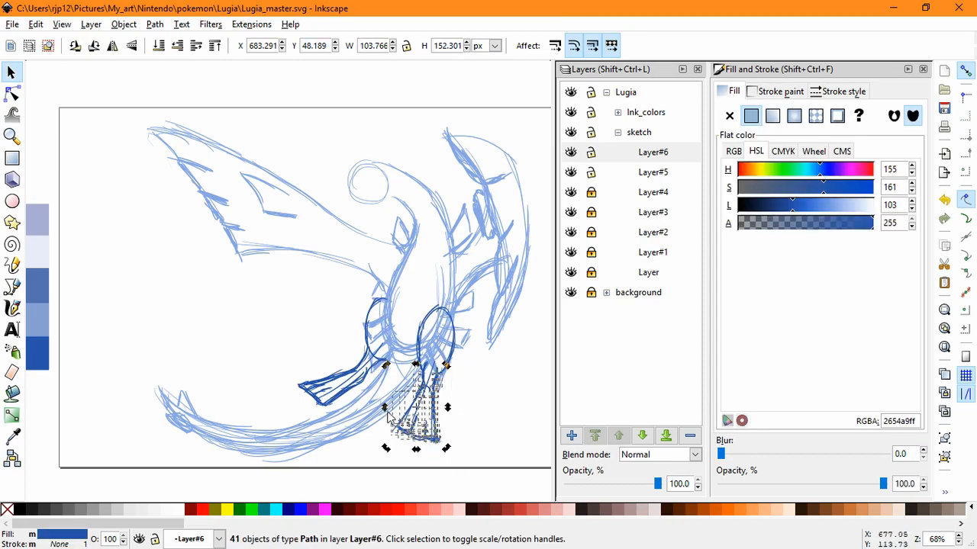
left_click(484, 304)
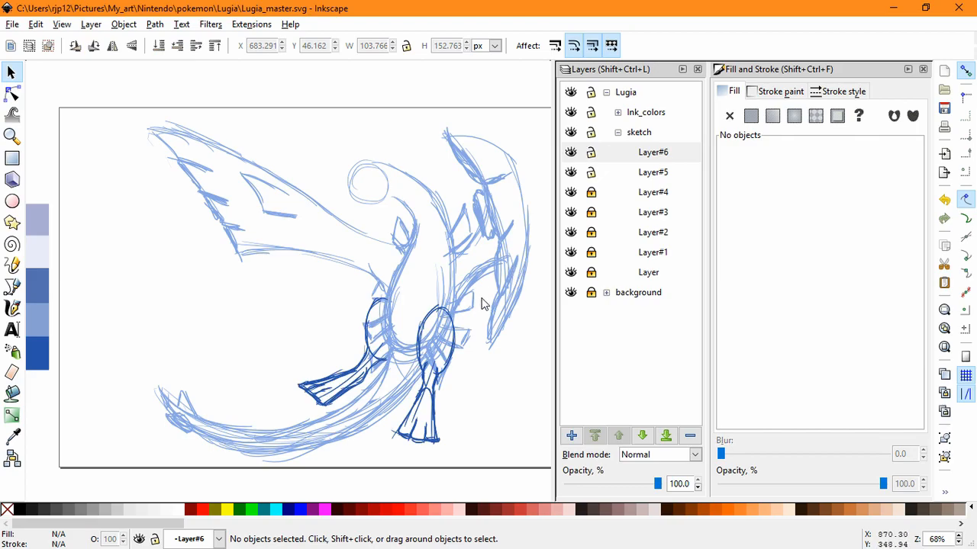
left_click(331, 389)
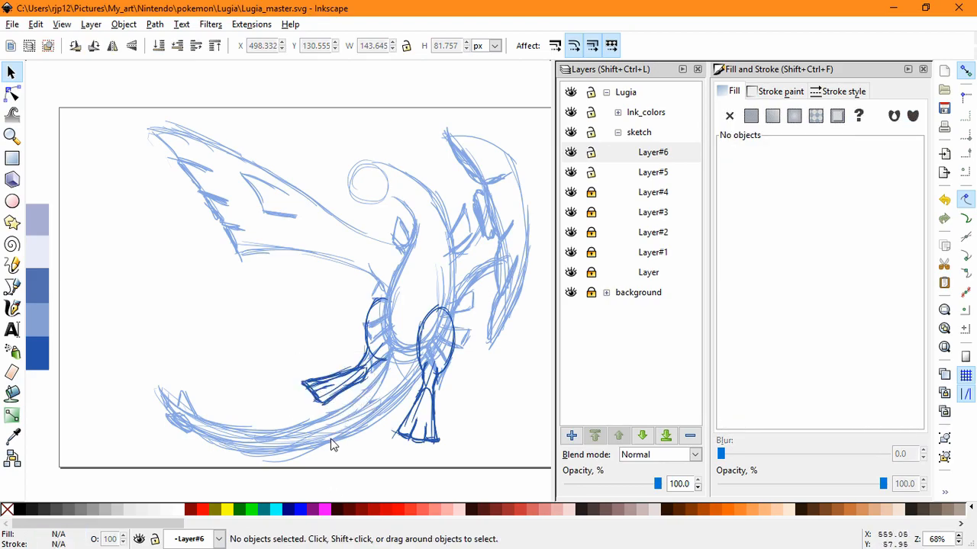
mouse_move(489, 341)
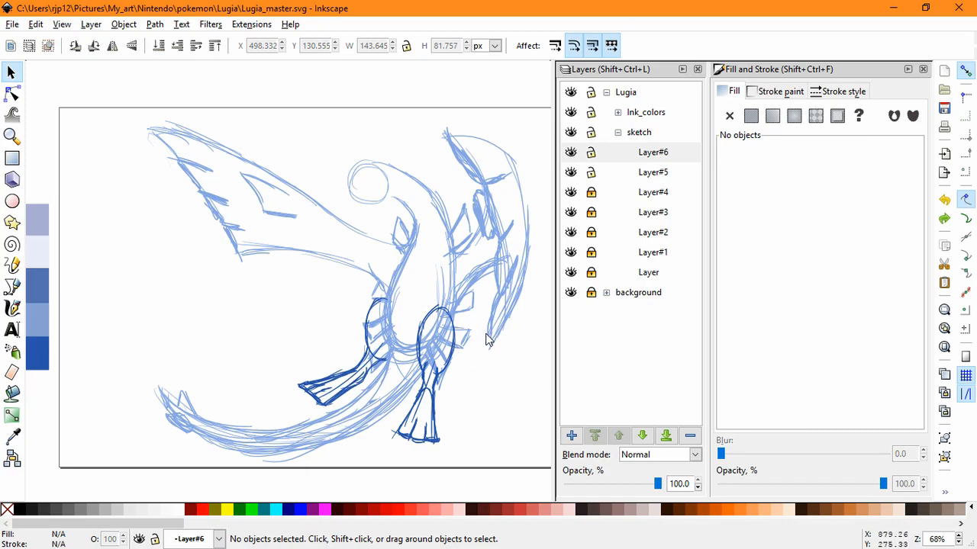
mouse_move(505, 310)
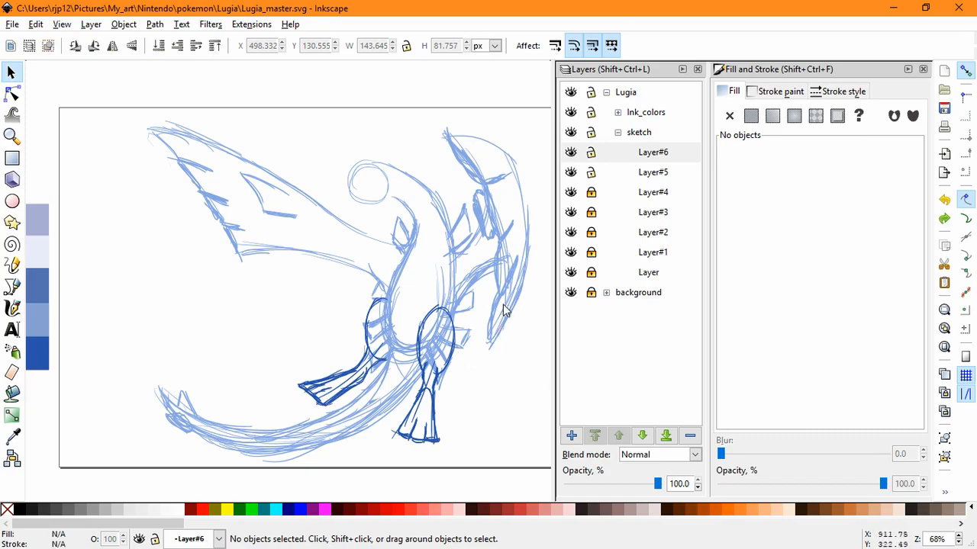
mouse_move(503, 281)
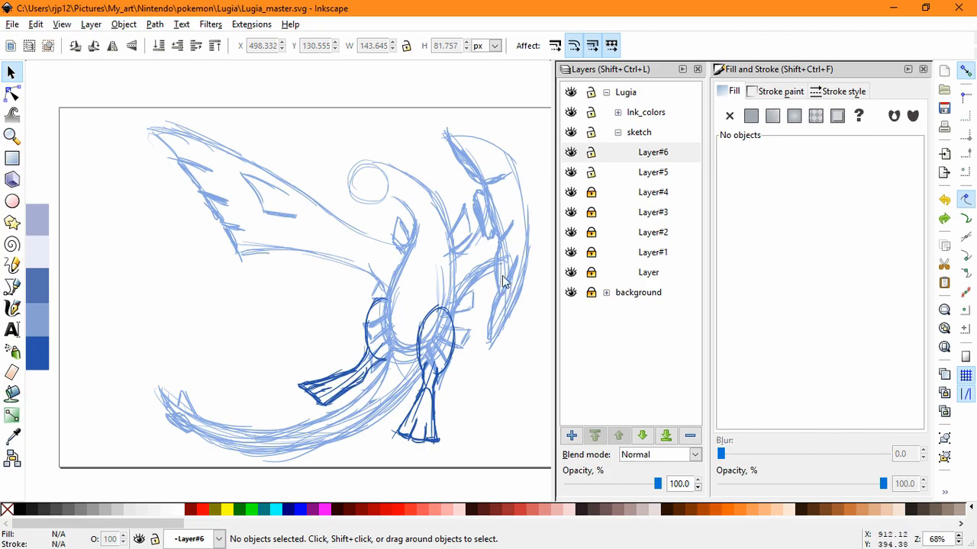
left_click(571, 436)
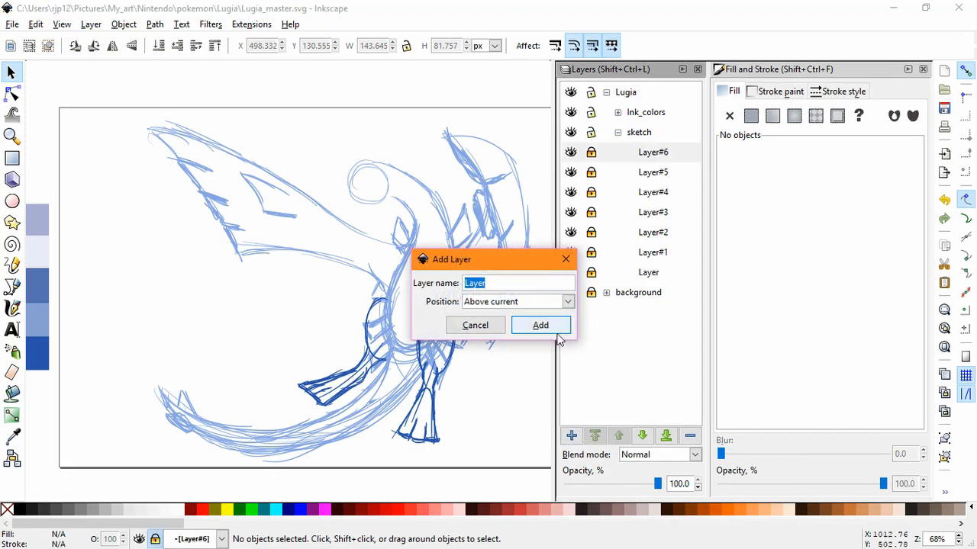
Step: Confirm adding sublayer Layer#7, then create another sublayer, Layer#8
left_click(540, 325)
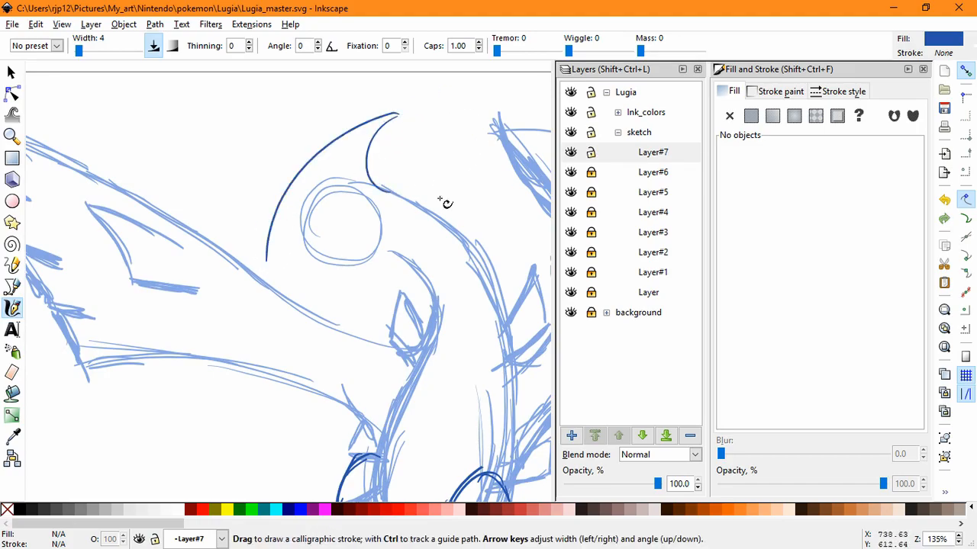
mouse_move(386, 255)
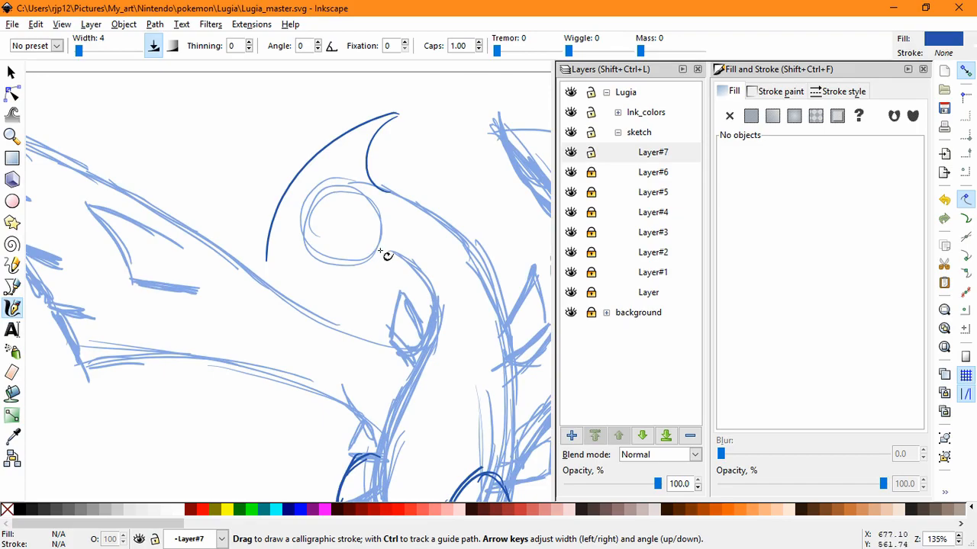
mouse_move(331, 281)
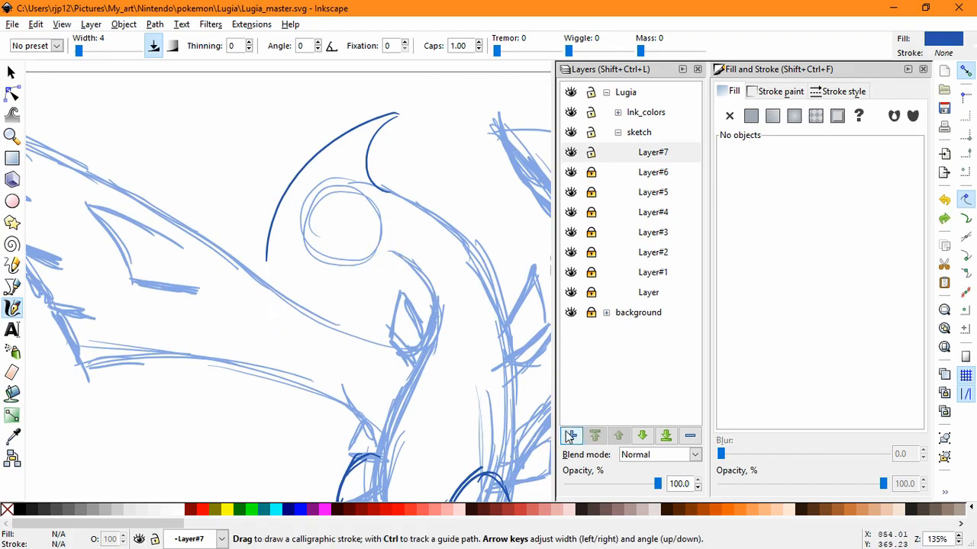
left_click(571, 435)
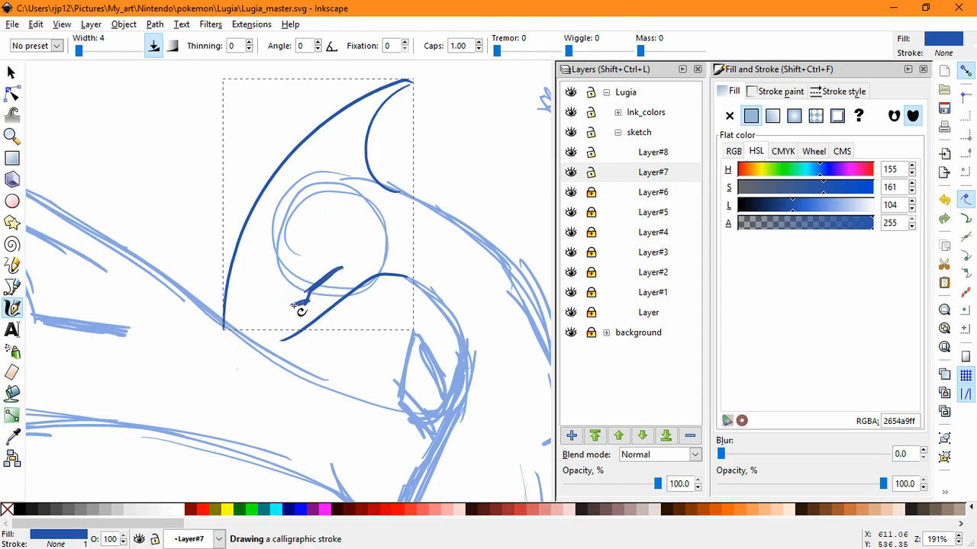
Step: Ink a short stroke inside the head, then select and remove the old head strokes
left_click_drag(301, 306, 265, 343)
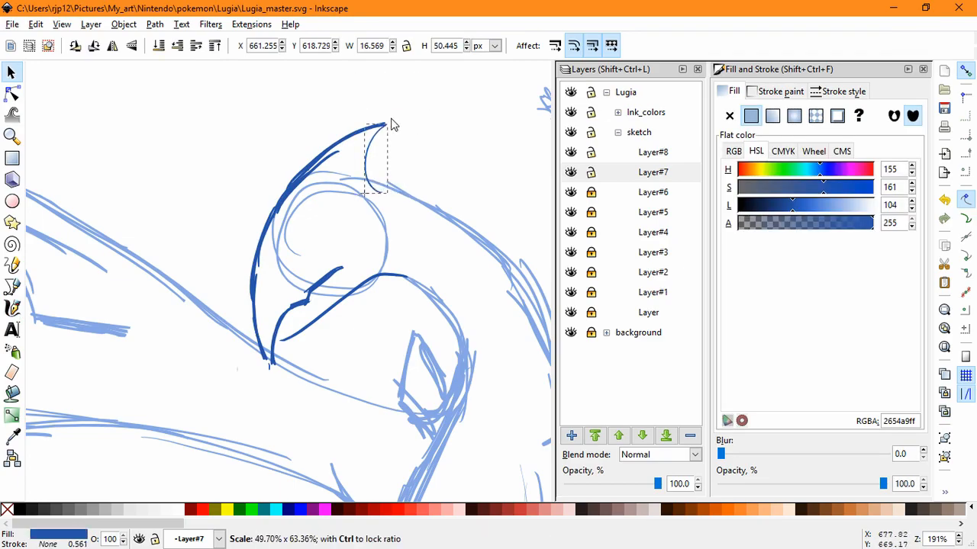
left_click(374, 152)
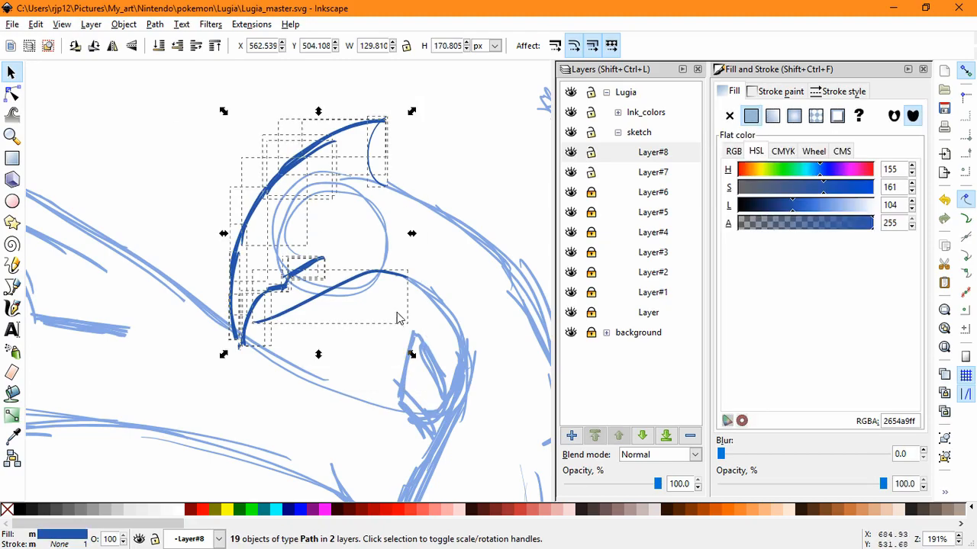
left_click(11, 307)
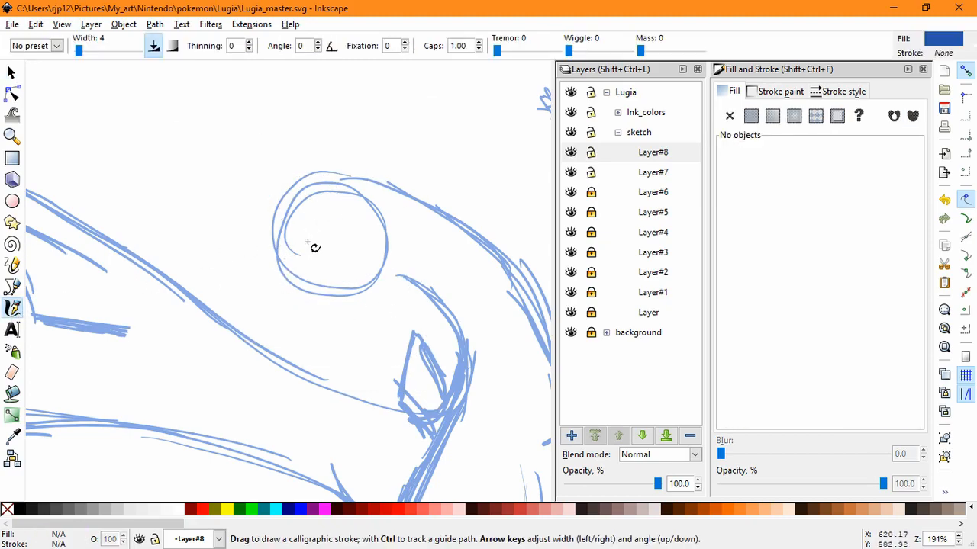
Step: Redraw the pointed teardrop crest outline around the head circle on Layer#8
left_click_drag(313, 248, 409, 103)
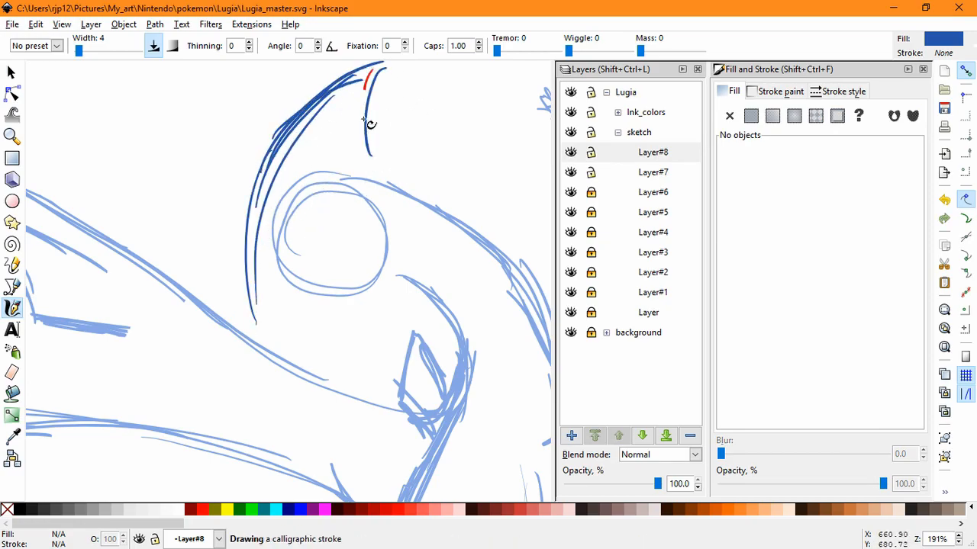
left_click_drag(367, 122, 389, 244)
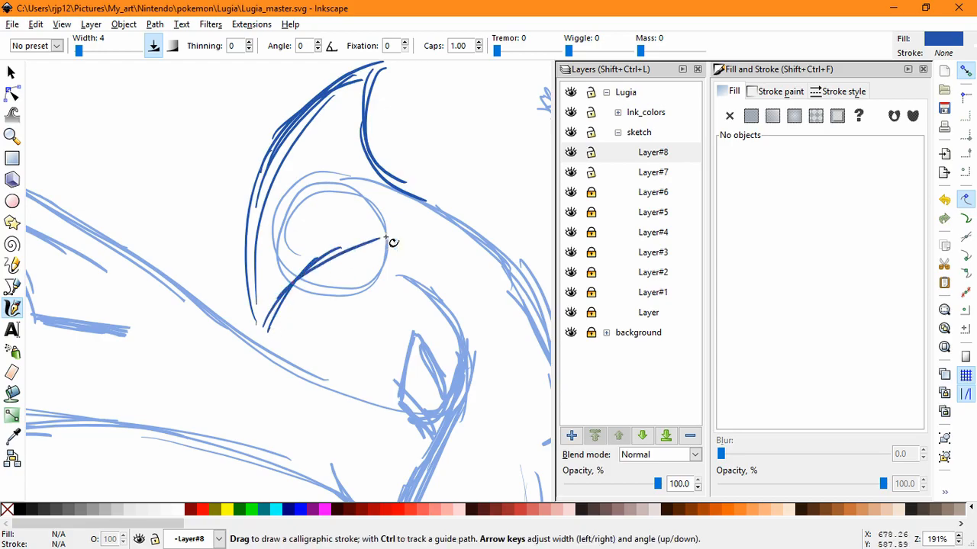
left_click_drag(393, 243, 341, 286)
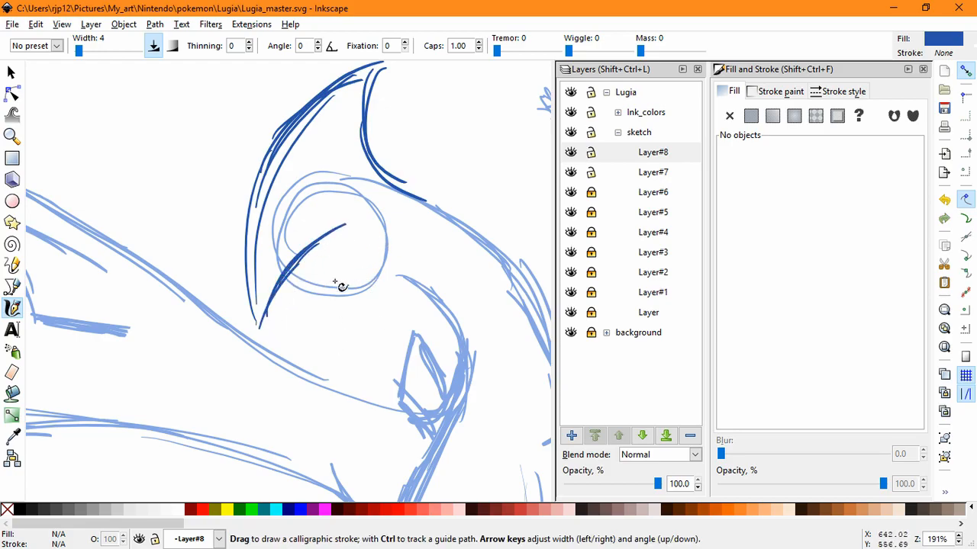
left_click_drag(342, 286, 328, 244)
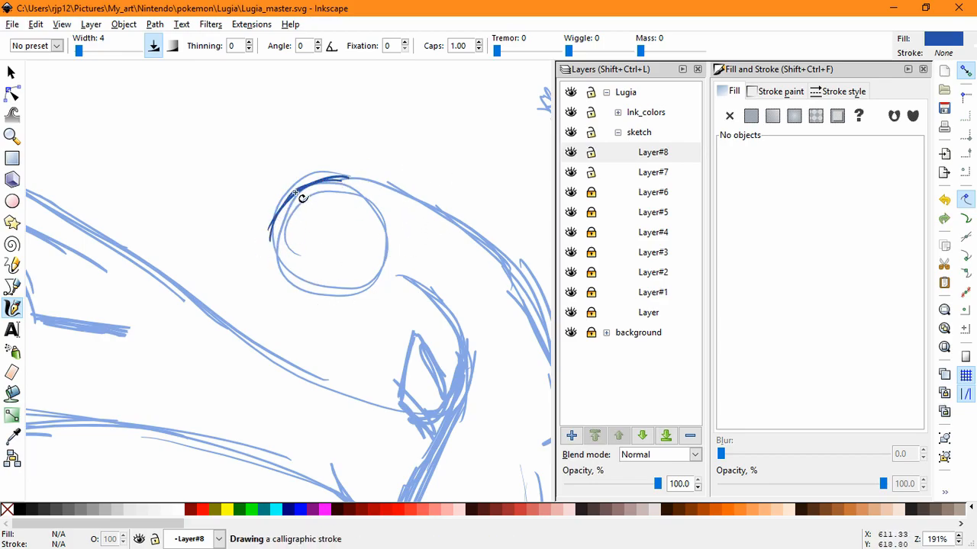
left_click_drag(298, 194, 343, 366)
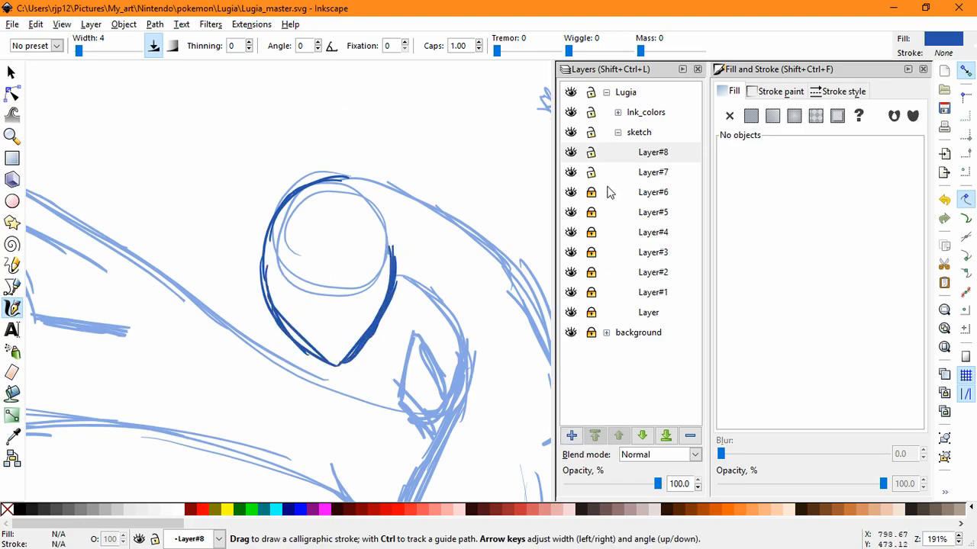
Step: On Layer#7, ink two tall head spikes and stretch them taller
left_click(652, 172)
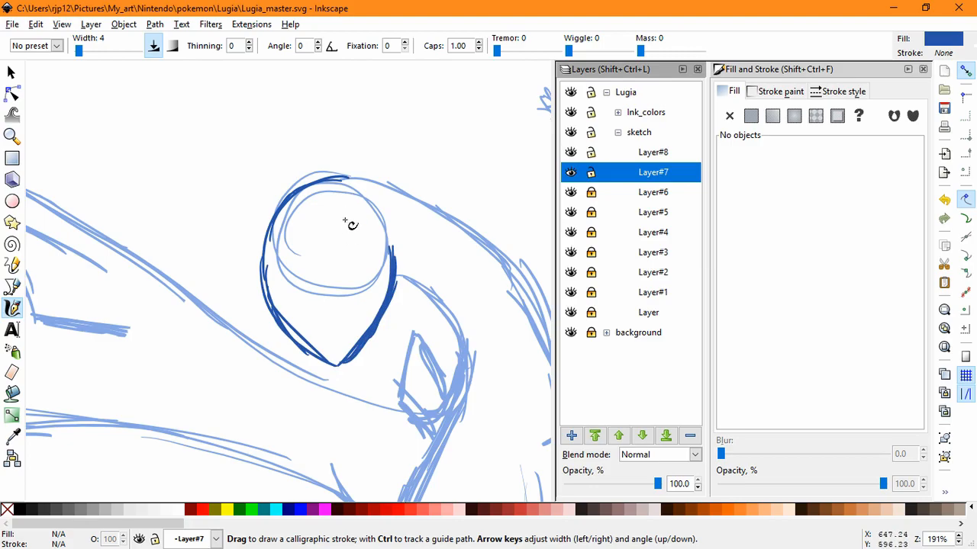
mouse_move(367, 259)
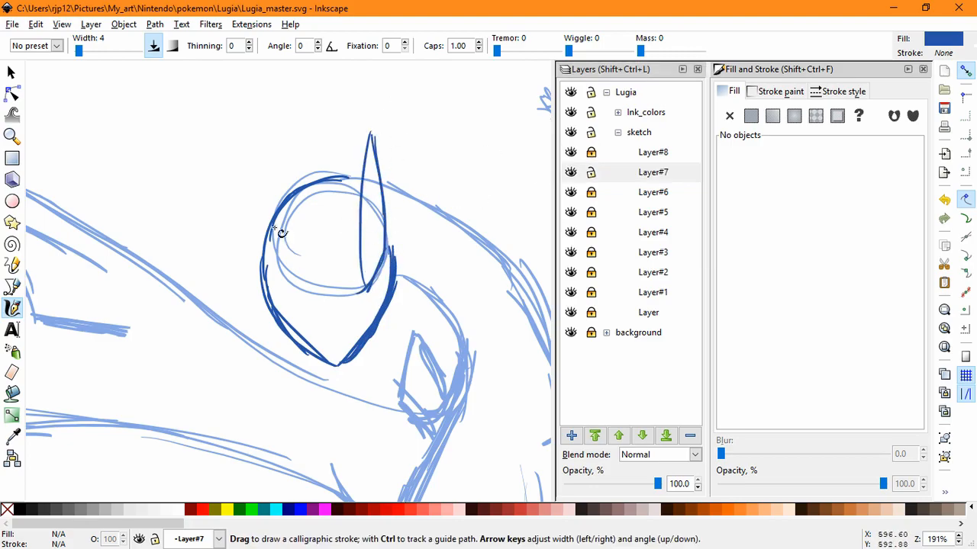
left_click_drag(283, 232, 306, 293)
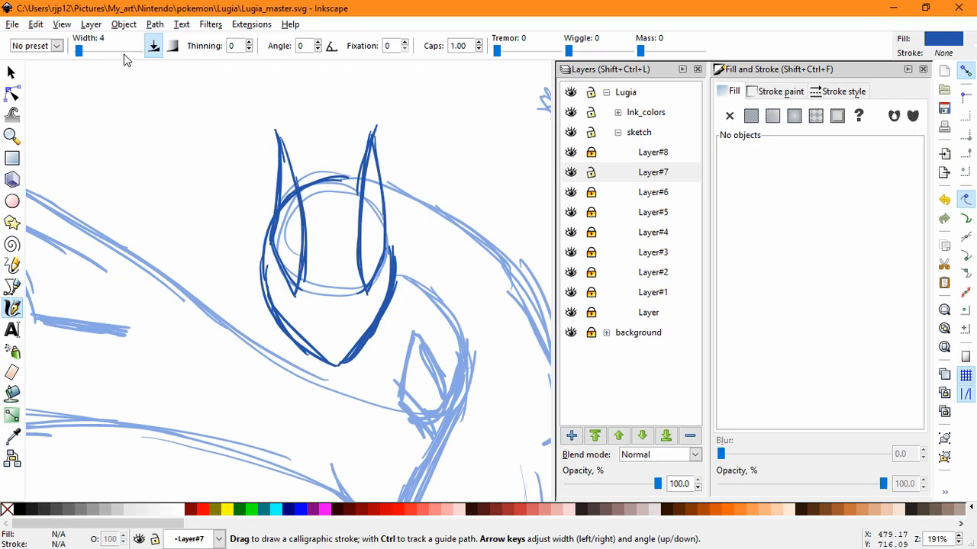
left_click(12, 71)
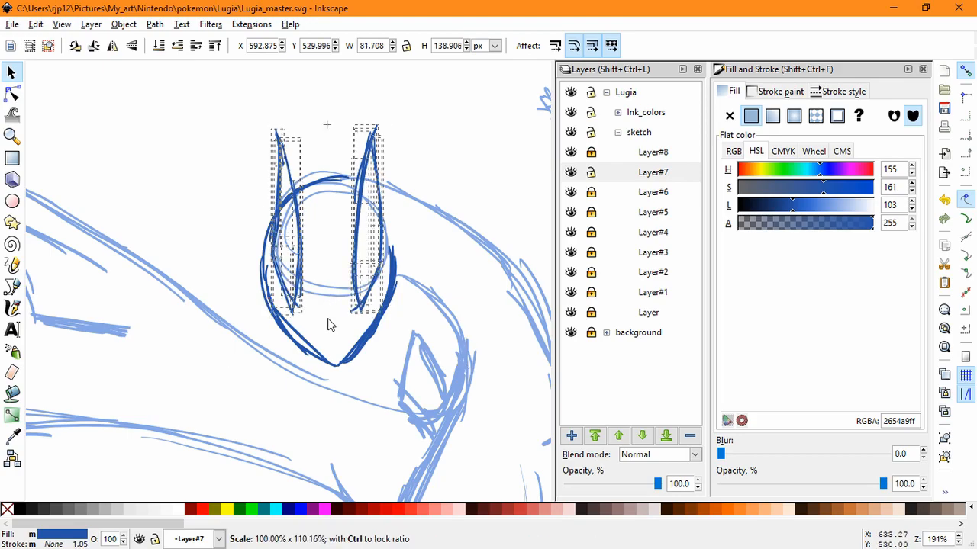
left_click(571, 435)
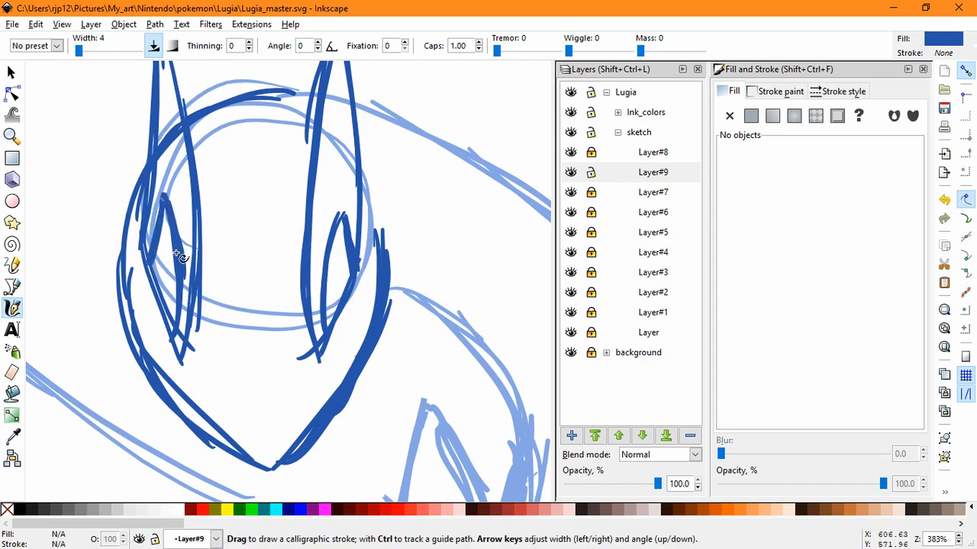
Step: Lock Layer#10, hide head layers #7–#10, and add the empty sublayer Layer#11
left_click(570, 435)
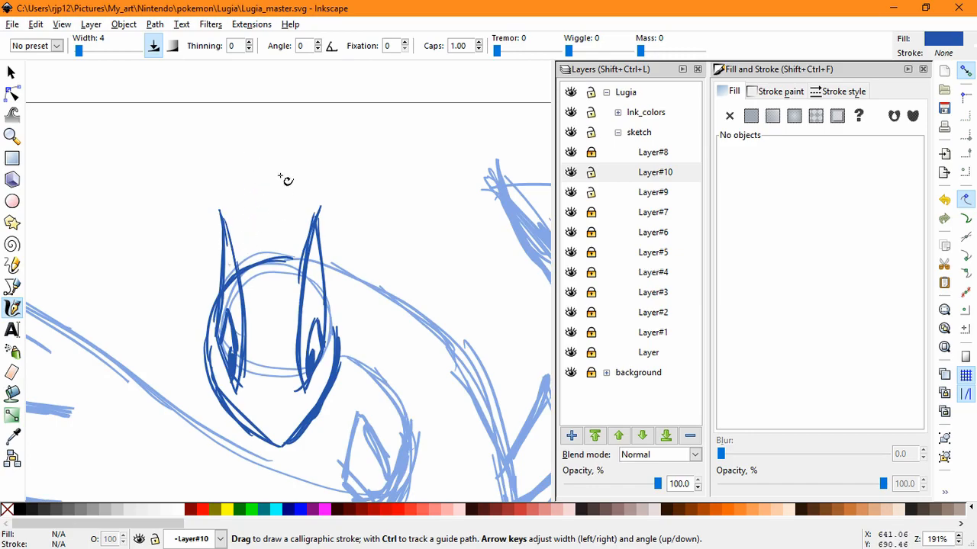
left_click_drag(271, 164, 294, 400)
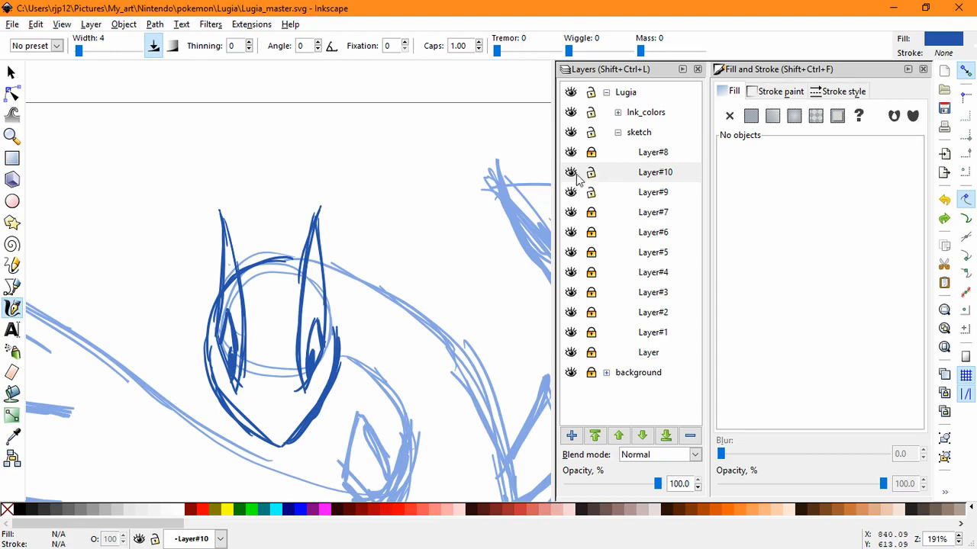
left_click(571, 436)
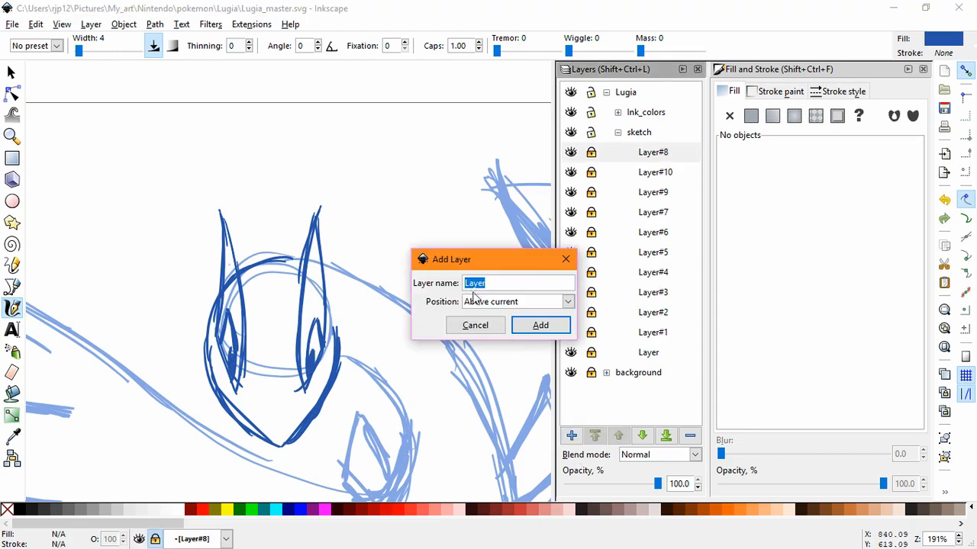
left_click(540, 325)
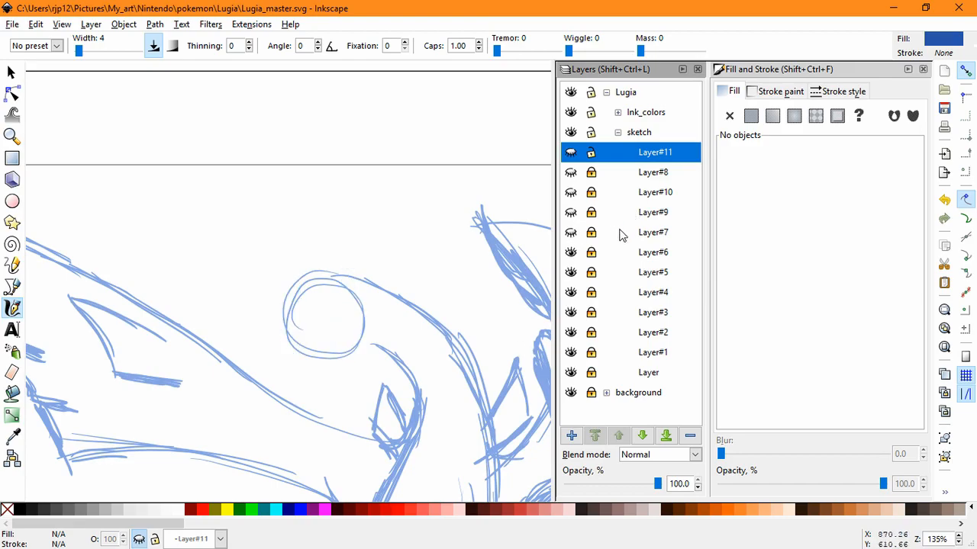
Step: Add a sublayer and ink Lugia's eye outline with a short stroke inside it
left_click(571, 436)
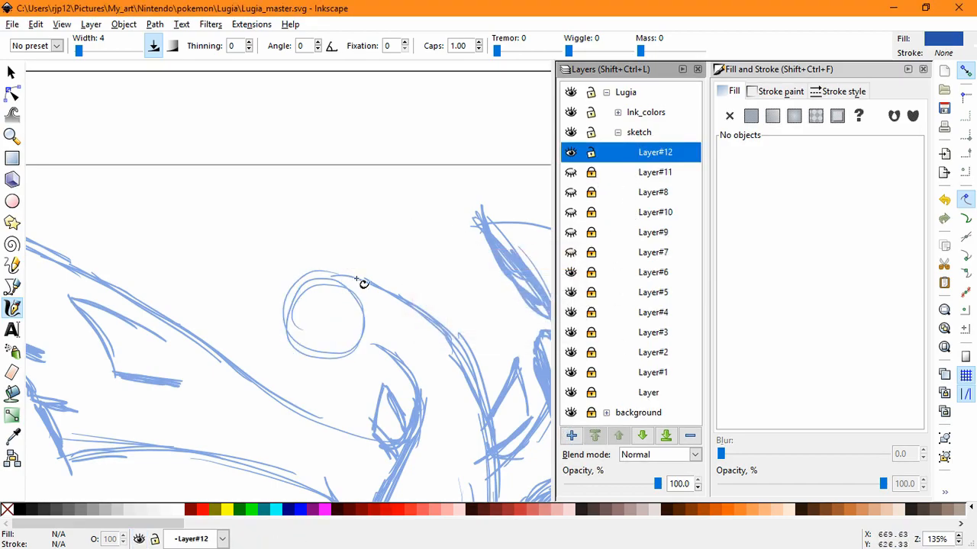
scroll("up", 3)
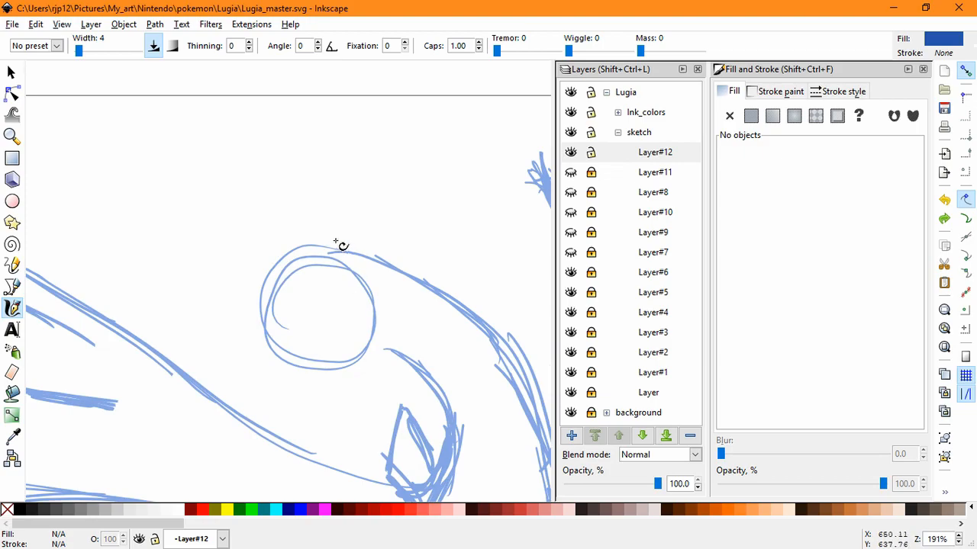
mouse_move(338, 254)
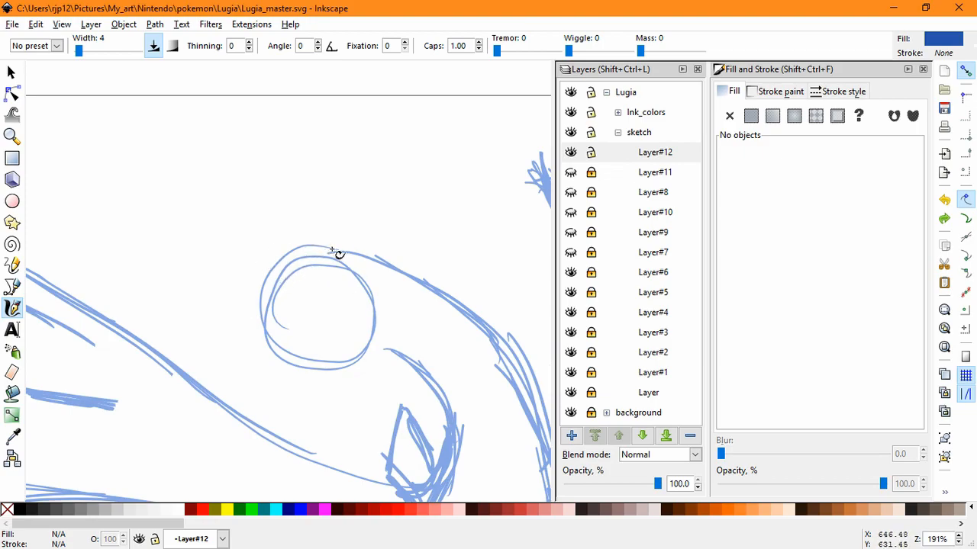
left_click_drag(331, 252, 254, 443)
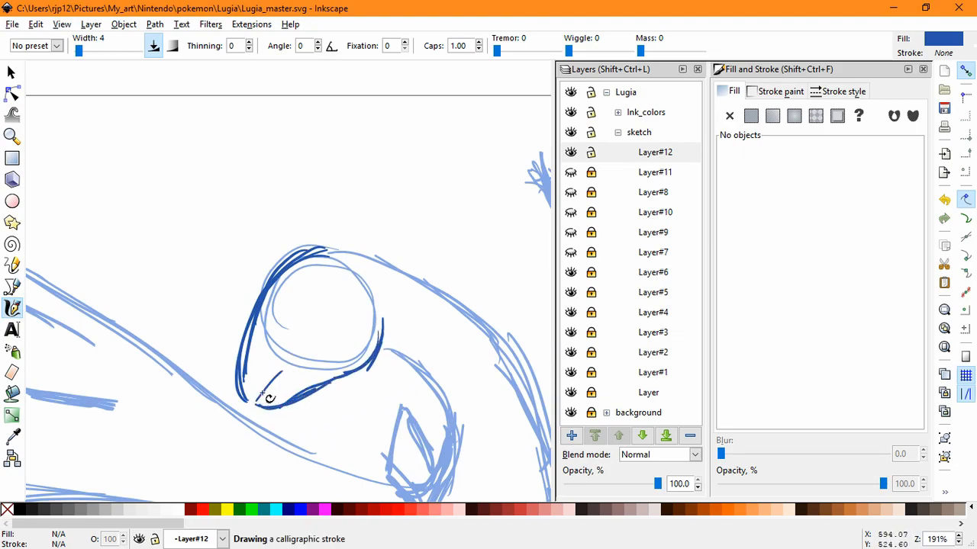
left_click_drag(270, 398, 313, 311)
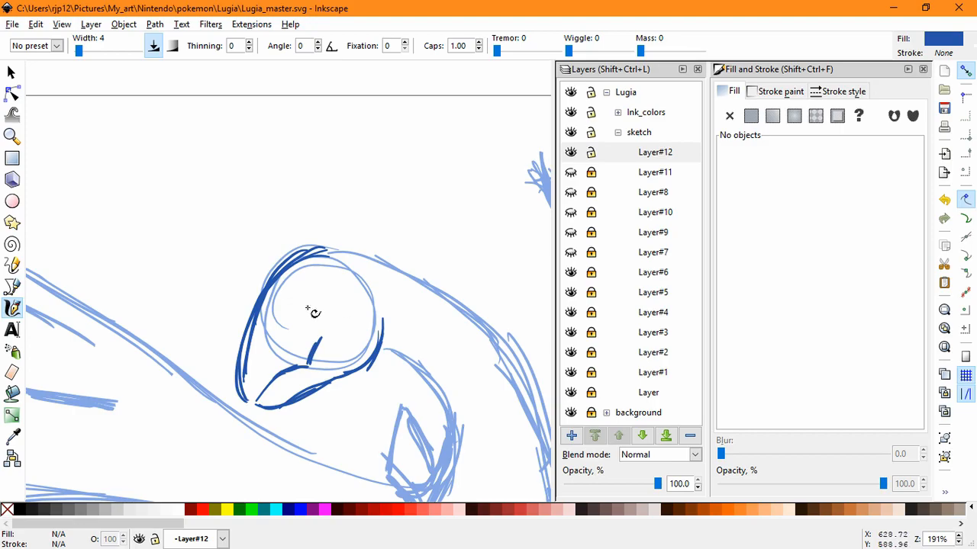
Step: Add three more sketch sublayers, up to Layer#16, and lock the already inked ones
left_click(571, 436)
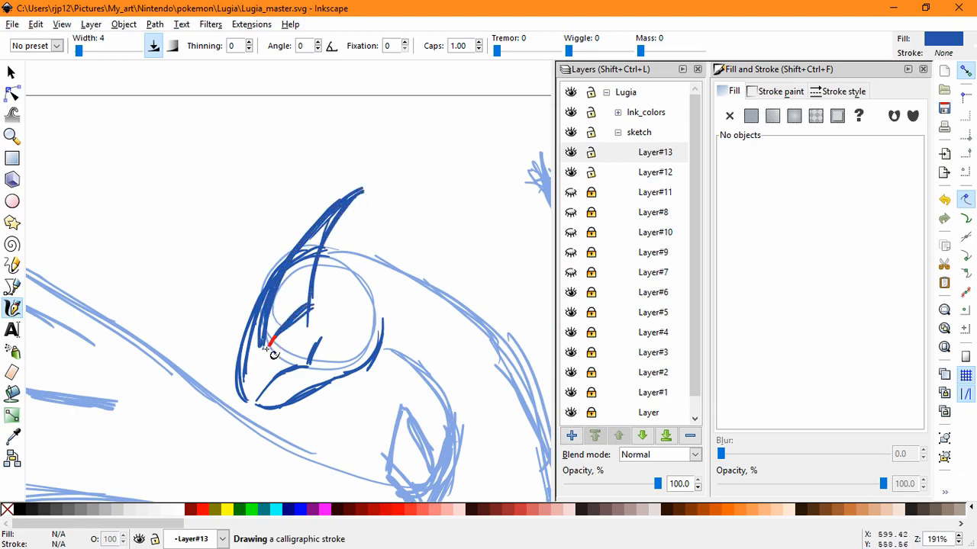
left_click(571, 436)
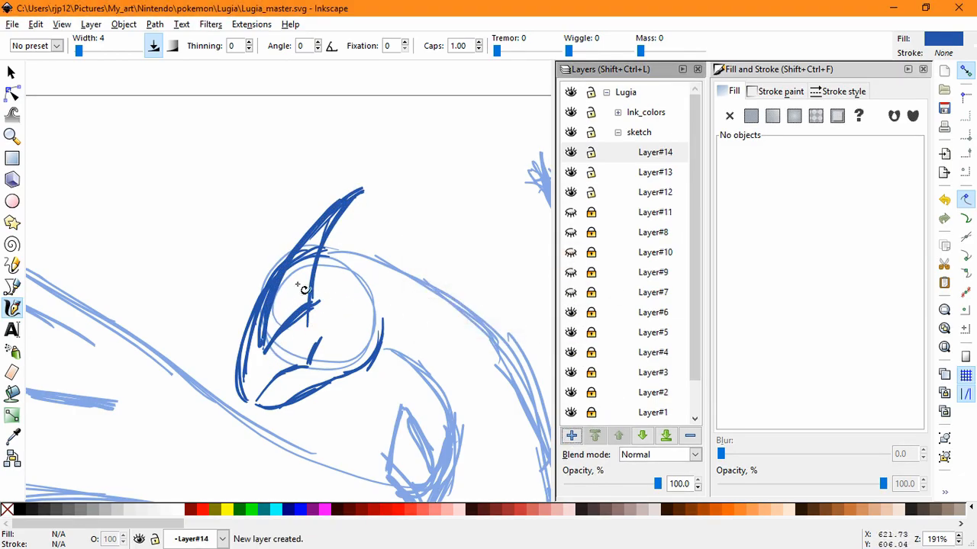
scroll("up", 3)
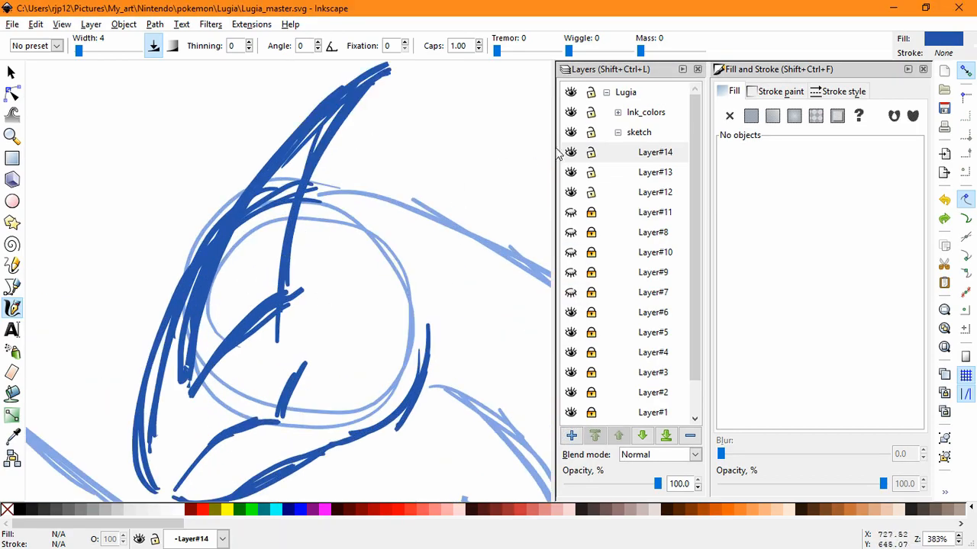
left_click(654, 152)
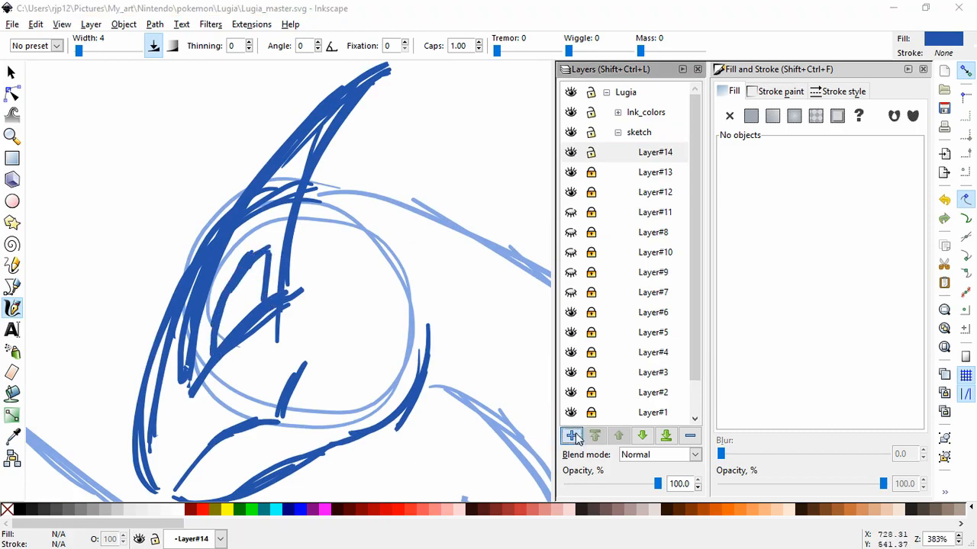
left_click(572, 435)
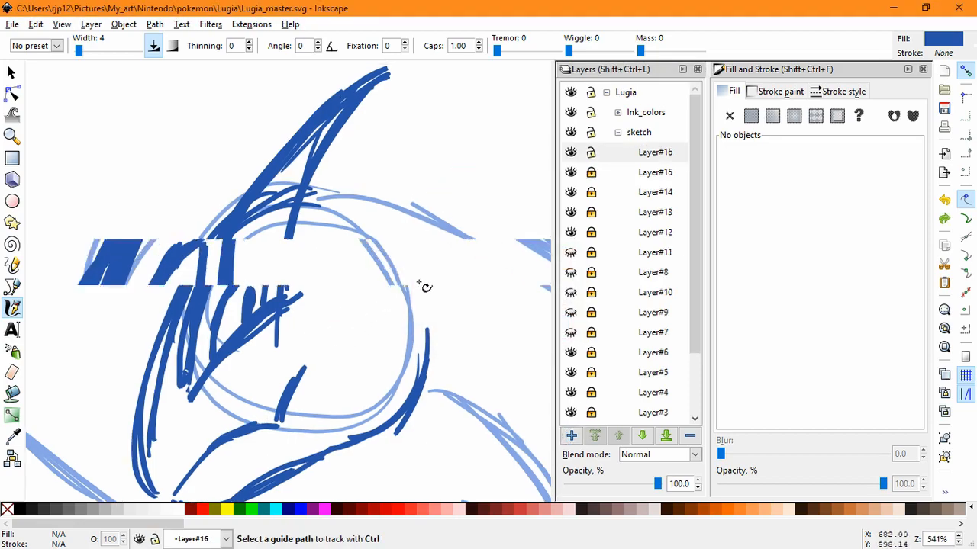
scroll("down", 3)
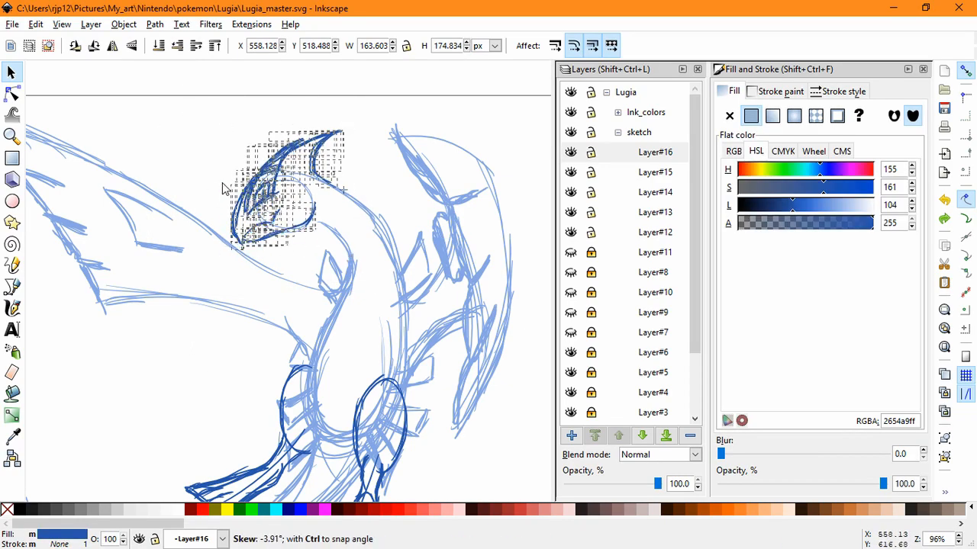
Step: Rotate and skew the inked head and crest strokes into a forward-tilted shape, then zoom out
left_click(359, 257)
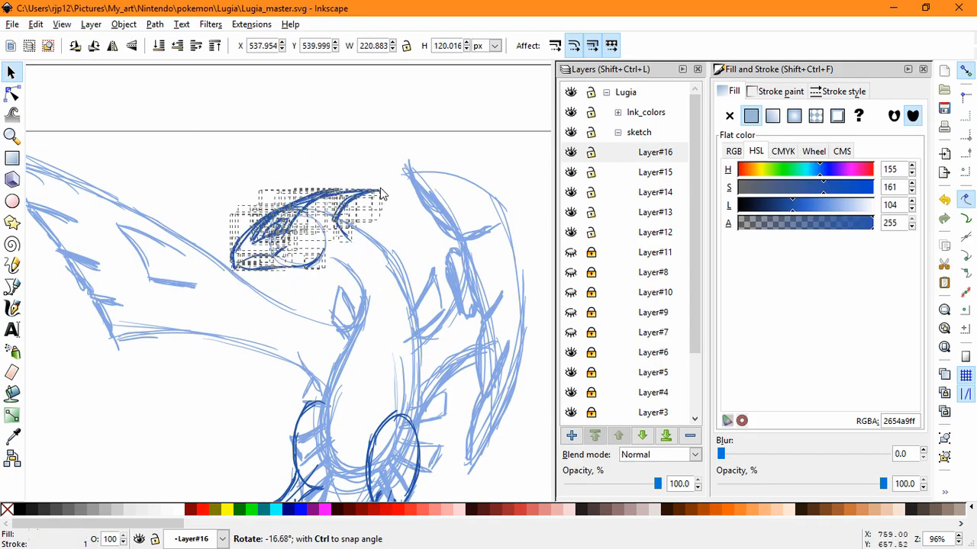
left_click(309, 318)
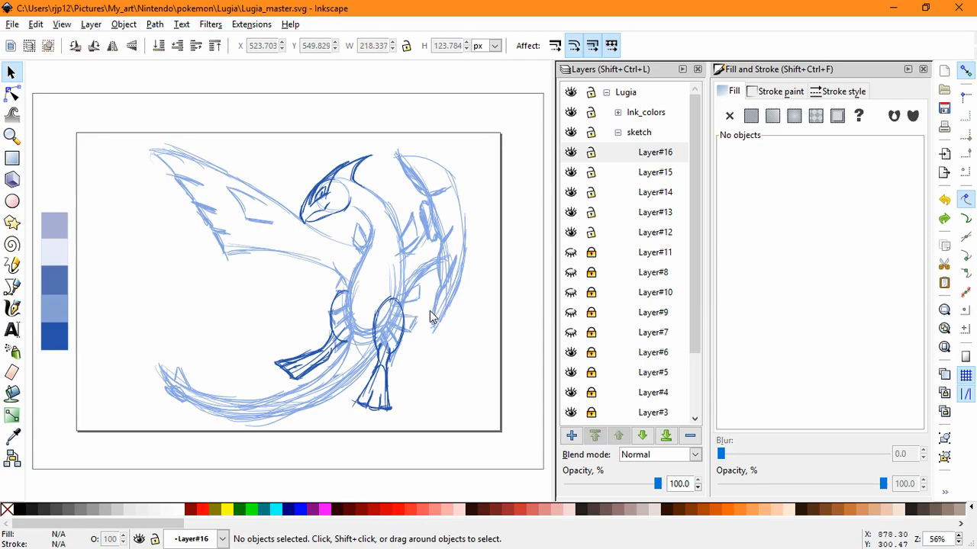
mouse_move(458, 321)
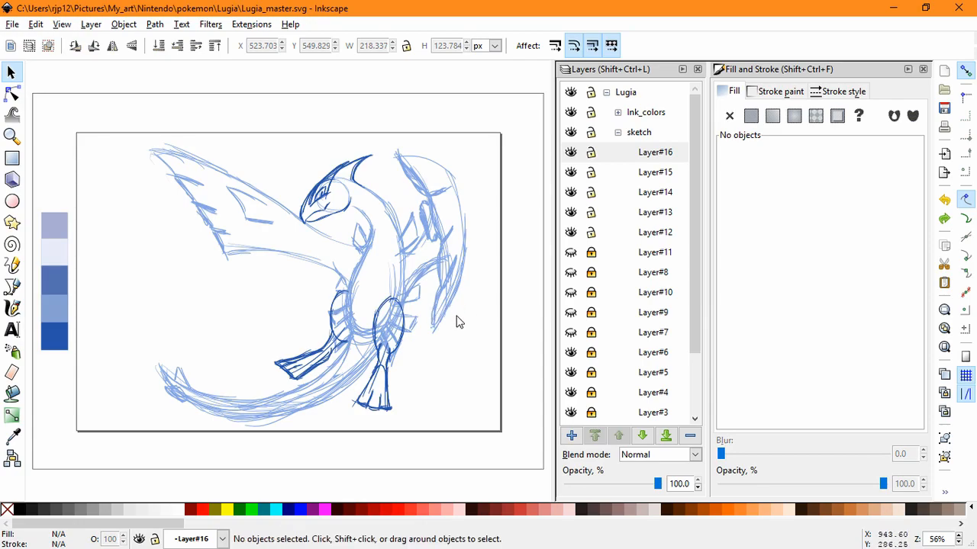
mouse_move(471, 305)
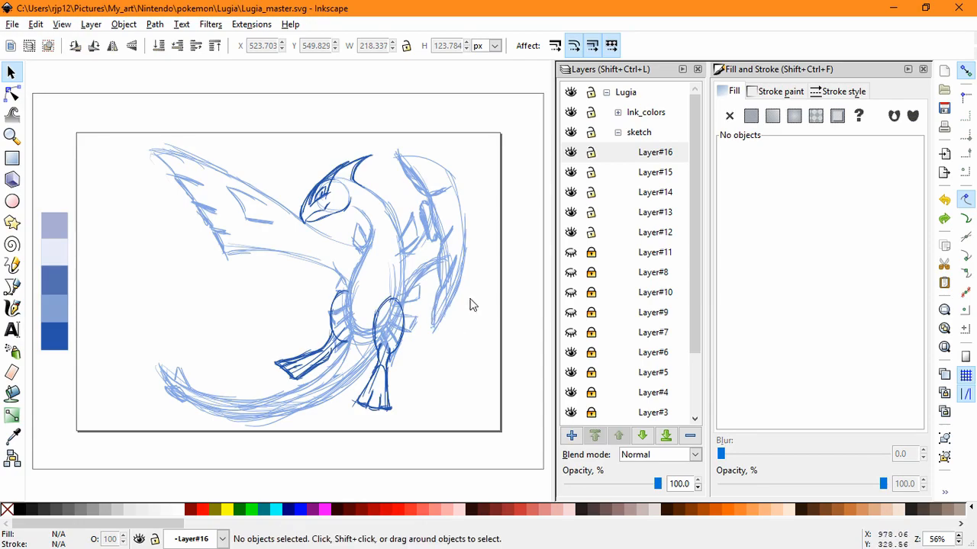
left_click(654, 152)
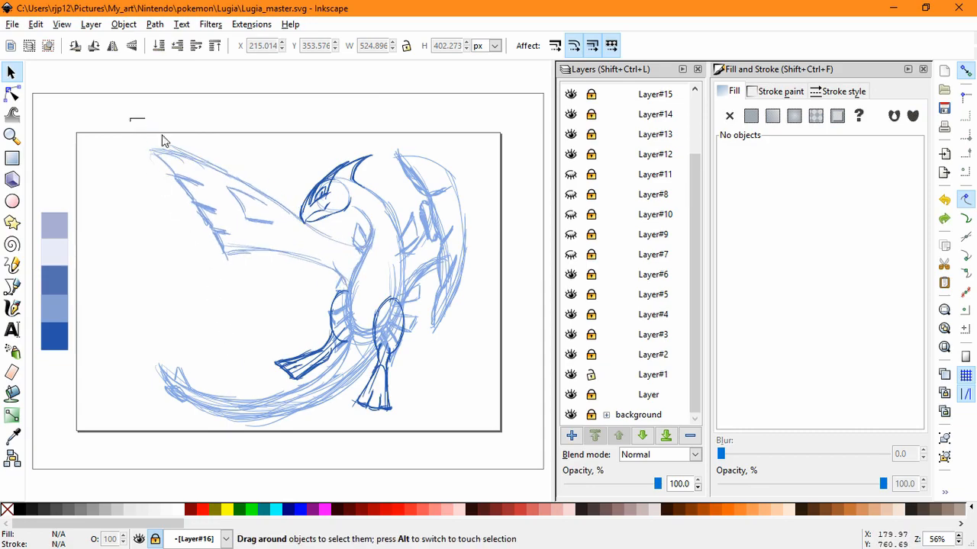
Step: Unlock Layer#1 and skew the pale inner feather strokes of the left wing
left_click(267, 251)
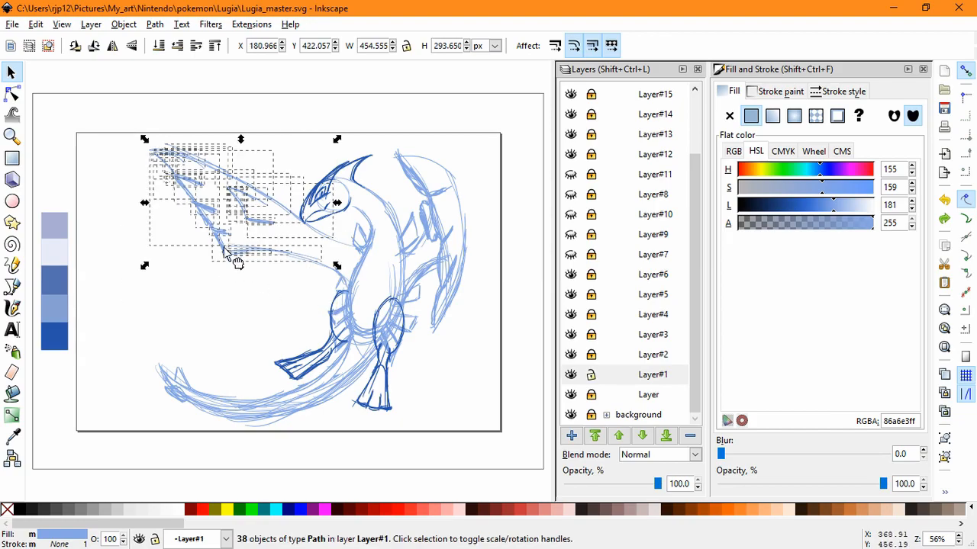
left_click(153, 330)
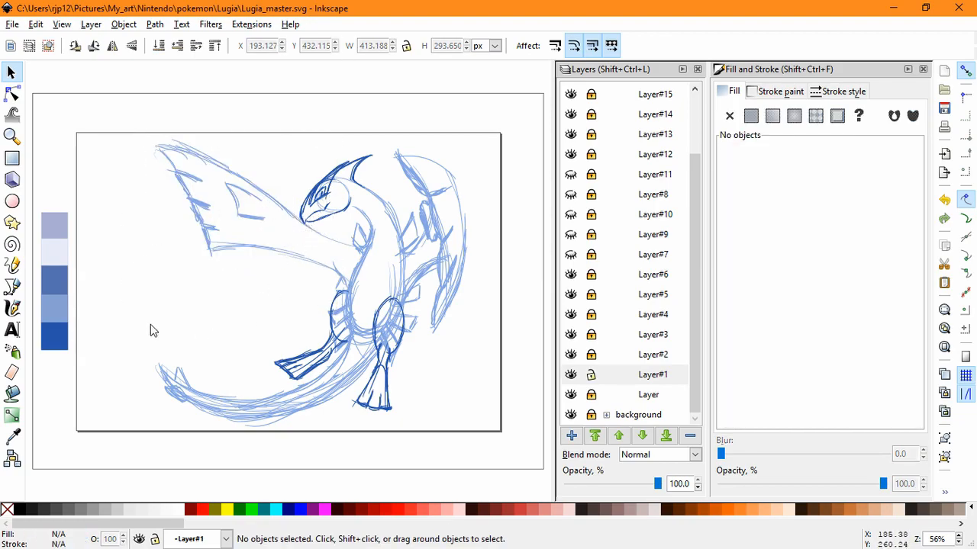
left_click(267, 214)
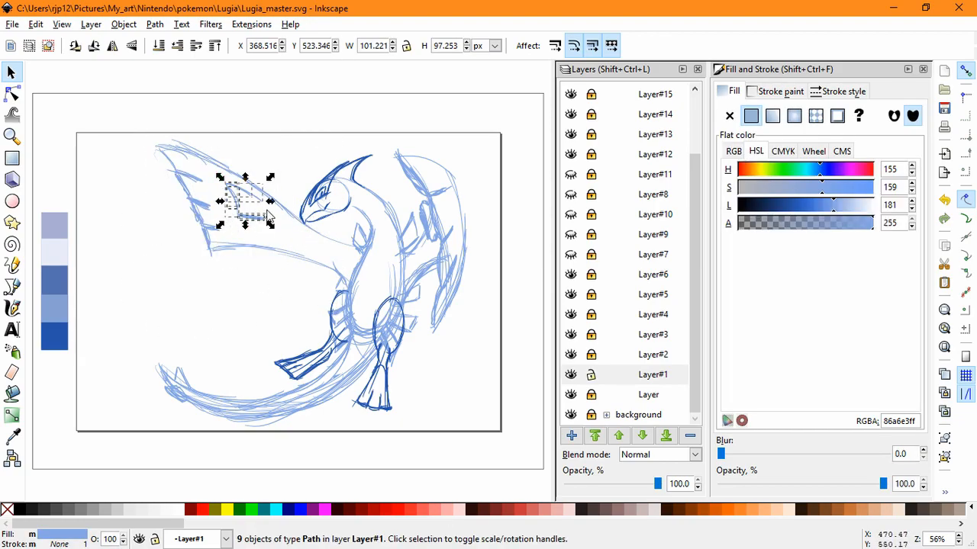
left_click_drag(244, 198, 259, 204)
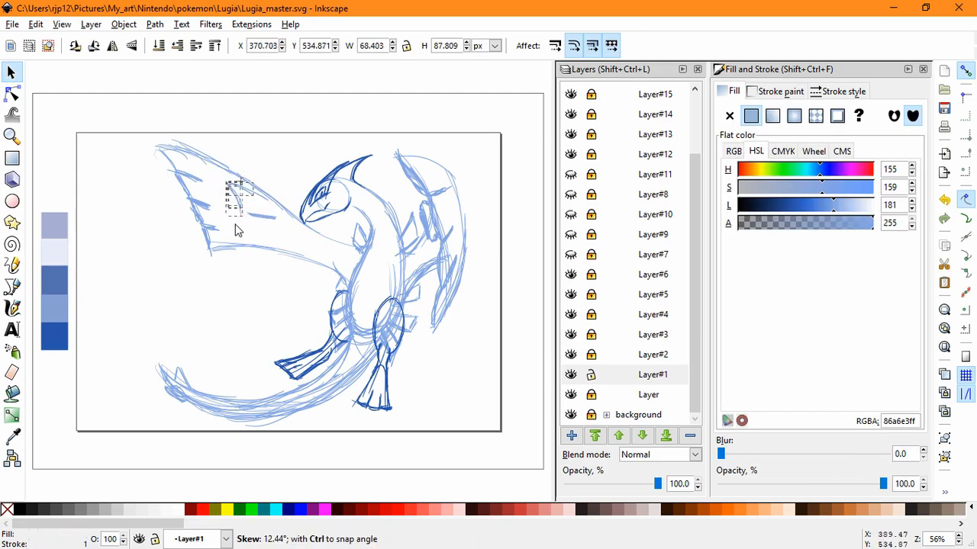
left_click(271, 252)
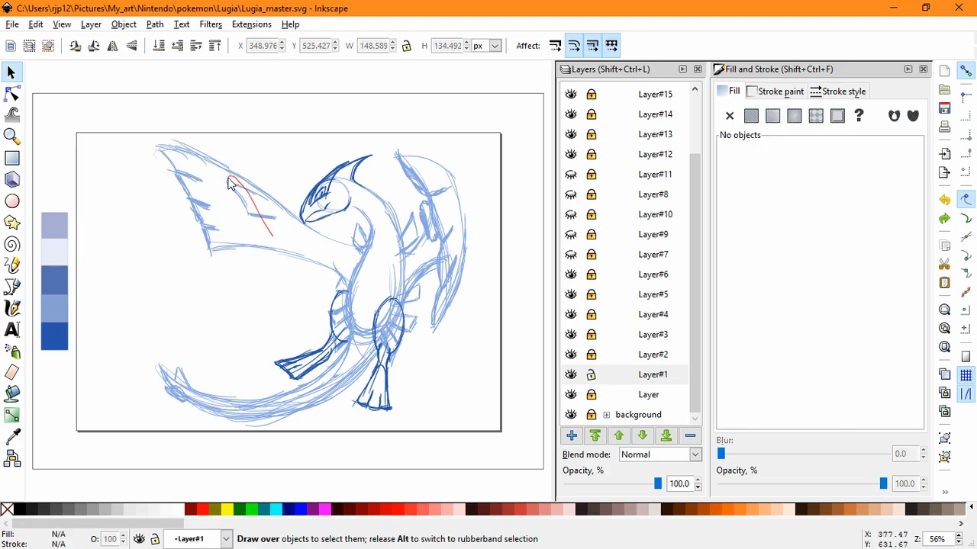
Step: Scale and group more wing strokes into a tighter cluster, then relock Layer#1
left_click_drag(228, 183, 275, 229)
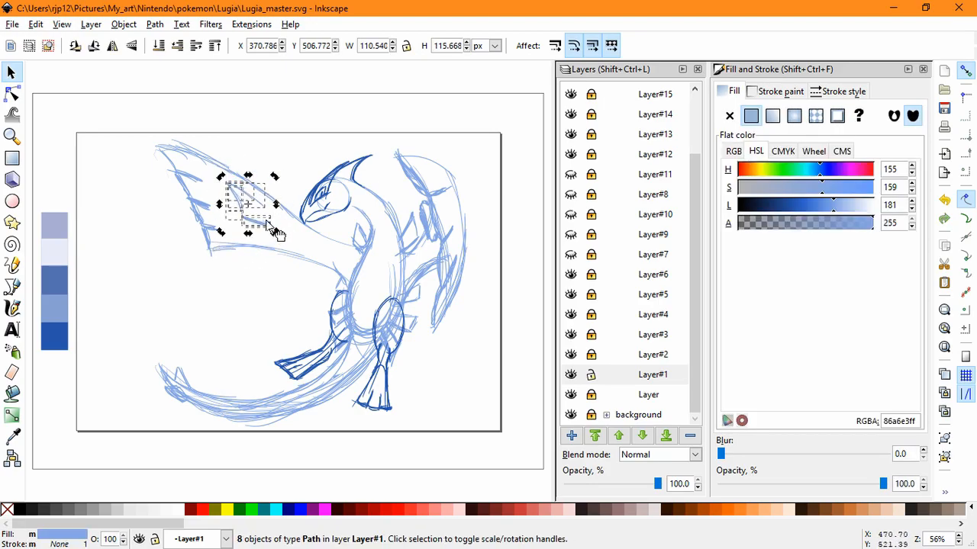
left_click(245, 244)
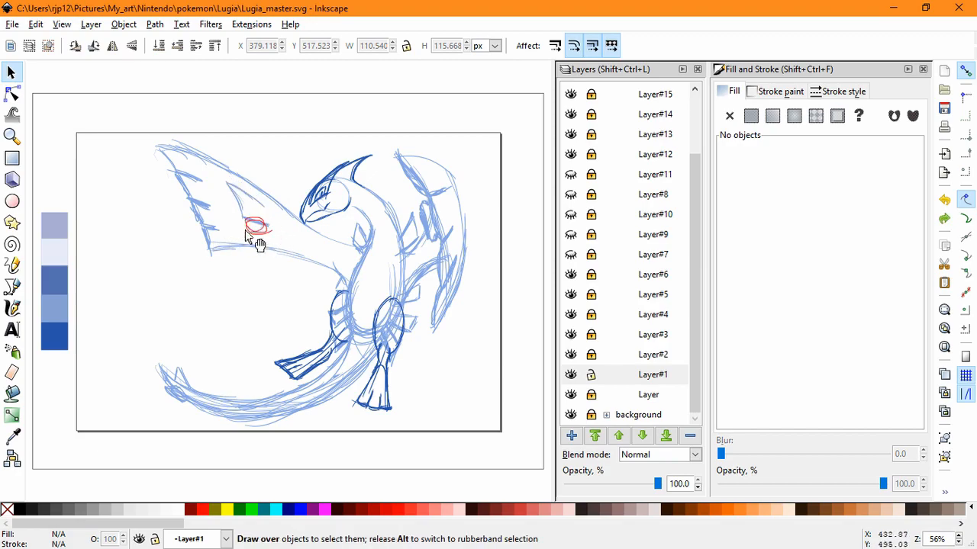
left_click(257, 226)
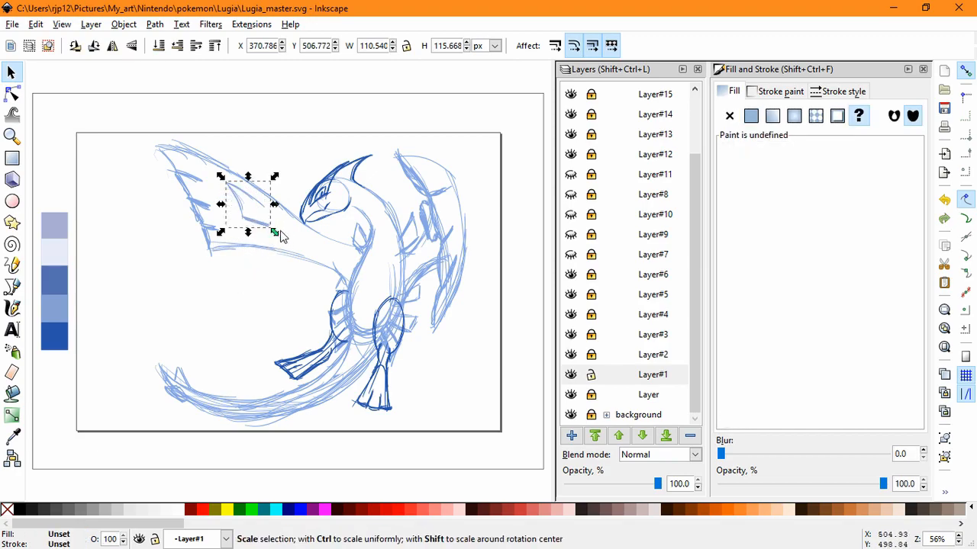
left_click(247, 204)
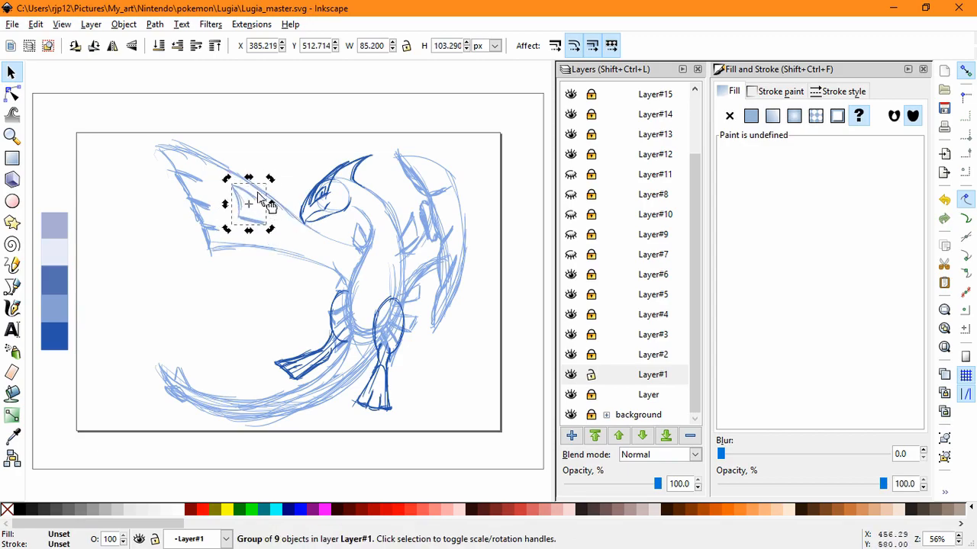
left_click(262, 323)
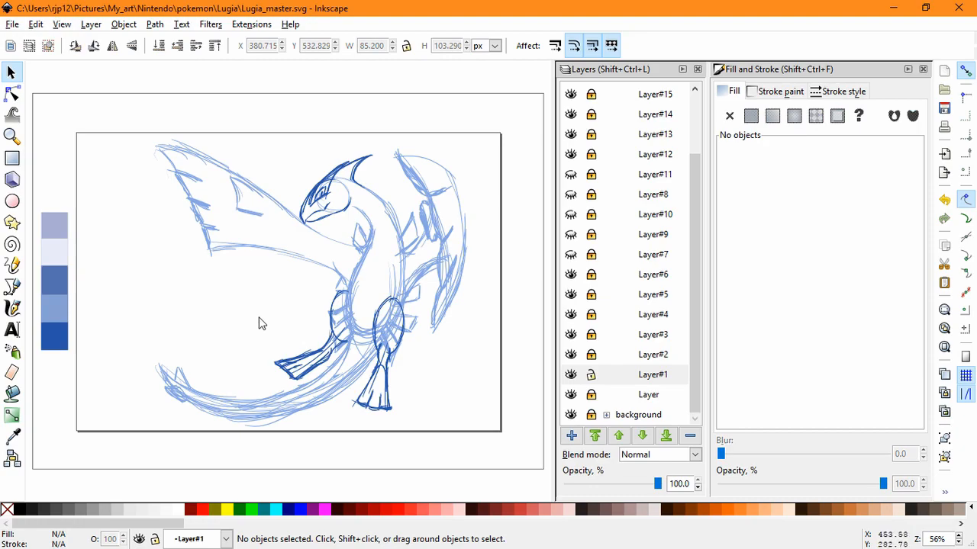
left_click(652, 374)
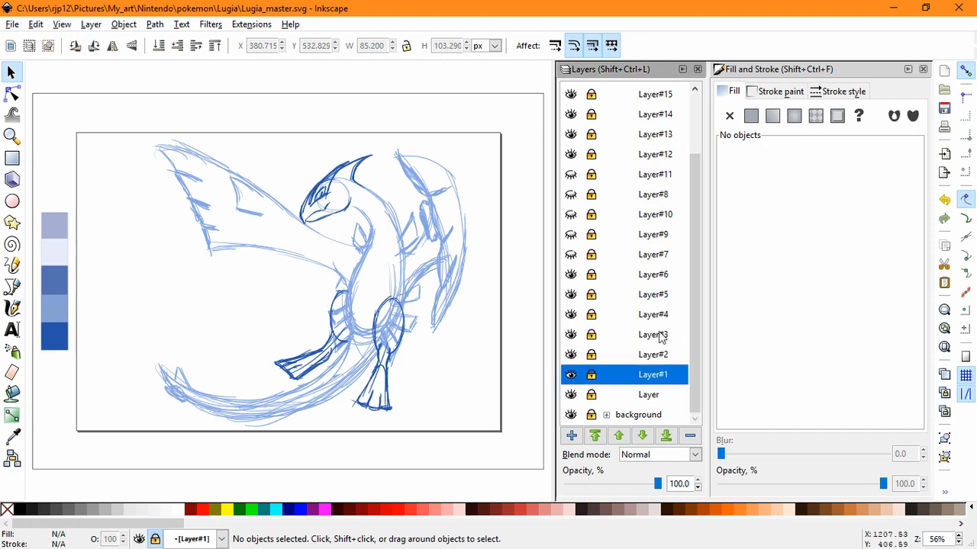
Step: Add the Layer#17 sketch sublayer and zoom the view to fit
left_click(12, 309)
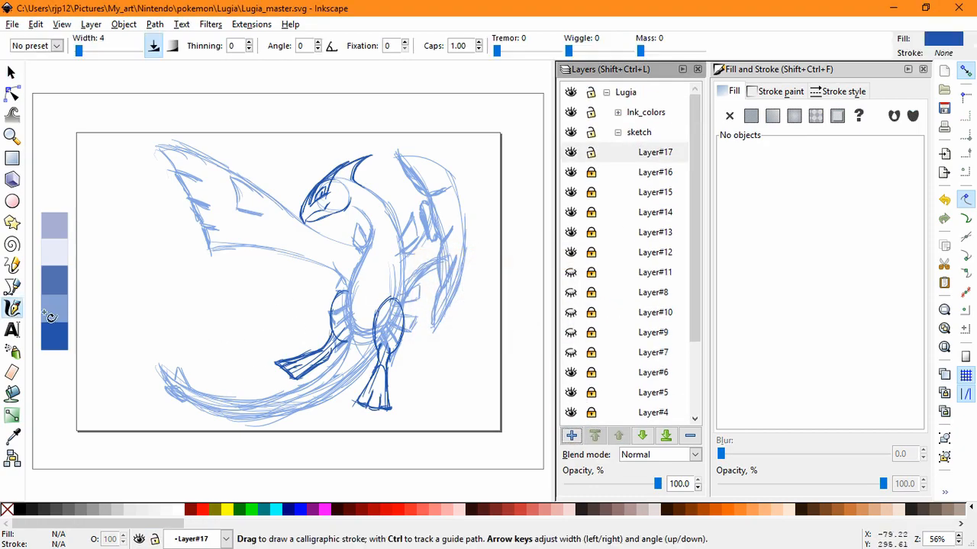
scroll("up", 3)
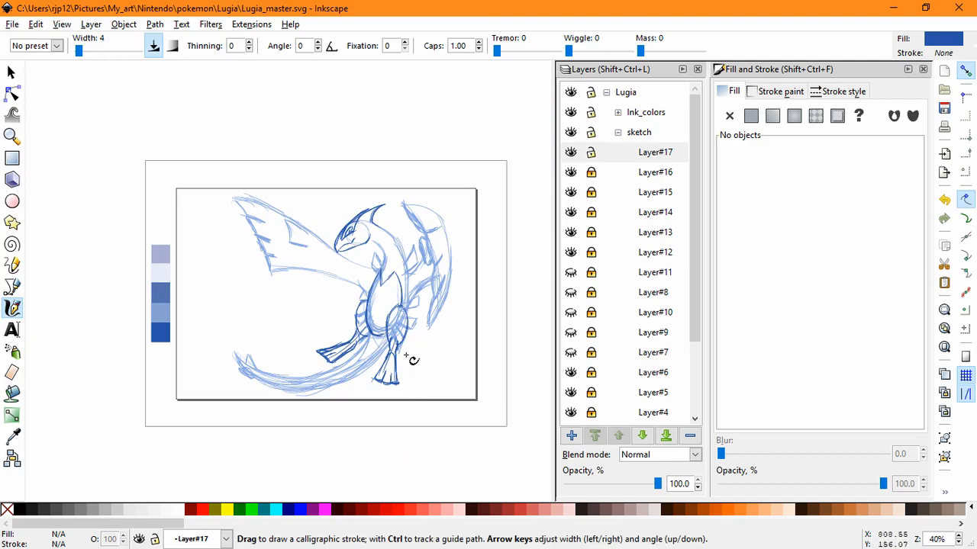
scroll("up", 3)
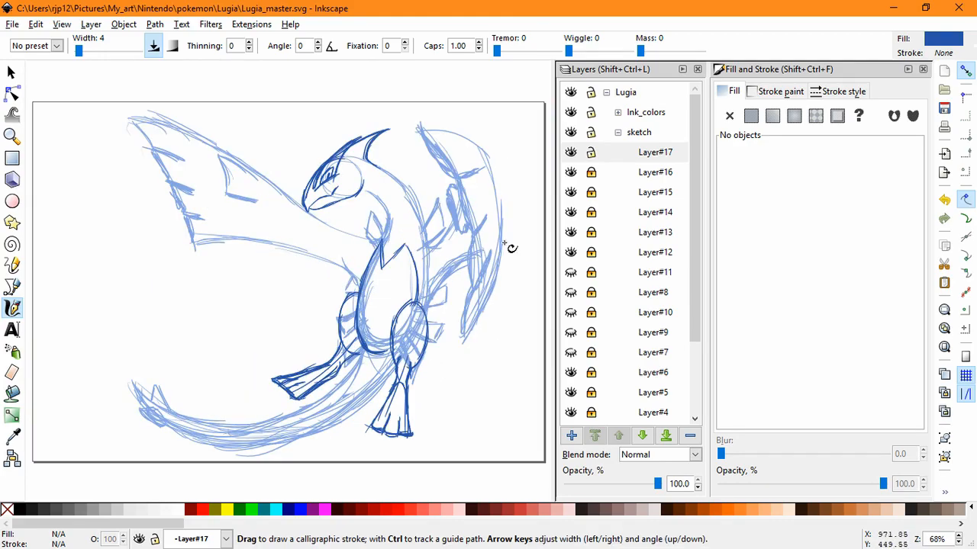
mouse_move(520, 192)
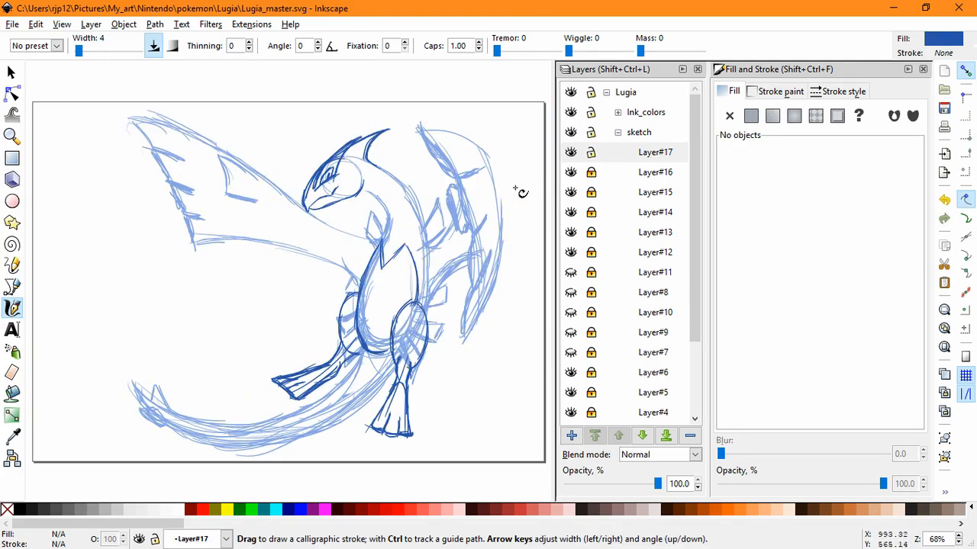
left_click(654, 152)
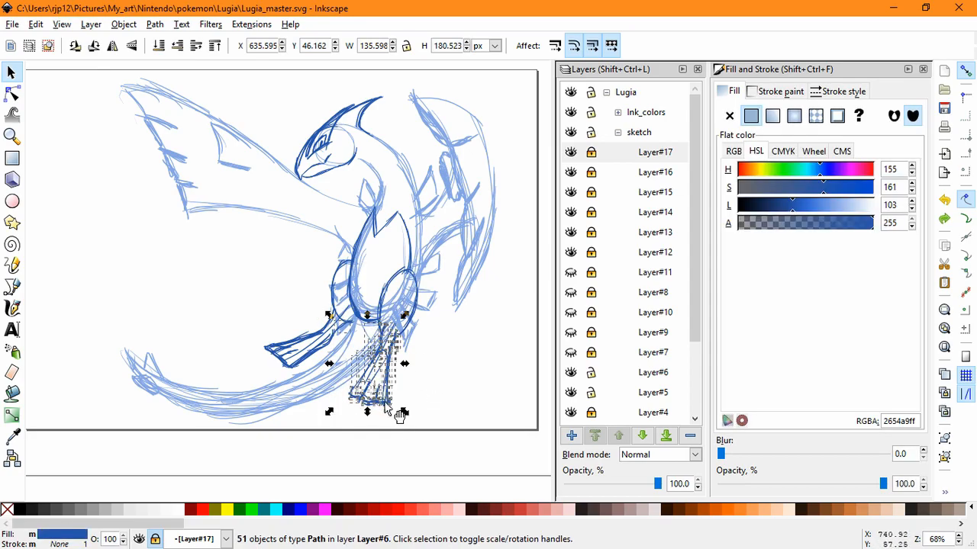
Step: Select the inked leg strokes on Layer#6 and nudge them a few pixels into place
left_click(436, 379)
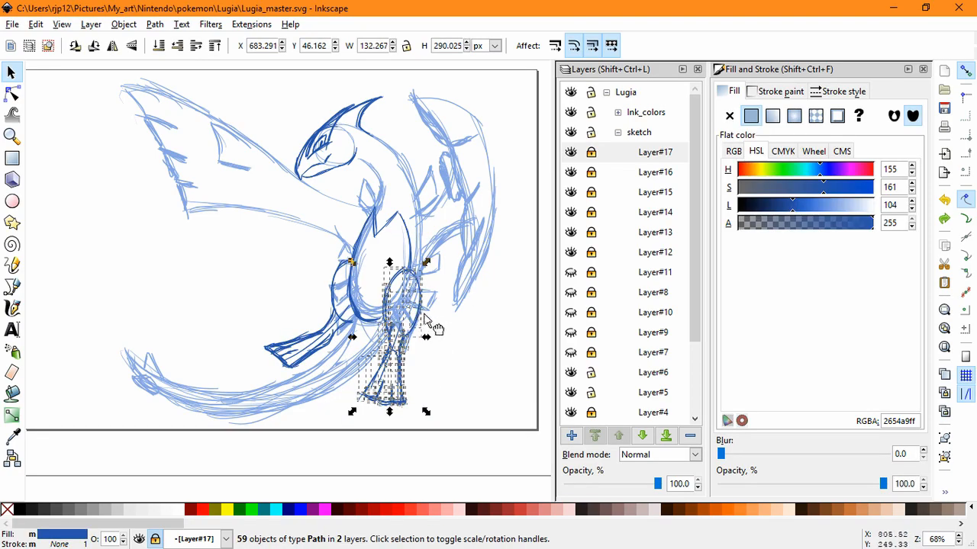
left_click_drag(389, 339, 390, 332)
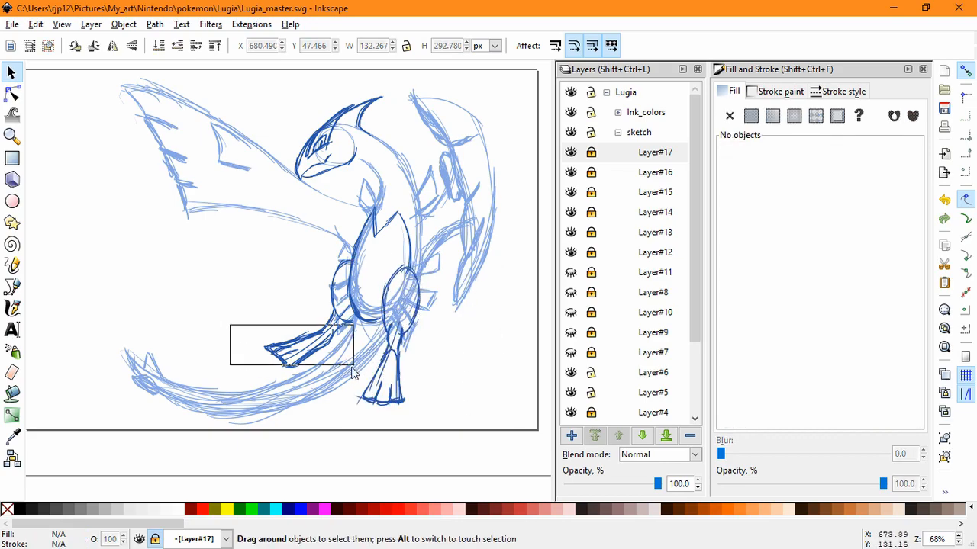
left_click_drag(313, 350, 328, 347)
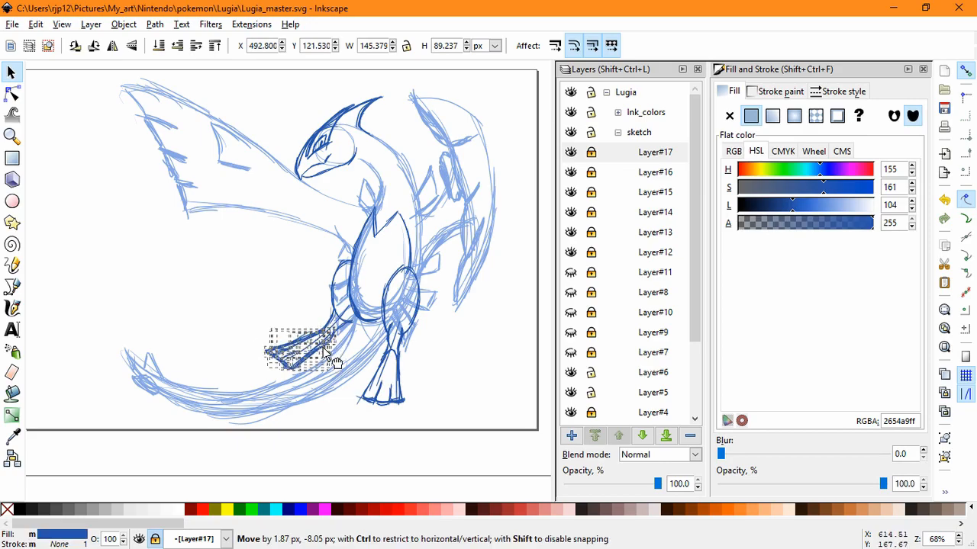
left_click(474, 356)
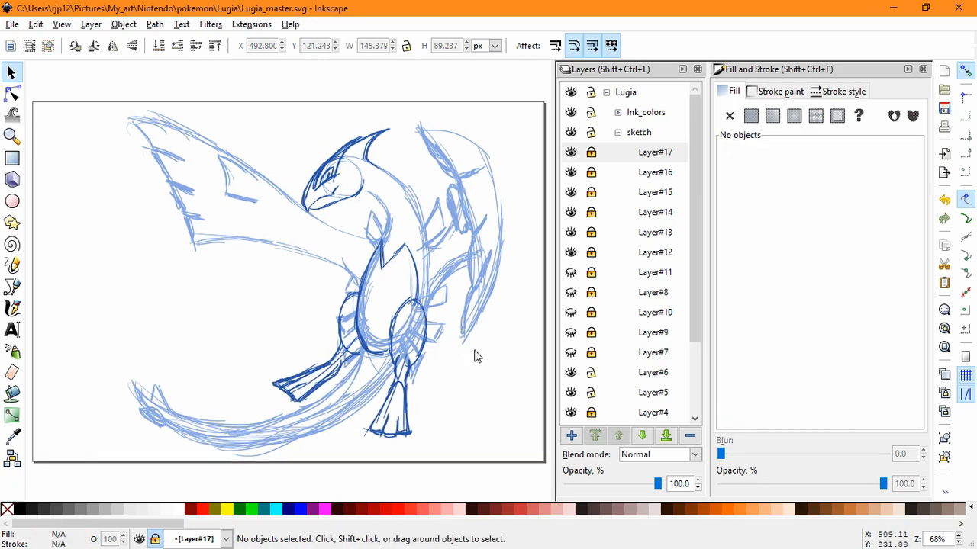
mouse_move(482, 372)
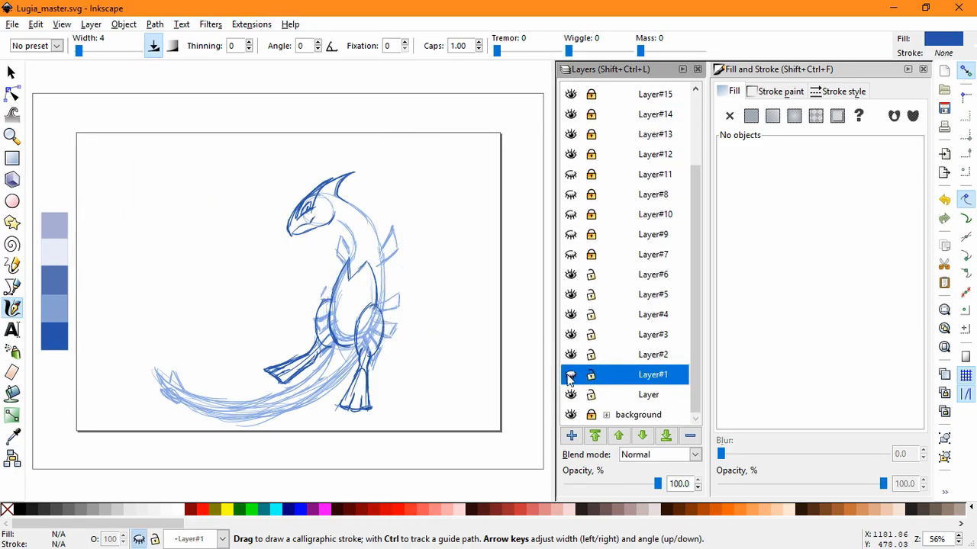
Step: Show the Layer#1 wing sketch again and lock Layer and the lower sketch layers
left_click(571, 374)
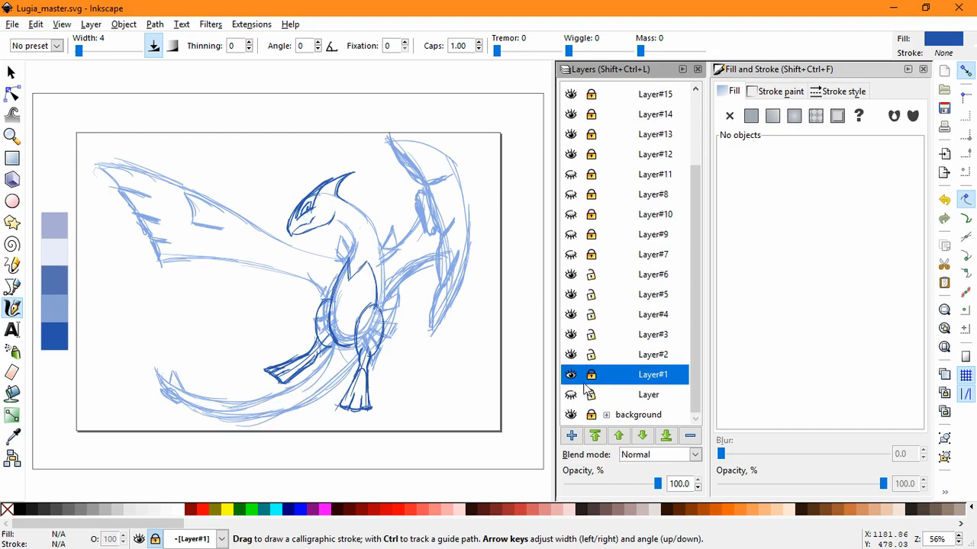
left_click(571, 354)
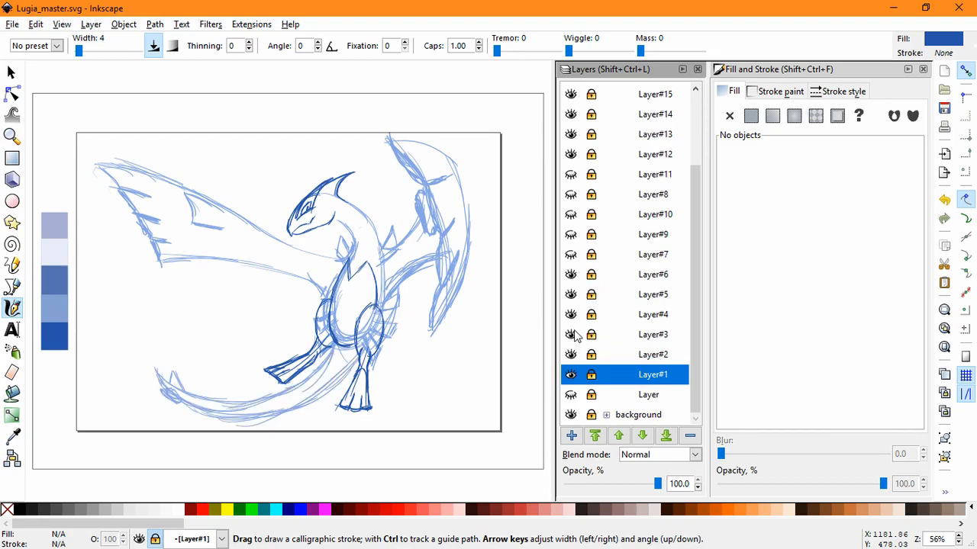
left_click(570, 435)
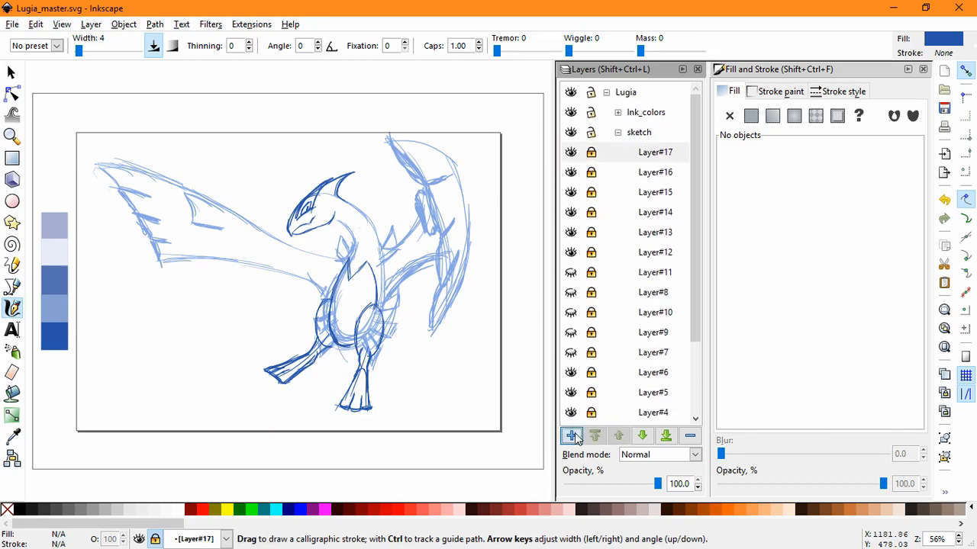
Step: Add Layer#18 and ink two long sweeping tail curves down from the body
left_click(571, 435)
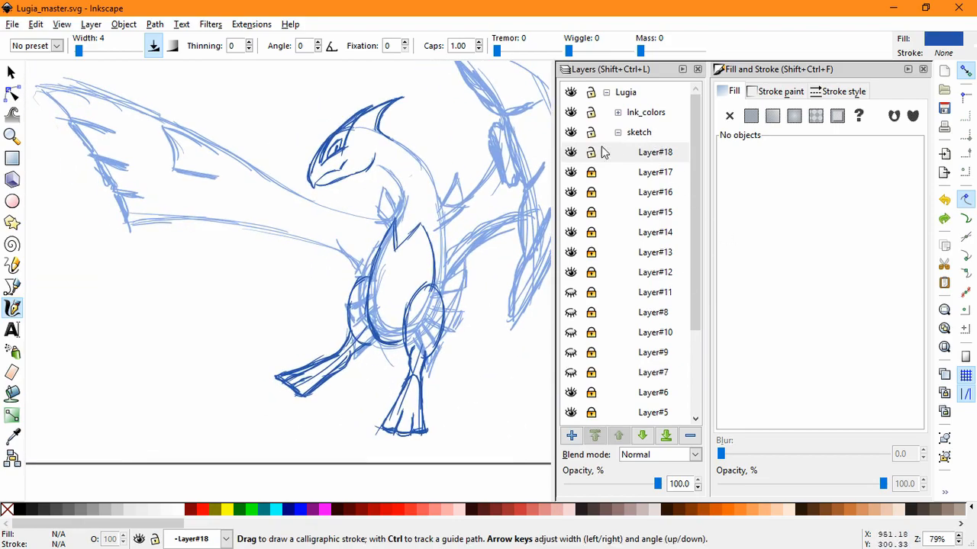
left_click(654, 152)
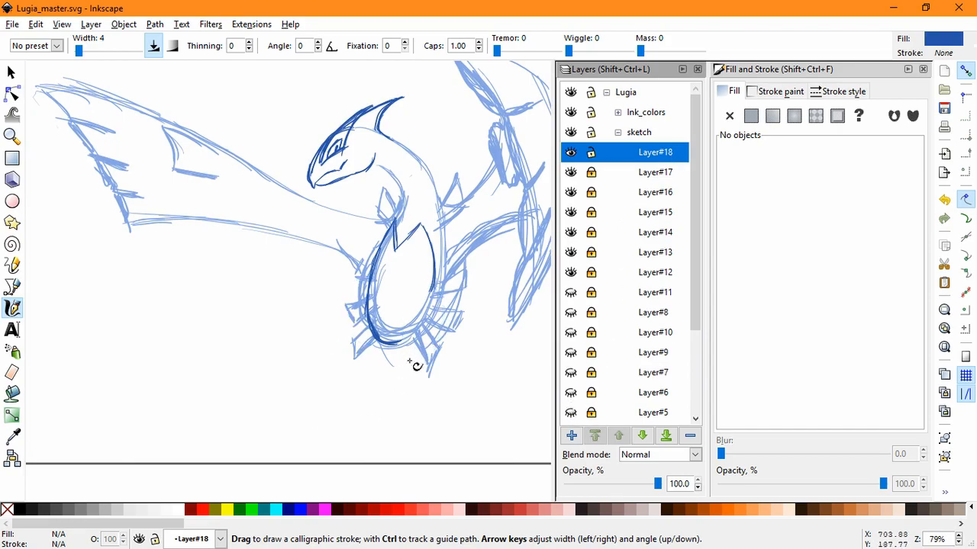
left_click_drag(221, 317, 328, 442)
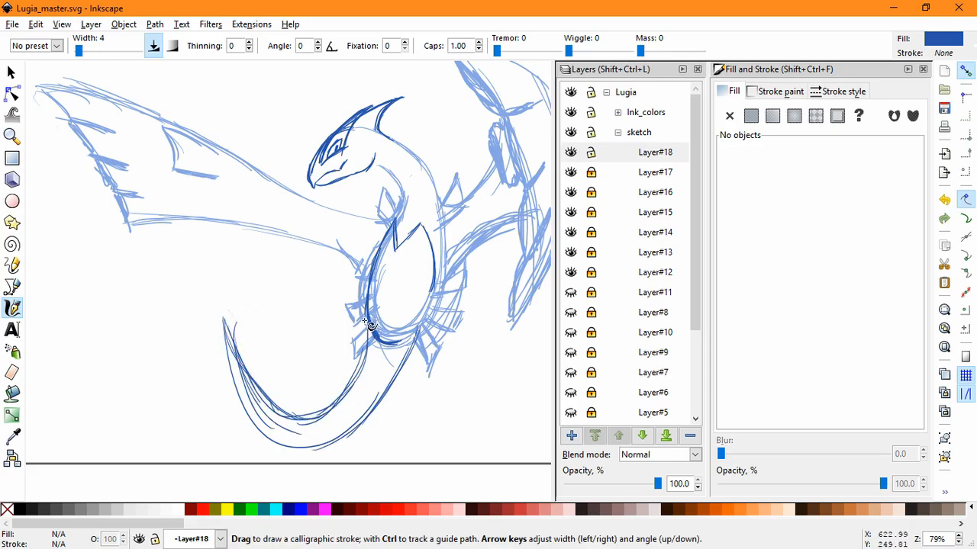
left_click_drag(370, 324, 233, 363)
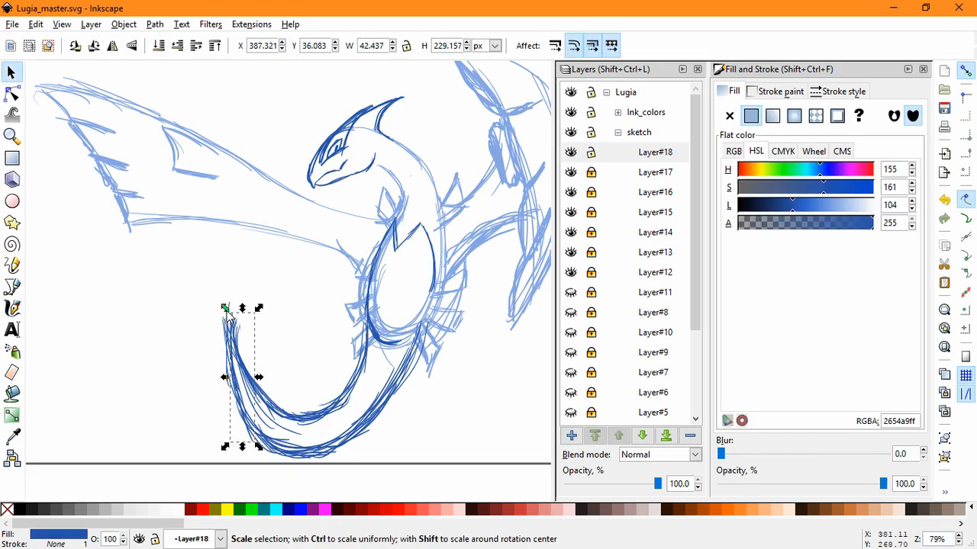
Step: Select stray strokes along the tail's lower curve and ink a new tail stroke
left_click(221, 339)
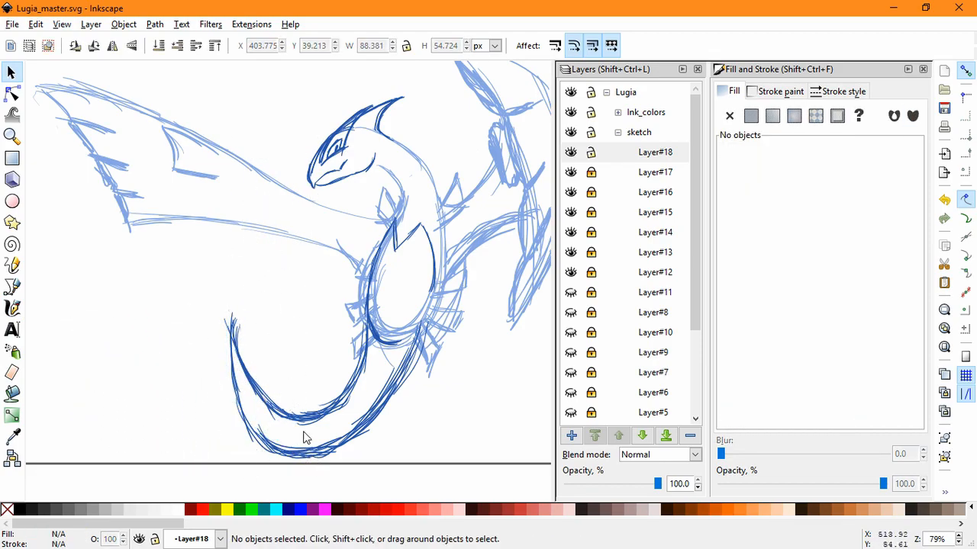
left_click_drag(305, 439, 336, 293)
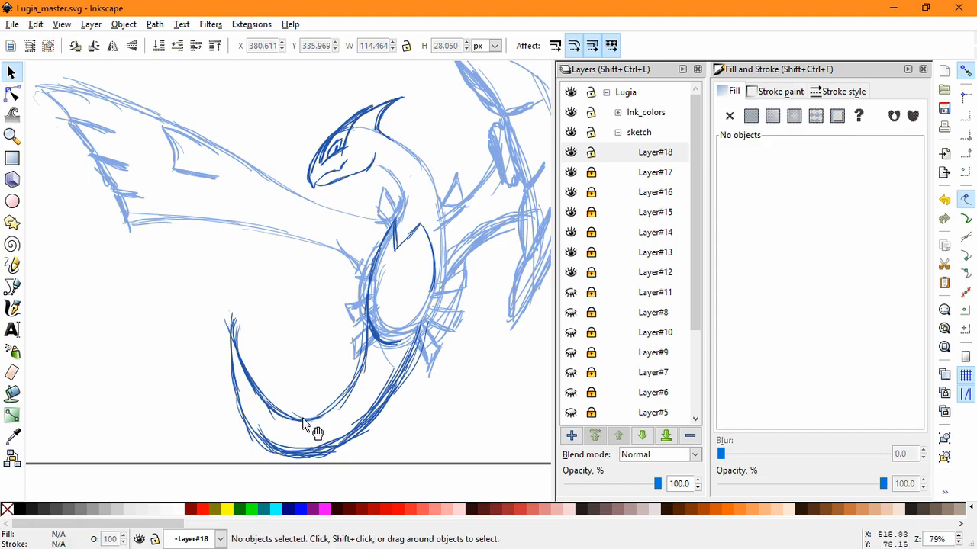
left_click_drag(305, 427, 359, 485)
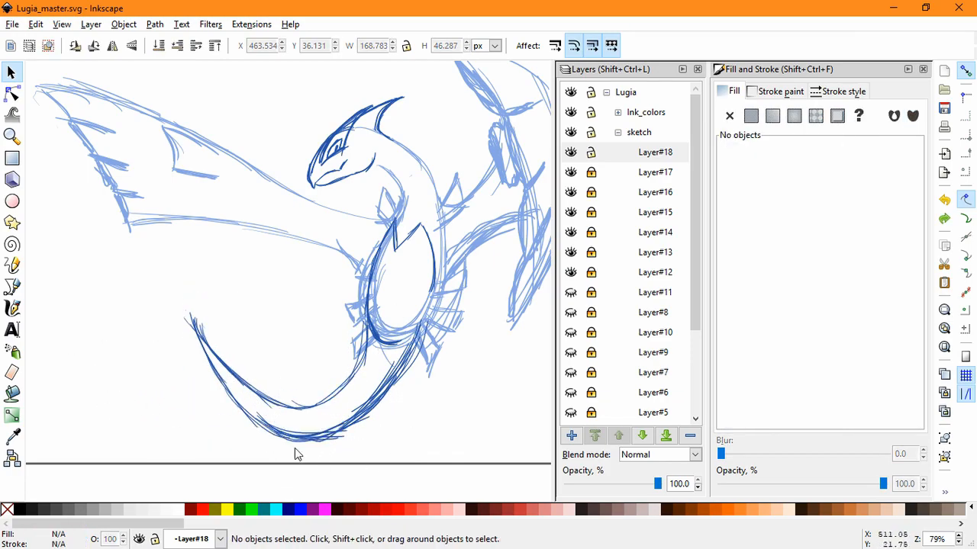
left_click(11, 308)
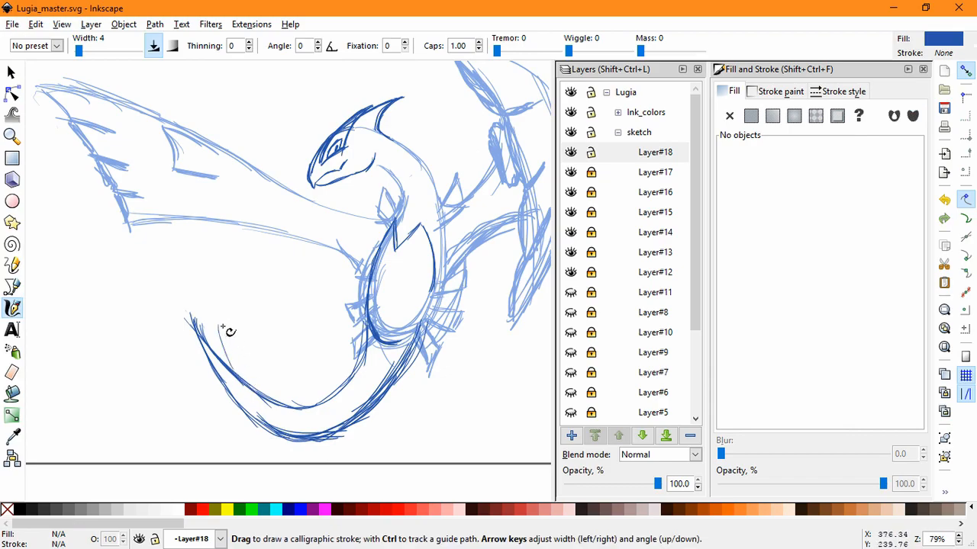
left_click_drag(221, 317, 233, 370)
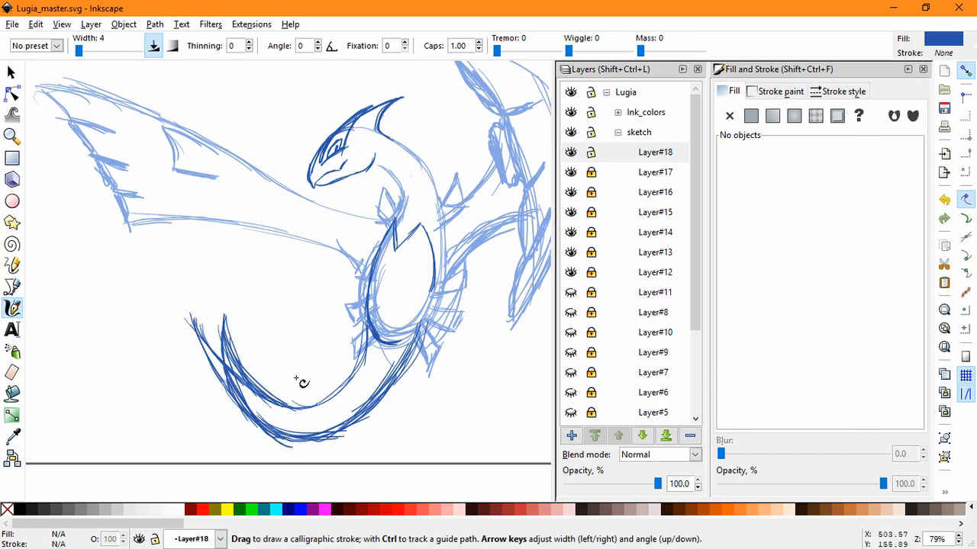
Step: Reposition the short curved strokes around the tail
left_click(11, 71)
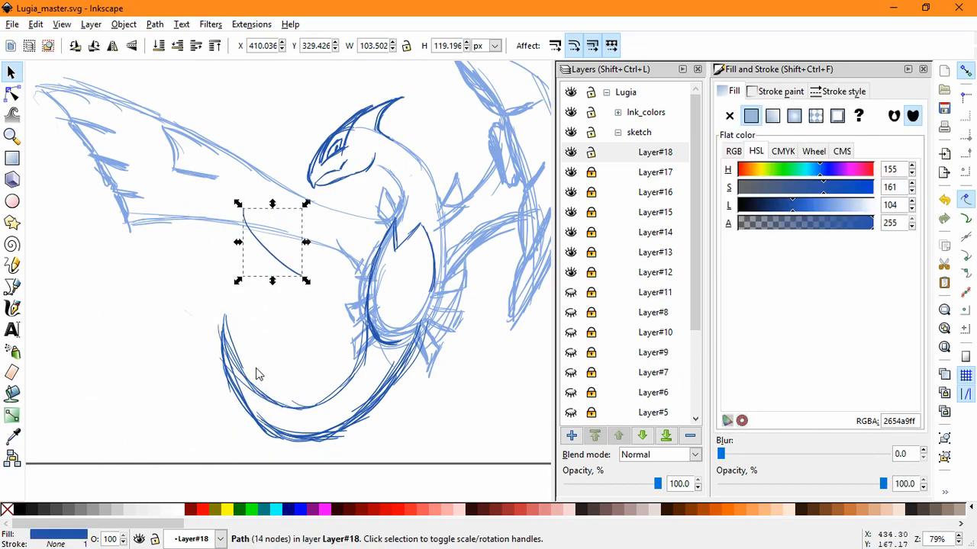
left_click(259, 404)
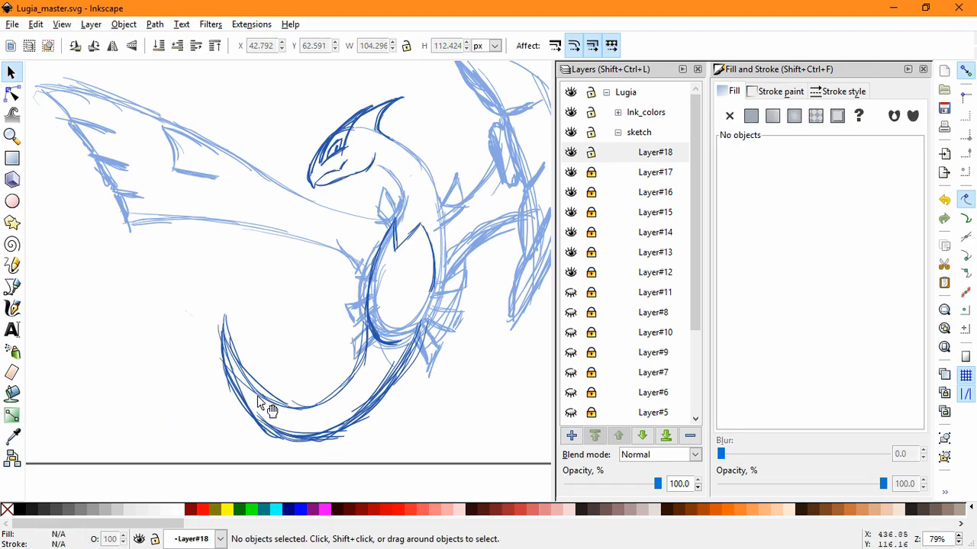
left_click(259, 370)
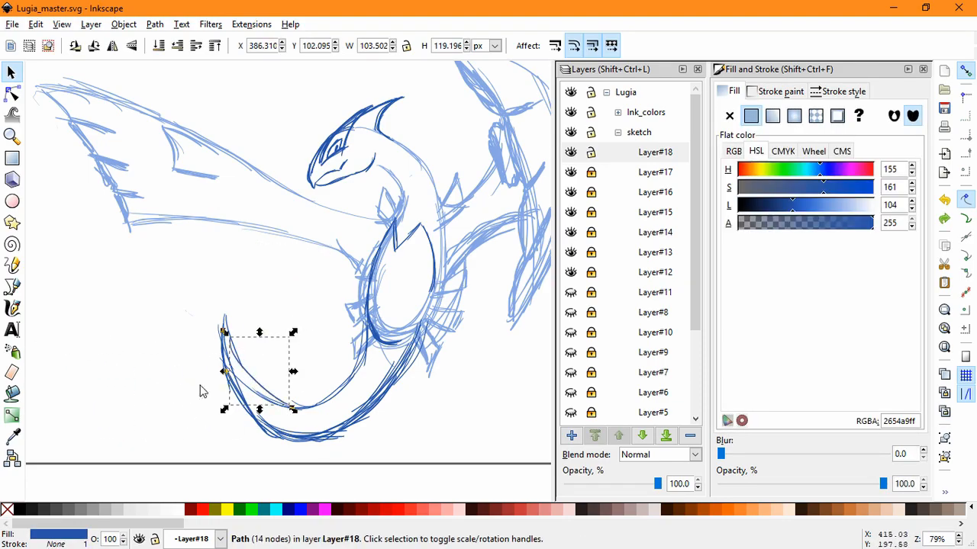
left_click(204, 391)
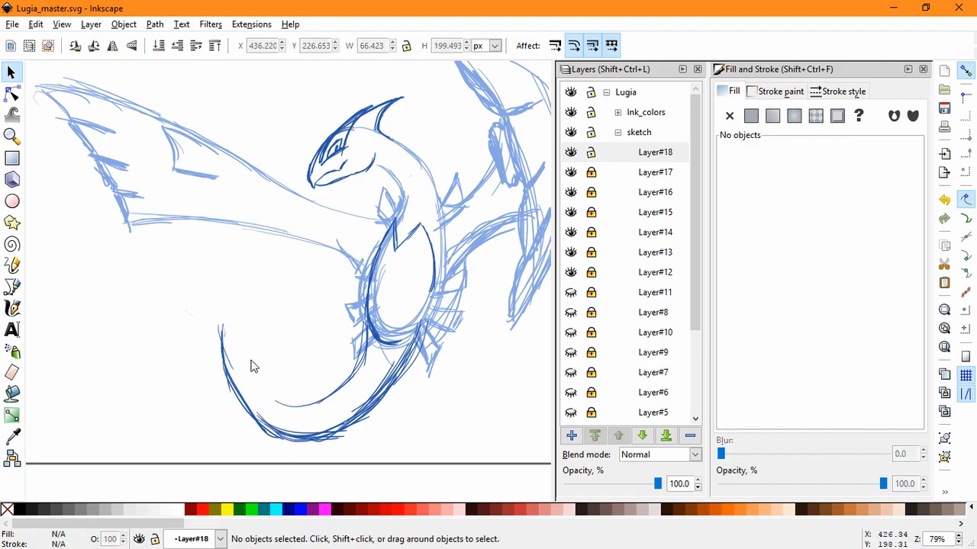
left_click(274, 263)
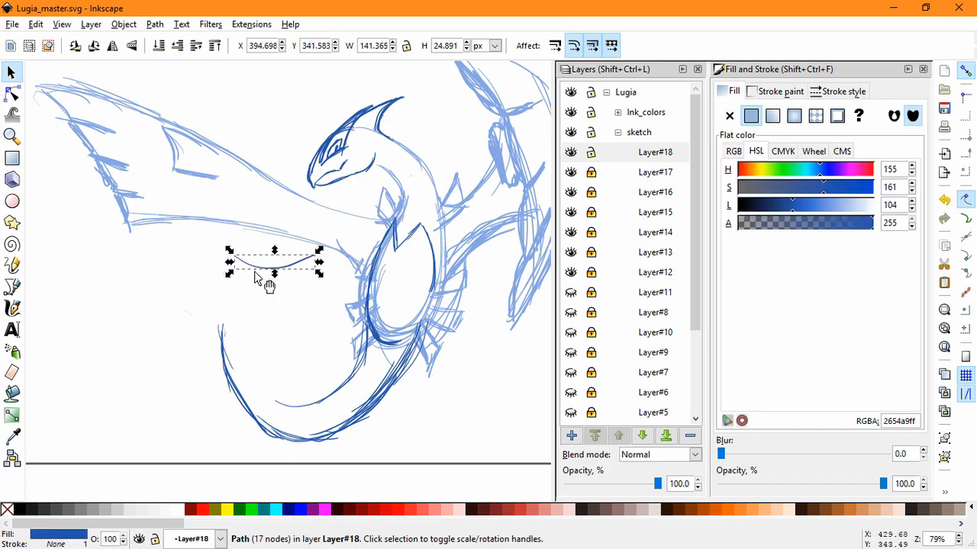
left_click(393, 385)
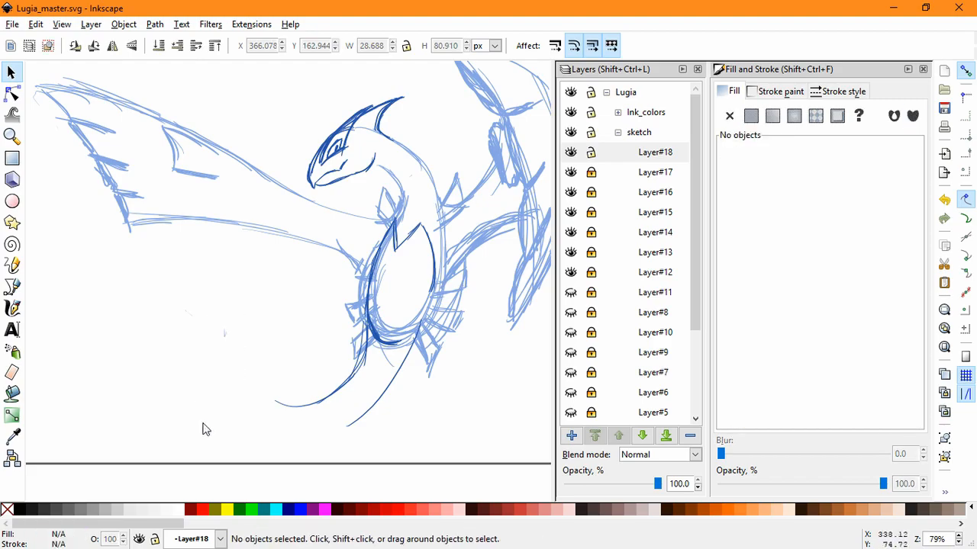
left_click(12, 307)
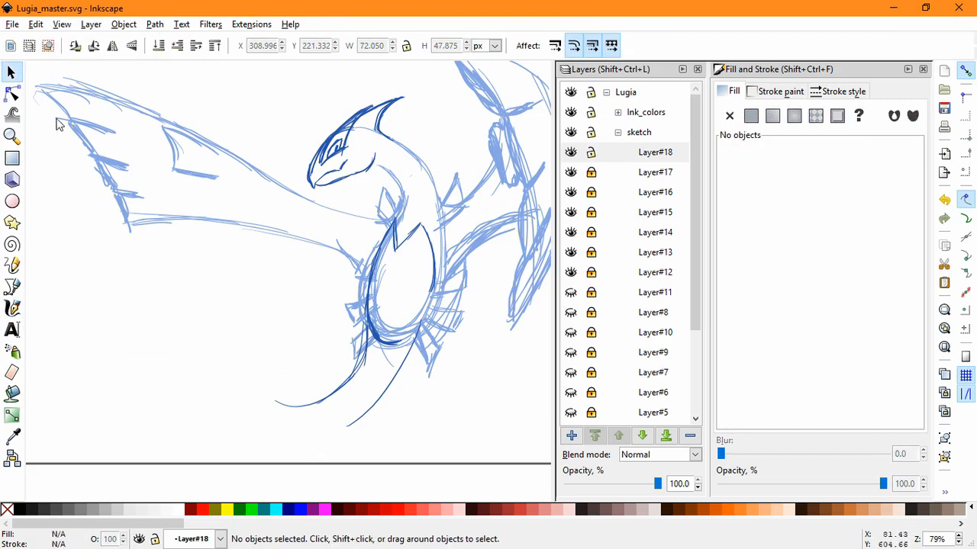
Step: Ink the tail's inner curve and underside, then remove the stray diagonal stroke
left_click(12, 307)
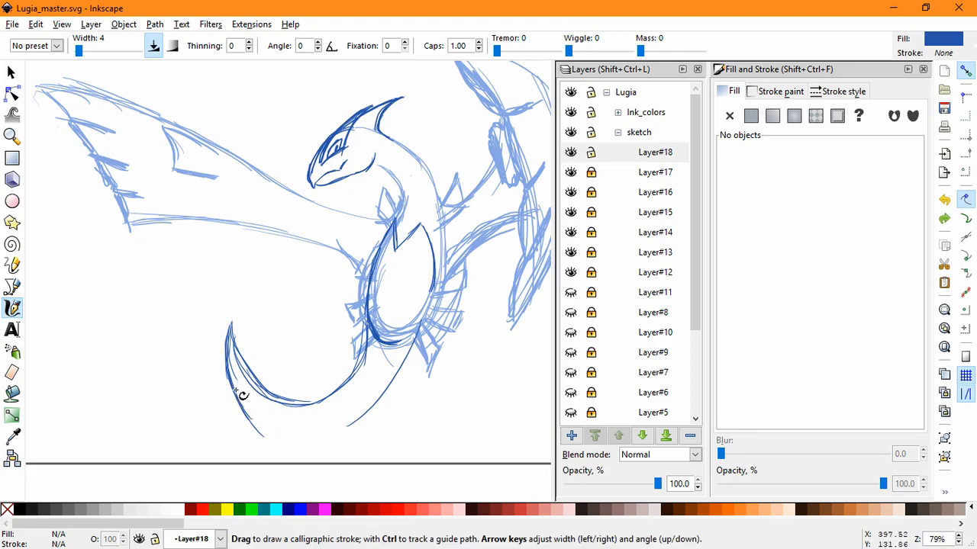
left_click_drag(236, 393, 263, 427)
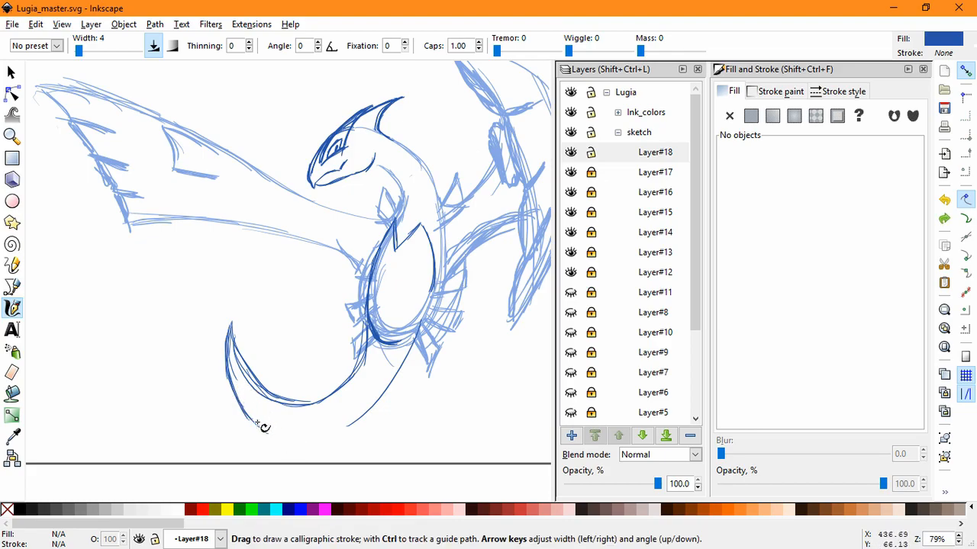
mouse_move(298, 458)
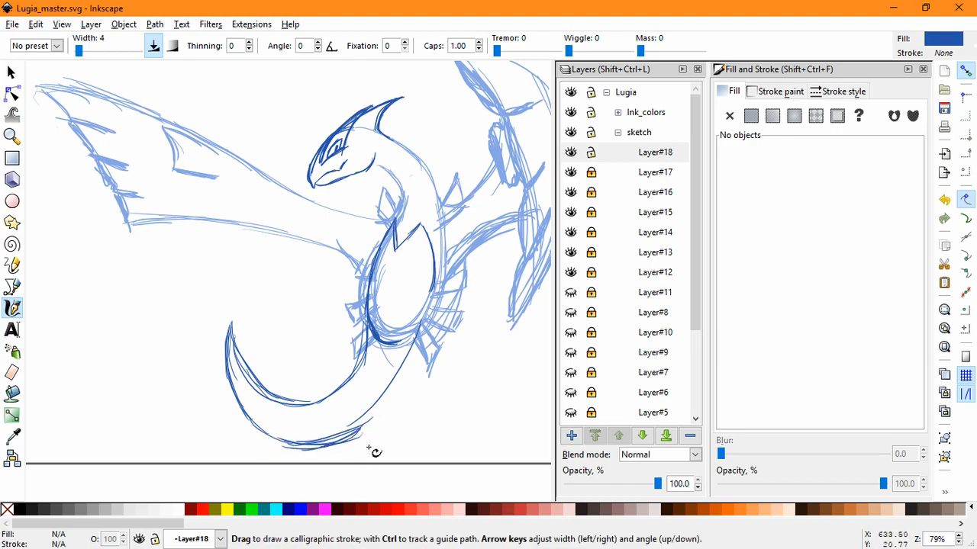
left_click_drag(347, 439, 434, 298)
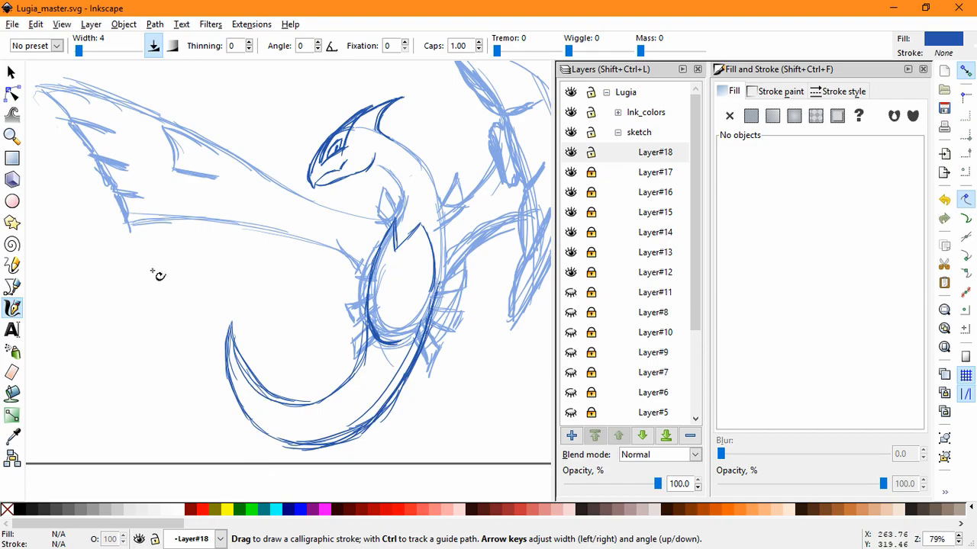
left_click(12, 71)
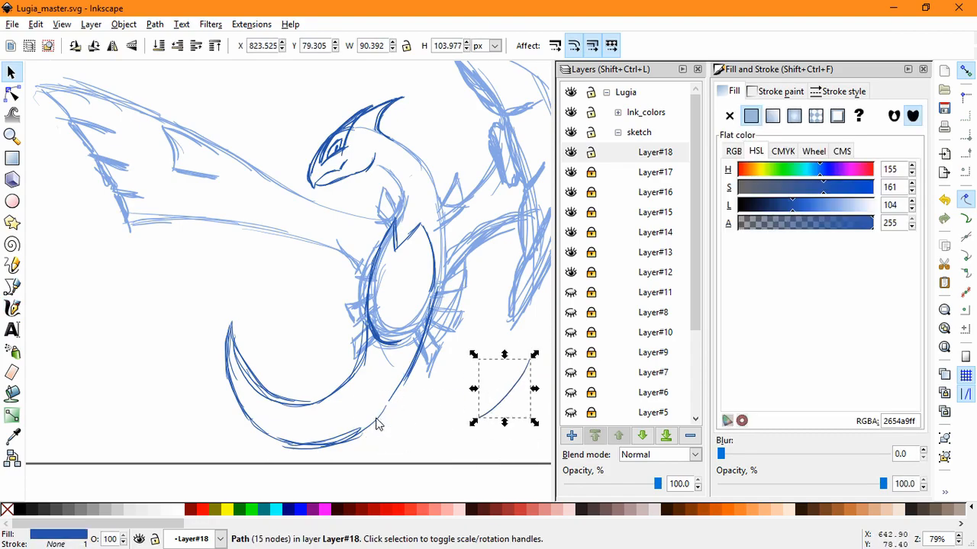
left_click(312, 450)
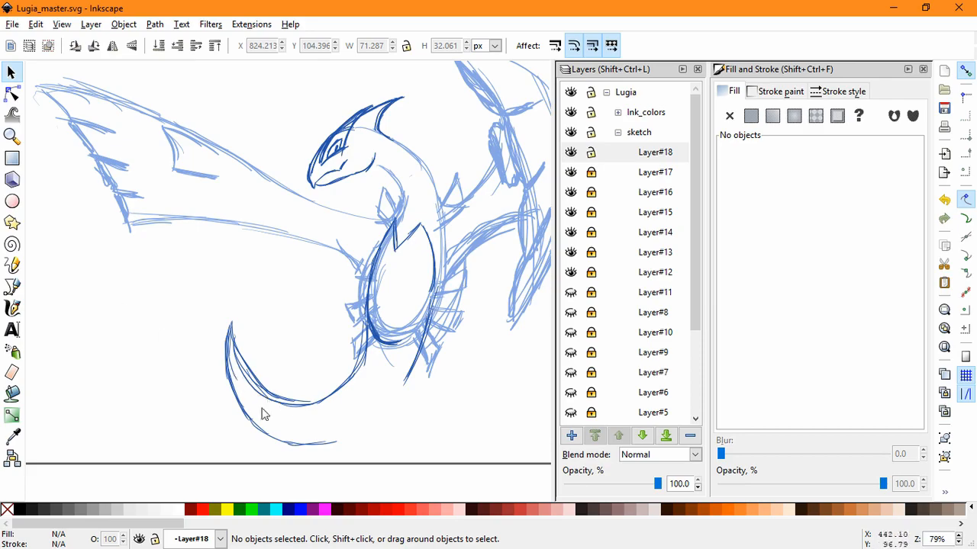
left_click_drag(263, 400, 122, 320)
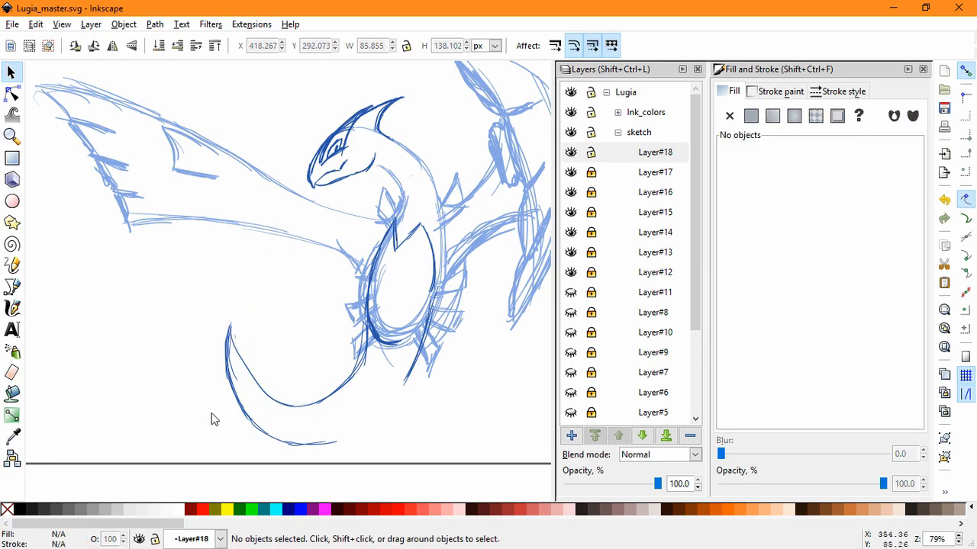
left_click(12, 114)
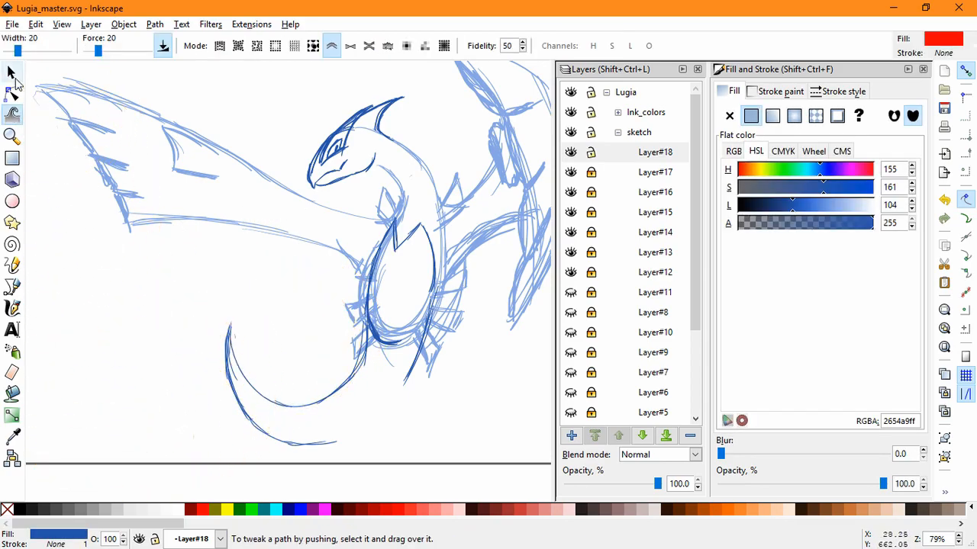
Step: Rescale and shift the short dark blue strokes along the tail's lower curve
left_click(12, 309)
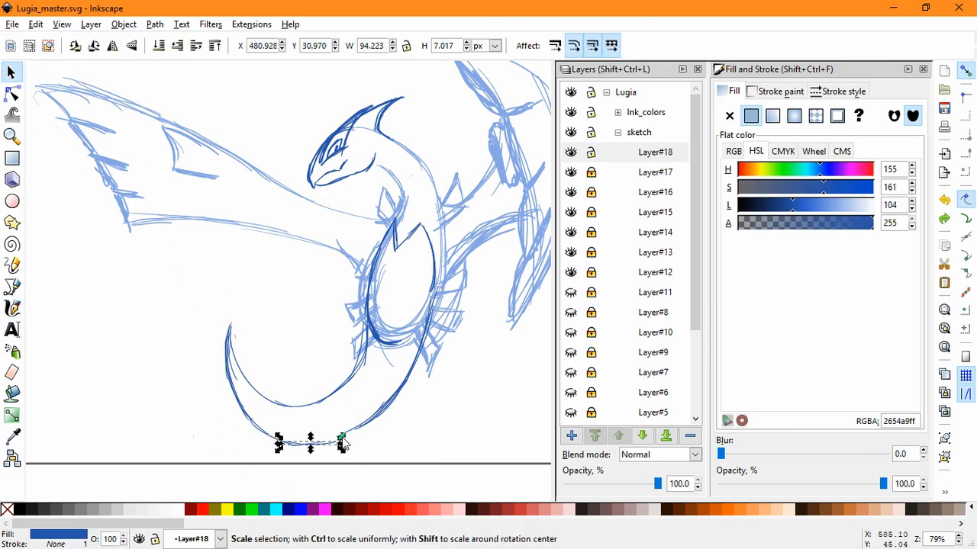
left_click(445, 439)
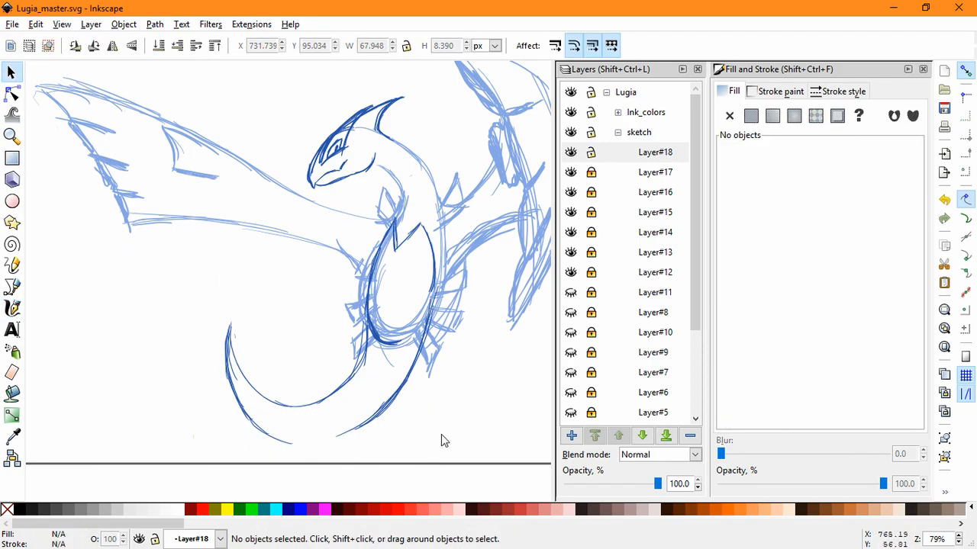
left_click(271, 423)
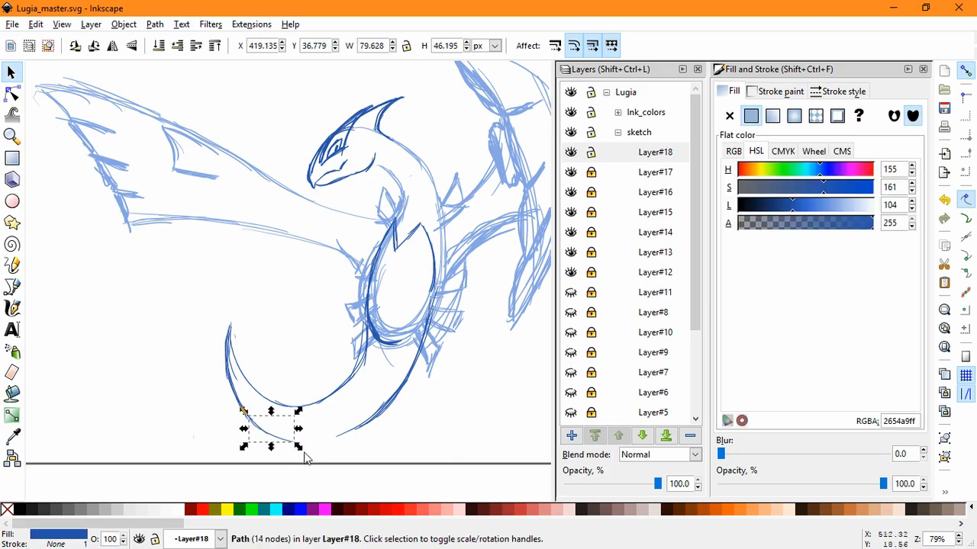
left_click(12, 308)
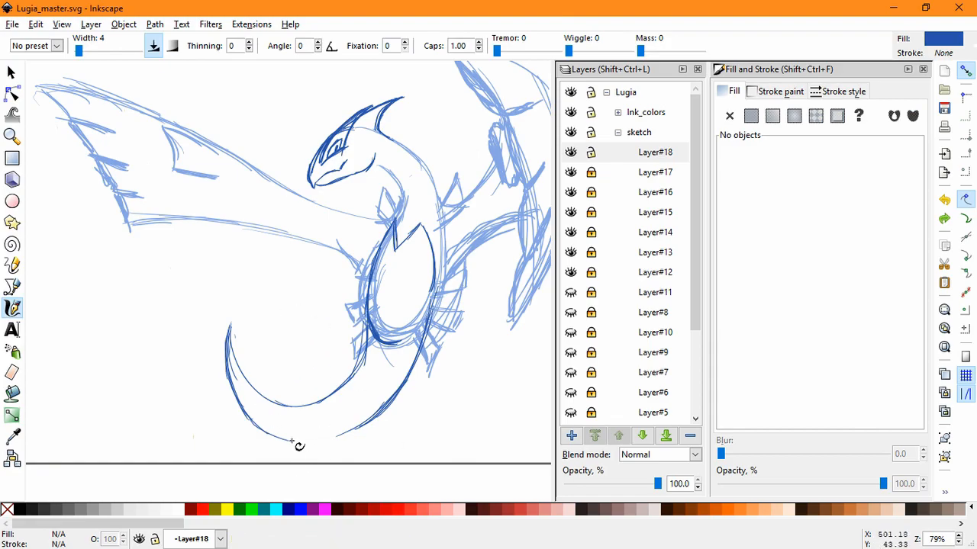
mouse_move(349, 442)
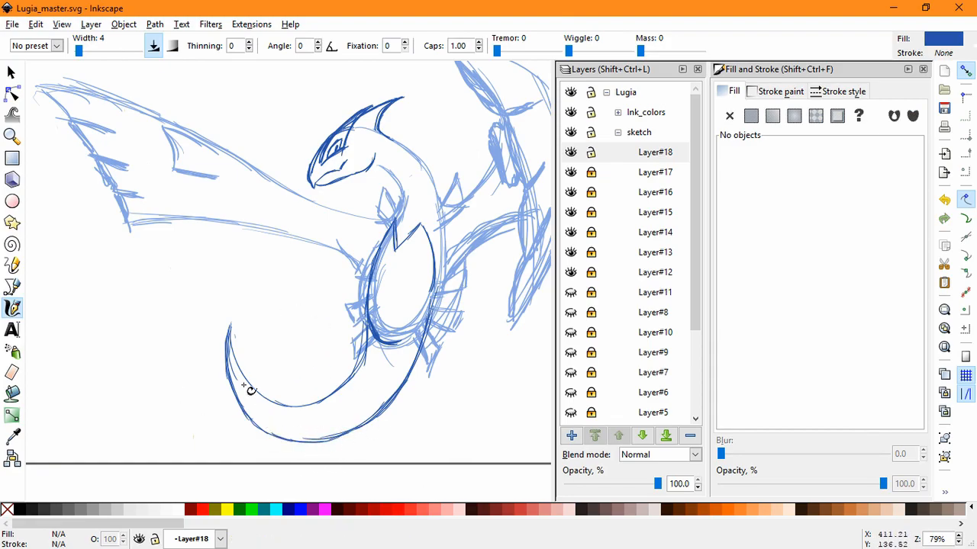
mouse_move(311, 414)
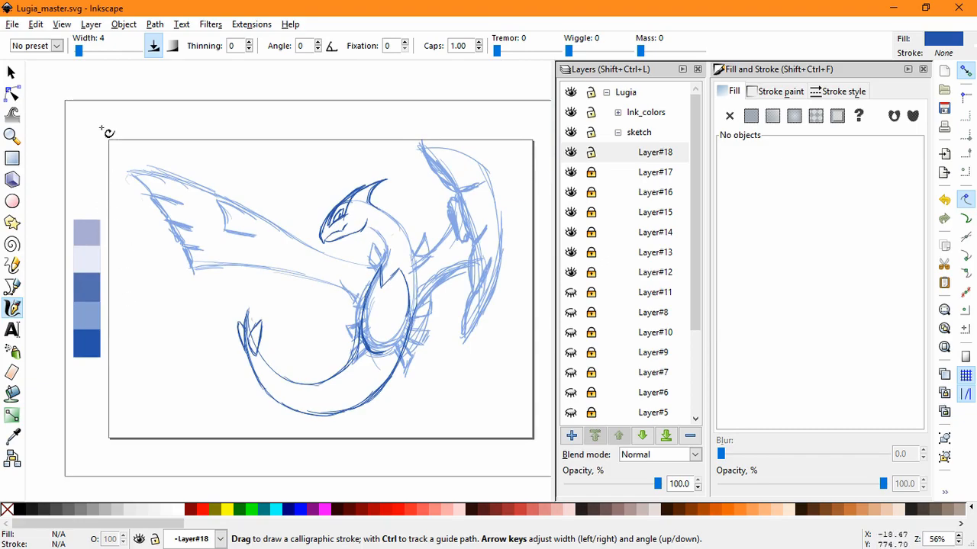
Step: Group the pointed tail-fin strokes and move them onto new sublayer Layer#19
left_click(12, 72)
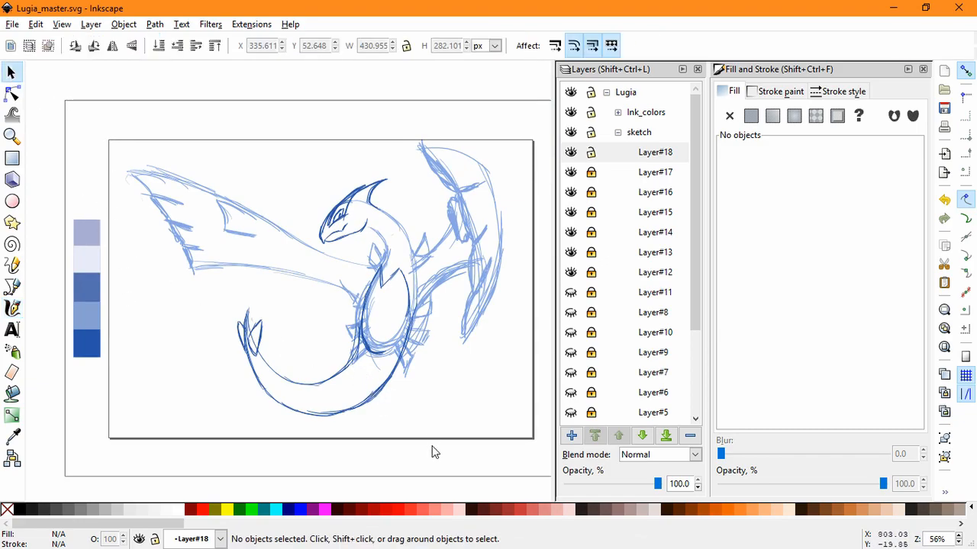
left_click(312, 320)
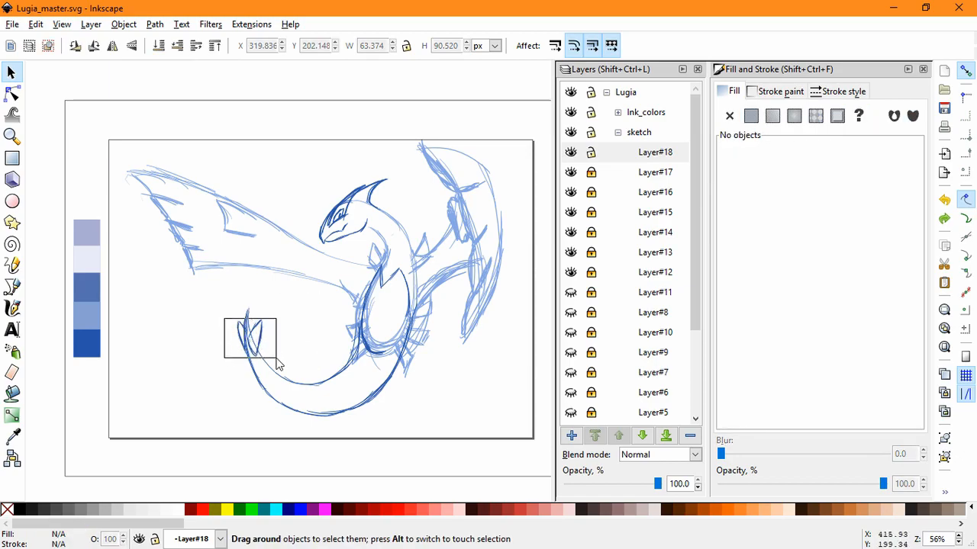
left_click(250, 338)
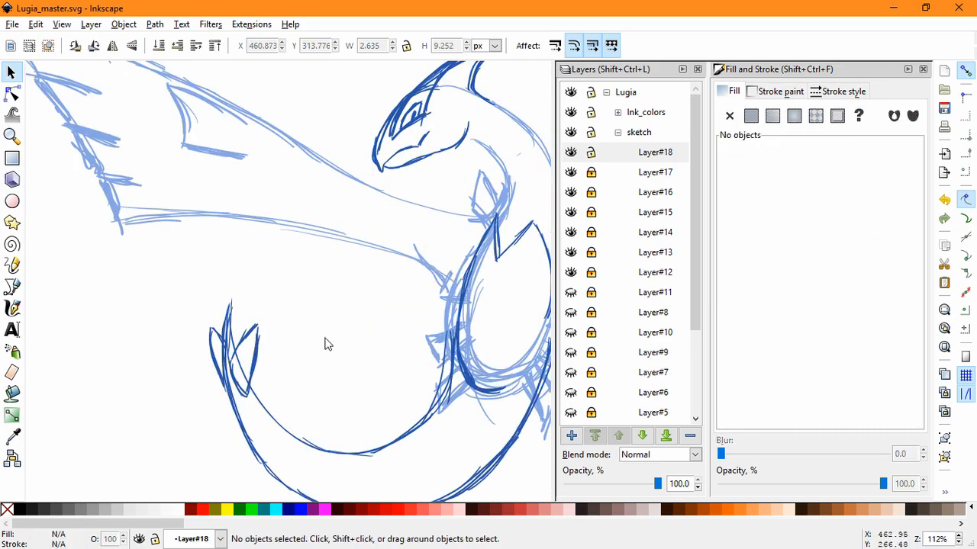
left_click(572, 436)
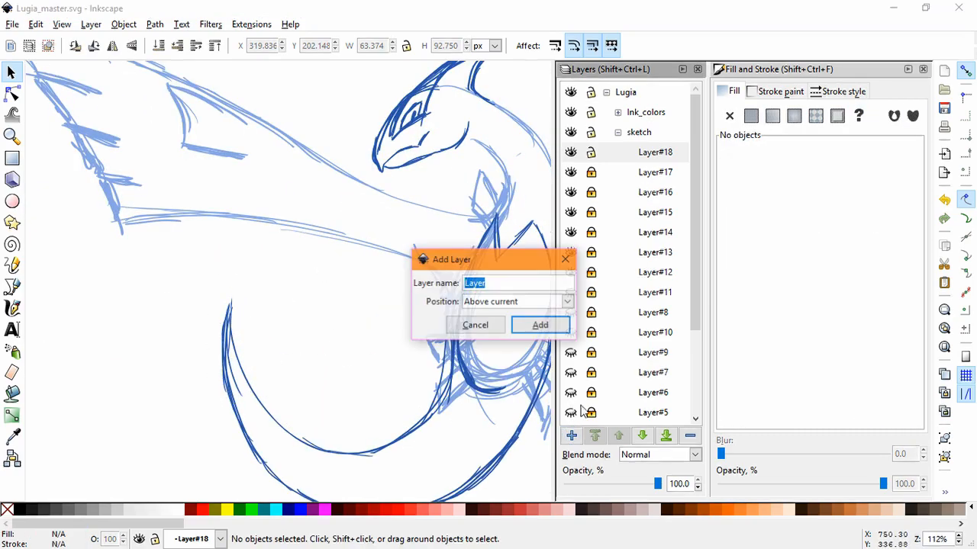
left_click(539, 324)
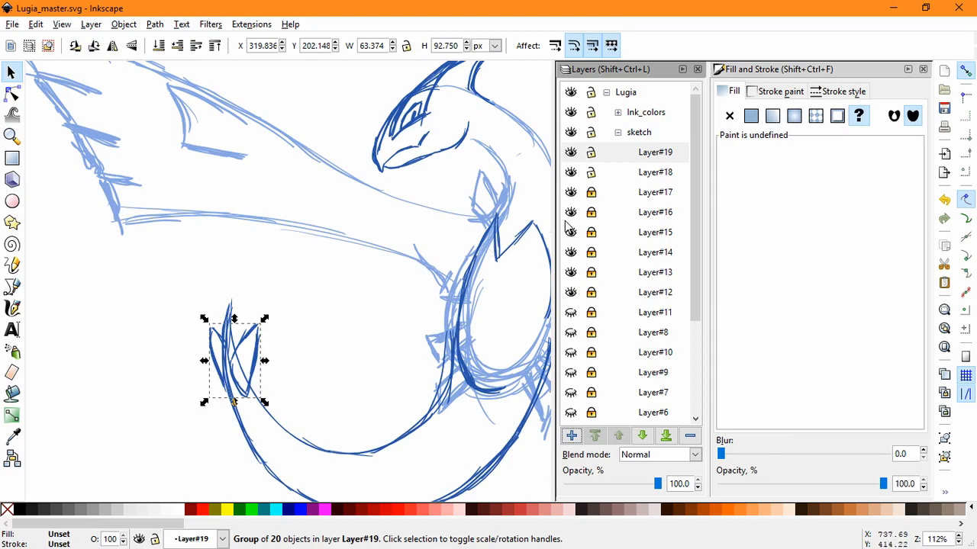
left_click(654, 152)
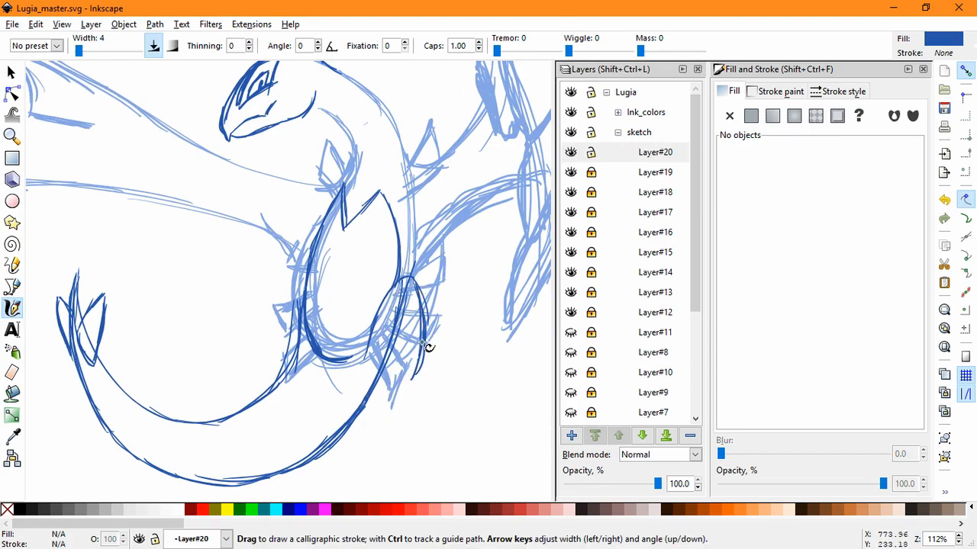
mouse_move(438, 351)
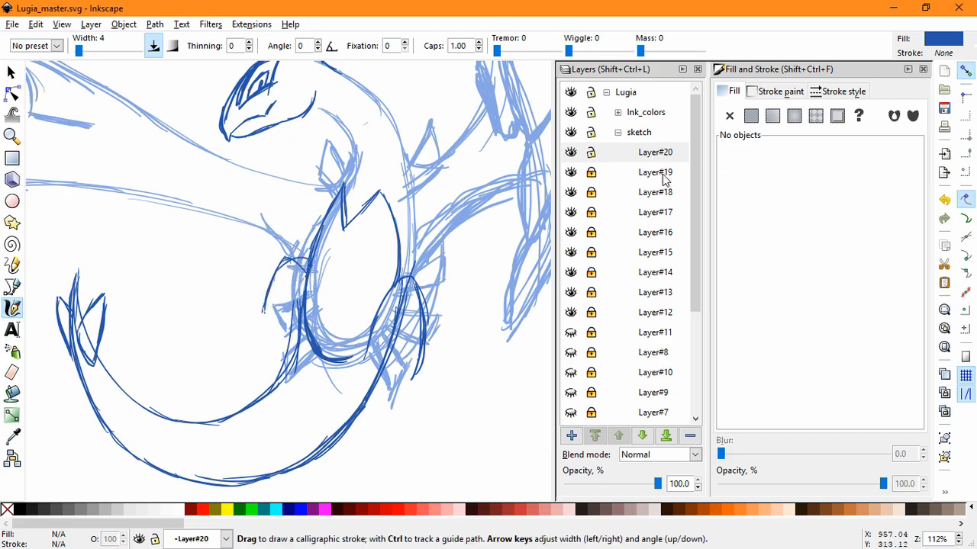
Step: Re-ink the neck-base ovals and limbs in dark blue, adding sublayers Layer#21 and Layer#22
left_click(571, 436)
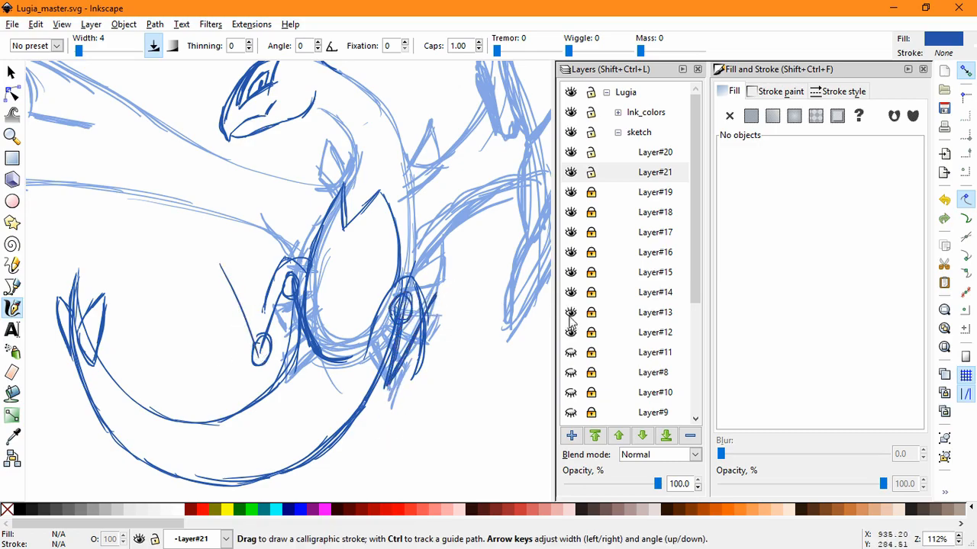
left_click(655, 152)
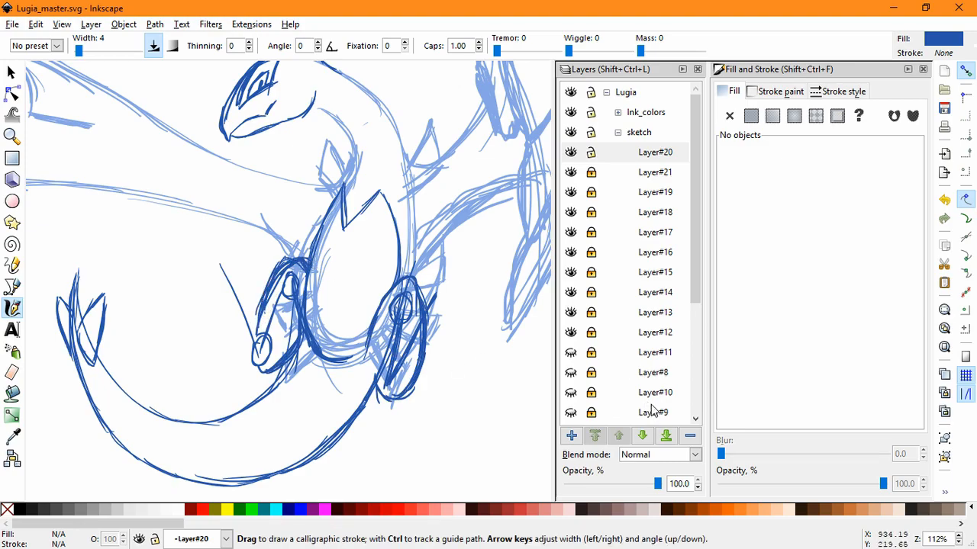
left_click(570, 435)
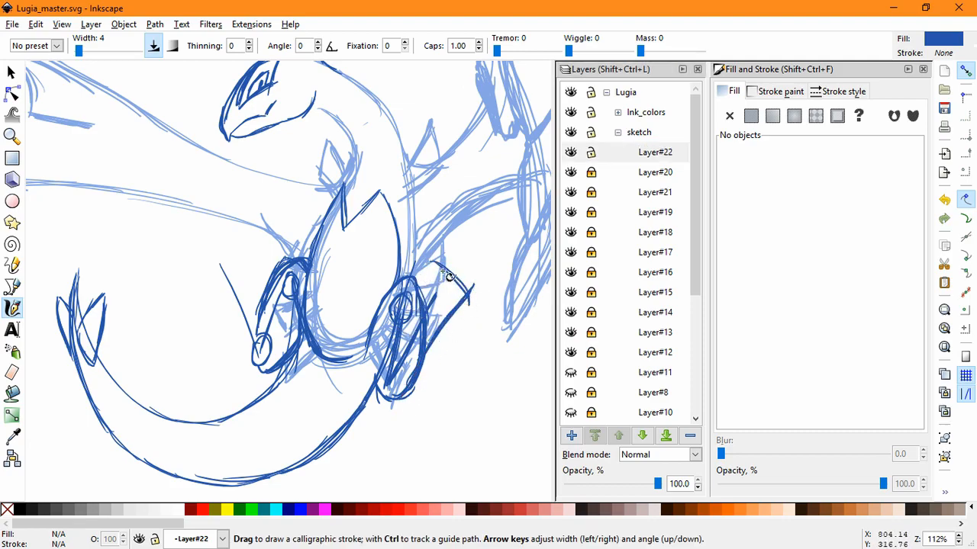
Step: Ink two dark blue claw curves on Lugia's right foot in Layer#22
left_click_drag(427, 263, 469, 301)
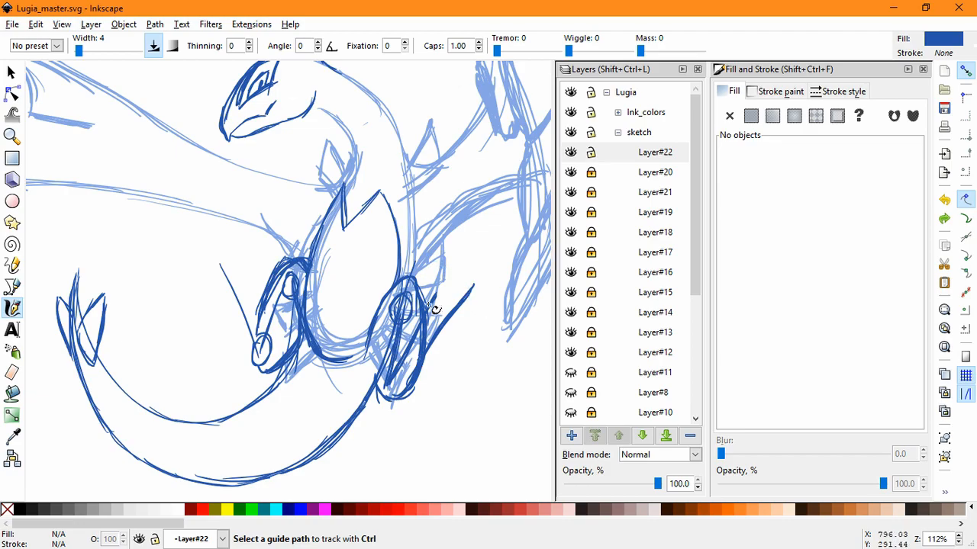
scroll("up", 3)
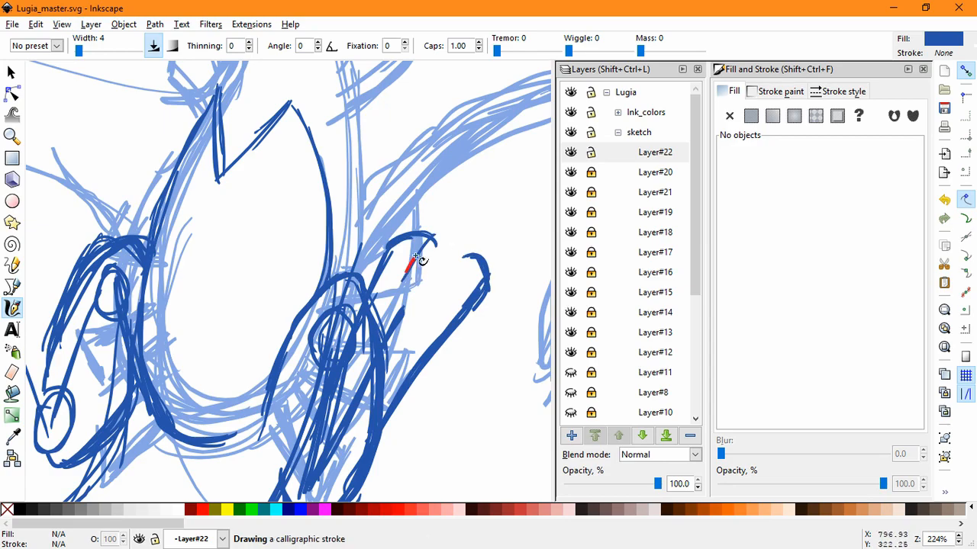
left_click_drag(412, 274, 481, 260)
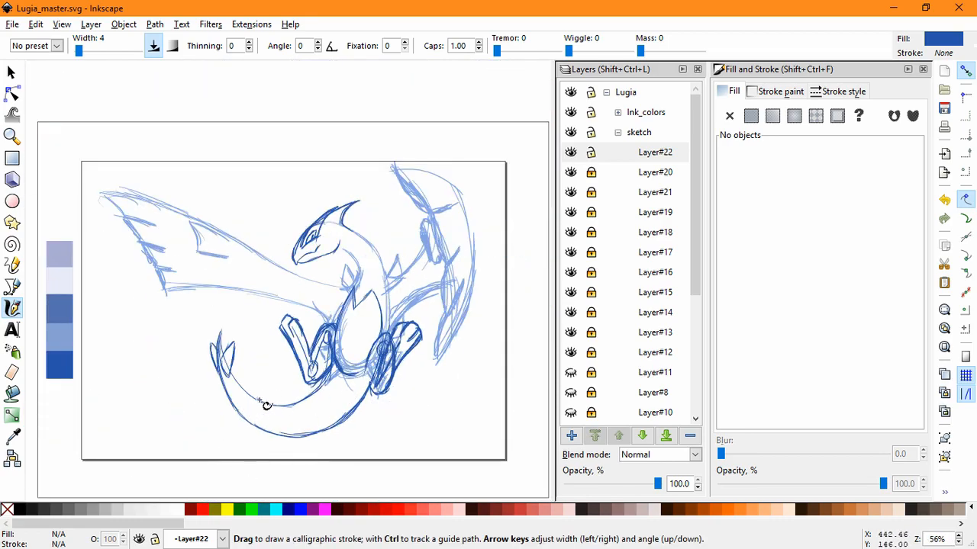
mouse_move(288, 381)
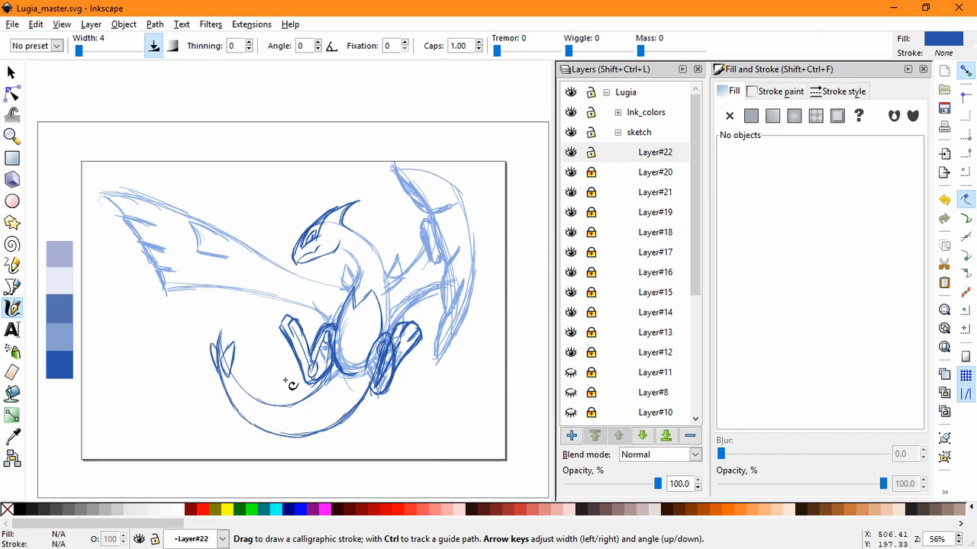
Step: Select the left leg's inked strokes on Layer#20 and skew them slightly
left_click(11, 72)
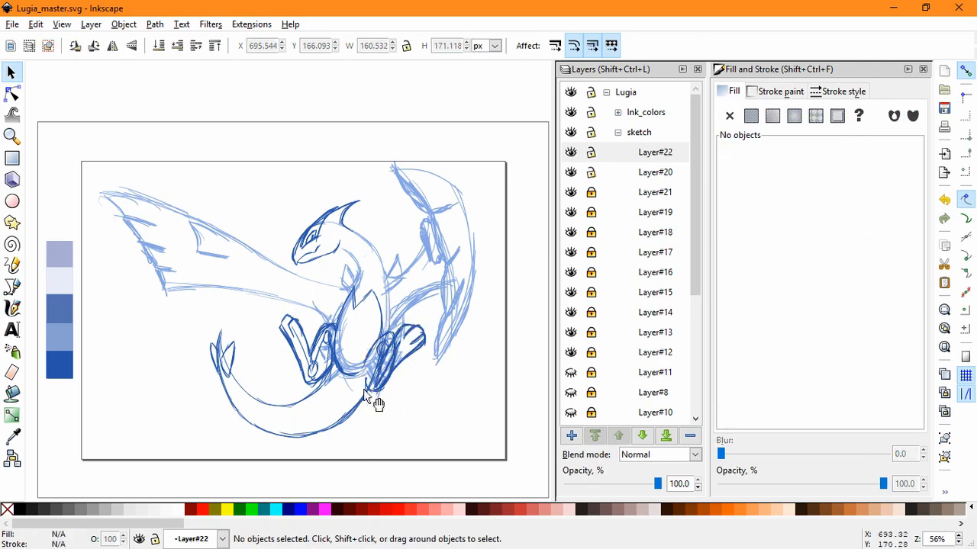
left_click(305, 351)
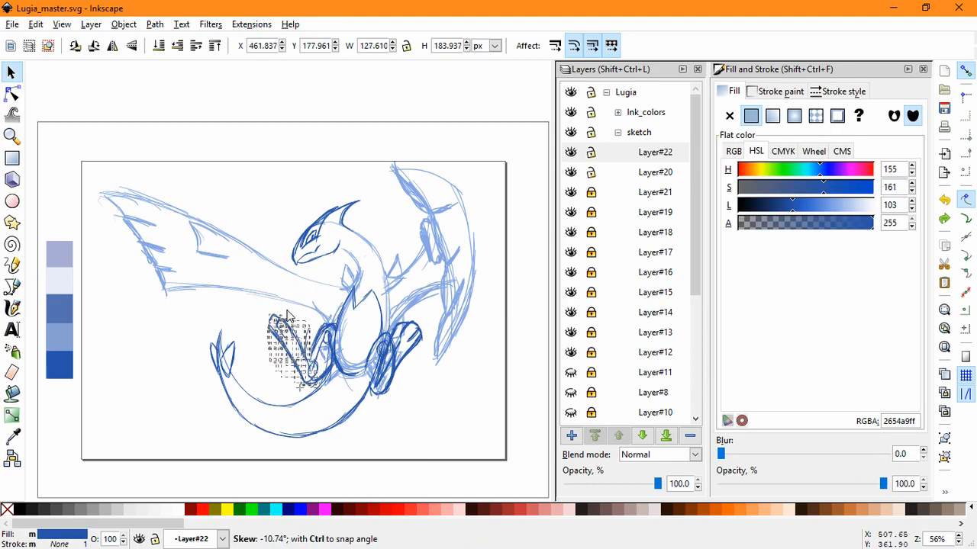
left_click_drag(286, 347, 271, 370)
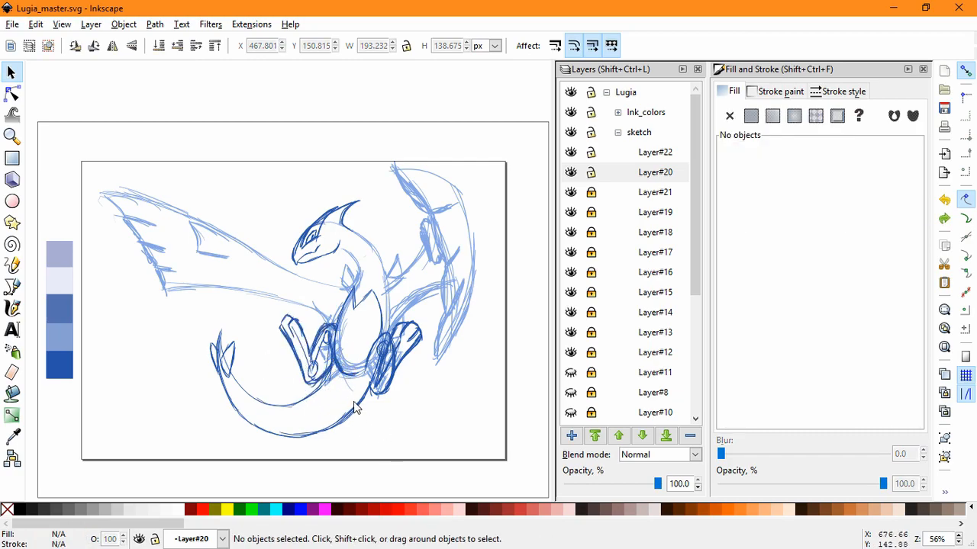
mouse_move(346, 412)
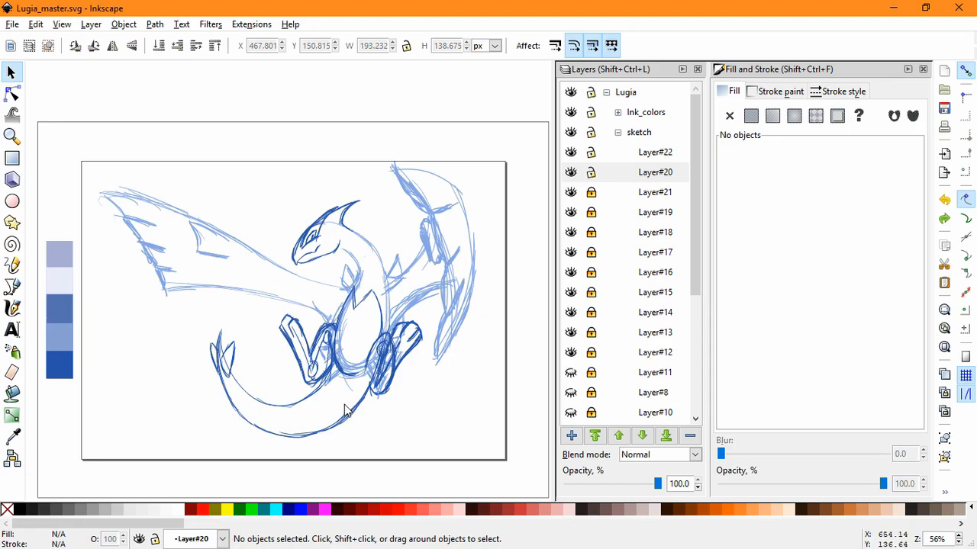
mouse_move(353, 402)
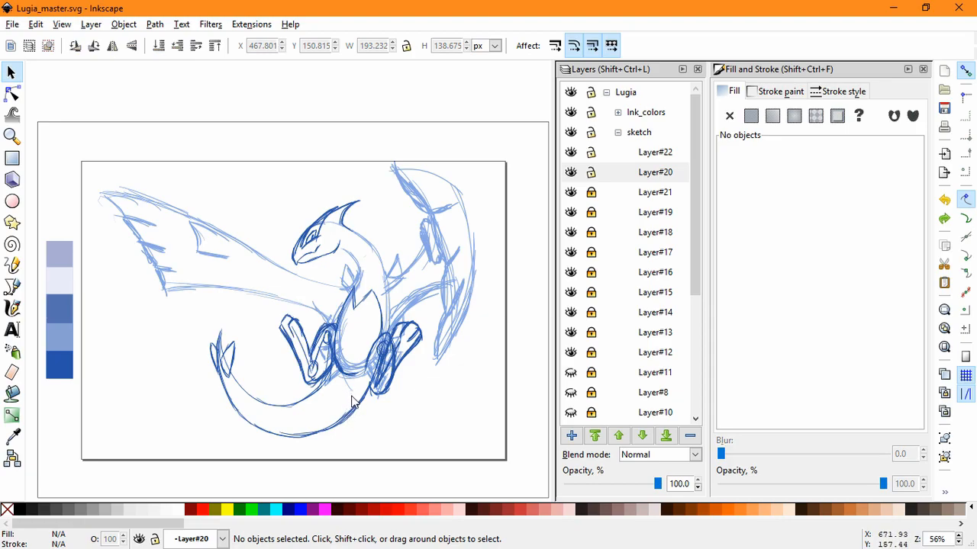
mouse_move(350, 400)
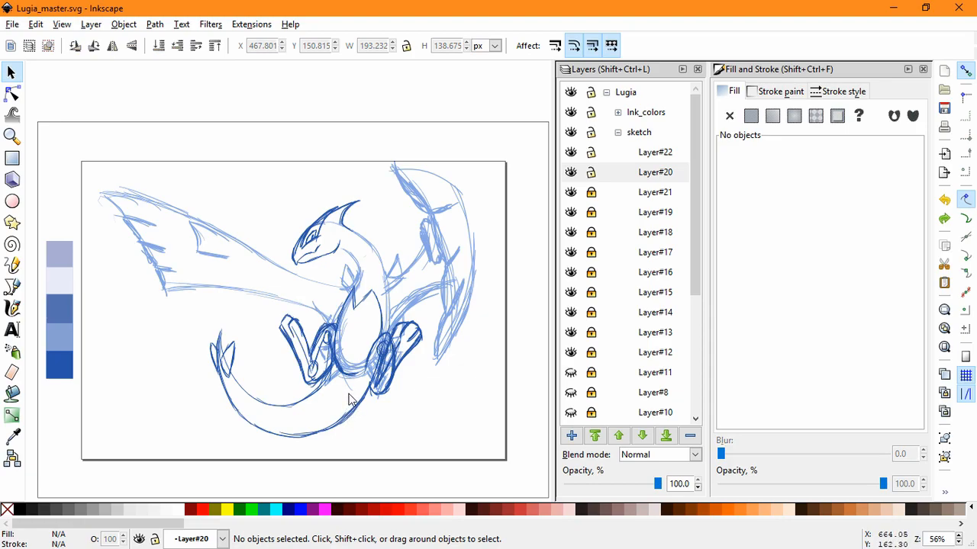
mouse_move(345, 399)
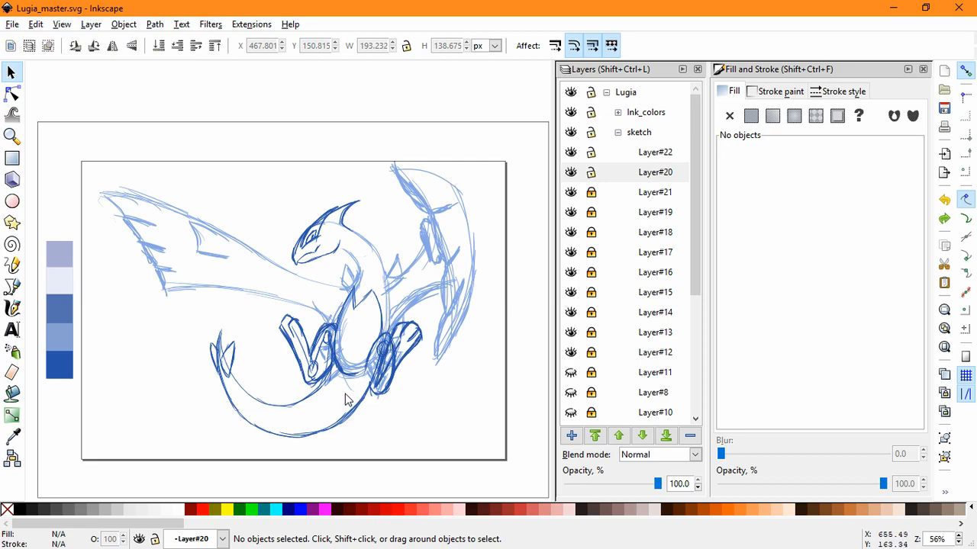
mouse_move(349, 394)
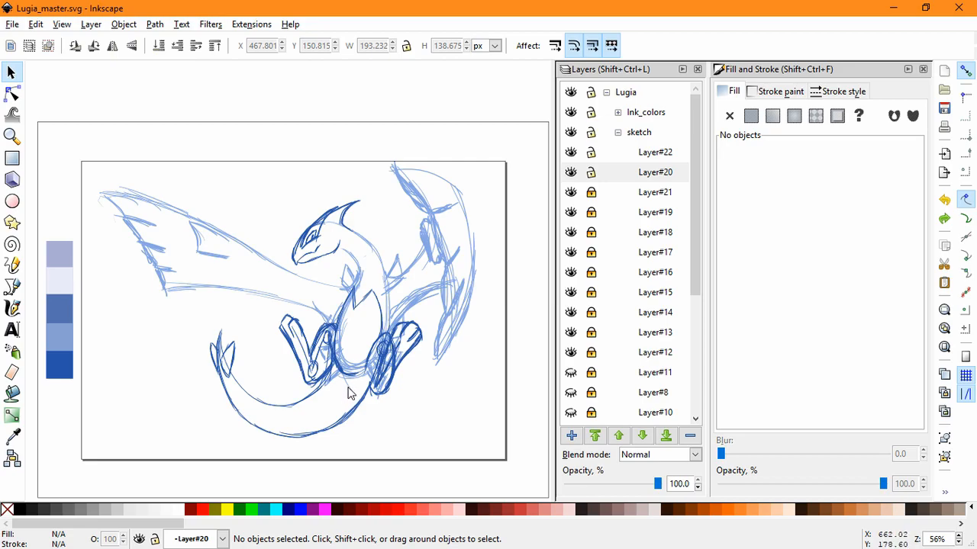
mouse_move(629, 136)
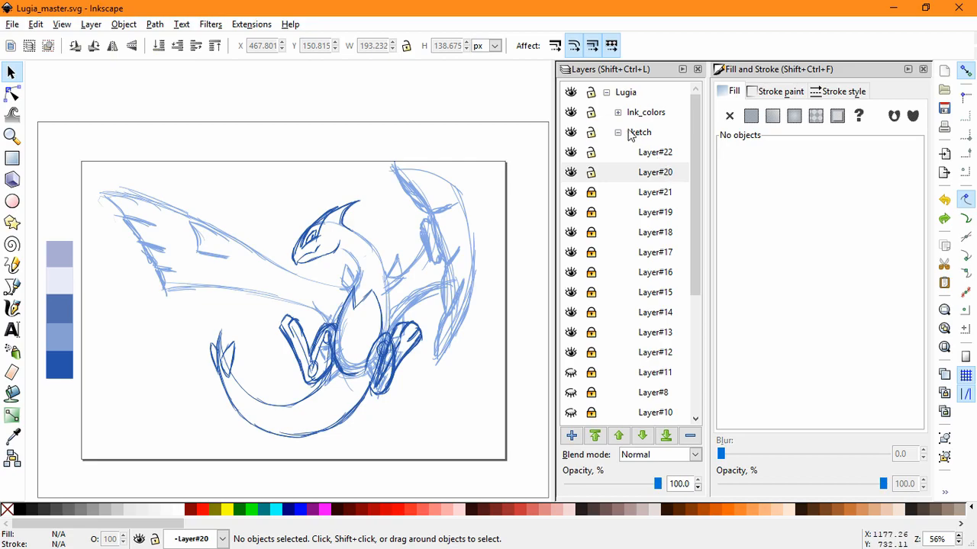
Step: Add sublayer Layer#23 and ink two dark blue strokes along the left wing
left_click(570, 436)
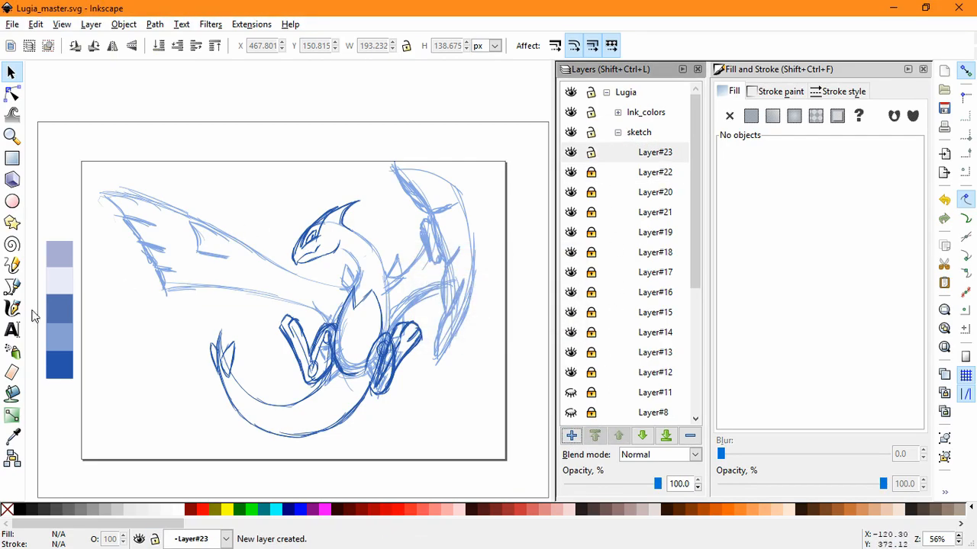
left_click(12, 308)
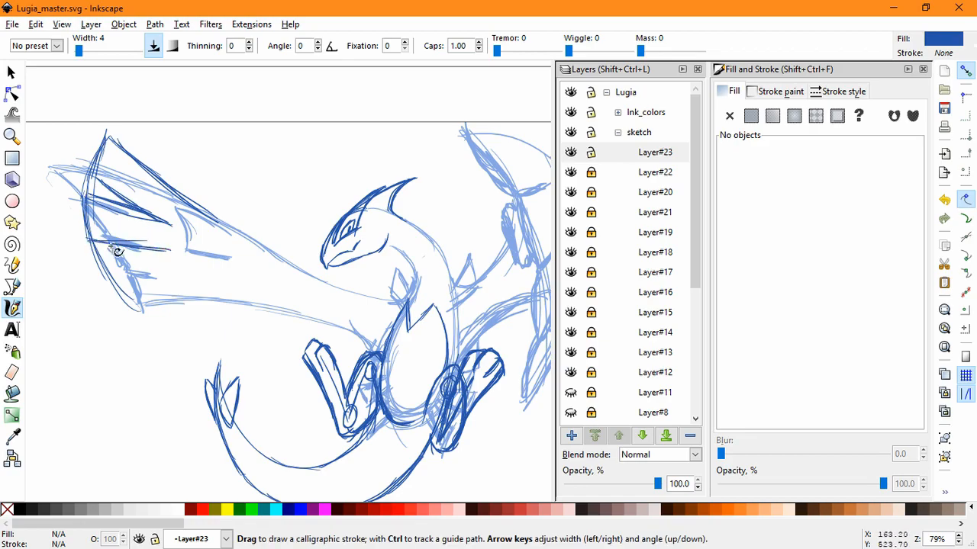
left_click_drag(114, 248, 171, 255)
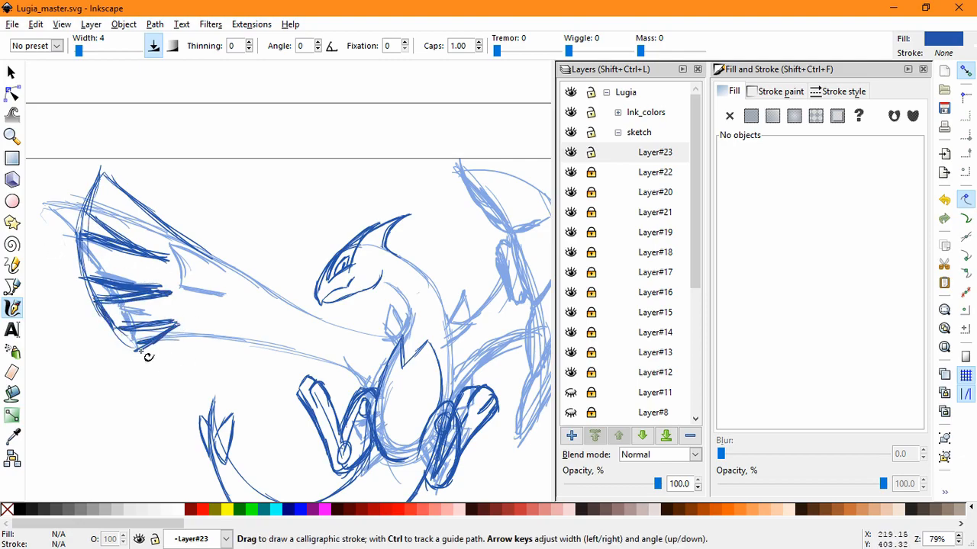
left_click_drag(149, 356, 282, 344)
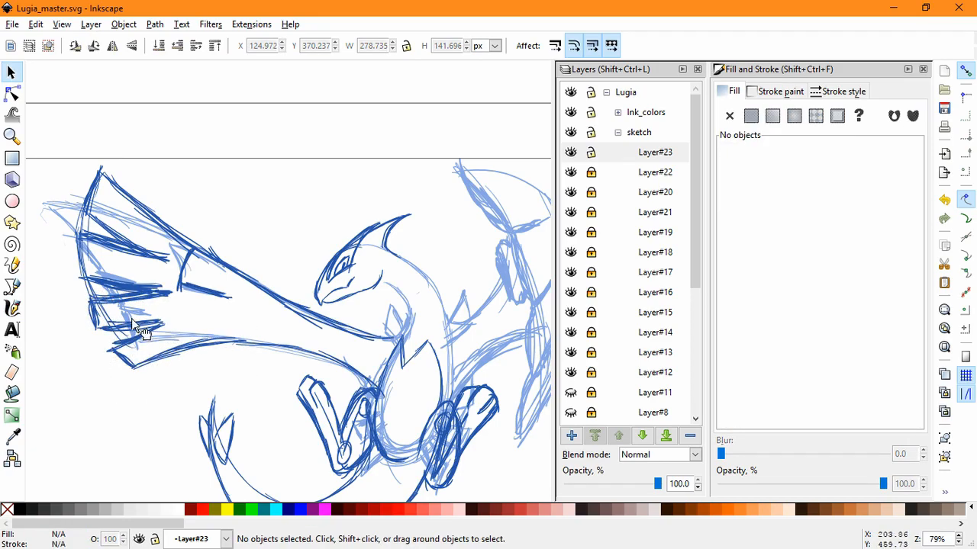
Step: Adjust two wing strokes, then ink a stroke along the wing's lower feathers
left_click(138, 328)
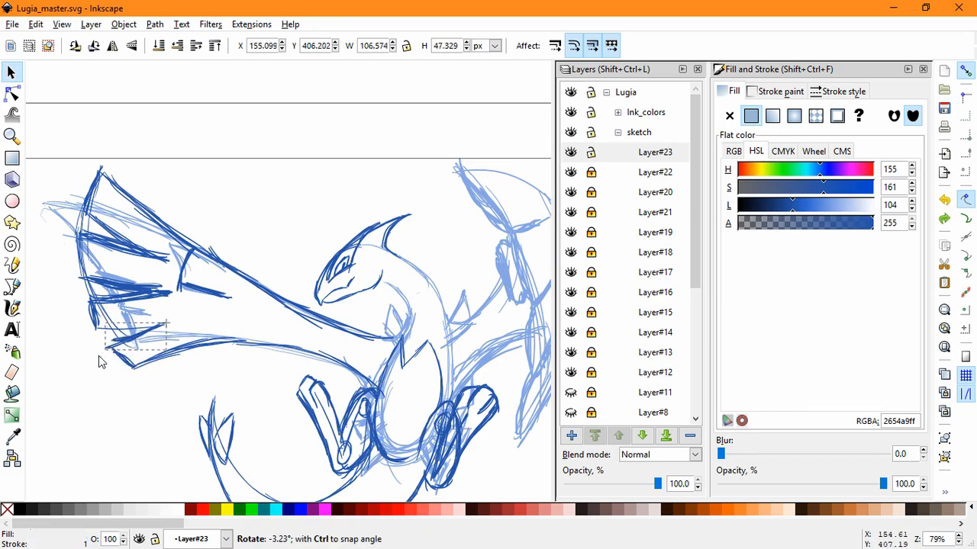
left_click(133, 344)
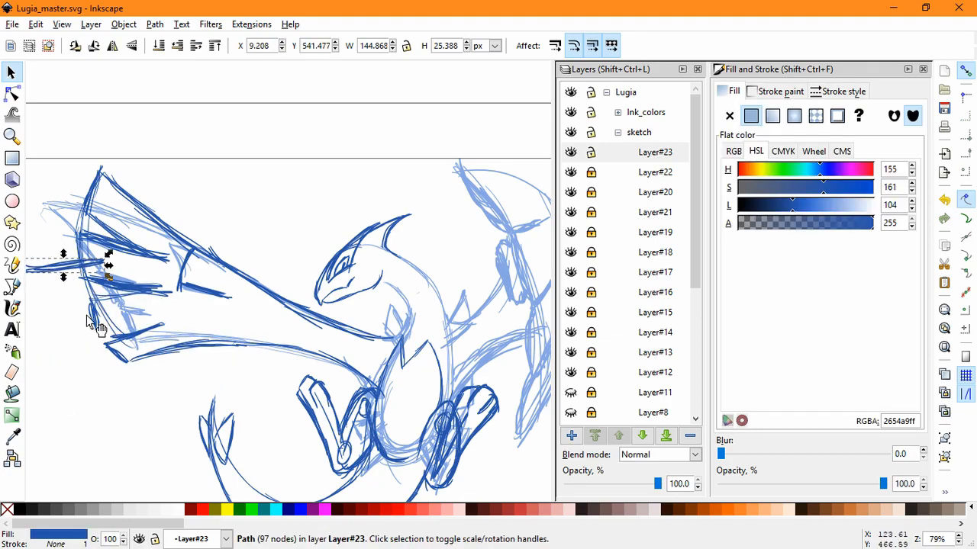
left_click(34, 179)
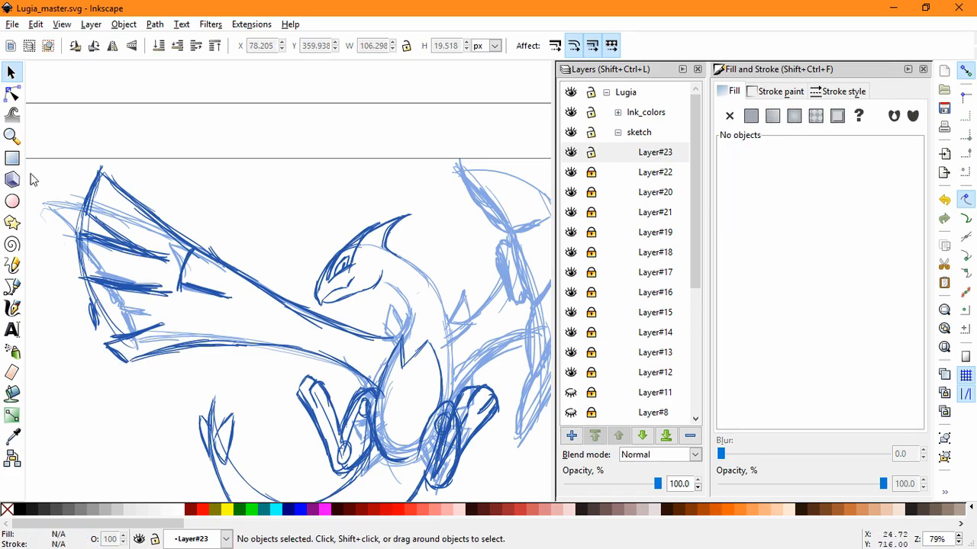
left_click(13, 307)
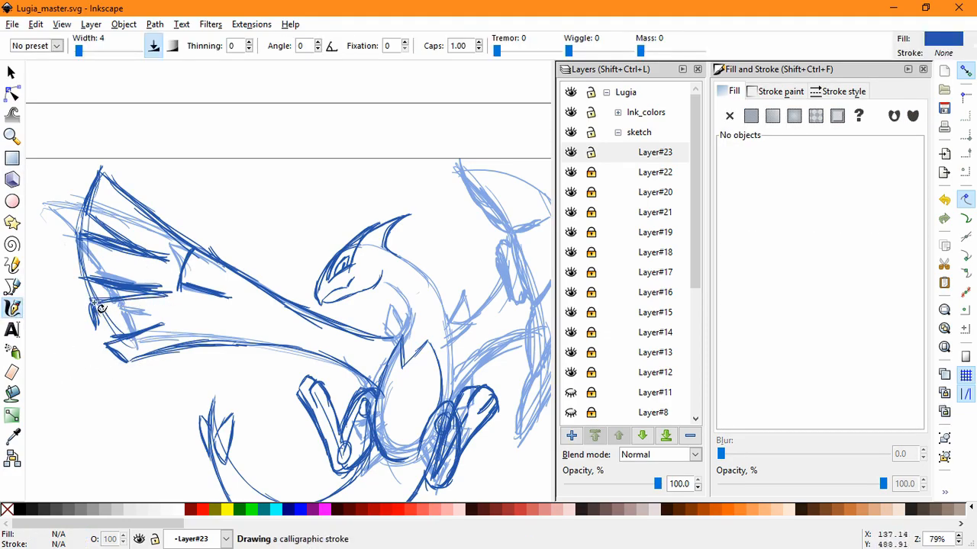
left_click_drag(99, 309, 160, 328)
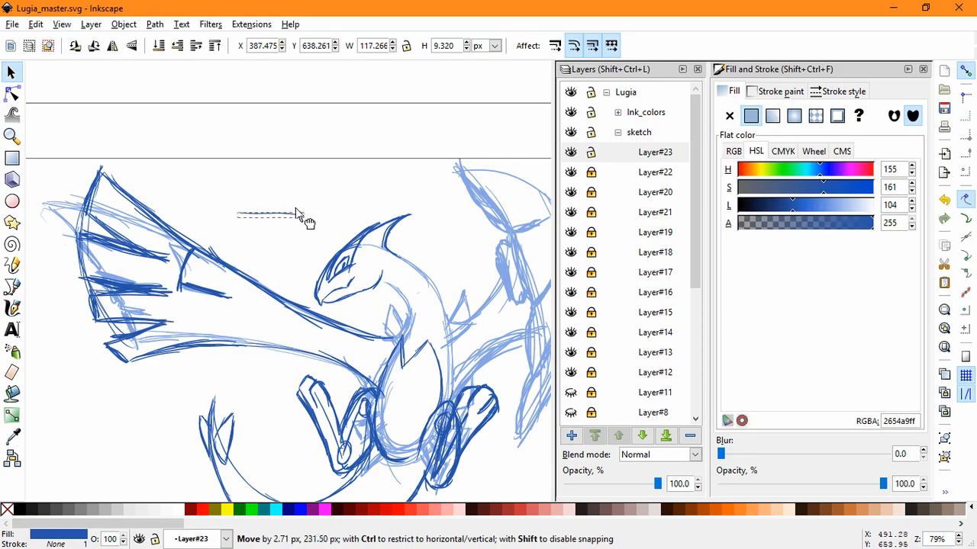
Step: Park feather strokes above the wing and move them back into the wing feathers
left_click_drag(296, 214, 274, 229)
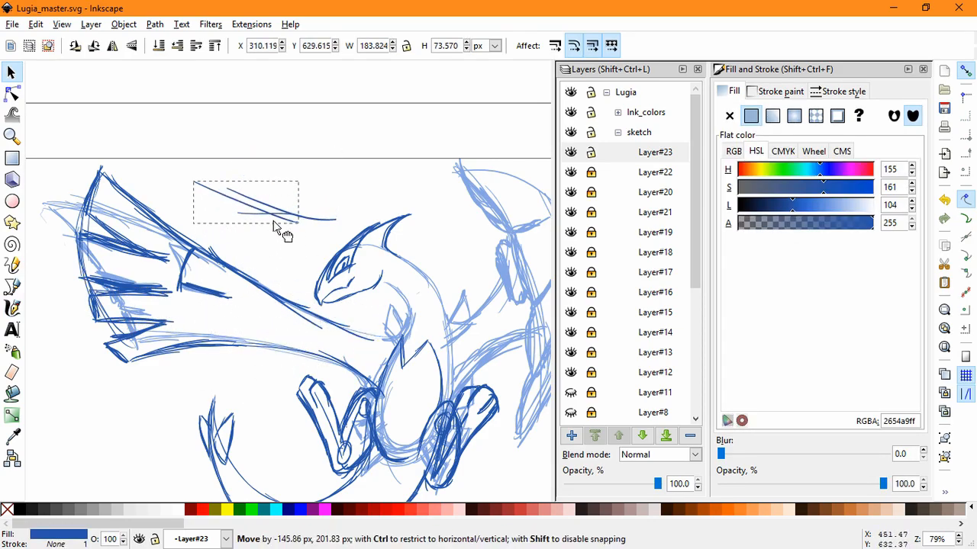
left_click_drag(275, 225, 263, 355)
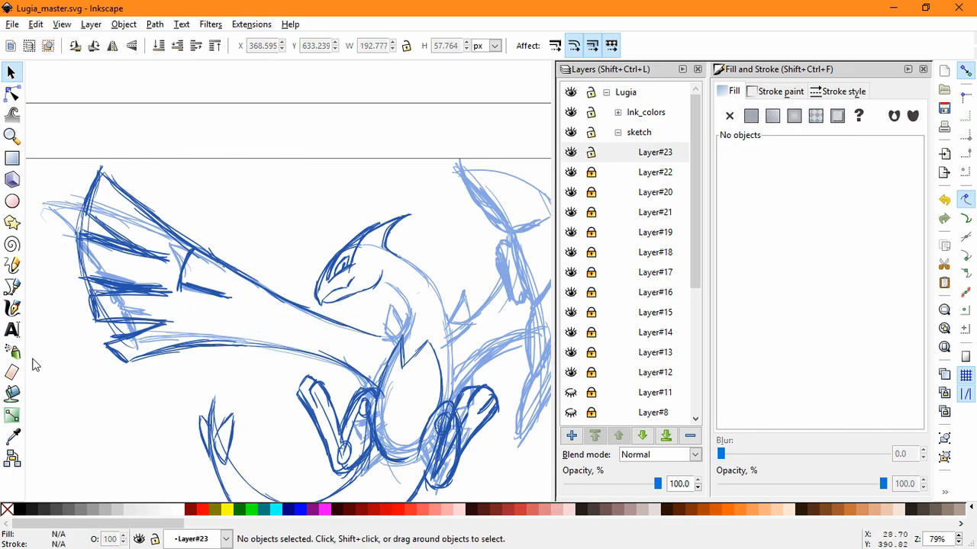
left_click_drag(47, 222, 103, 267)
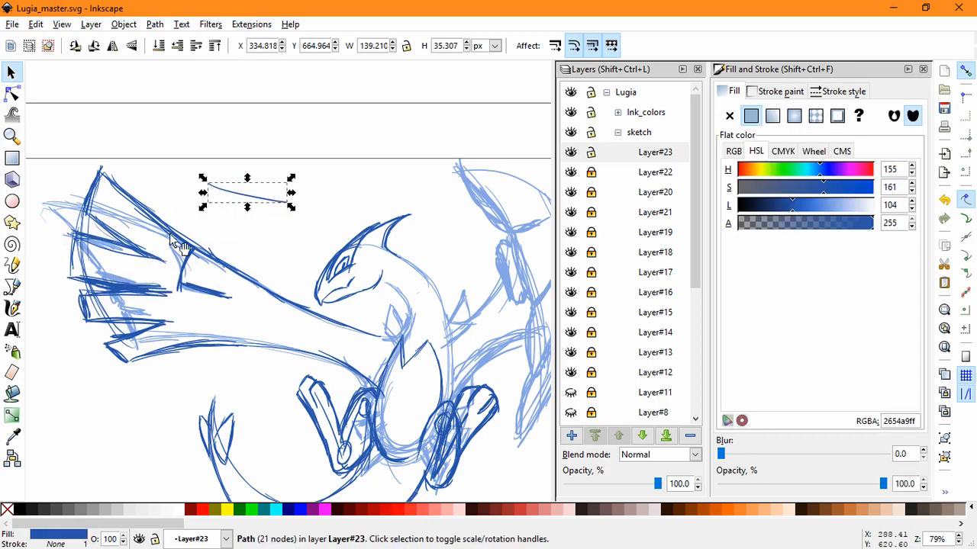
left_click_drag(248, 194, 118, 249)
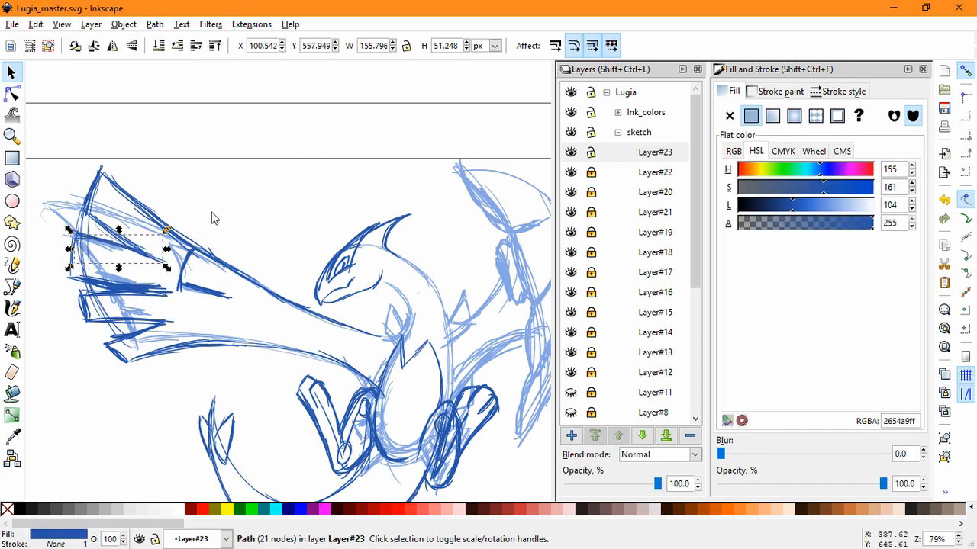
left_click(214, 218)
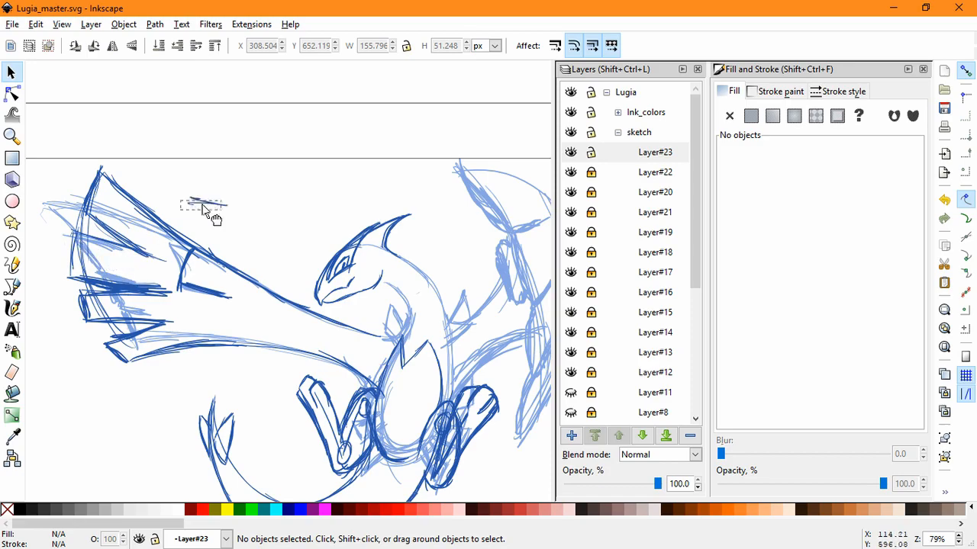
left_click_drag(205, 206, 280, 389)
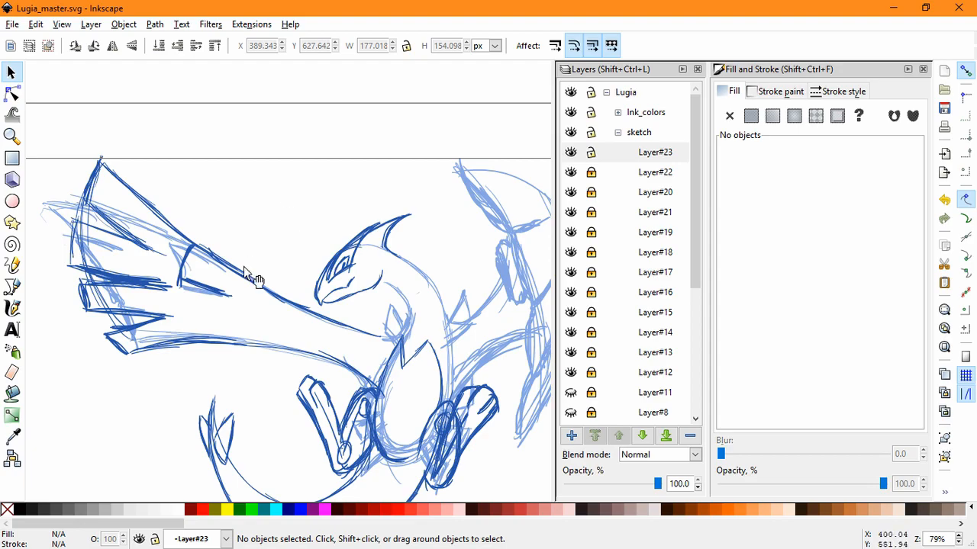
mouse_move(133, 309)
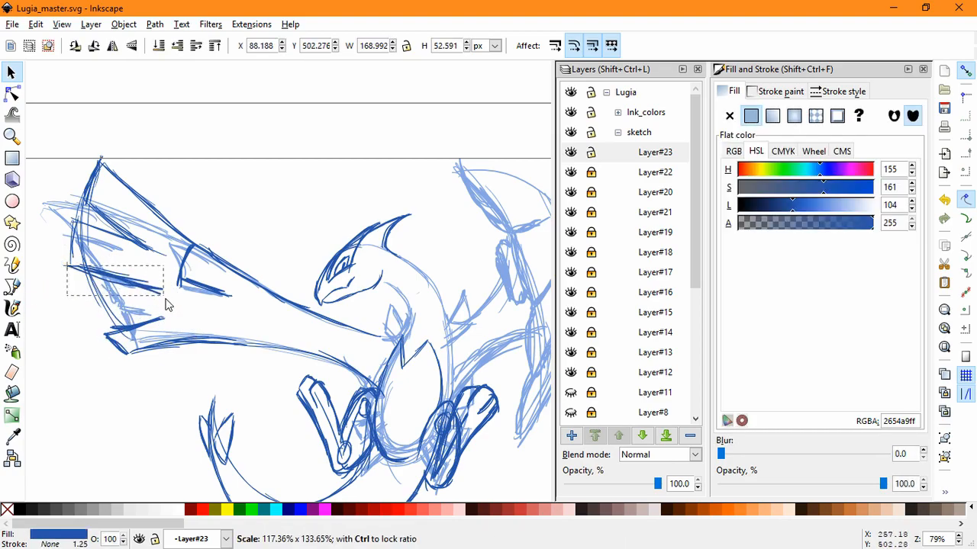
left_click(115, 290)
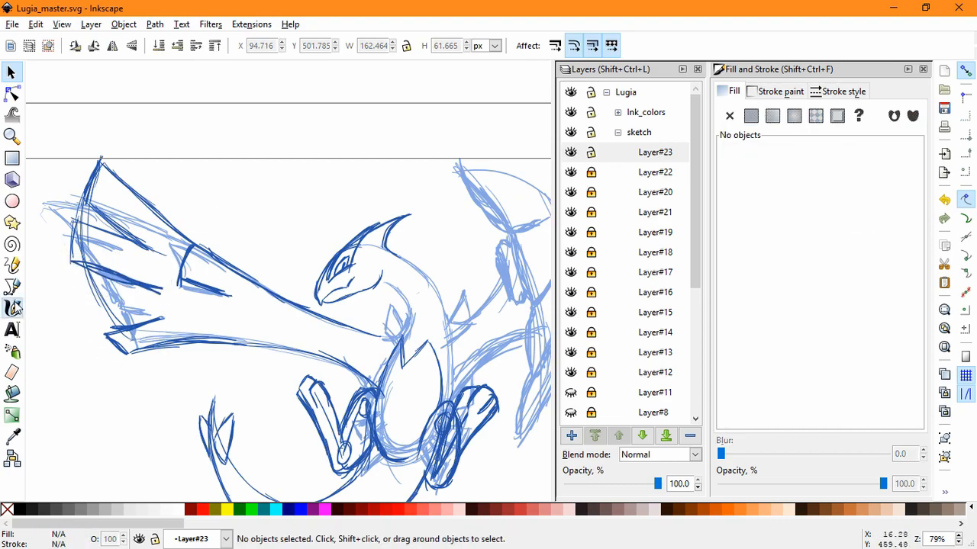
left_click(12, 308)
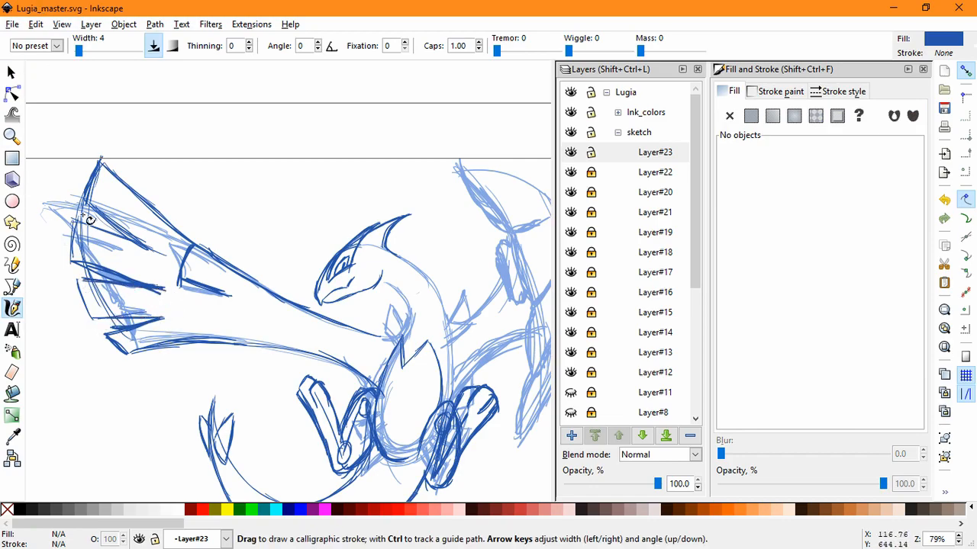
Step: Ink a dark blue stroke along the left wing tip's edge
left_click(11, 72)
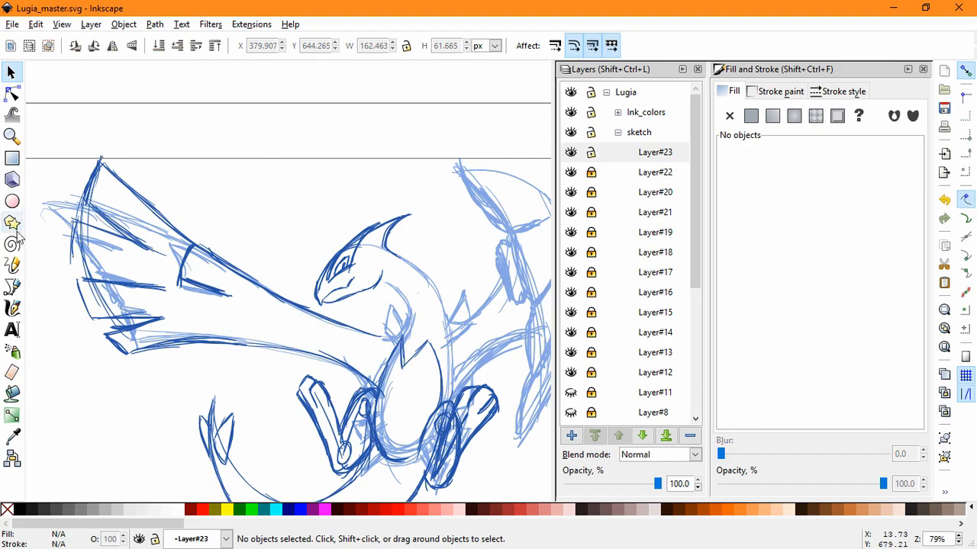
left_click(12, 308)
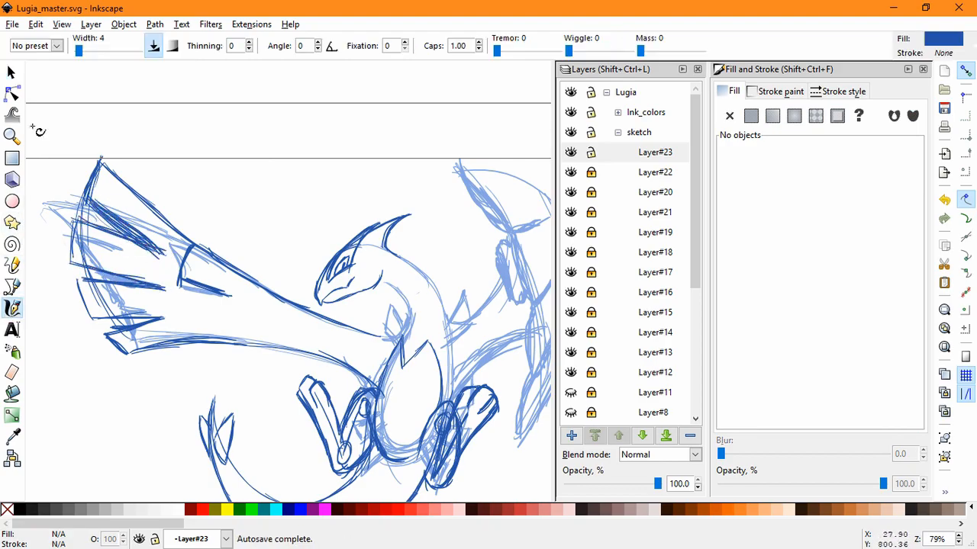
left_click(11, 72)
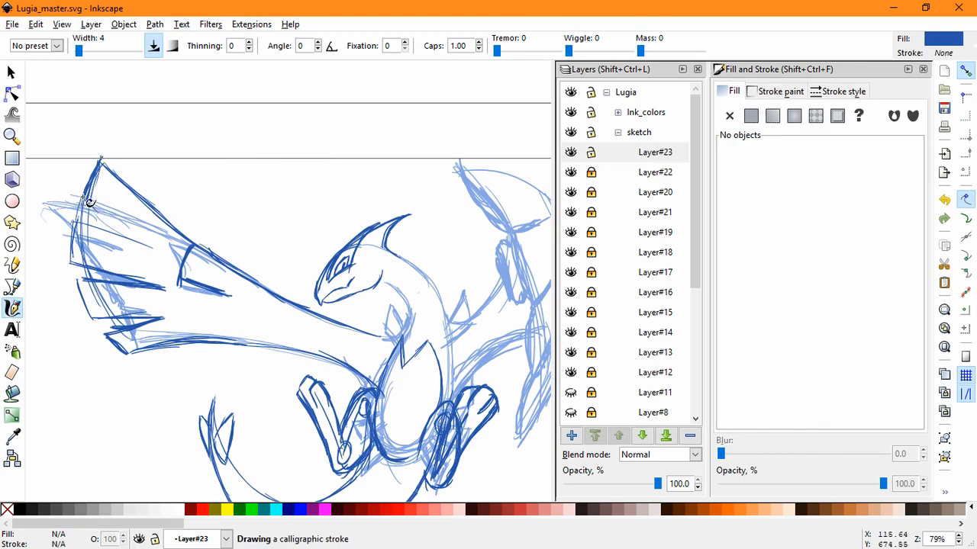
left_click_drag(91, 202, 164, 251)
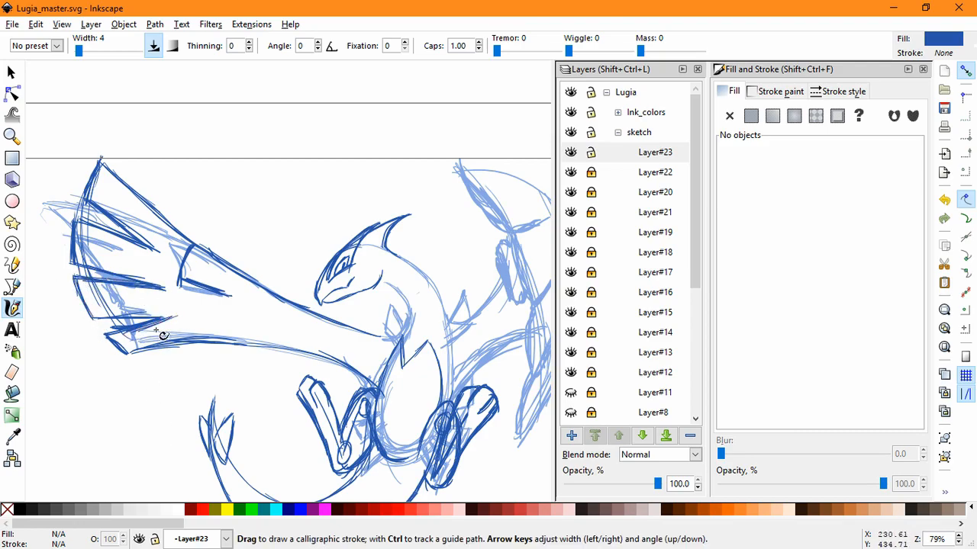
scroll("down", 3)
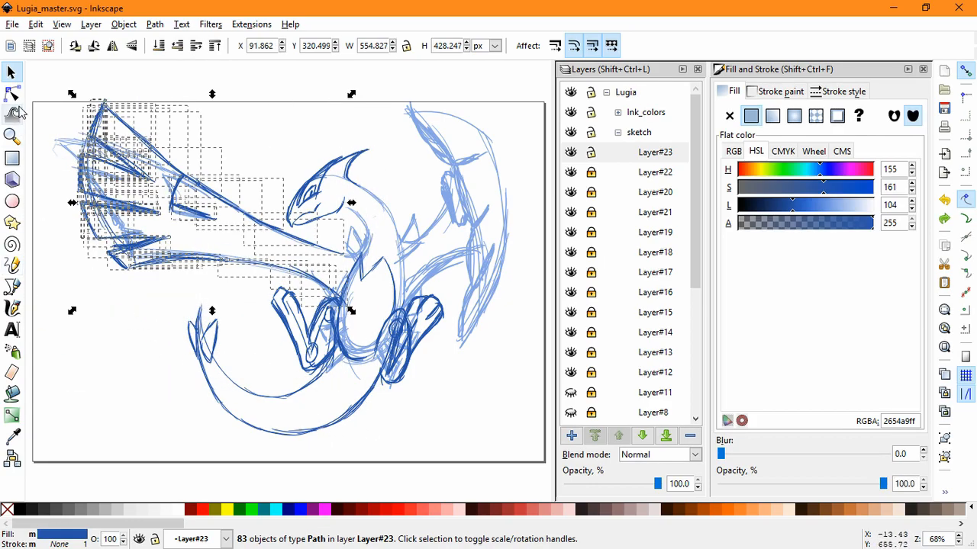
Step: Push the lower body and mid-wing strokes into shape with the Tweak tool
left_click(13, 115)
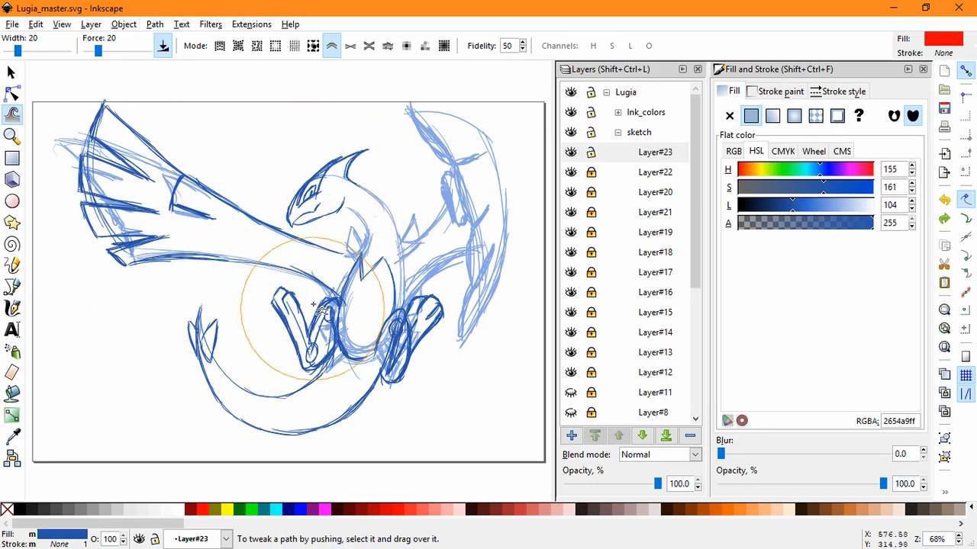
left_click_drag(313, 305, 209, 389)
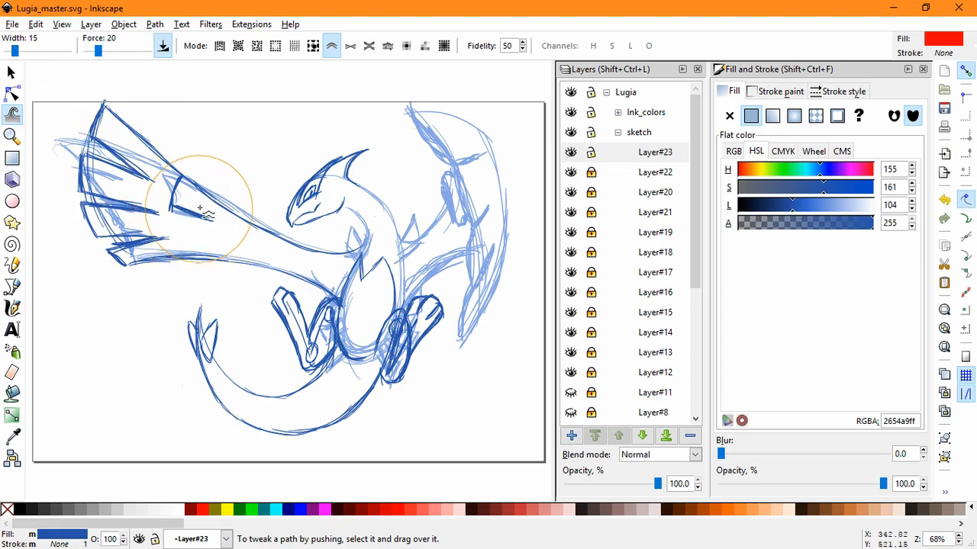
left_click_drag(206, 211, 237, 180)
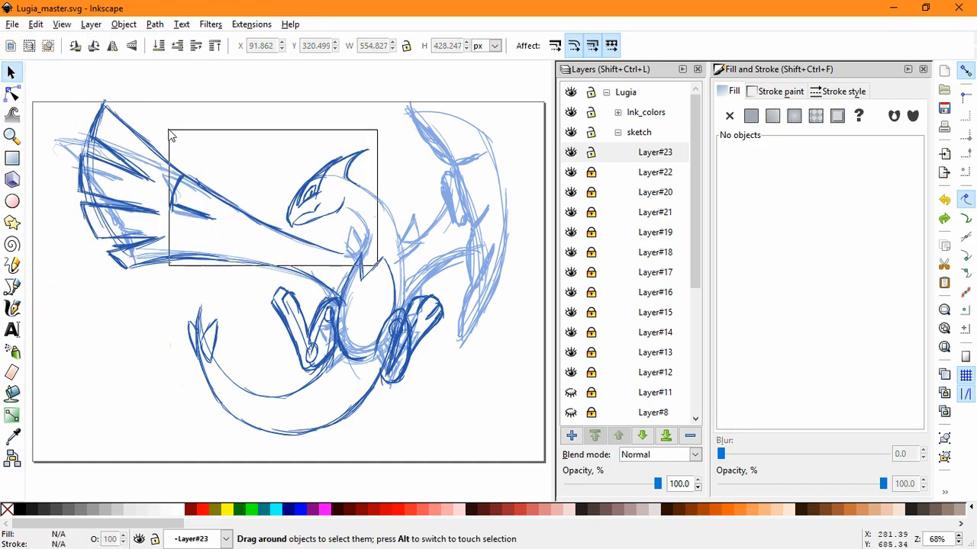
Step: Push the head strokes and the wing's top-edge strokes into smoother curves
left_click(12, 115)
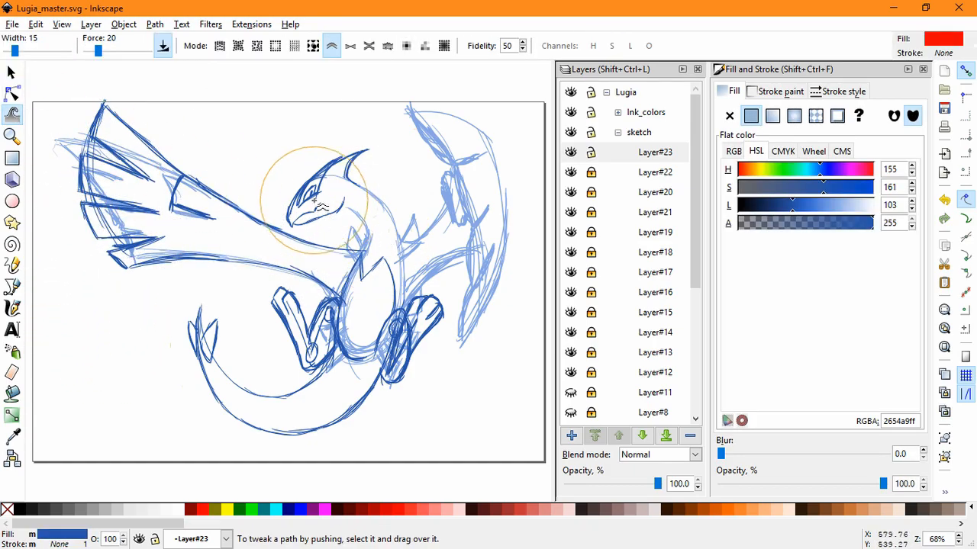
left_click_drag(313, 198, 420, 244)
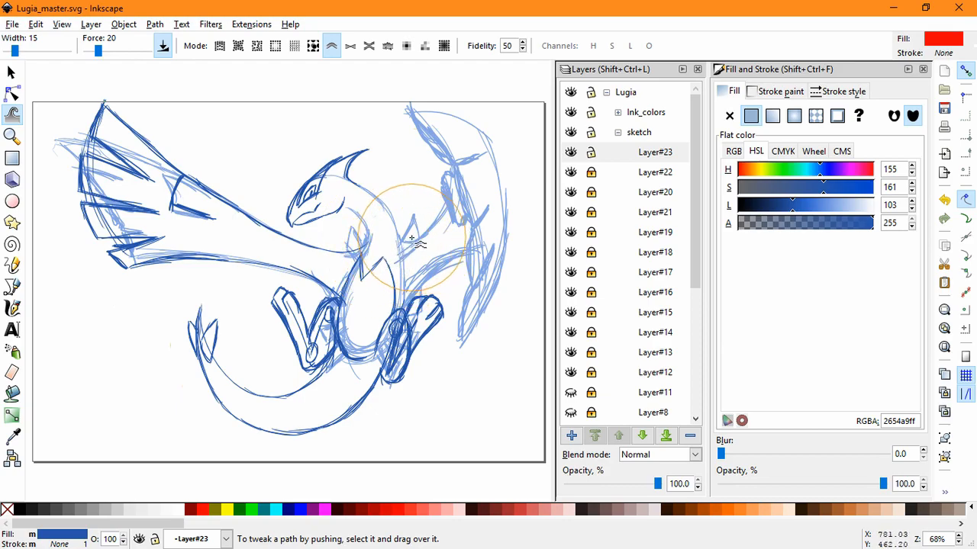
mouse_move(224, 149)
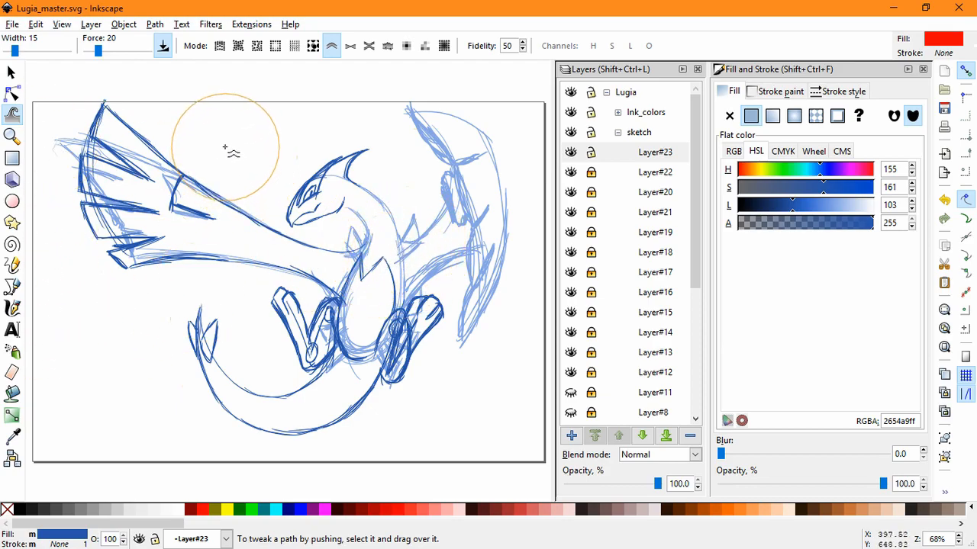
left_click_drag(224, 148, 156, 240)
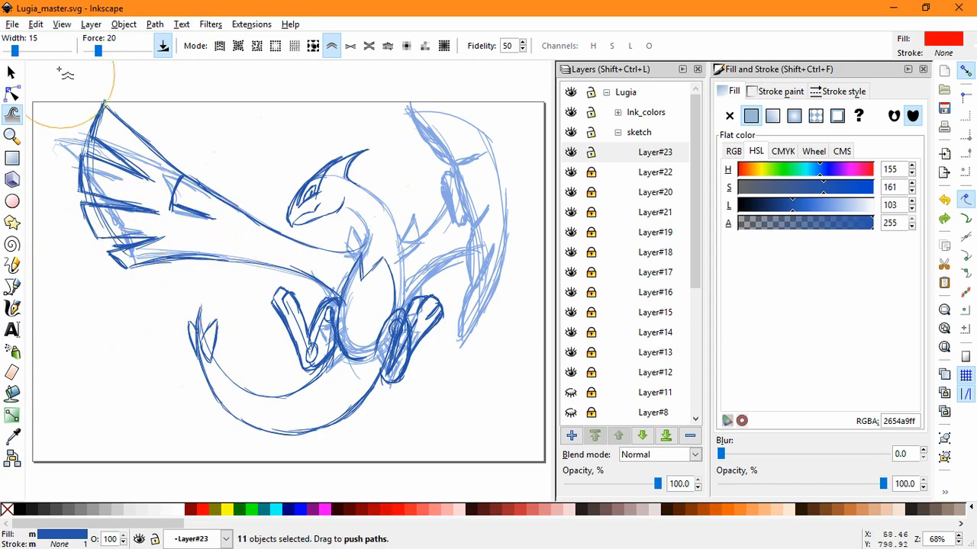
left_click(12, 71)
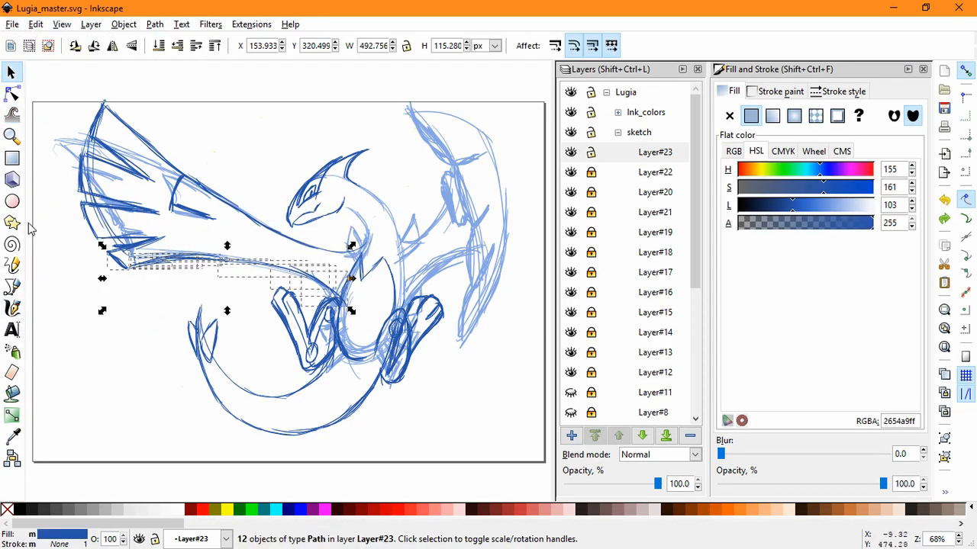
left_click(12, 114)
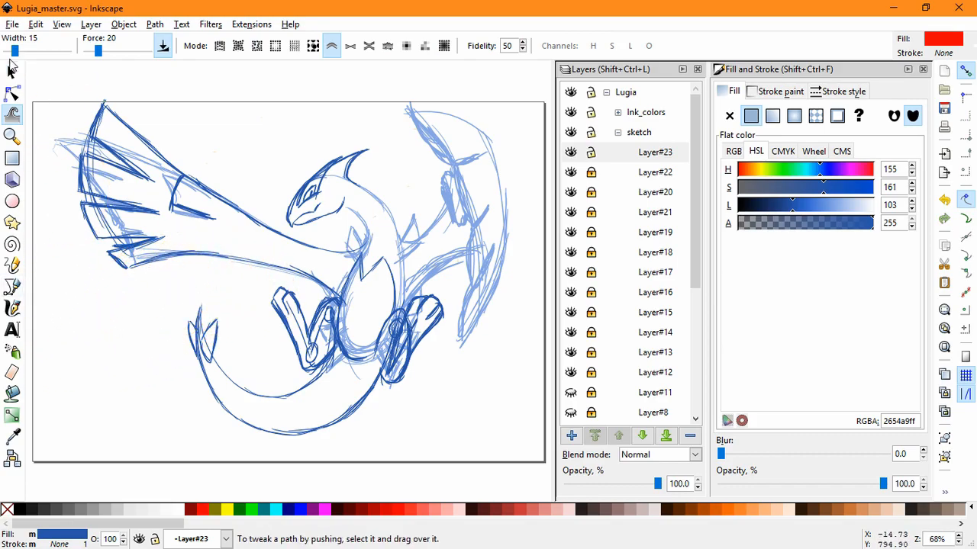
left_click(11, 72)
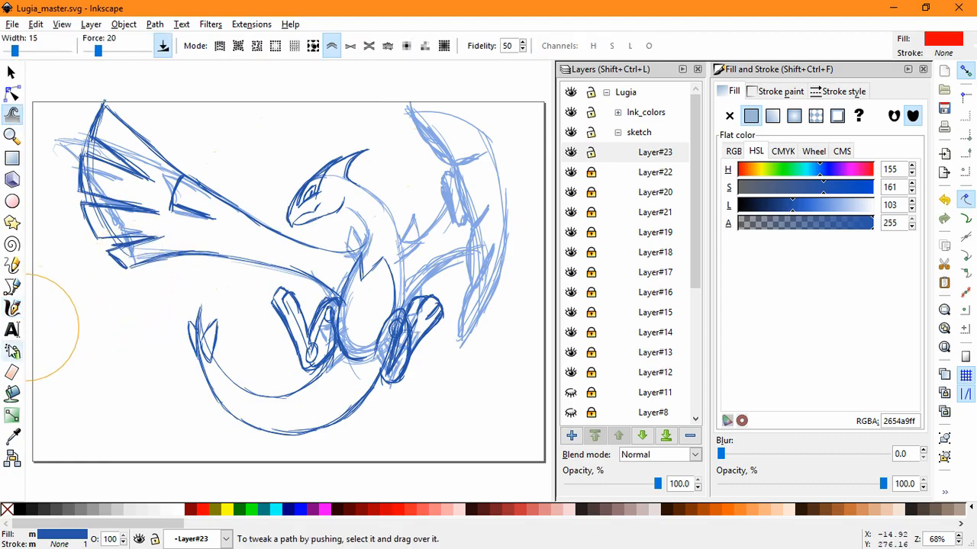
left_click(11, 71)
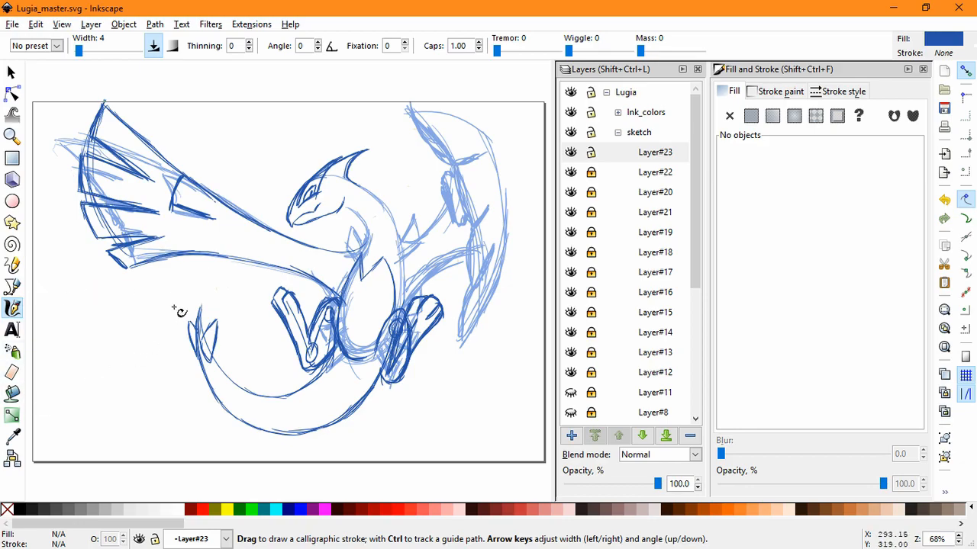
mouse_move(115, 310)
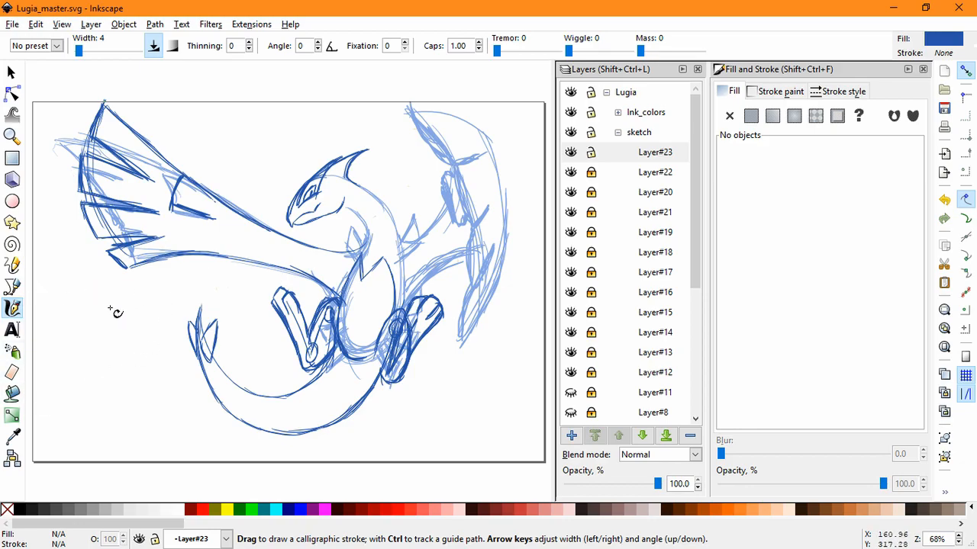
Step: Move a feather stroke down the wing and draw a new left-wing feather stroke
left_click(12, 71)
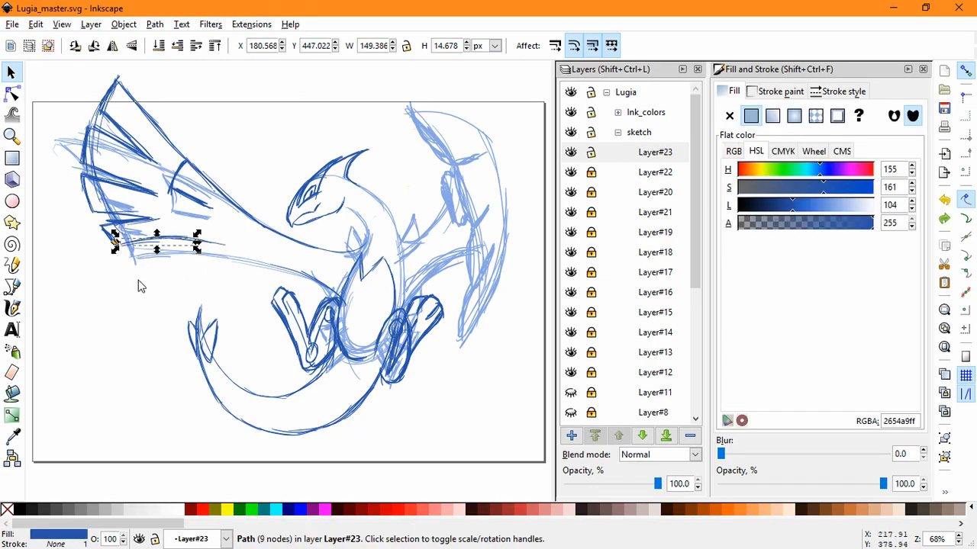
left_click_drag(153, 244, 153, 297)
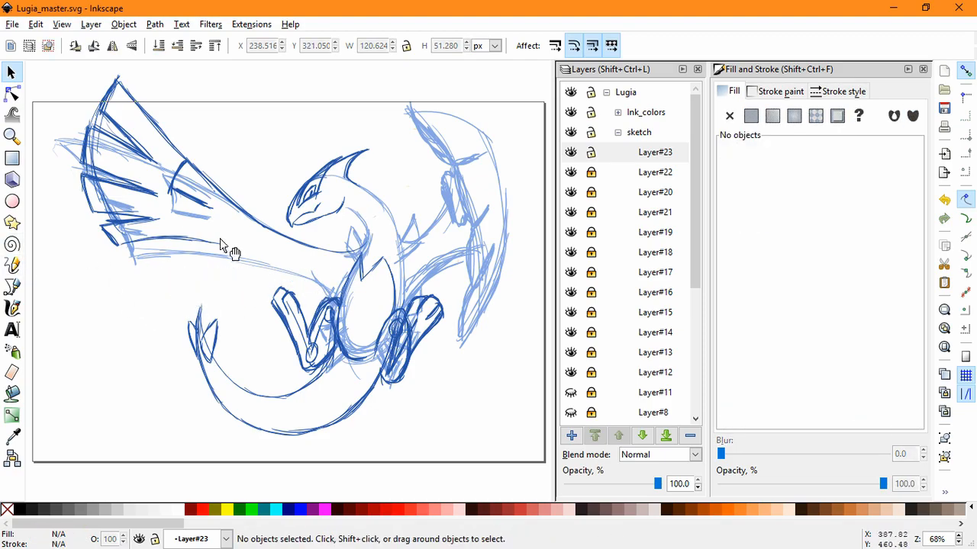
left_click(12, 308)
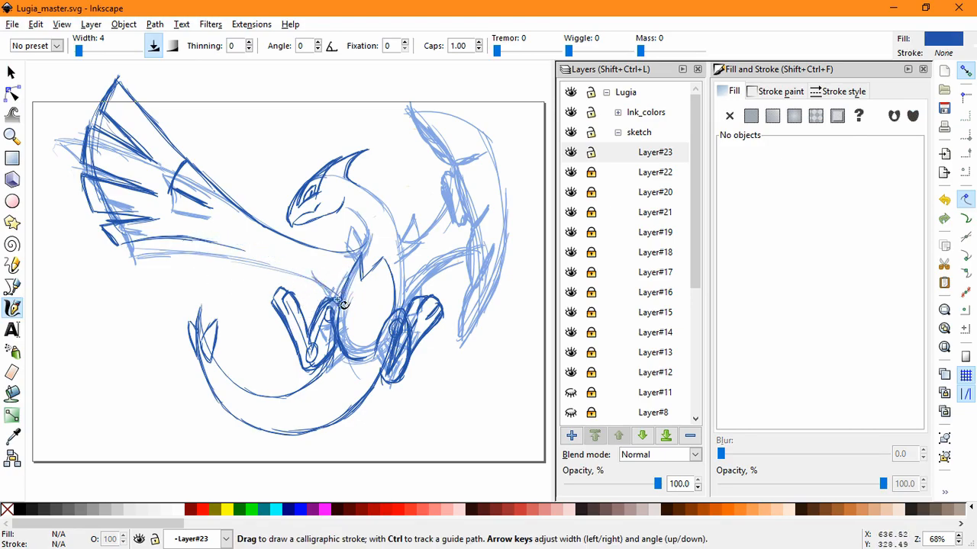
left_click_drag(344, 305, 199, 240)
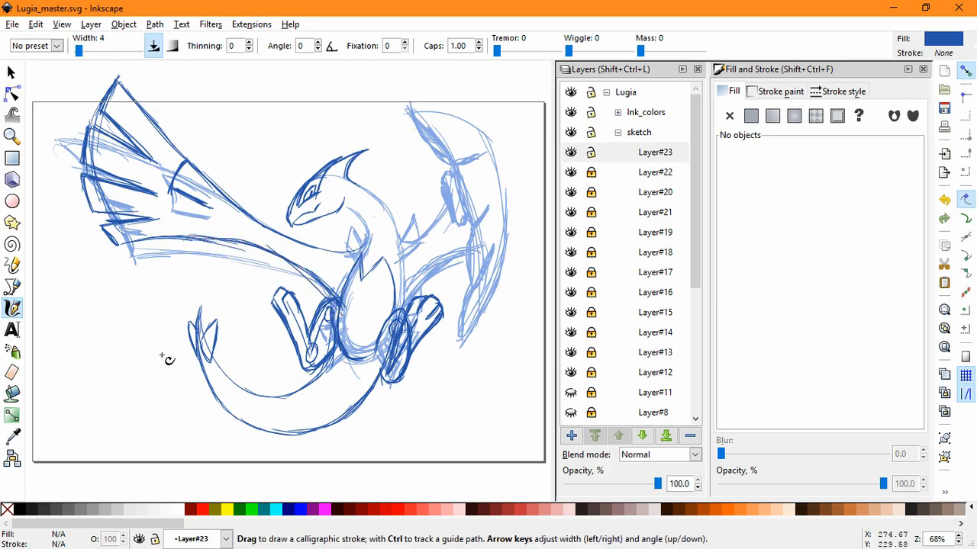
mouse_move(128, 394)
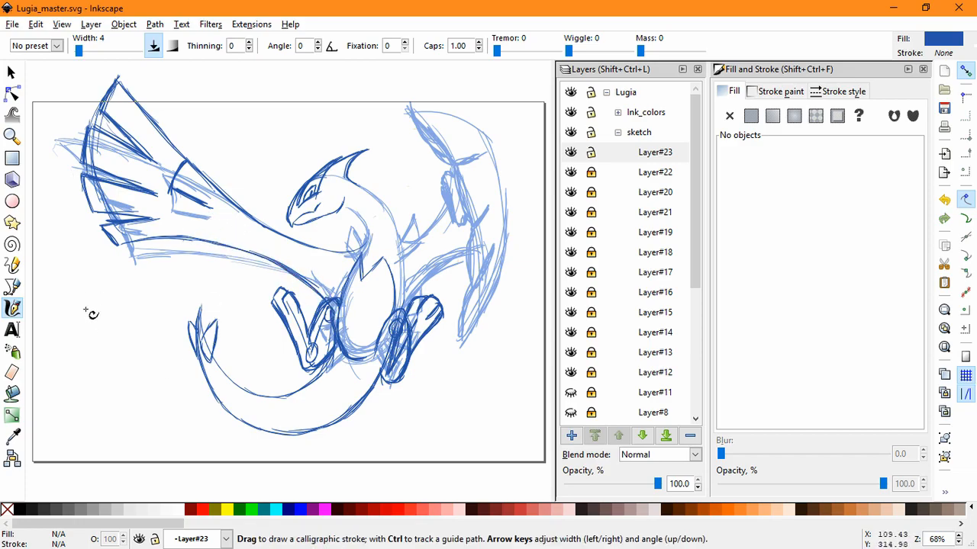
mouse_move(49, 176)
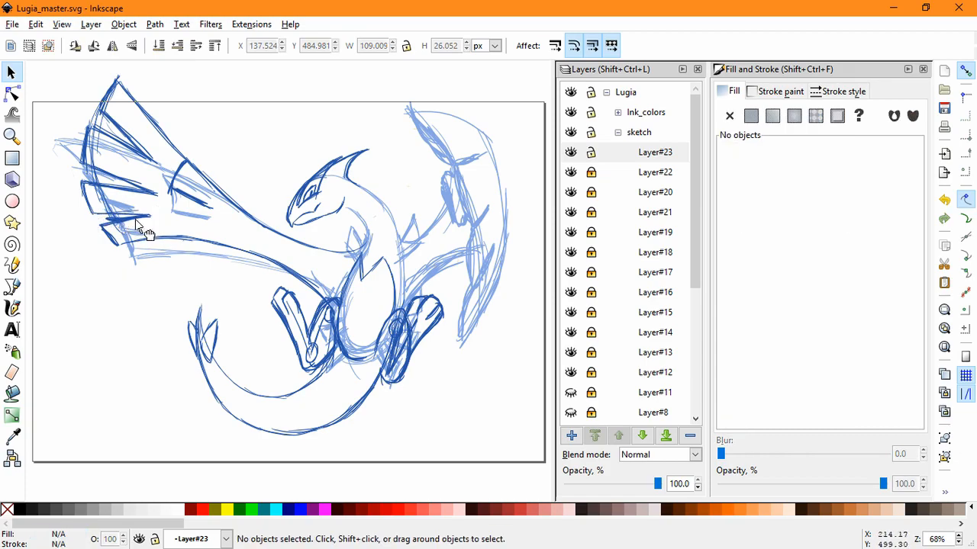
Step: Select and adjust individual feather strokes near the left wing tip and top
left_click(137, 221)
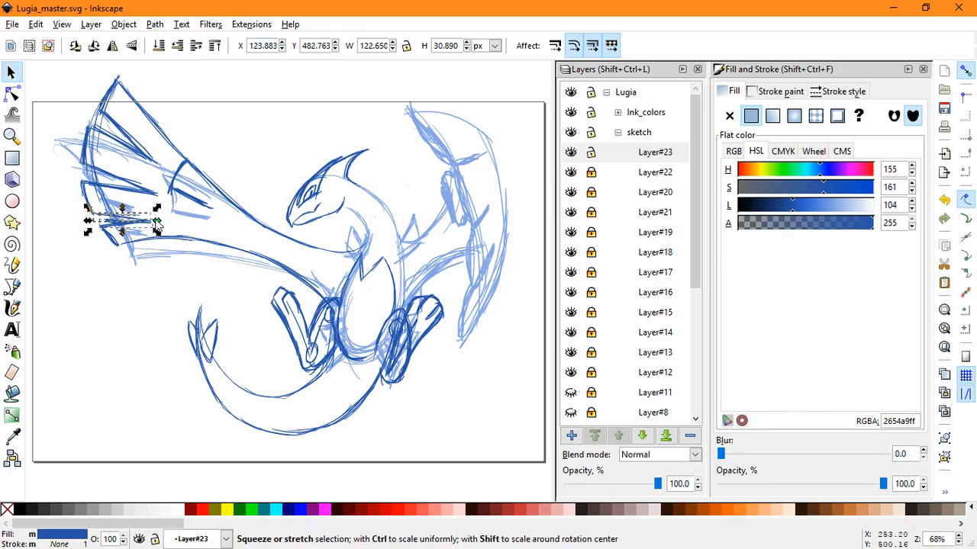
left_click(152, 290)
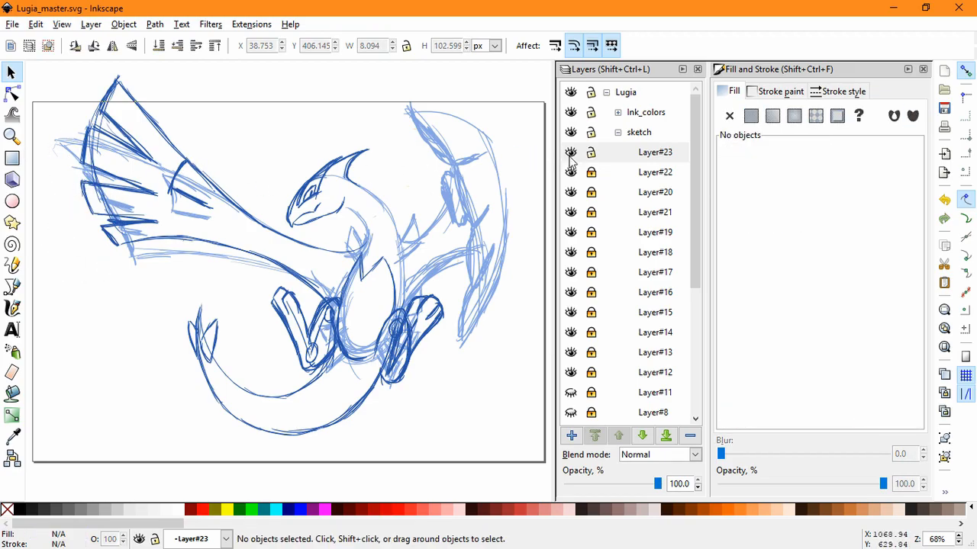
left_click(84, 153)
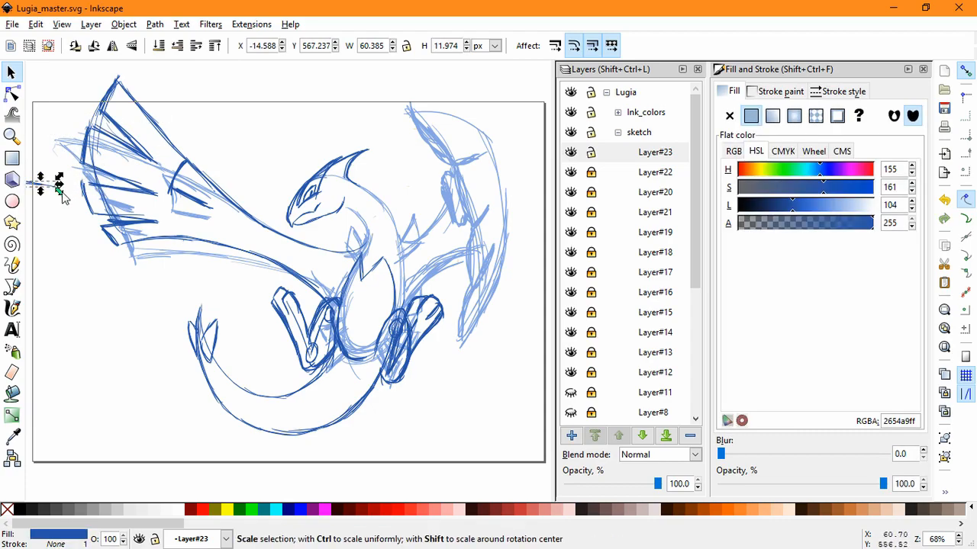
left_click(122, 153)
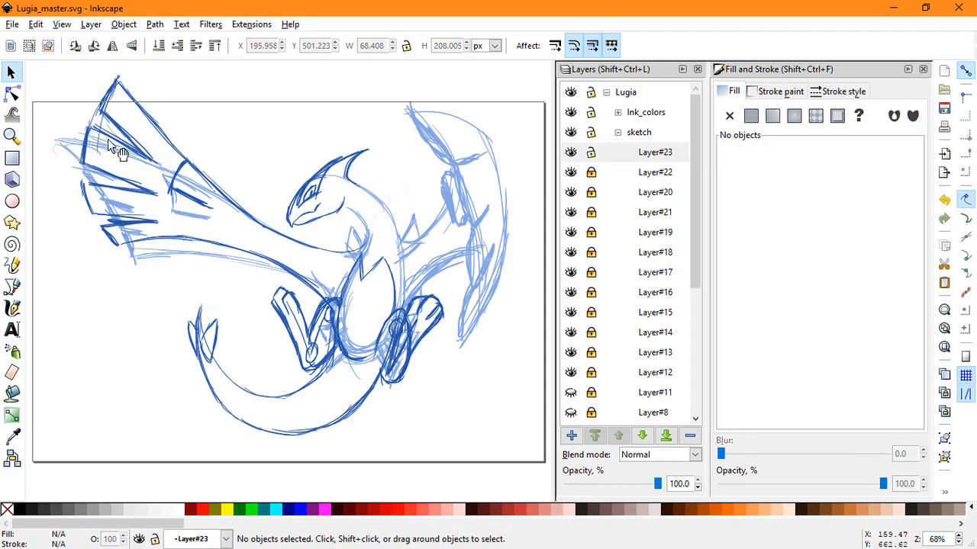
left_click(99, 142)
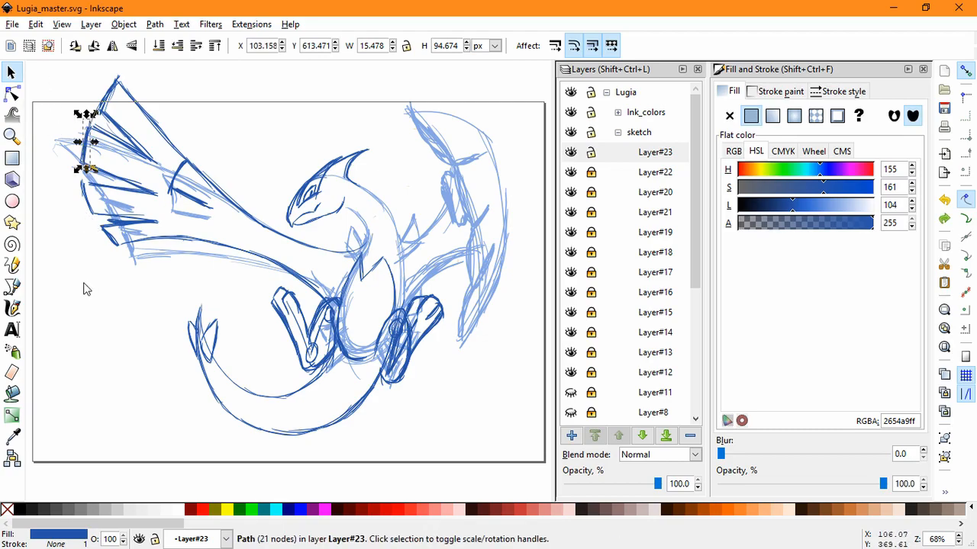
left_click(67, 213)
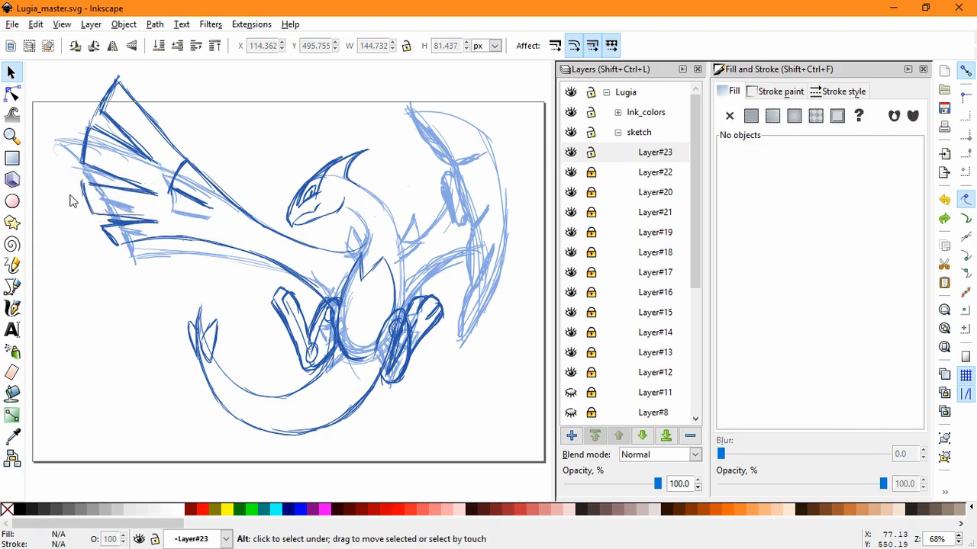
left_click(118, 201)
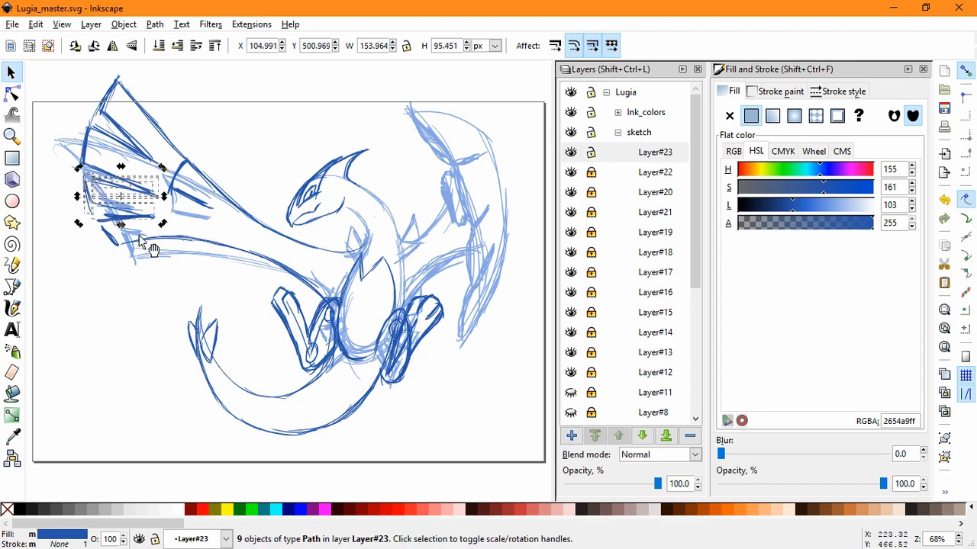
left_click(145, 221)
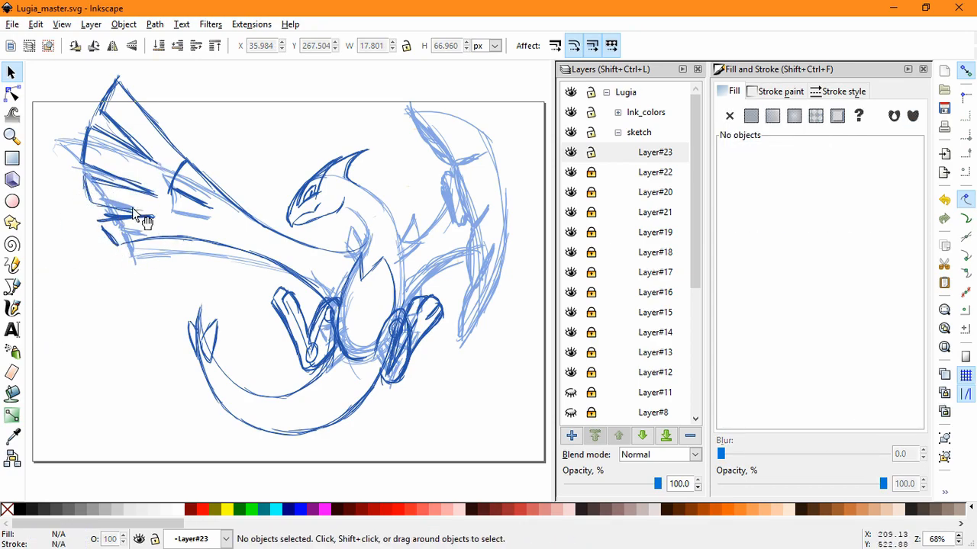
left_click(126, 216)
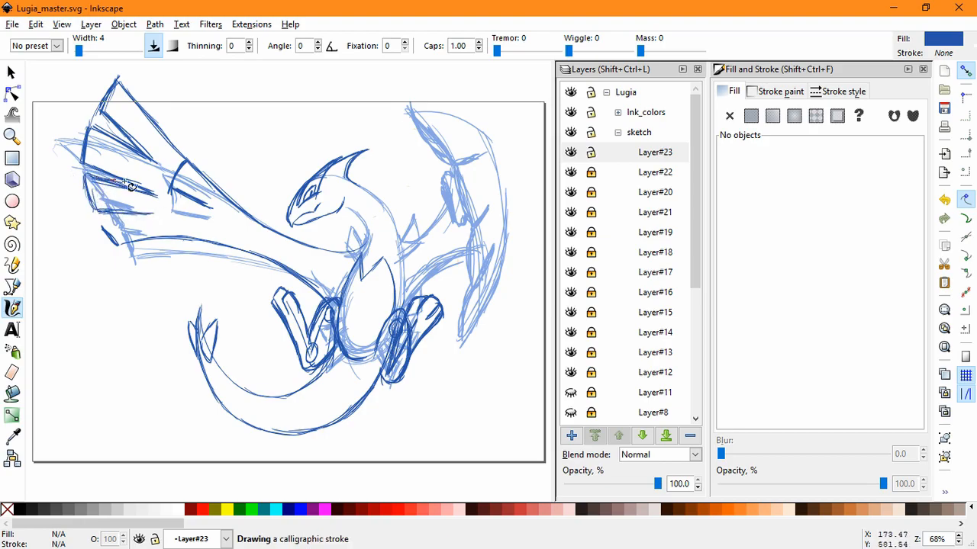
Step: Draw another calligraphic feather stroke across the middle of the left wing
left_click_drag(130, 184, 118, 225)
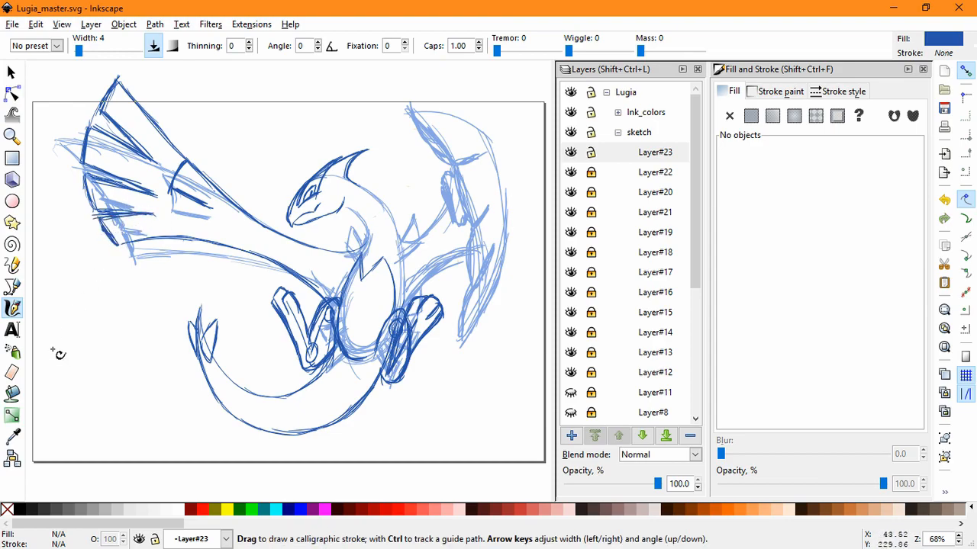
mouse_move(13, 99)
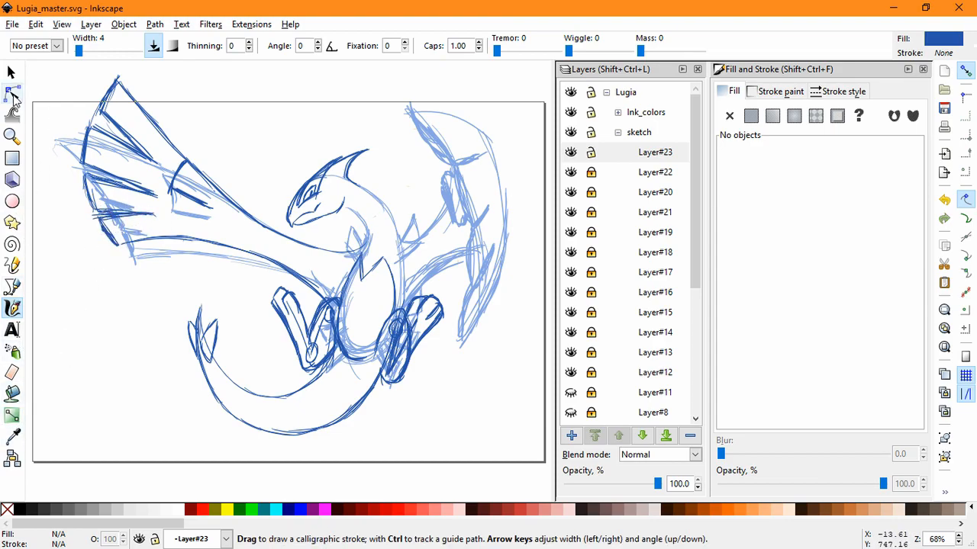
left_click(12, 71)
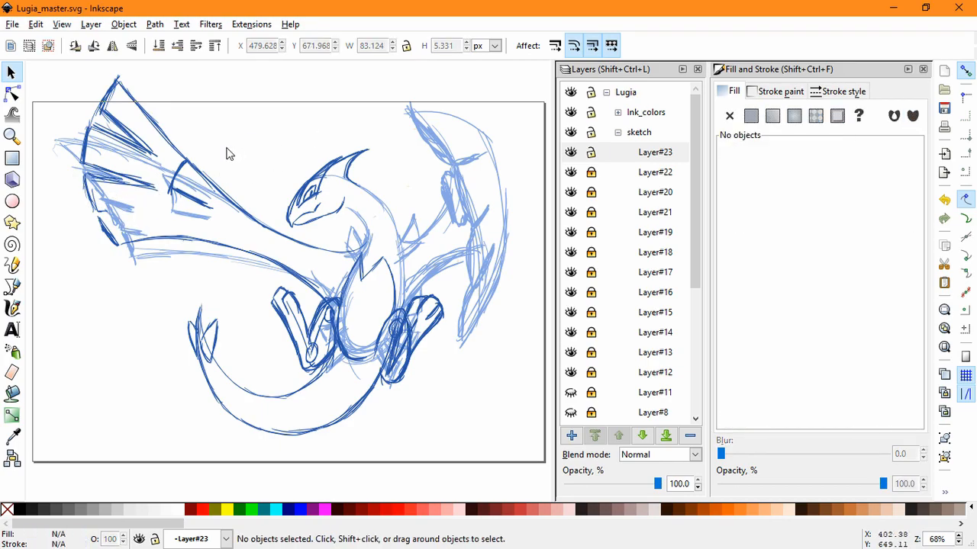
Step: Skew the left wing strokes, then stretch and resize two lower feather strokes
left_click(106, 179)
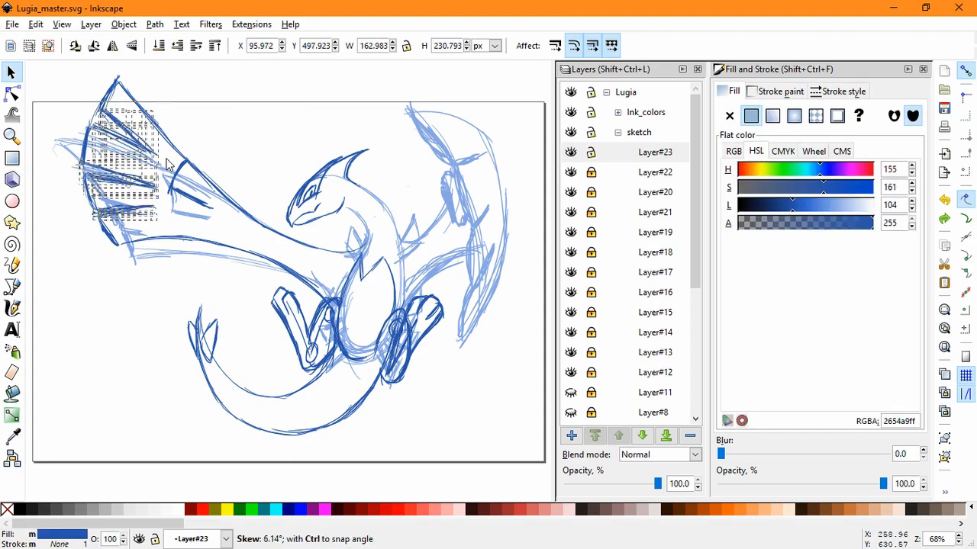
left_click(262, 112)
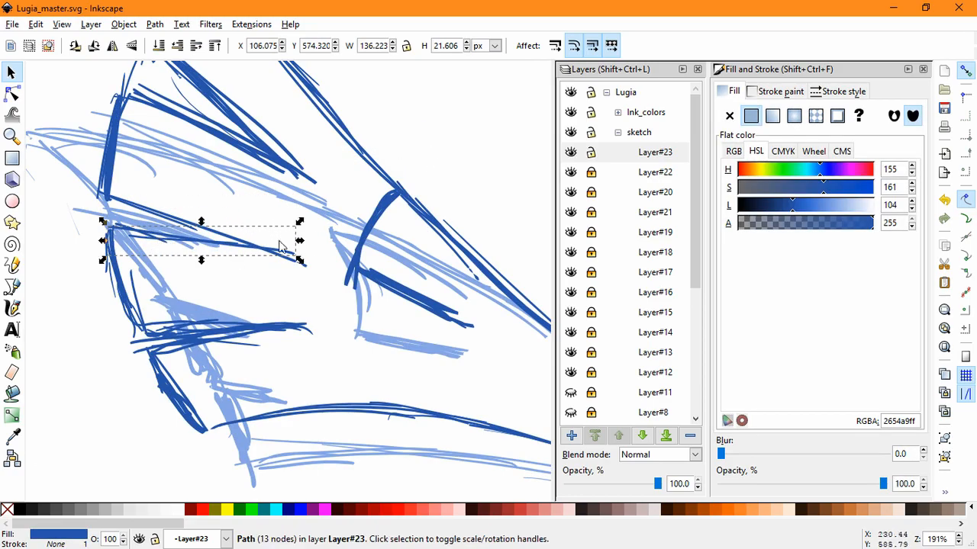
left_click(180, 258)
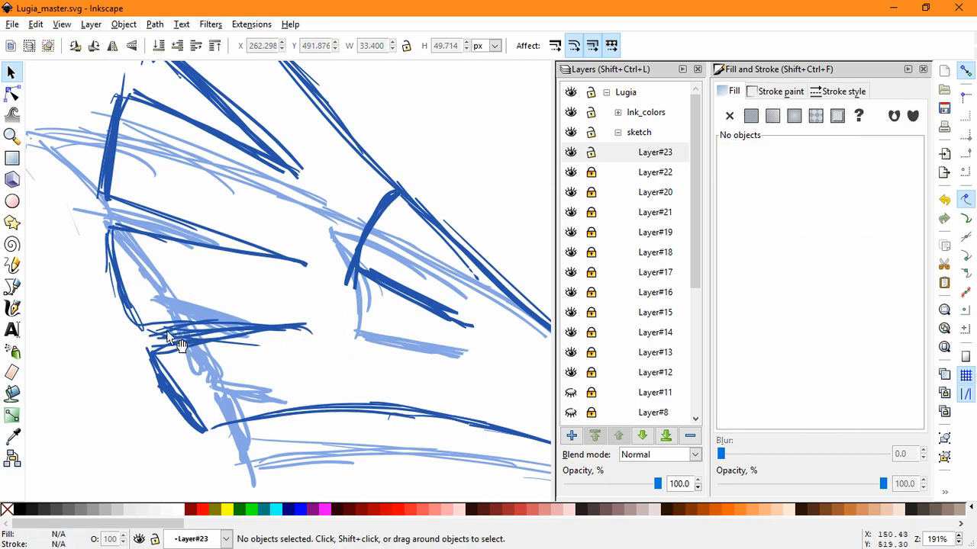
left_click_drag(176, 343, 26, 366)
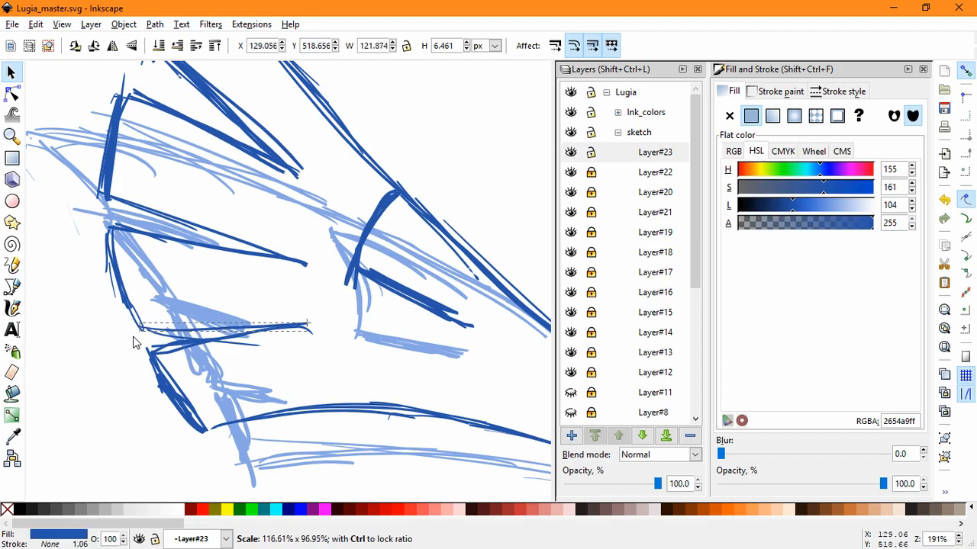
left_click_drag(136, 327, 309, 317)
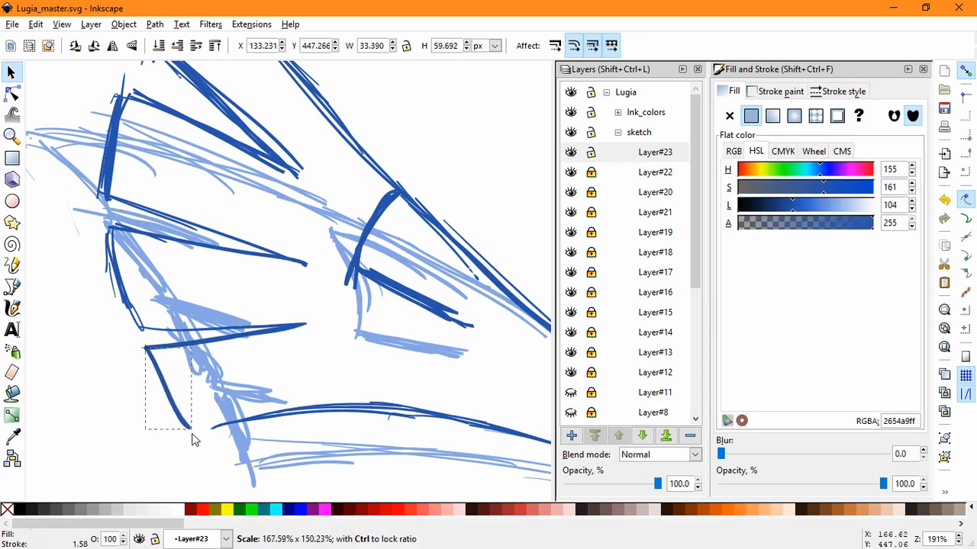
left_click(205, 316)
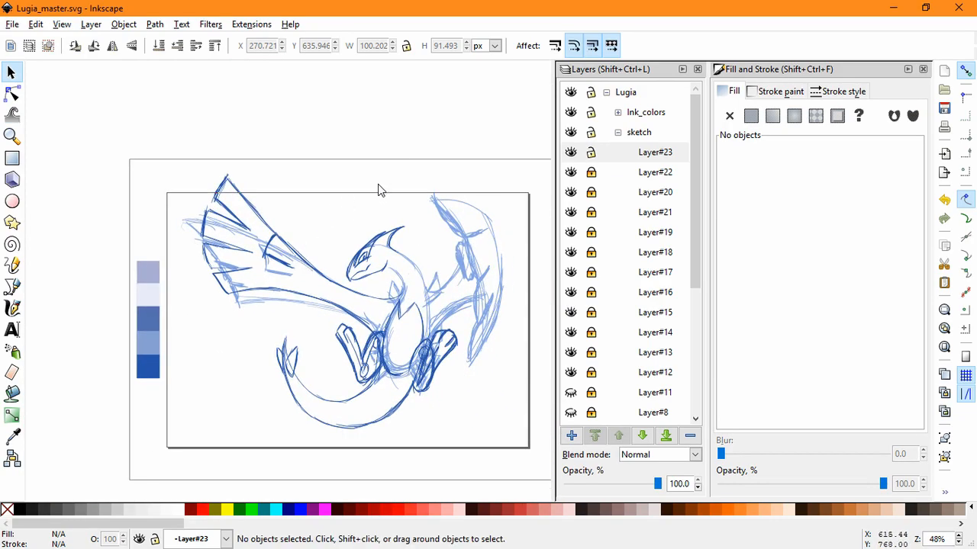
mouse_move(390, 187)
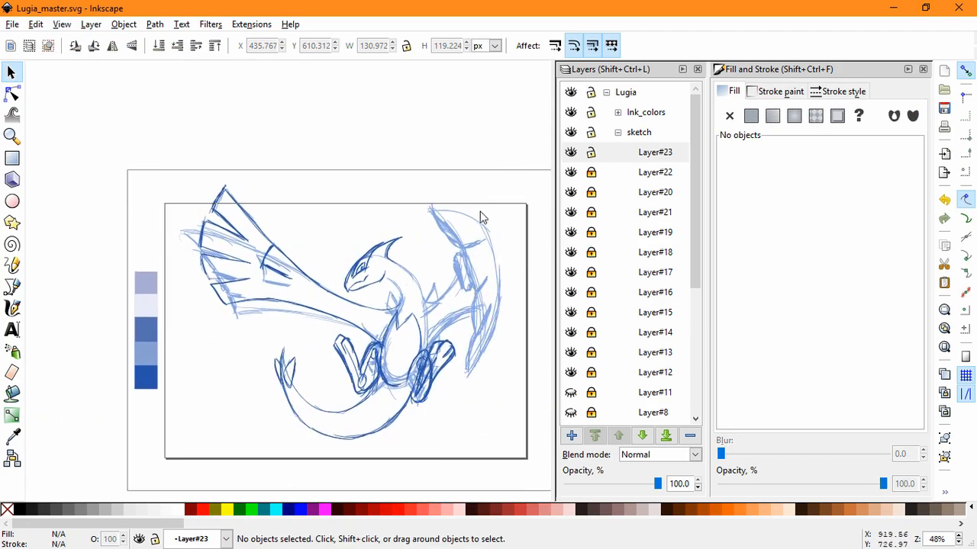
Step: Ink a bold dark blue calligraphic stroke along Lugia's right wing
left_click(11, 308)
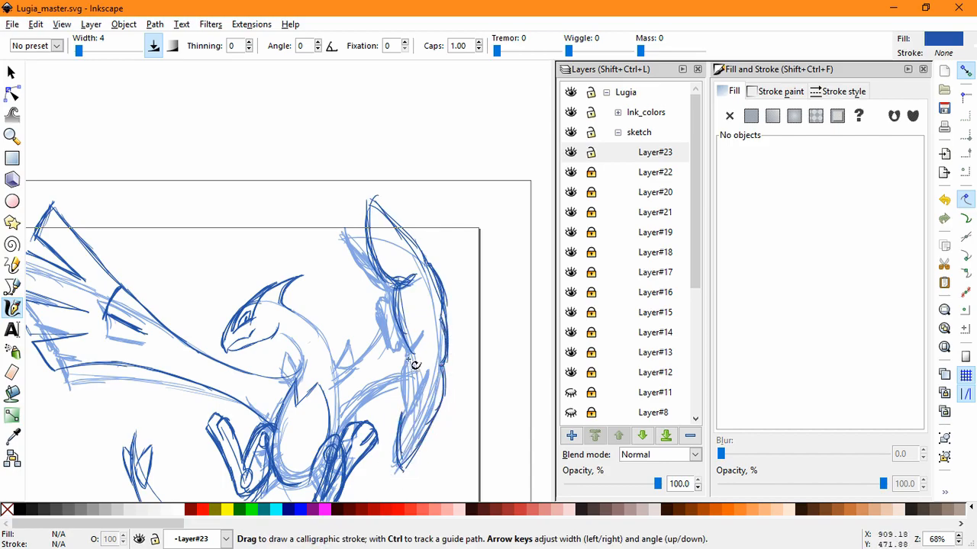
mouse_move(423, 352)
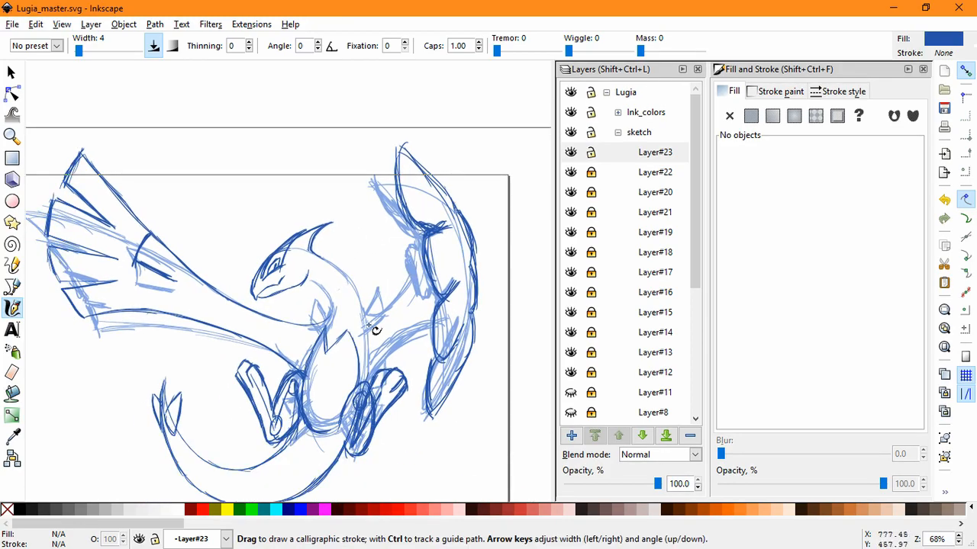
left_click_drag(374, 328, 434, 298)
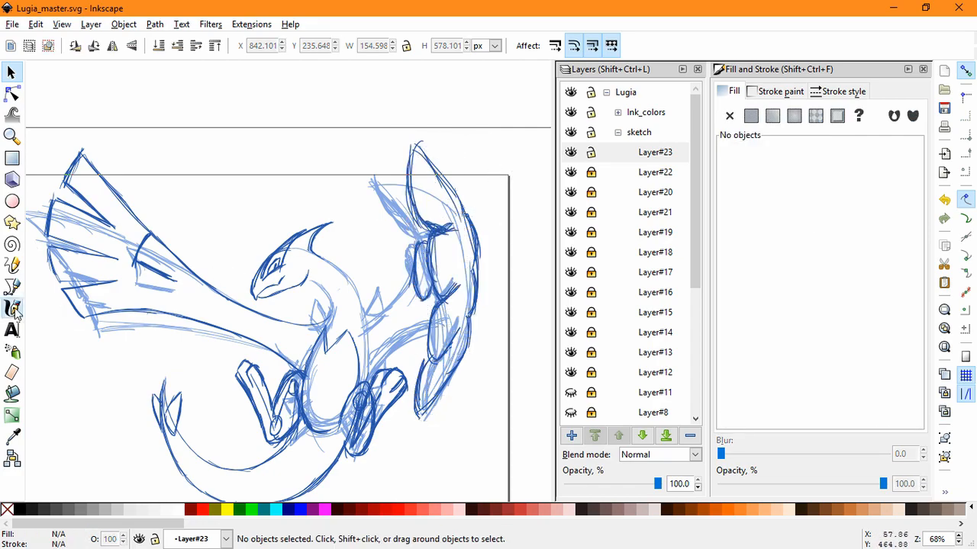
left_click(12, 307)
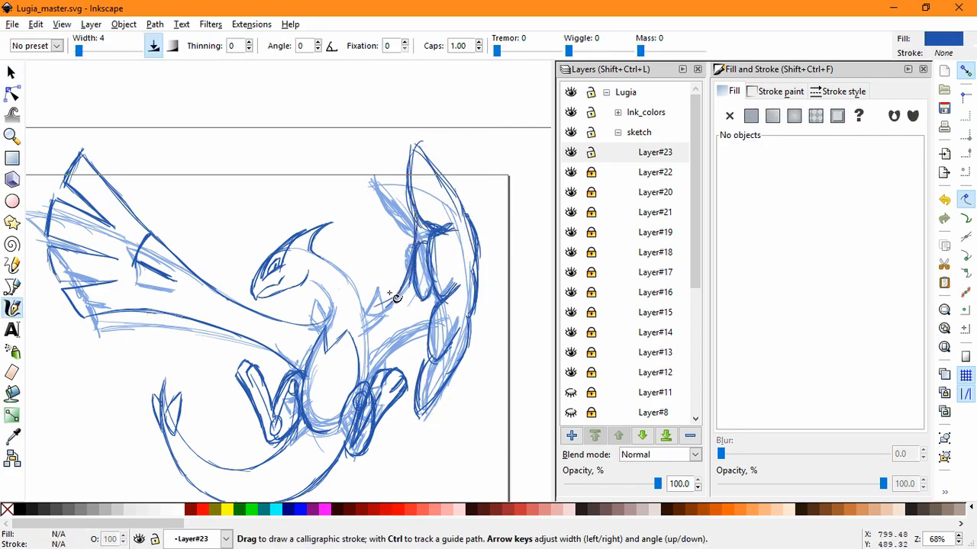
scroll("up", 3)
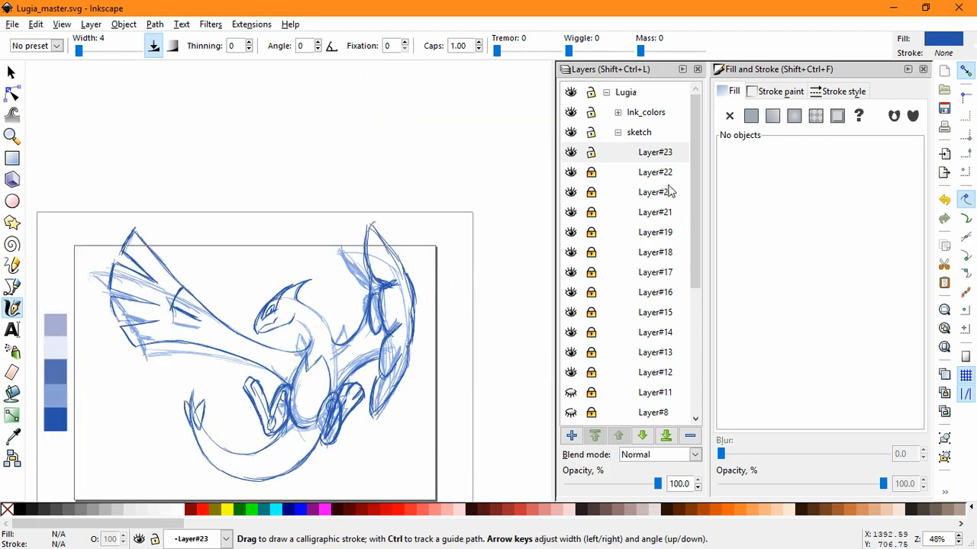
Step: Hide the Layer#21 and Layer#1 rough sketch sublayers, then pick an inked tail stroke
left_click(655, 152)
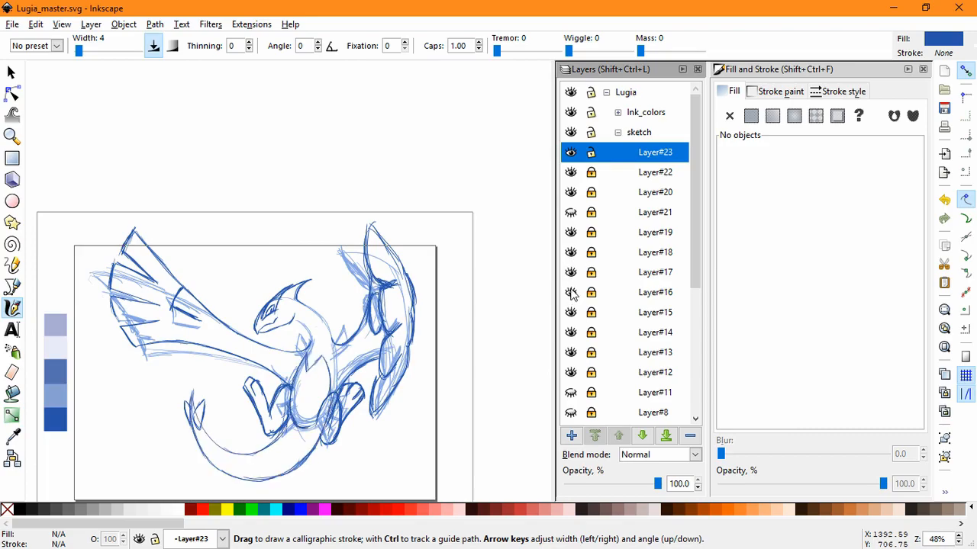
scroll("down", 3)
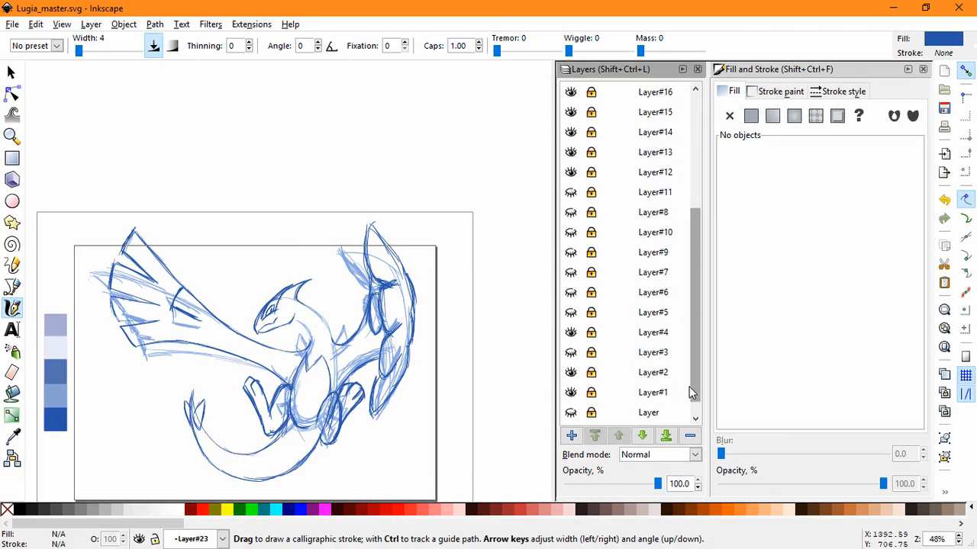
scroll("down", 3)
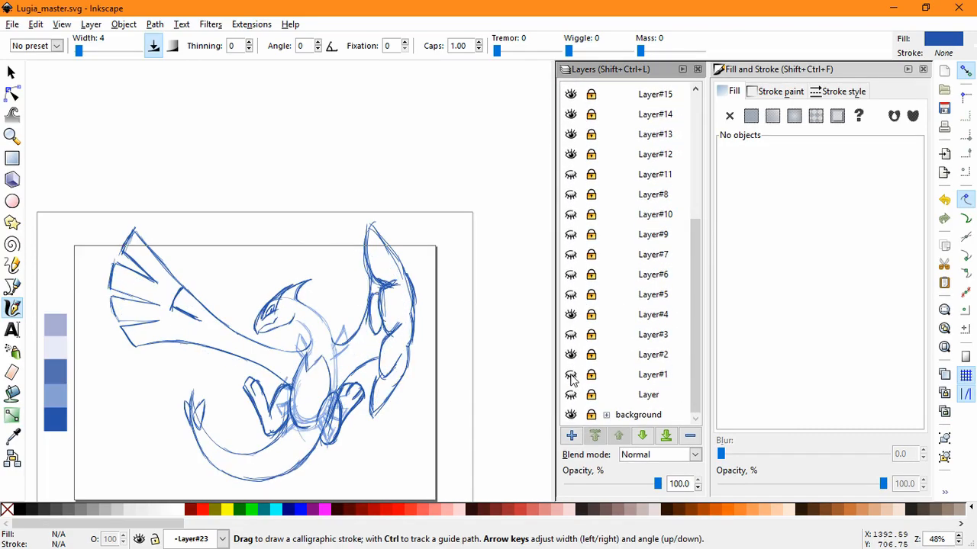
left_click(11, 72)
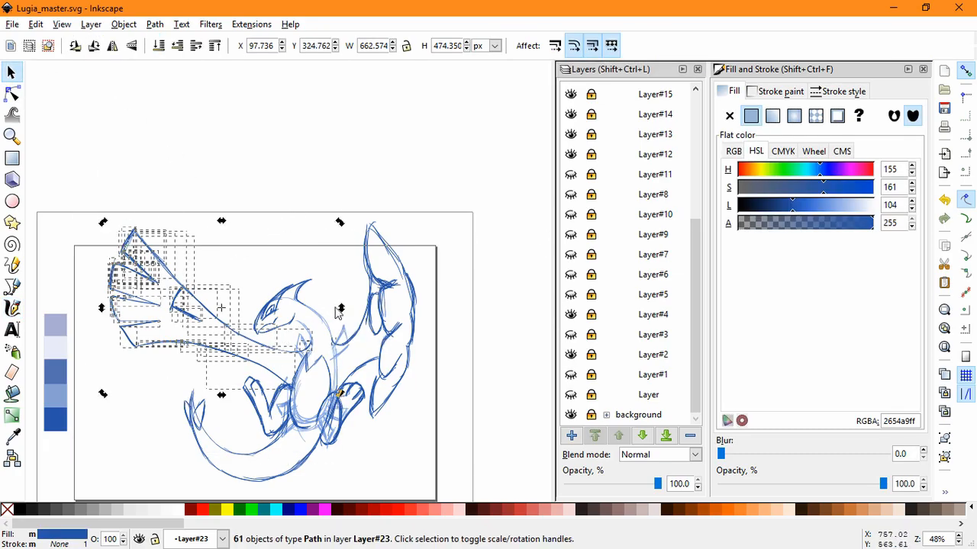
left_click(458, 169)
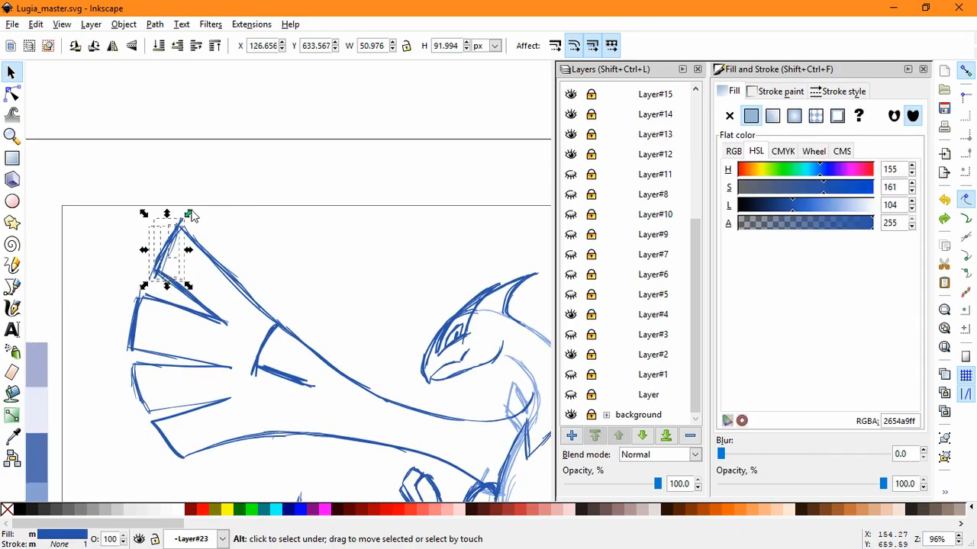
Step: Select and touch up a tail stroke and the long wing-edge stroke on Layer#23
left_click(237, 267)
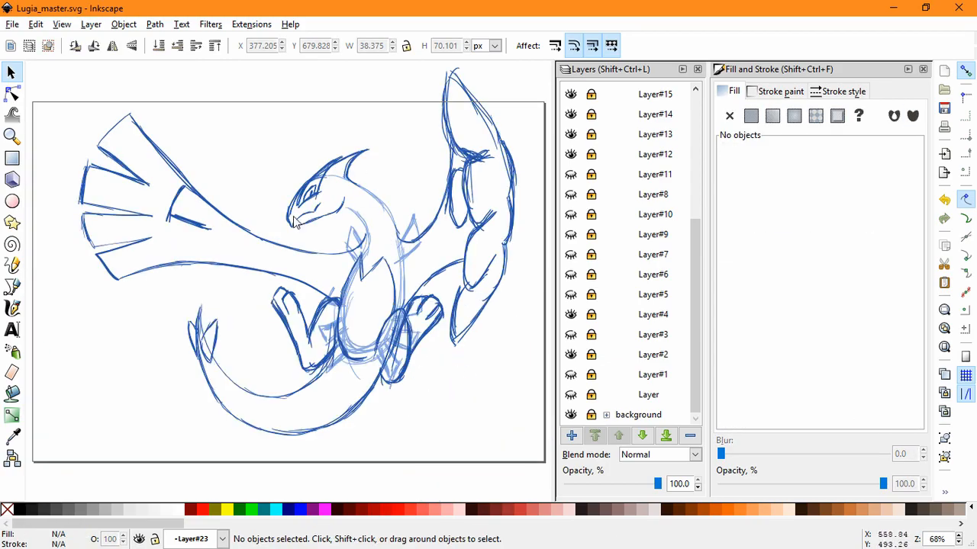
mouse_move(273, 210)
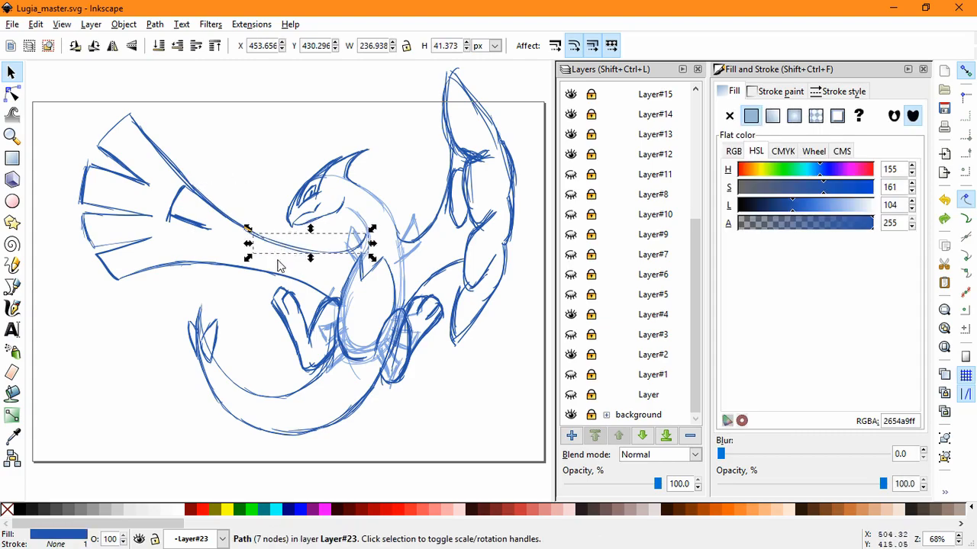
left_click(237, 307)
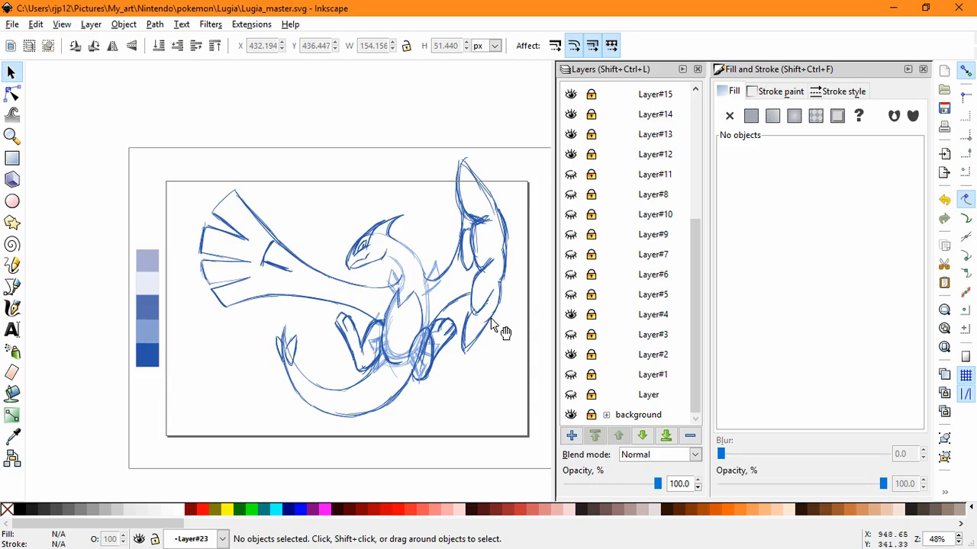
mouse_move(529, 192)
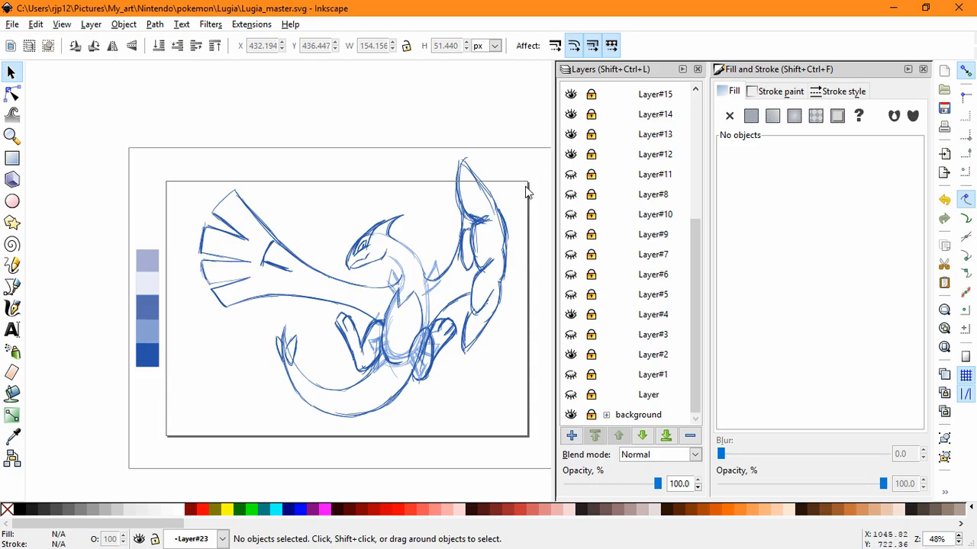
mouse_move(519, 197)
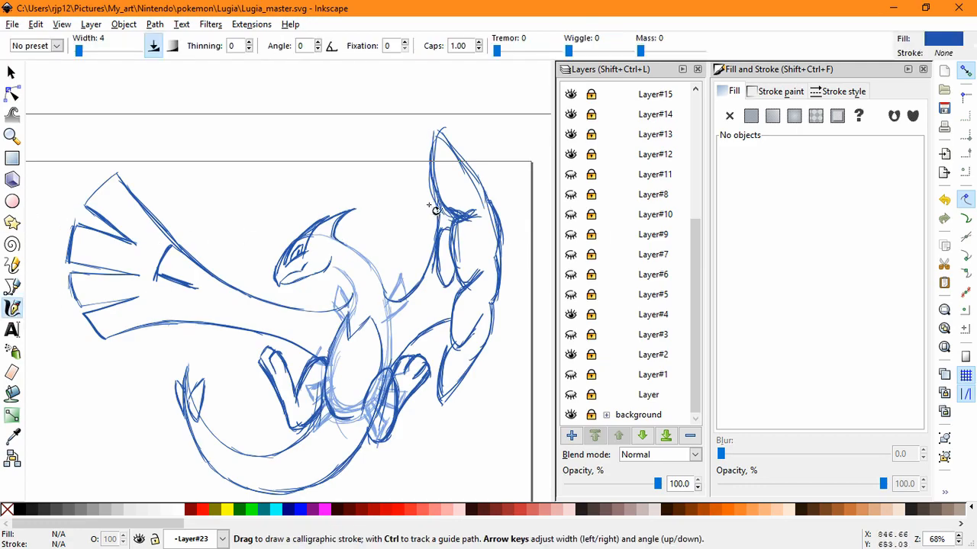
Step: Ink two dark blue feather scallop curves down the raised right wing
left_click_drag(435, 210, 458, 244)
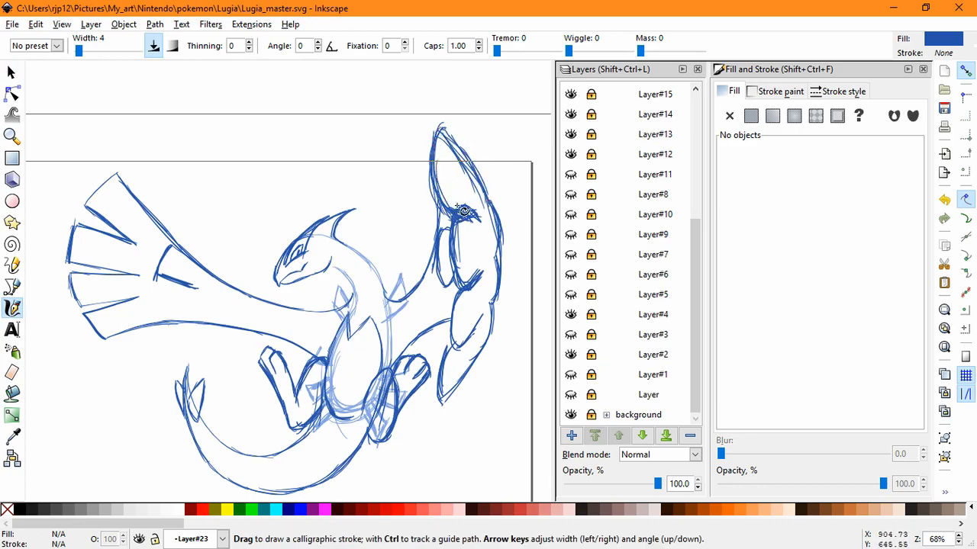
left_click_drag(458, 214, 452, 357)
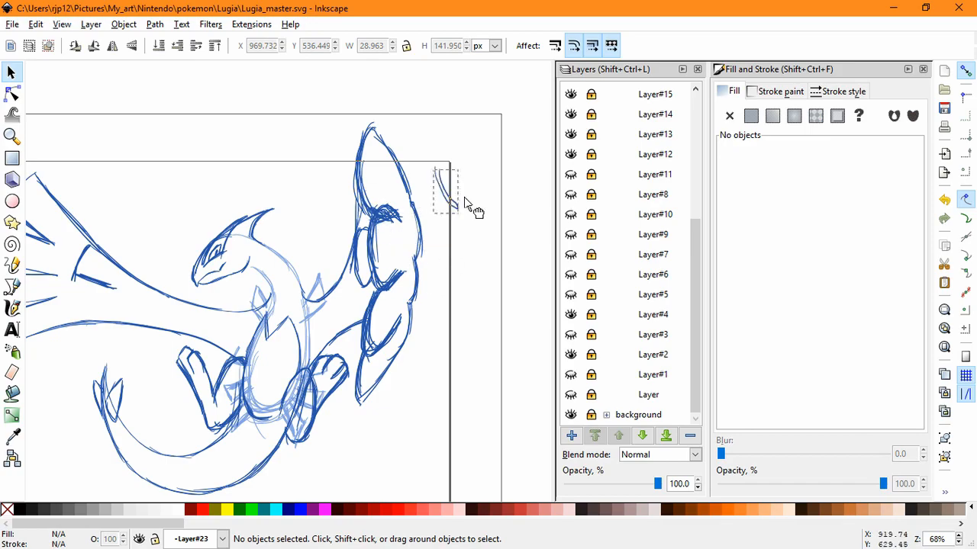
Step: Delete the stray, duplicate and leftover strokes in and beside the right wing, then deselect
left_click(446, 187)
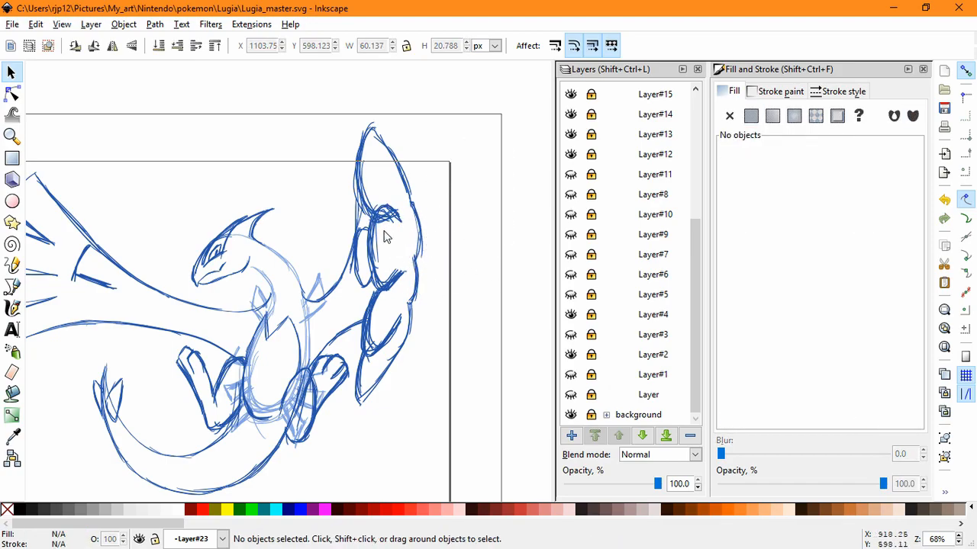
mouse_move(395, 239)
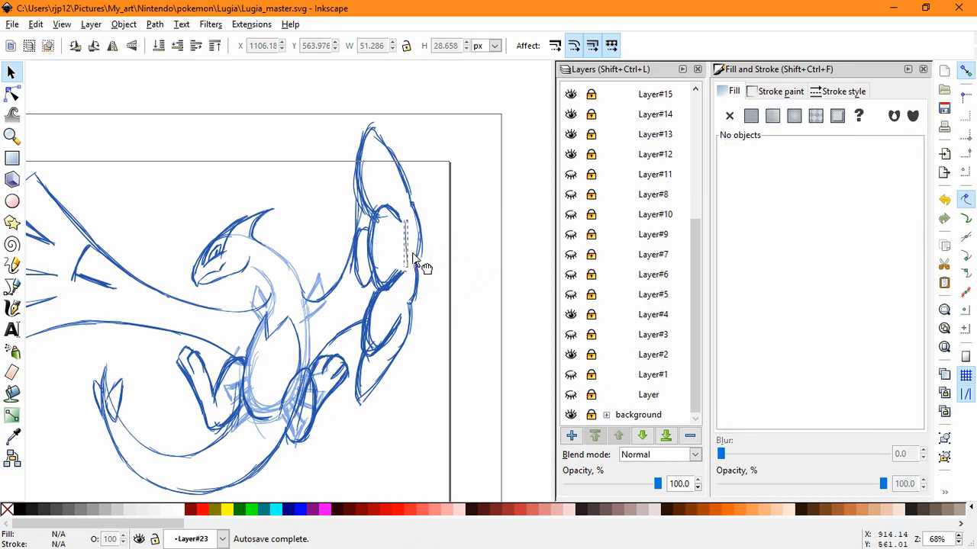
left_click(488, 252)
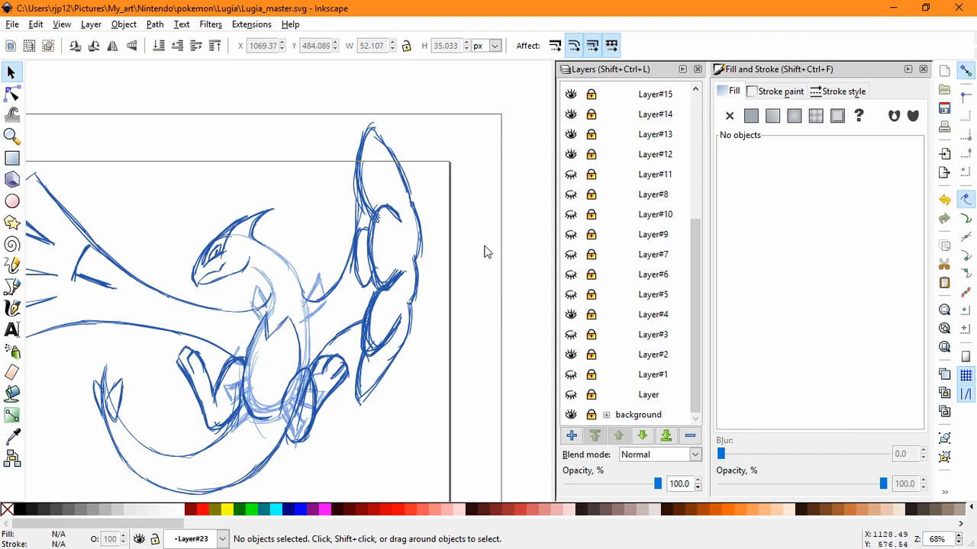
mouse_move(471, 239)
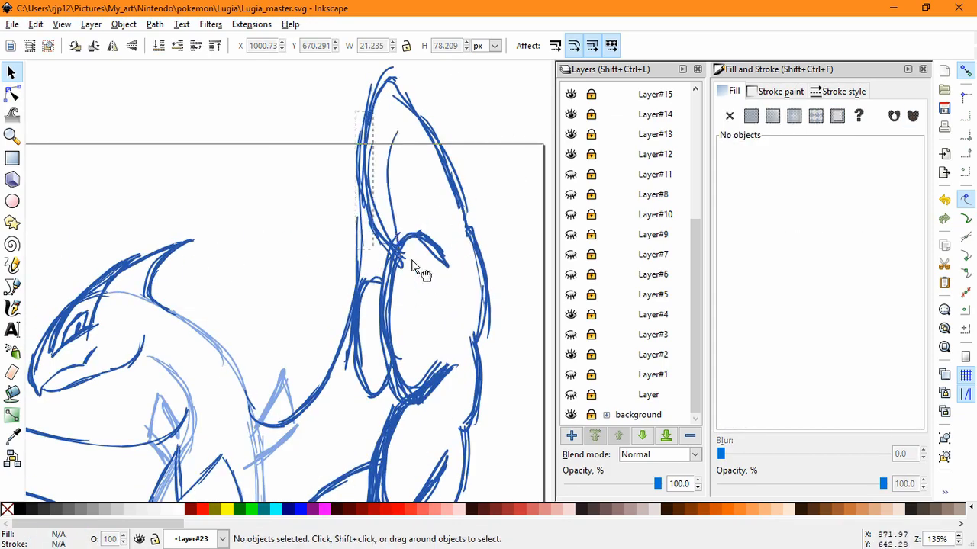
left_click_drag(423, 275, 259, 164)
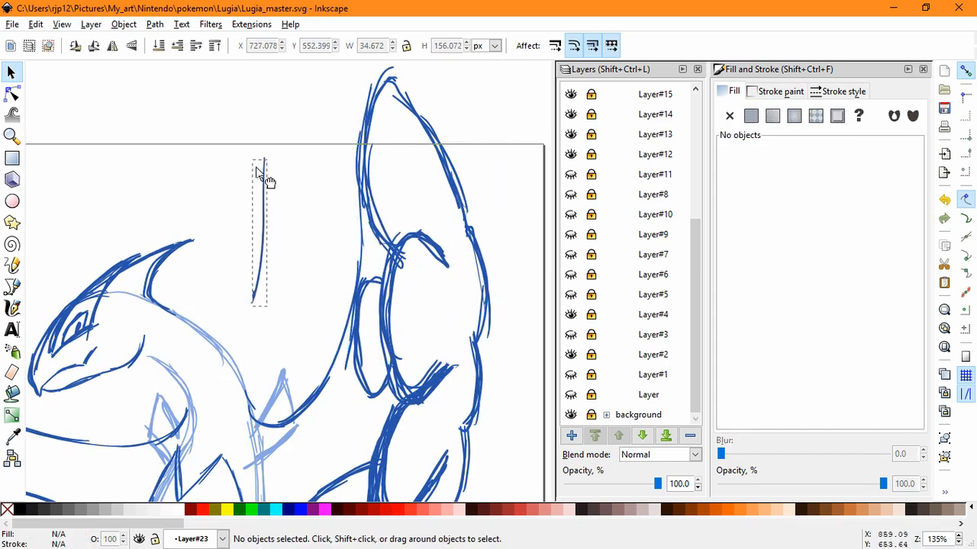
left_click(260, 228)
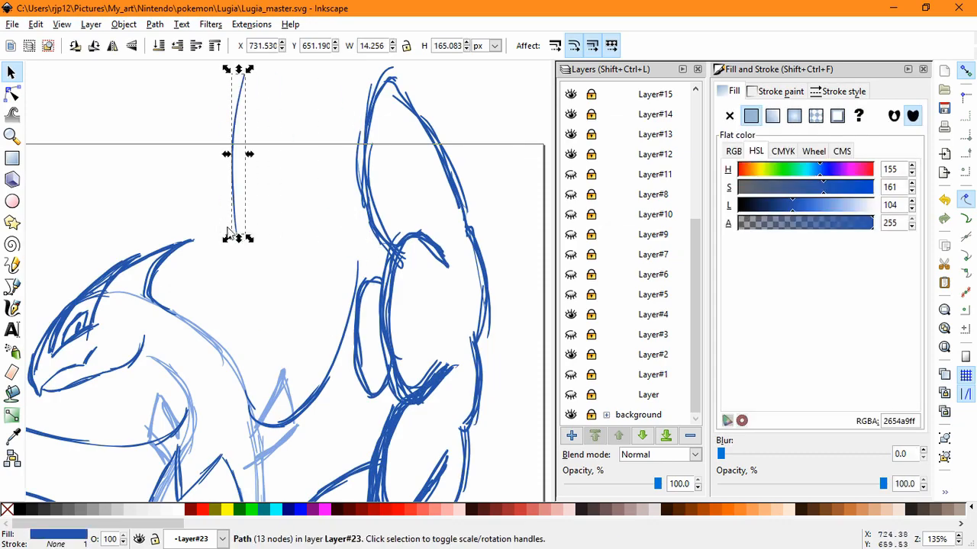
left_click(344, 196)
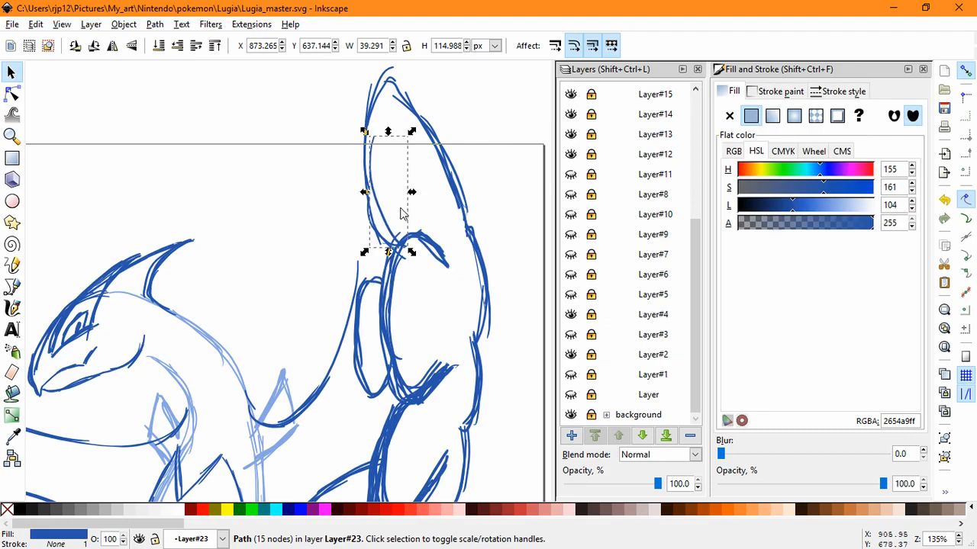
left_click_drag(387, 191, 216, 190)
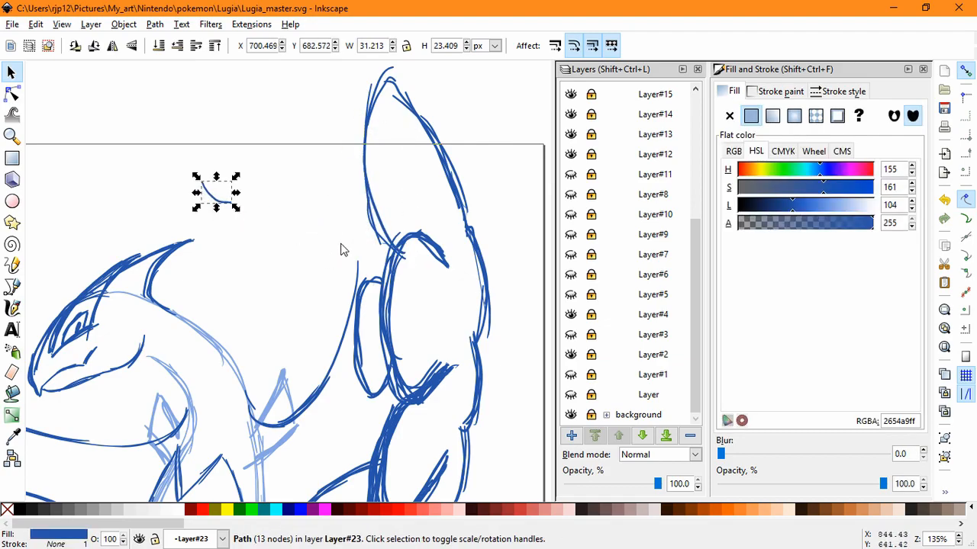
left_click(262, 267)
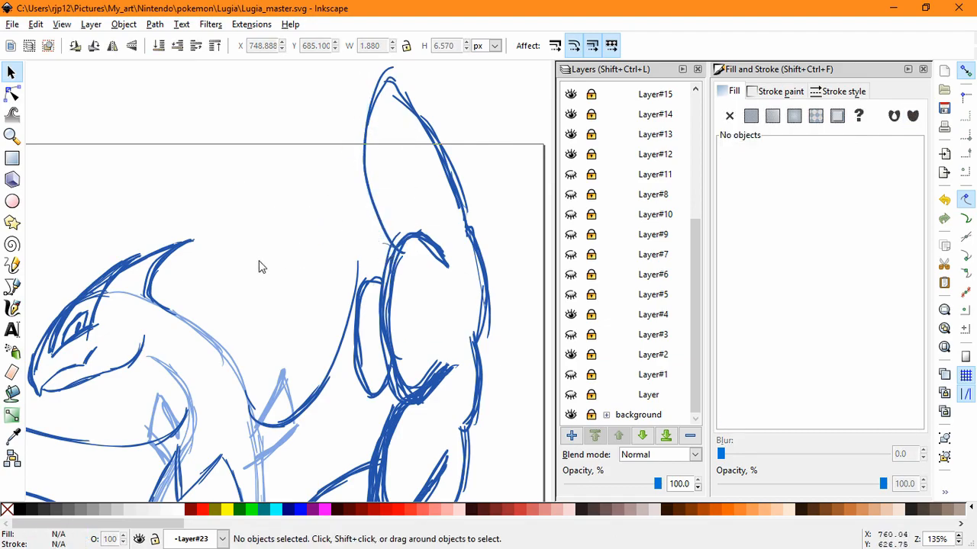
left_click(412, 244)
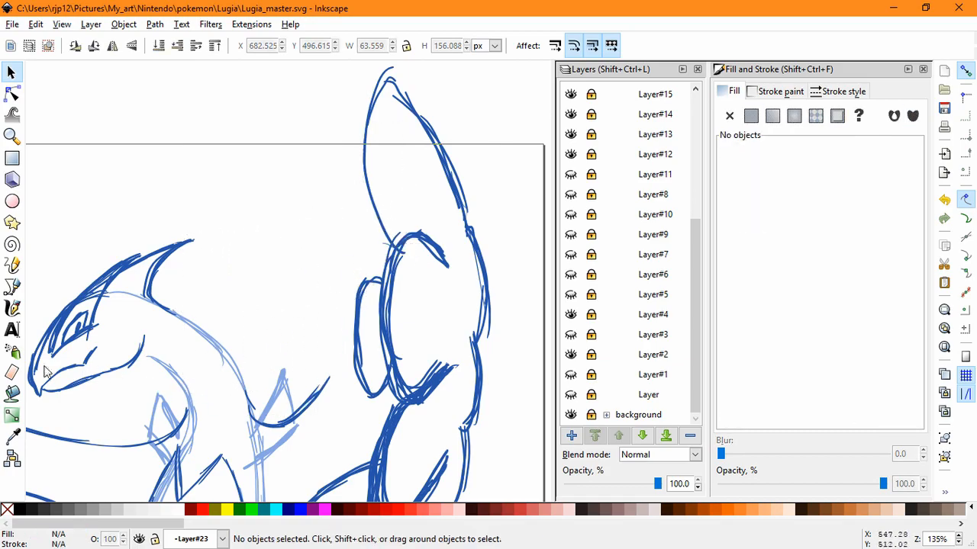
Step: Show the pale blue sketch sublayers again from the Layers dialog
left_click(11, 308)
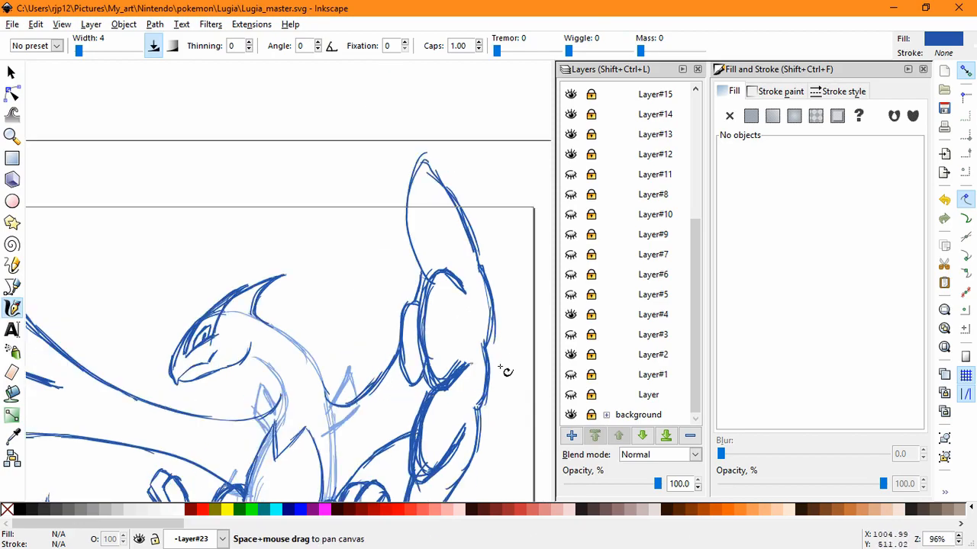
scroll("down", 3)
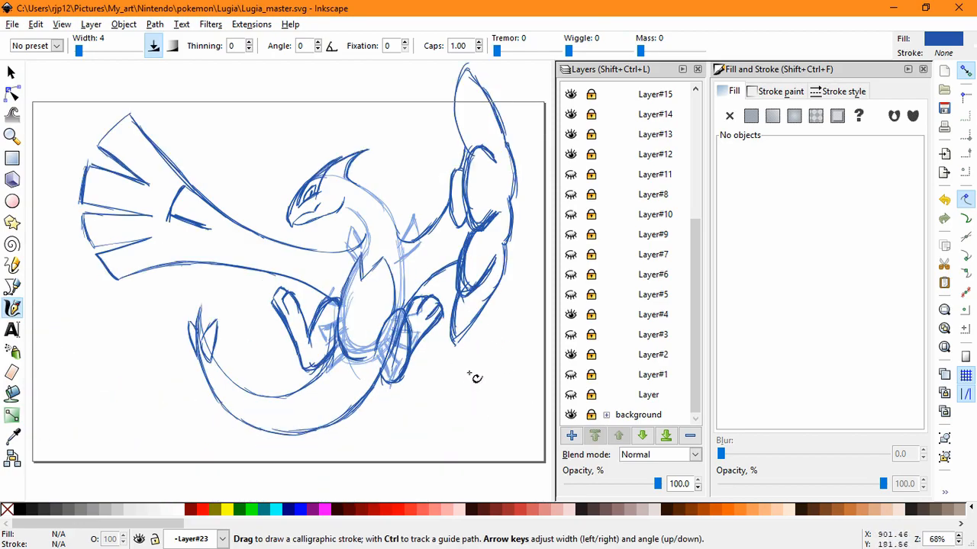
mouse_move(437, 412)
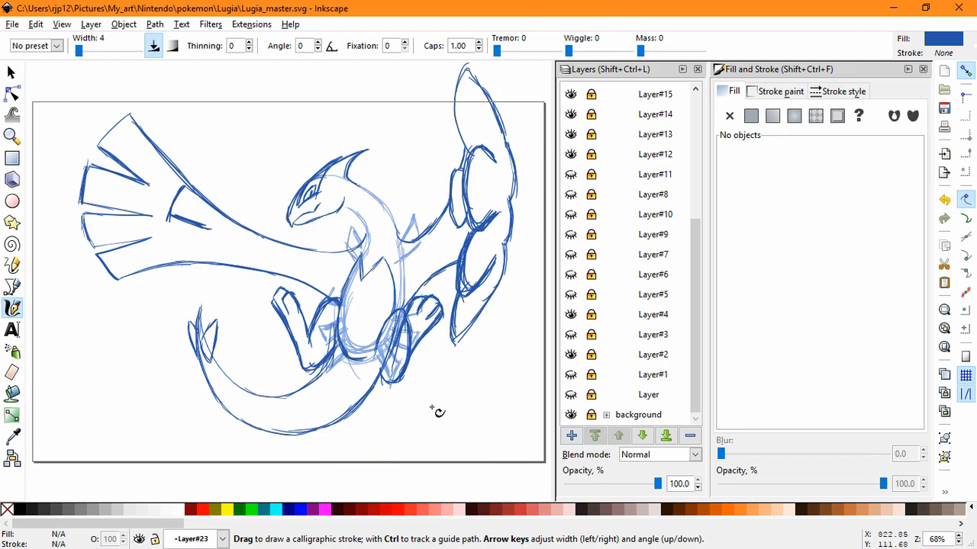
mouse_move(443, 406)
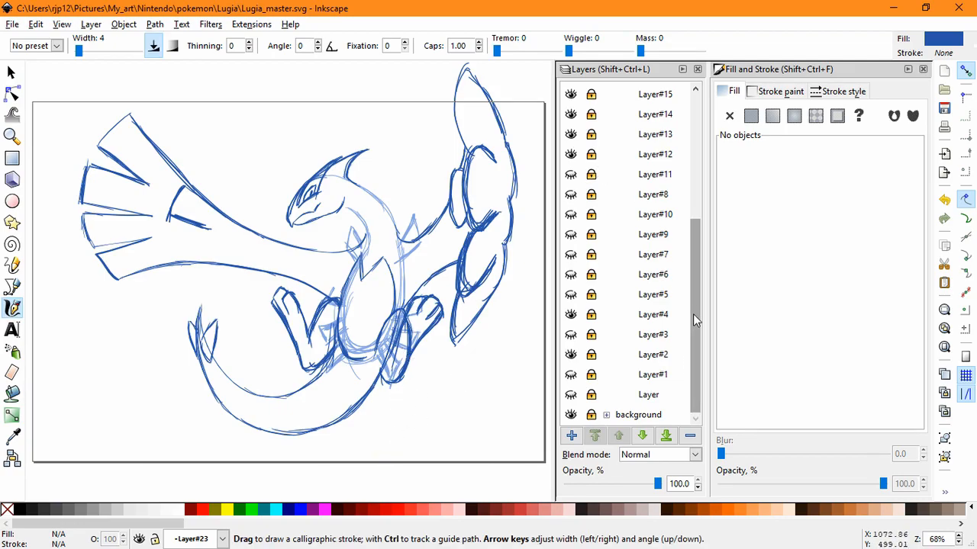
scroll("up", 3)
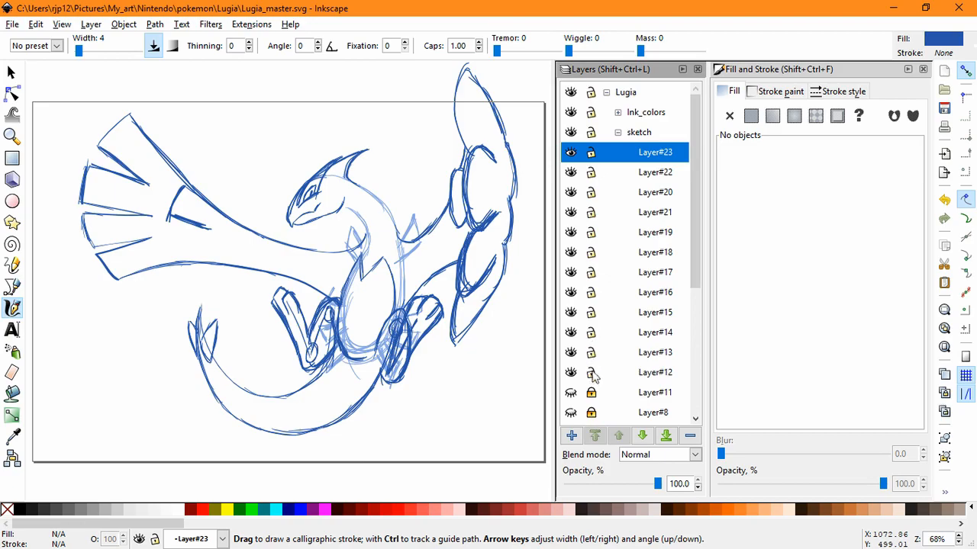
scroll("down", 3)
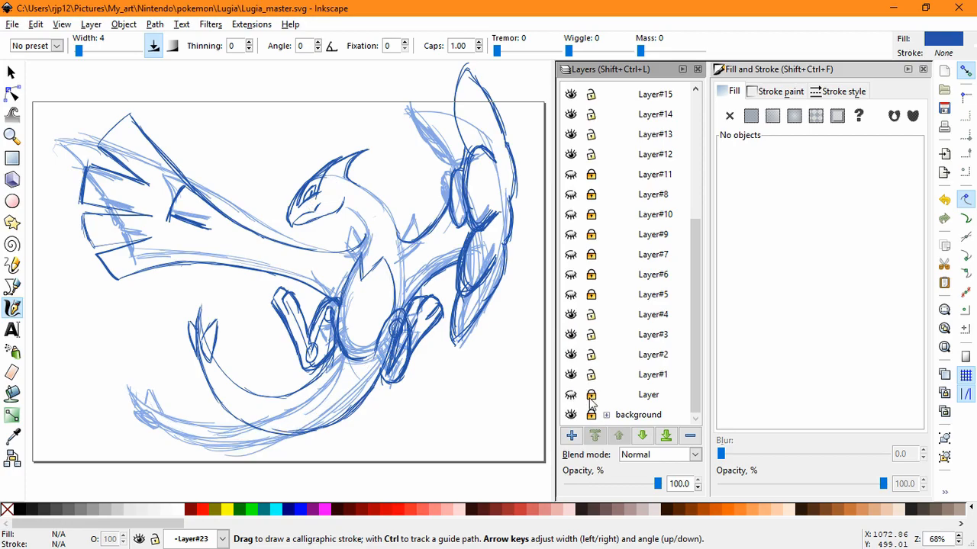
Step: Unlock the lowest sketch sublayer, scale the drawing down, and sweep-select stray right-wing strokes
left_click(12, 71)
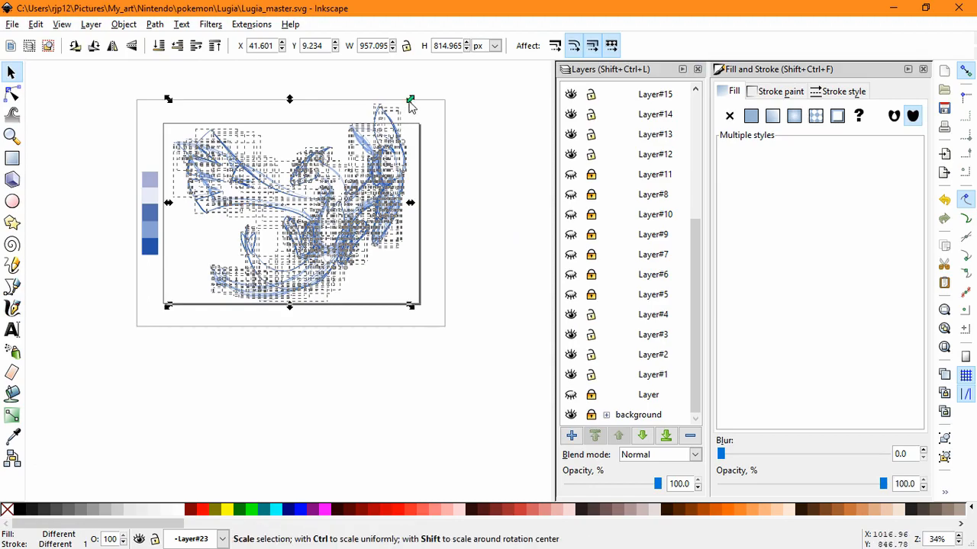
left_click_drag(411, 99, 385, 121)
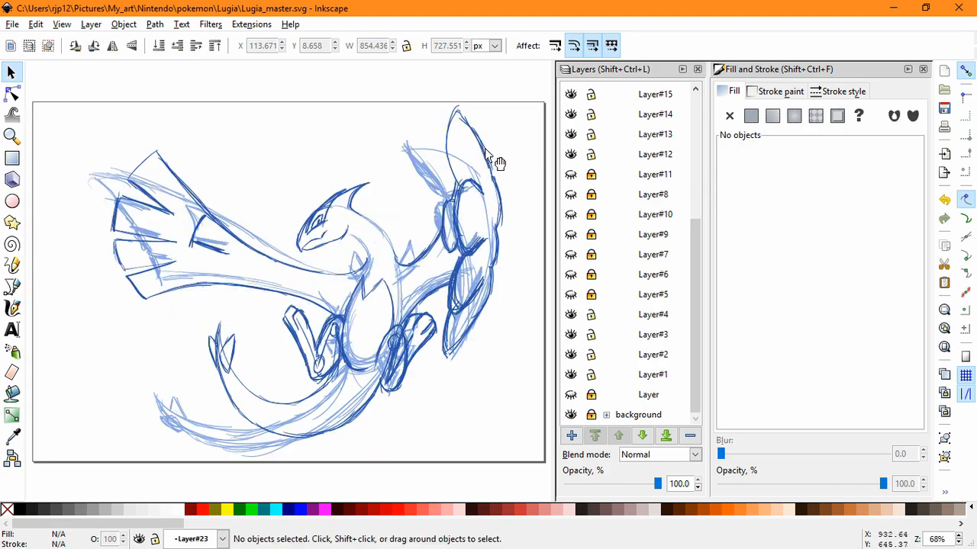
mouse_move(591, 333)
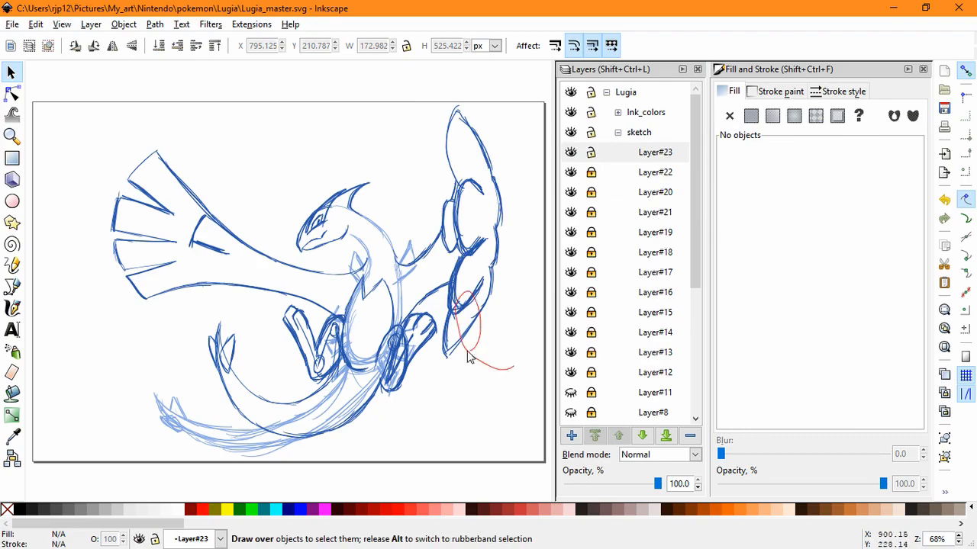
left_click_drag(465, 351, 492, 156)
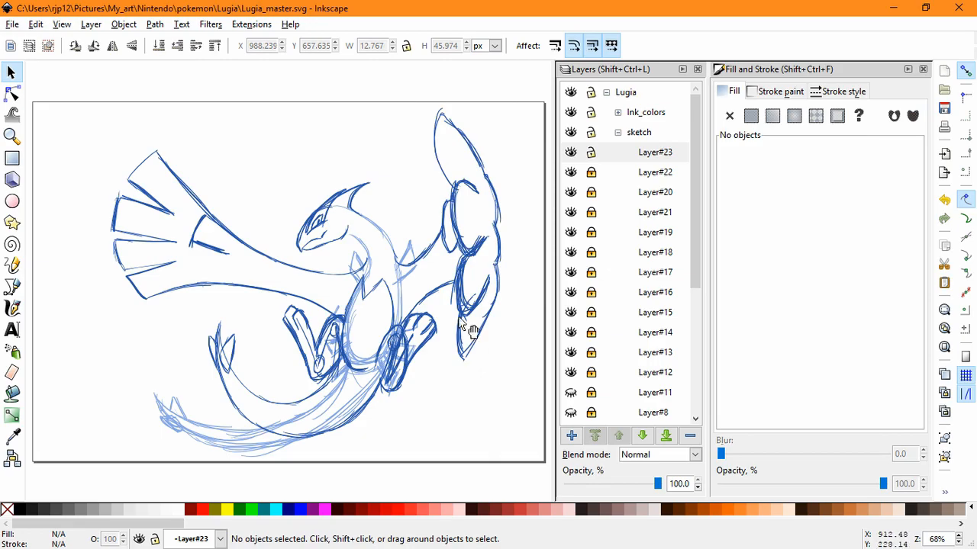
Step: Rubber-band select the right-wing strokes, check the stray mark below, and reselect the wing paths
left_click(12, 135)
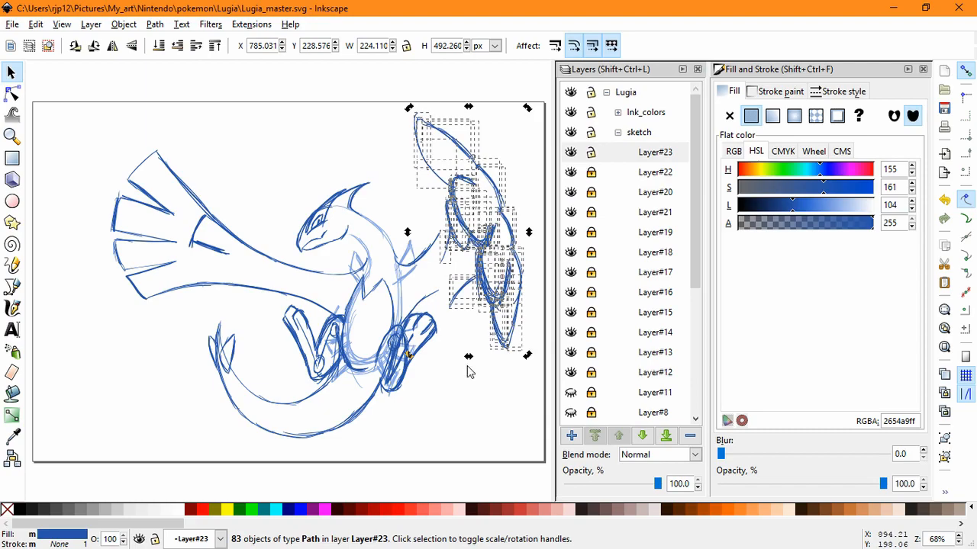
left_click(466, 311)
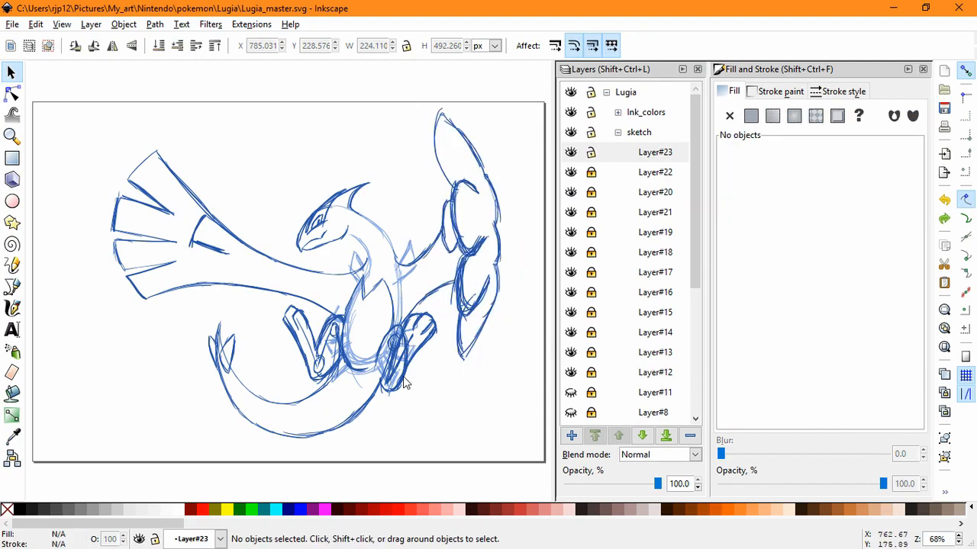
left_click_drag(450, 305, 504, 374)
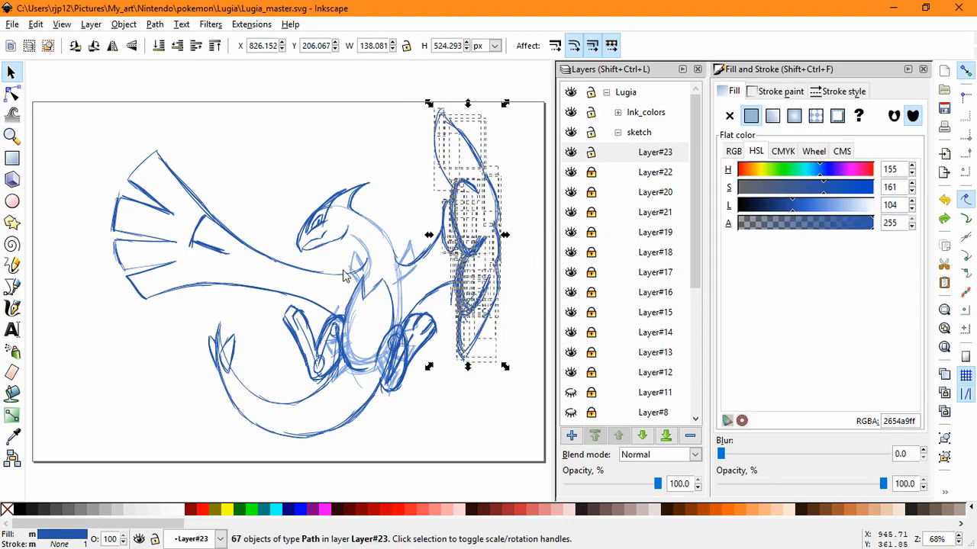
mouse_move(468, 128)
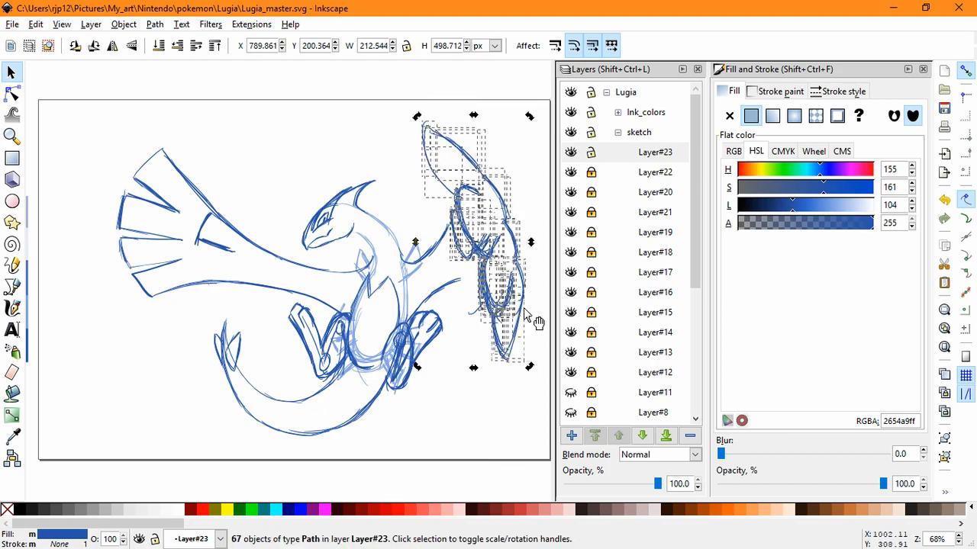
left_click(456, 425)
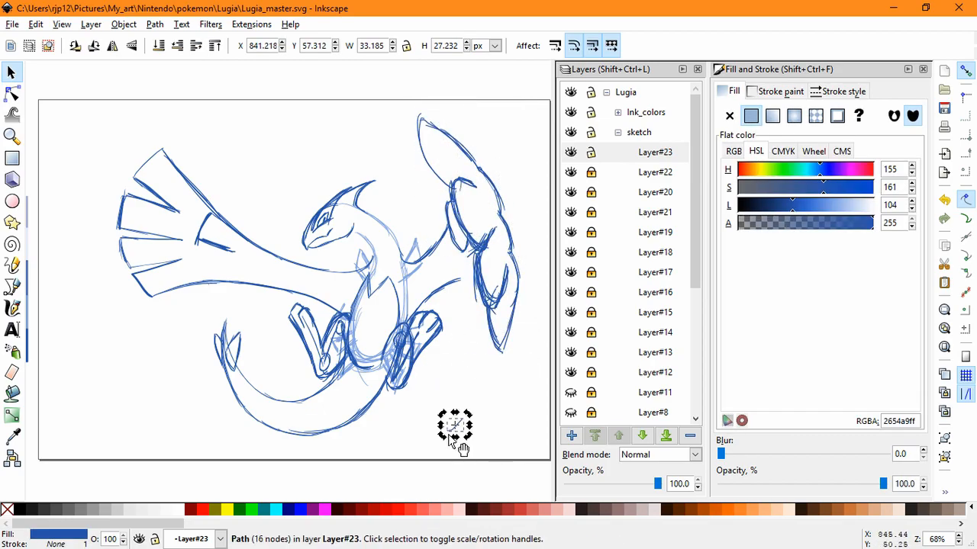
left_click(504, 377)
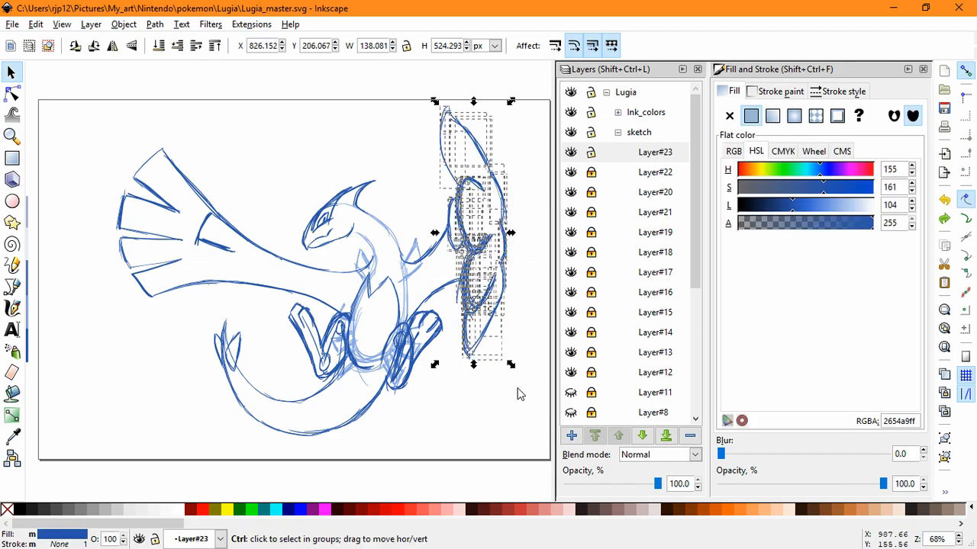
left_click(571, 435)
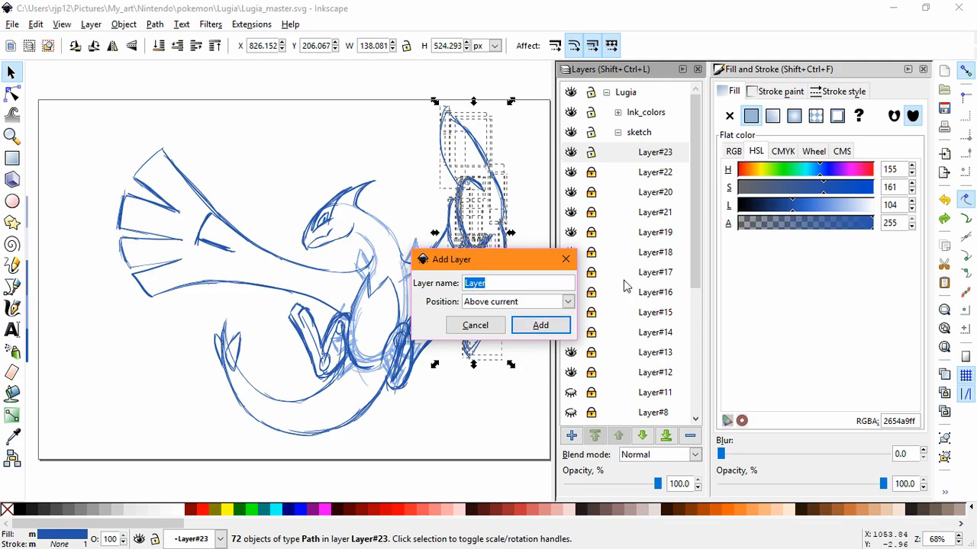
Step: Create Layer#24, shift the wing strokes slightly down, and hide the new layer
left_click(540, 325)
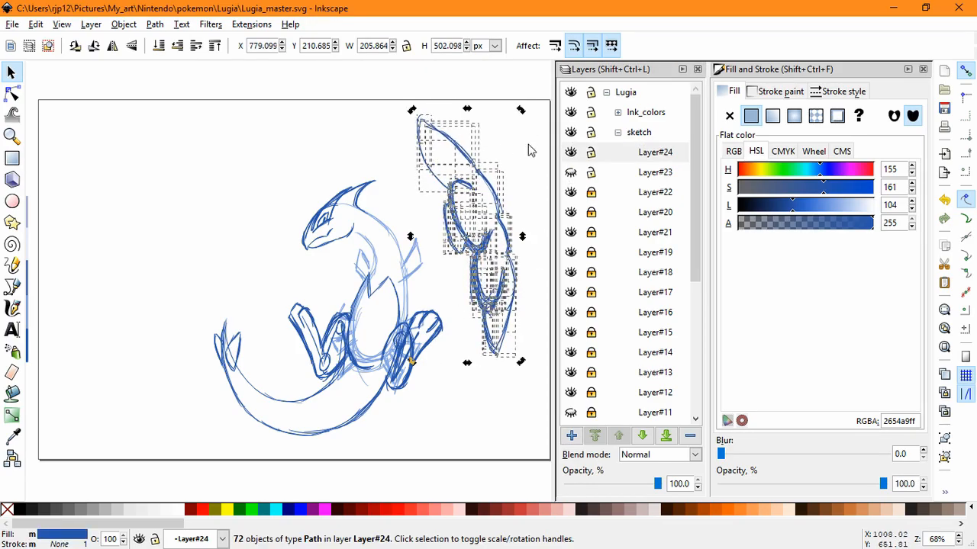
left_click_drag(412, 229, 412, 239)
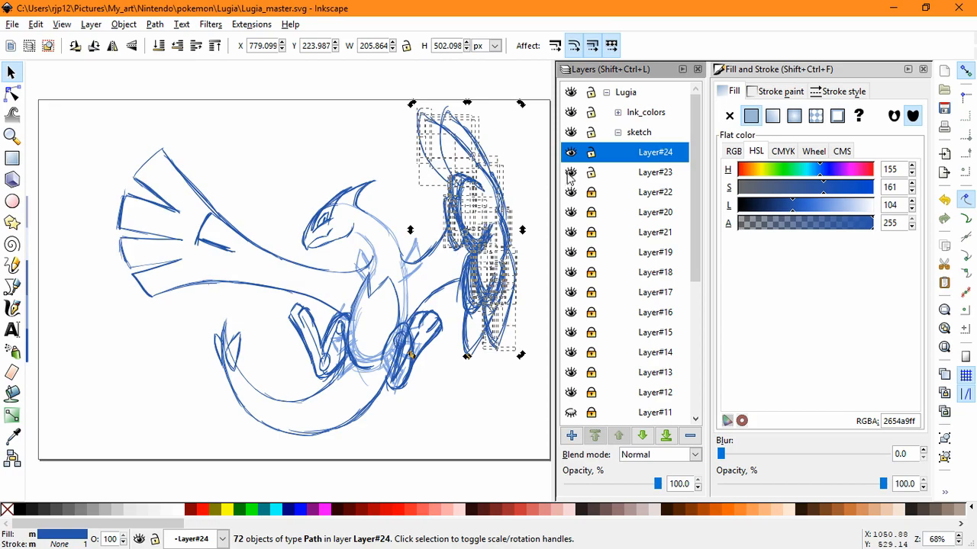
left_click(511, 291)
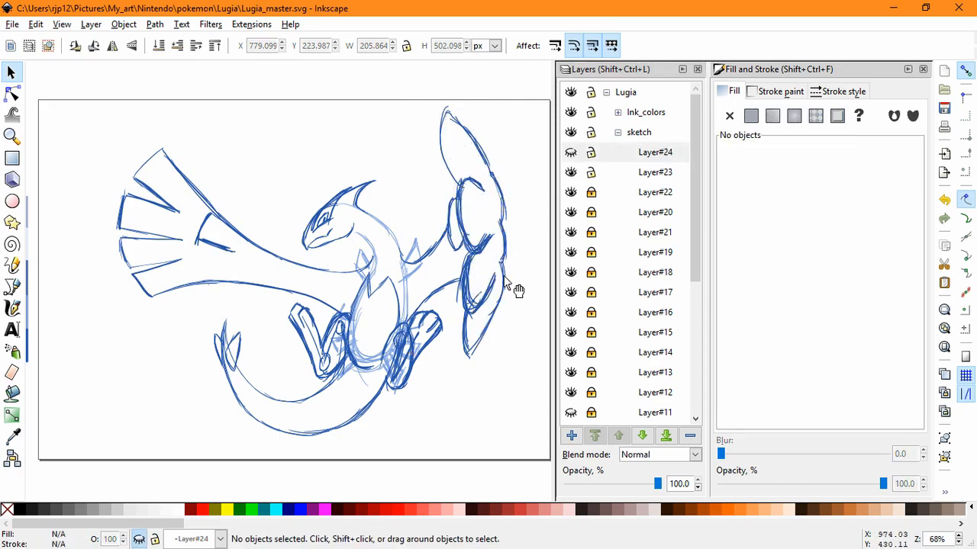
mouse_move(498, 352)
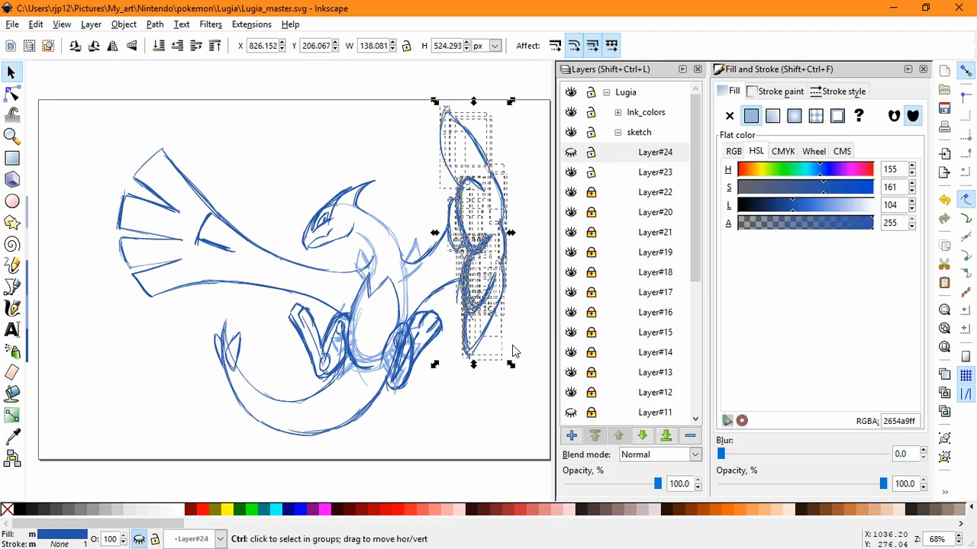
Step: Add a second new layer, Layer#25, and make Layer#24 the current layer
left_click(570, 435)
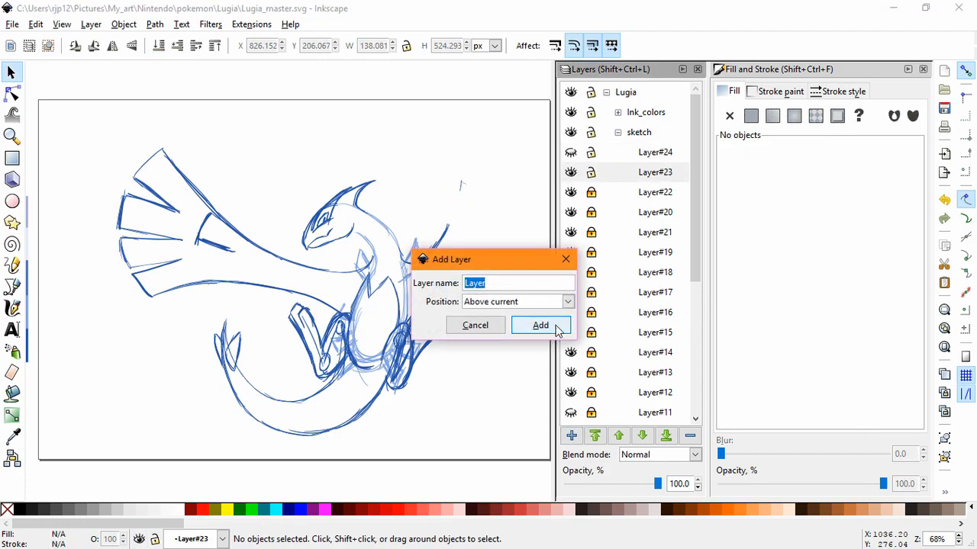
left_click(540, 325)
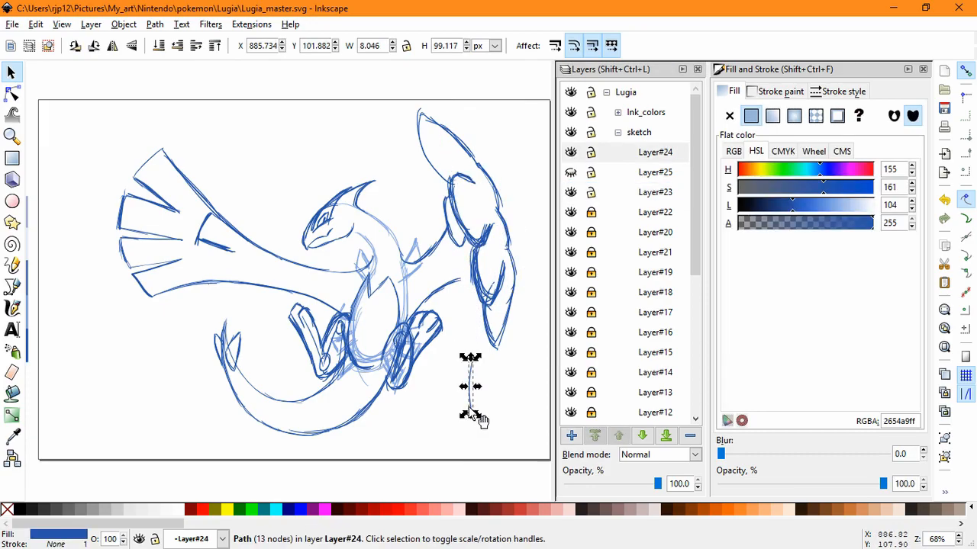
left_click(518, 210)
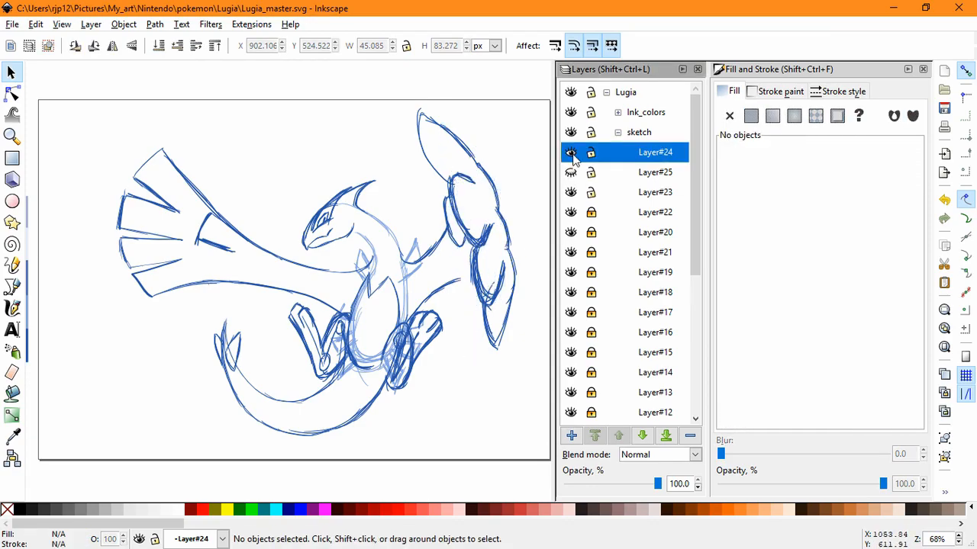
left_click(570, 152)
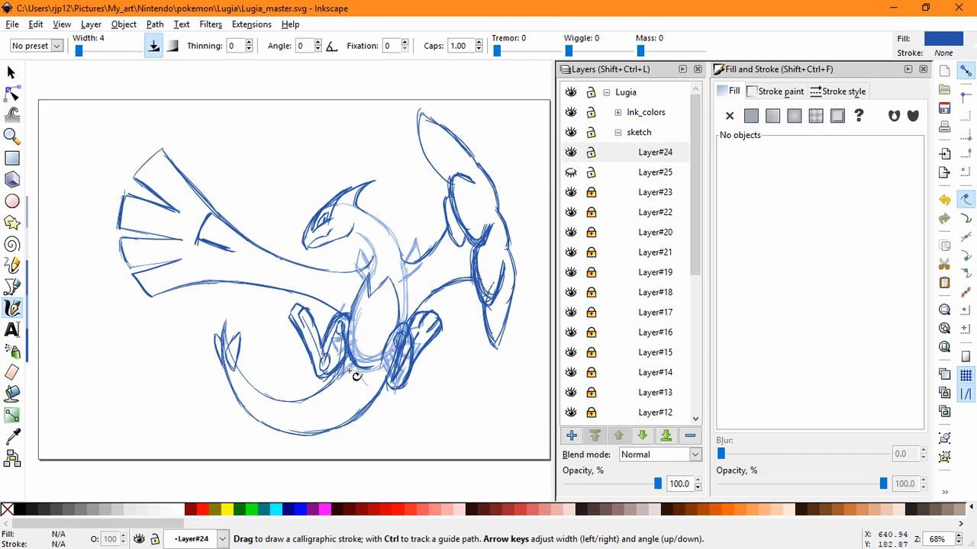
mouse_move(275, 99)
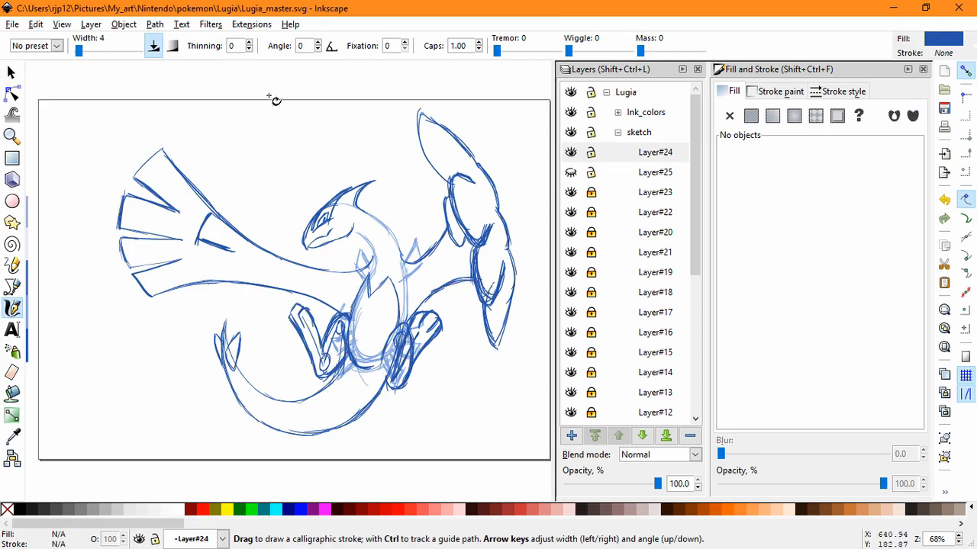
Step: Save, then widen the tail and lower-body strokes to about 107% toward the left
left_click(12, 71)
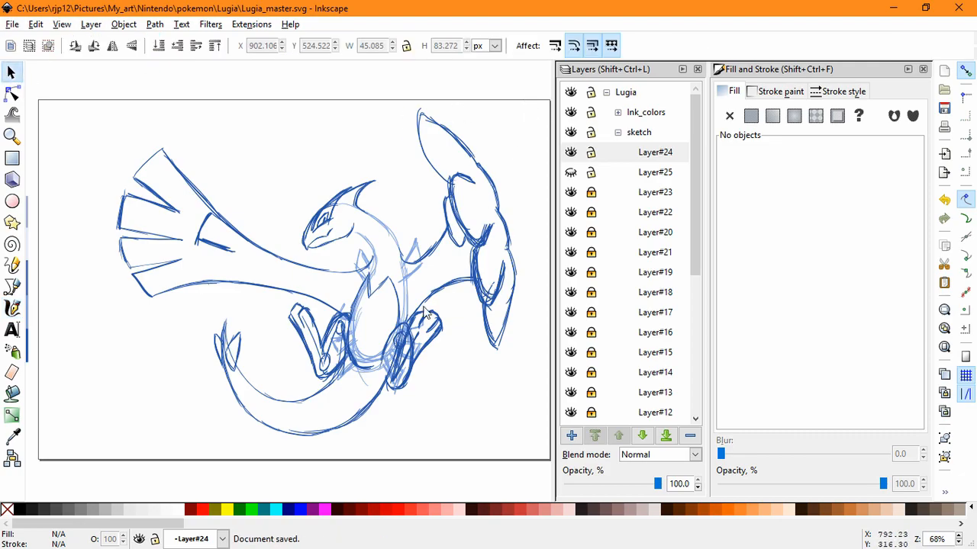
left_click(654, 152)
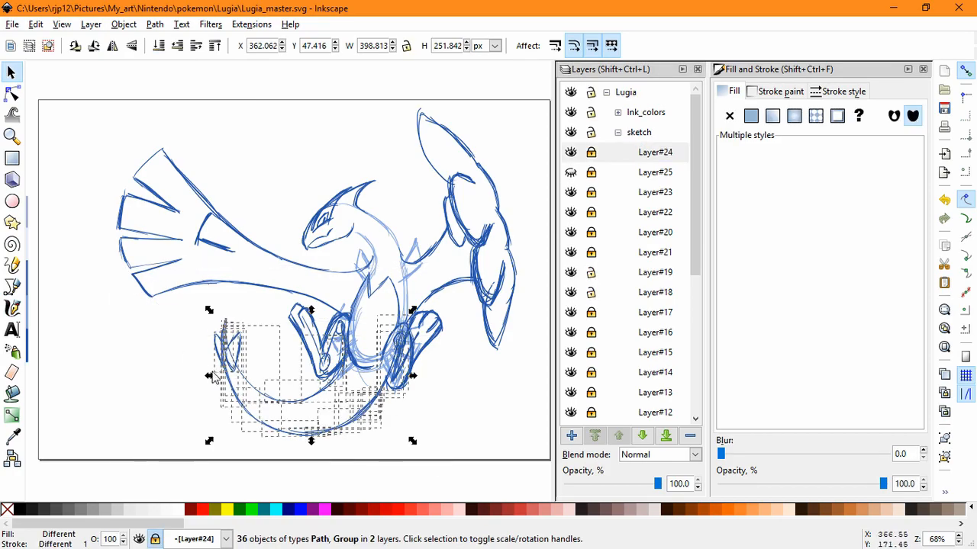
mouse_move(300, 427)
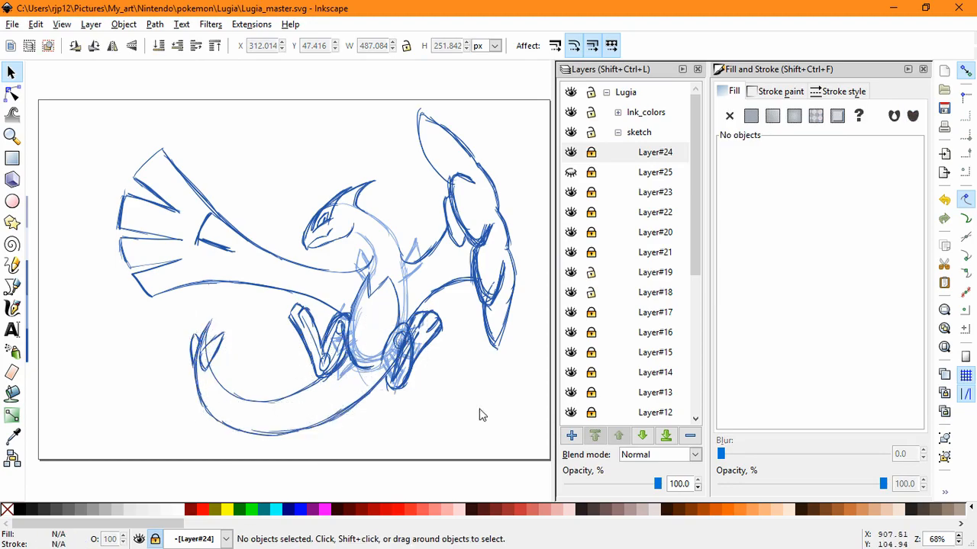
left_click_drag(195, 309, 427, 455)
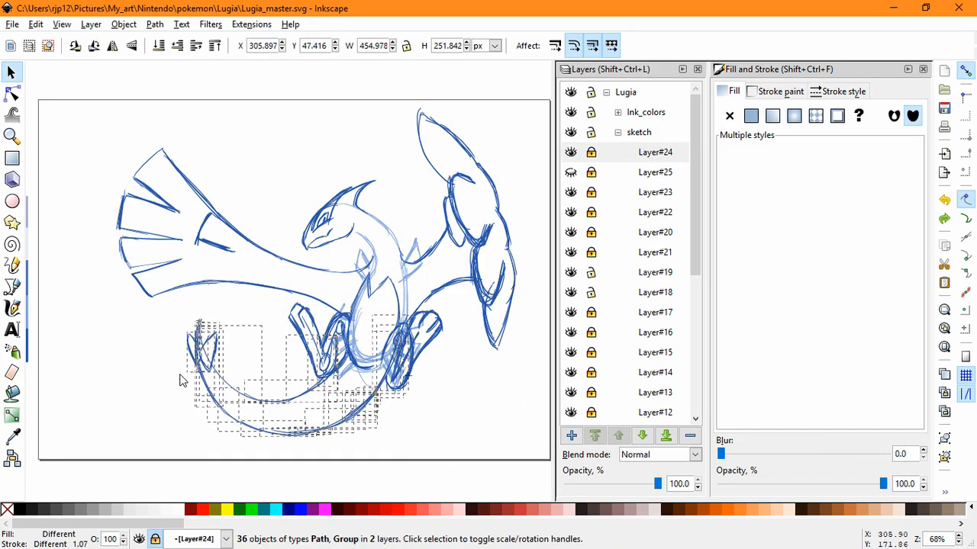
left_click(373, 332)
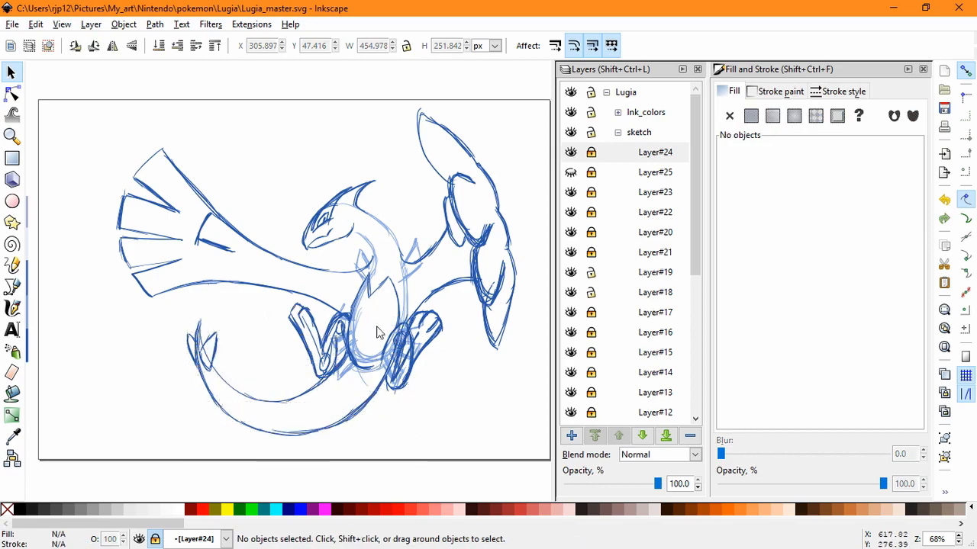
left_click_drag(244, 359, 298, 420)
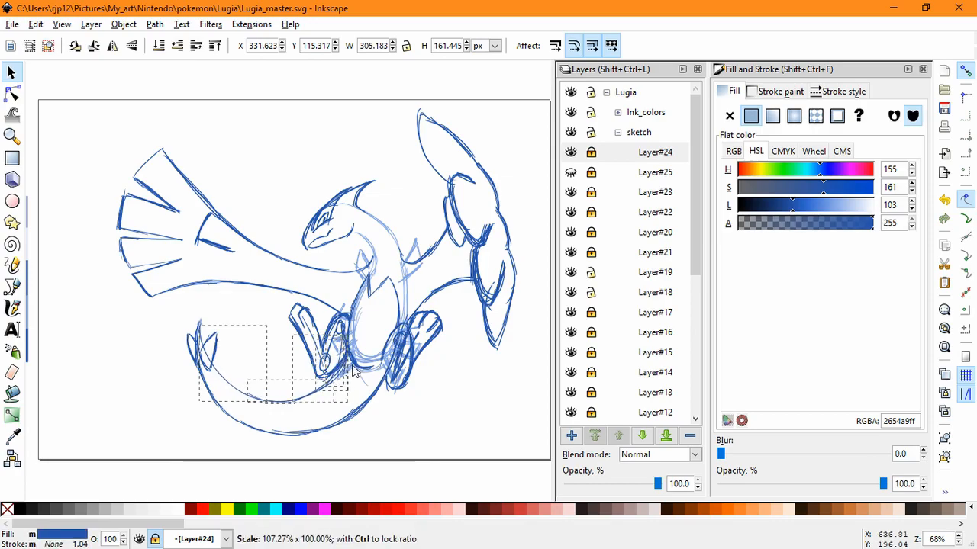
left_click(492, 375)
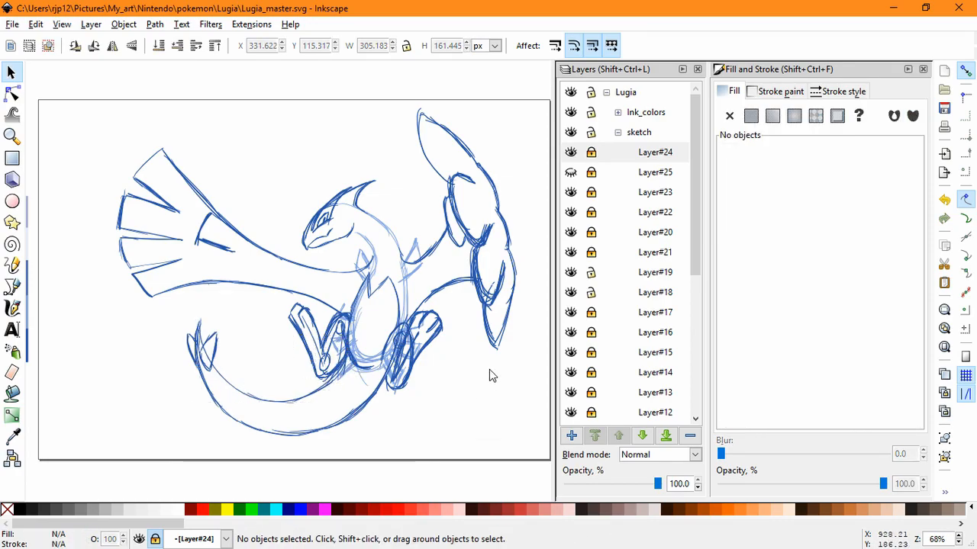
Step: Make Layer#24 current, reveal the unlocked sketch sublayers, then select all and deselect
left_click(655, 152)
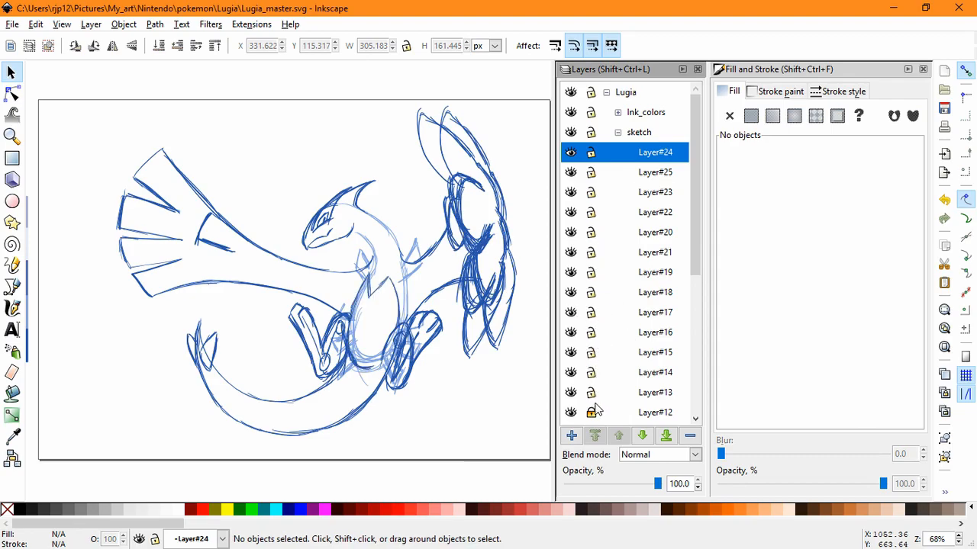
scroll("down", 3)
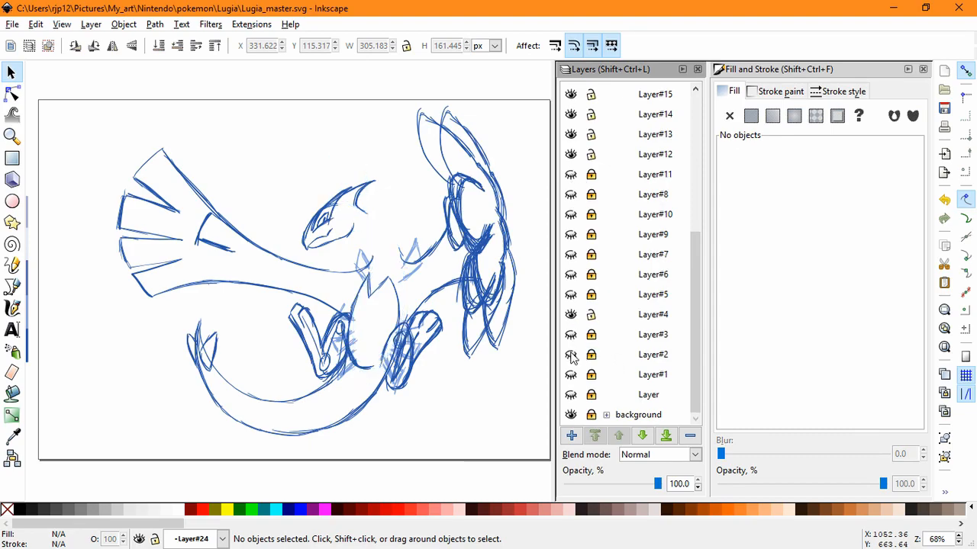
left_click(570, 394)
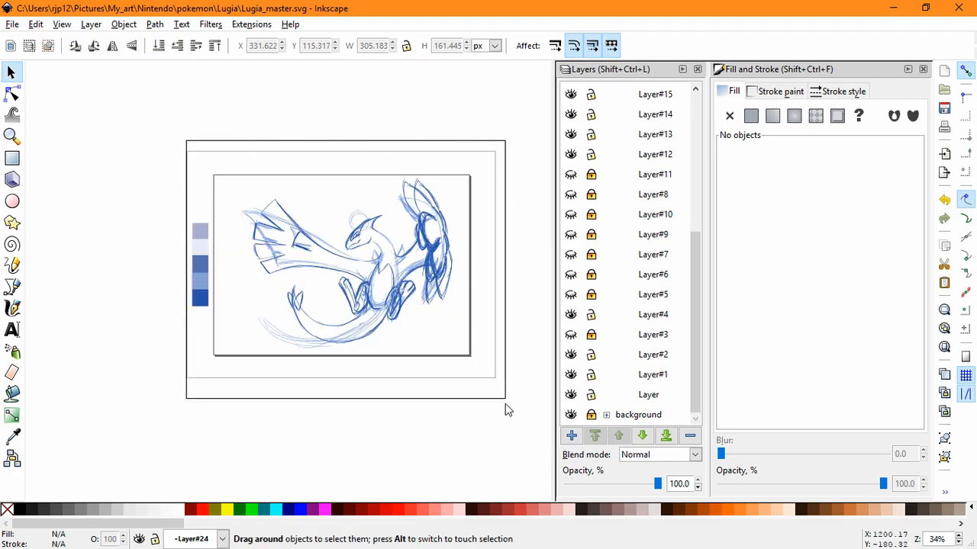
key("ctrl+a")
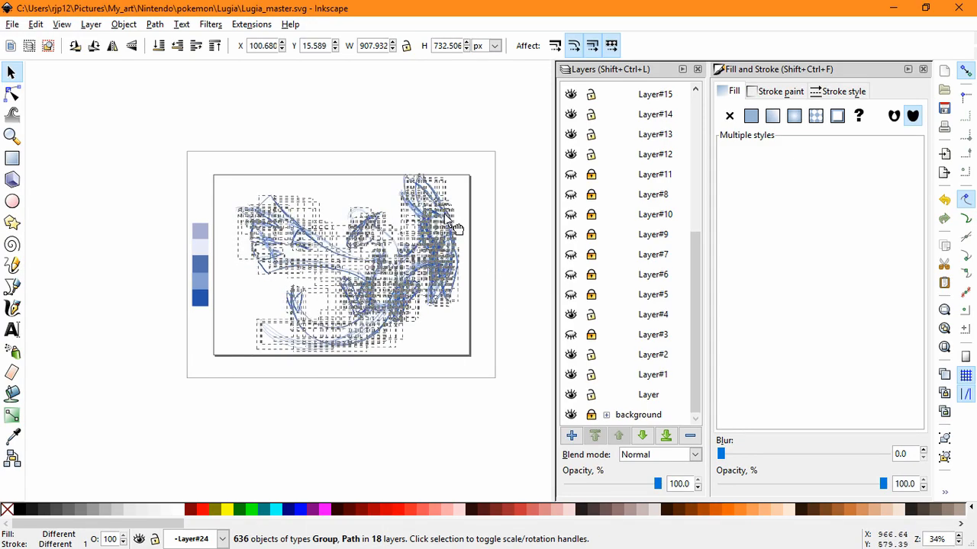
left_click(517, 292)
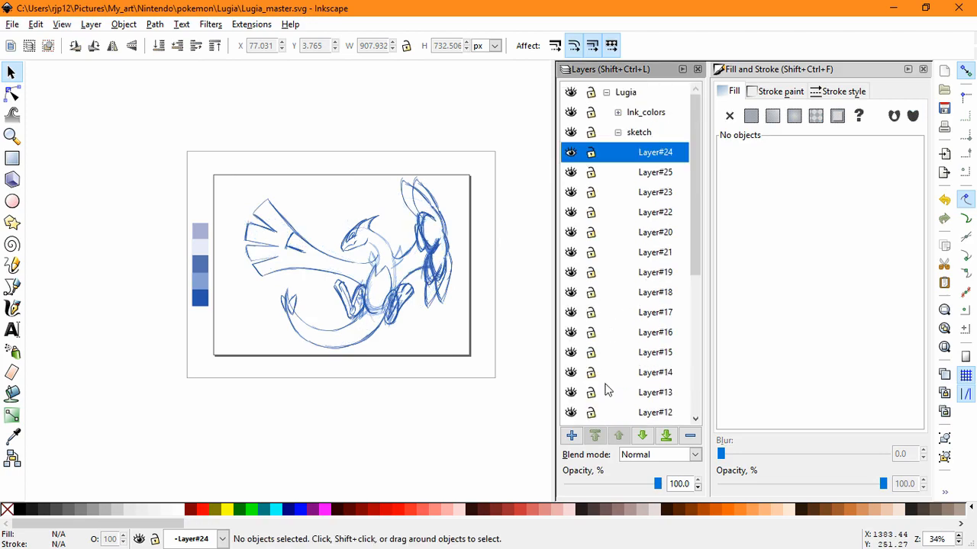
mouse_move(603, 348)
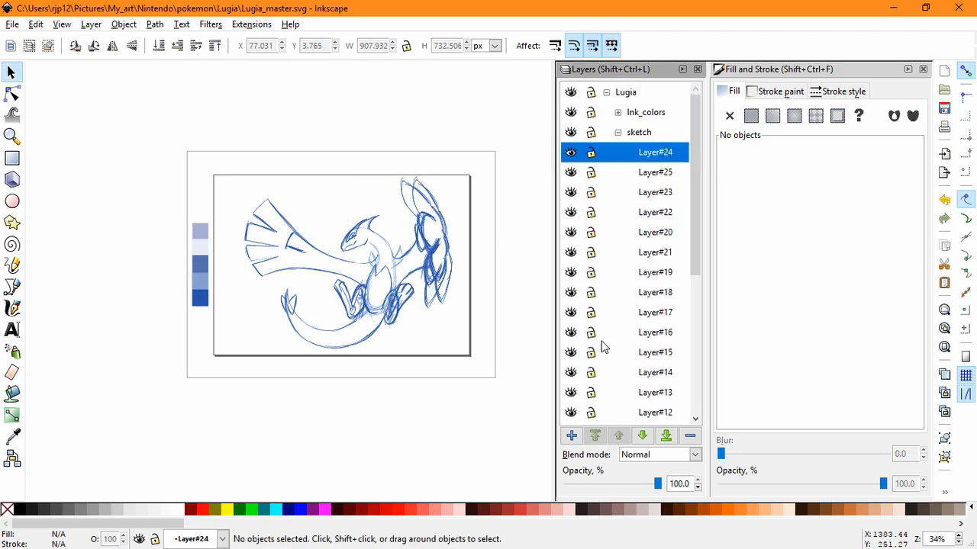